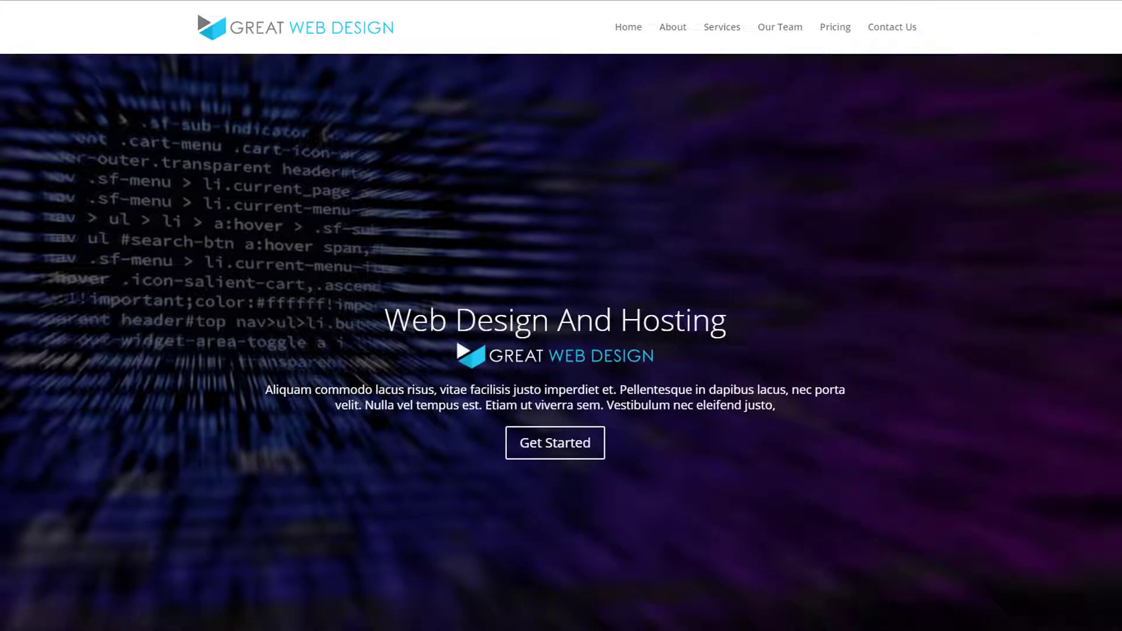
mouse_move(767, 339)
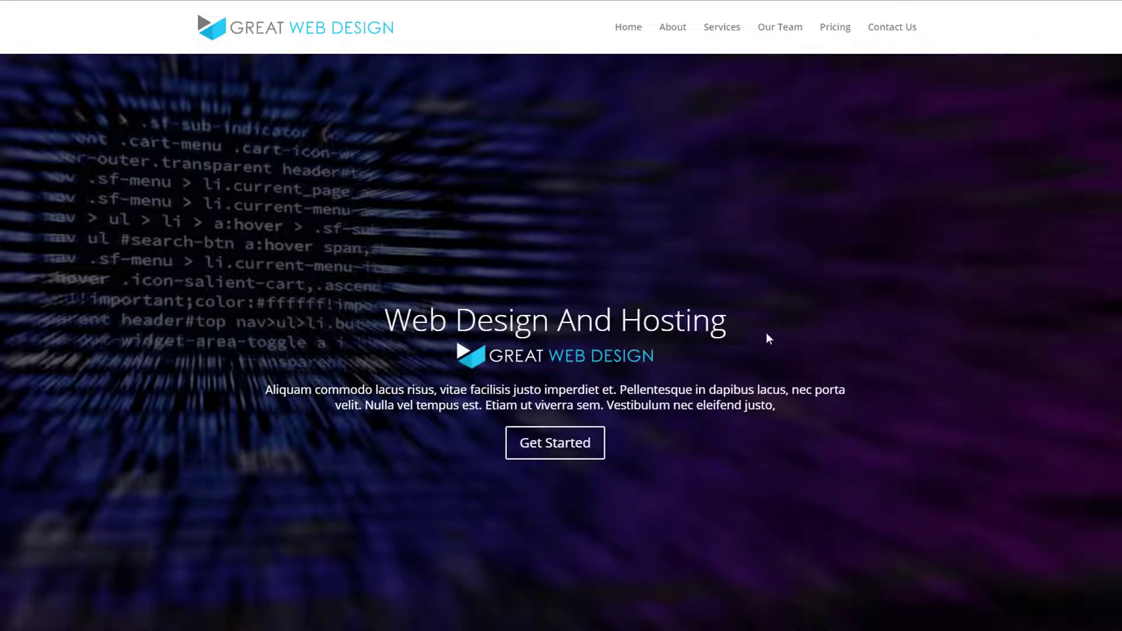
Scroll down through the finished one-page site to review its sections.
scroll(down, 3)
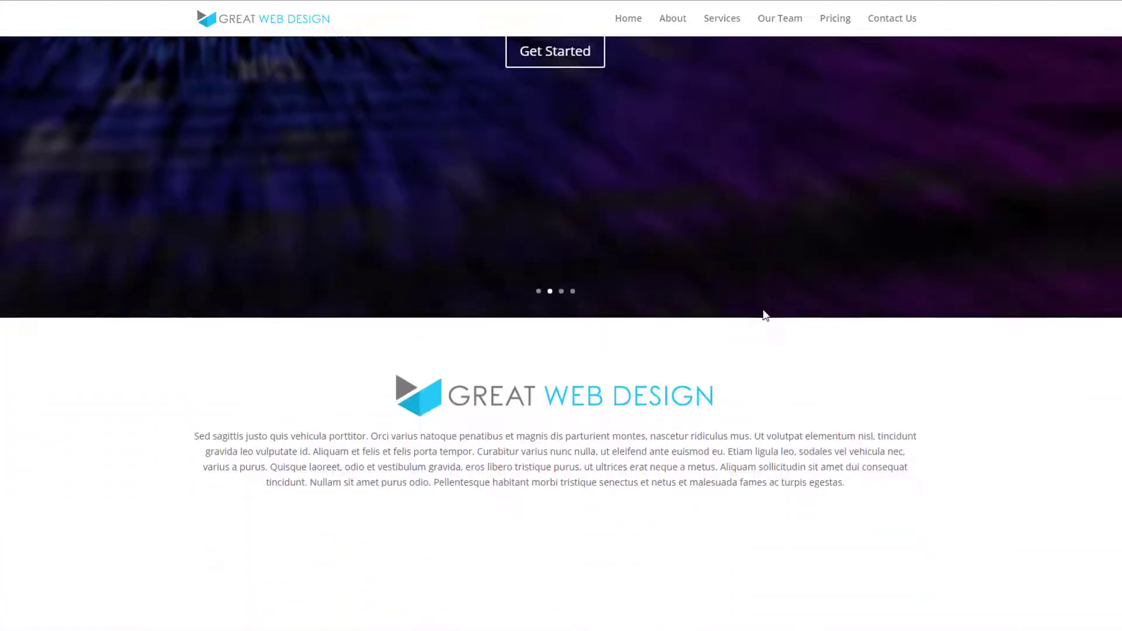
scroll(down, 3)
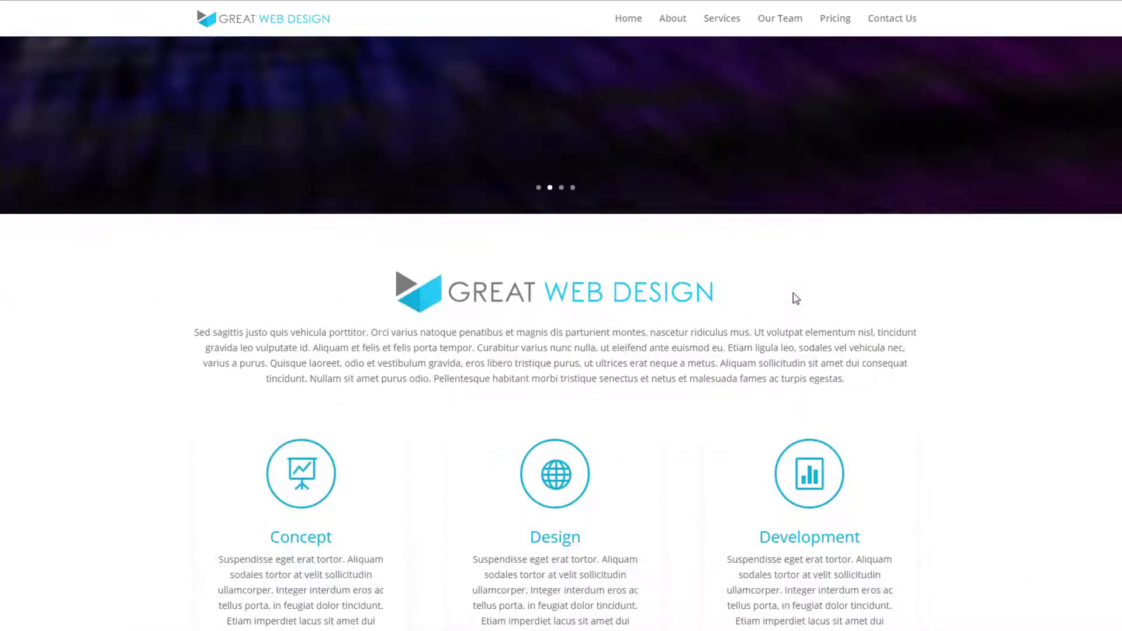
scroll(down, 3)
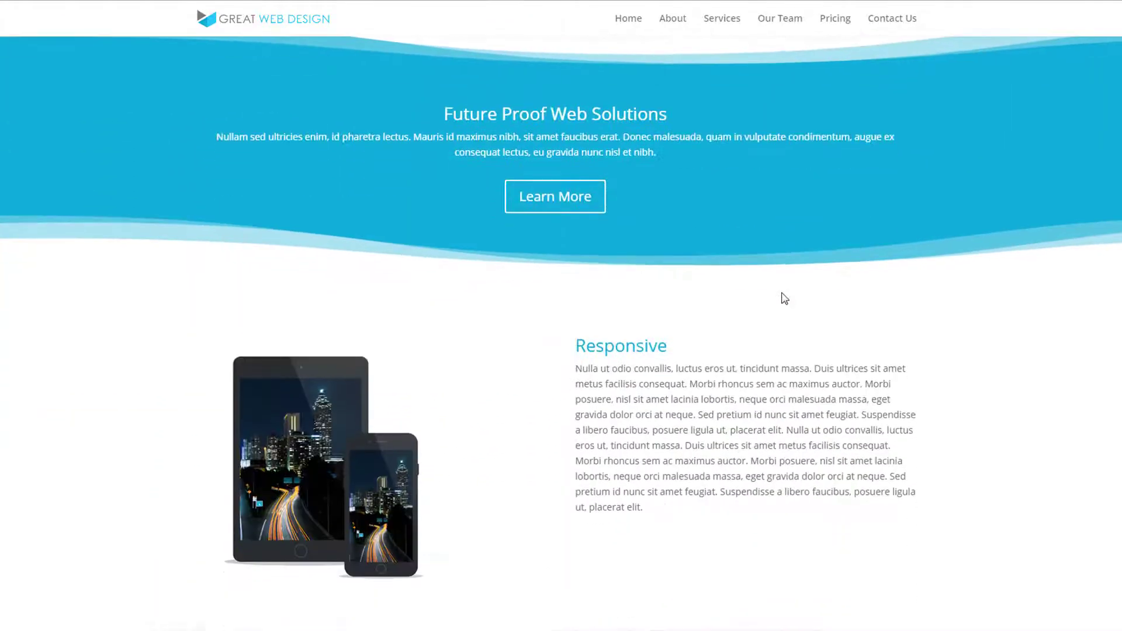
scroll(down, 3)
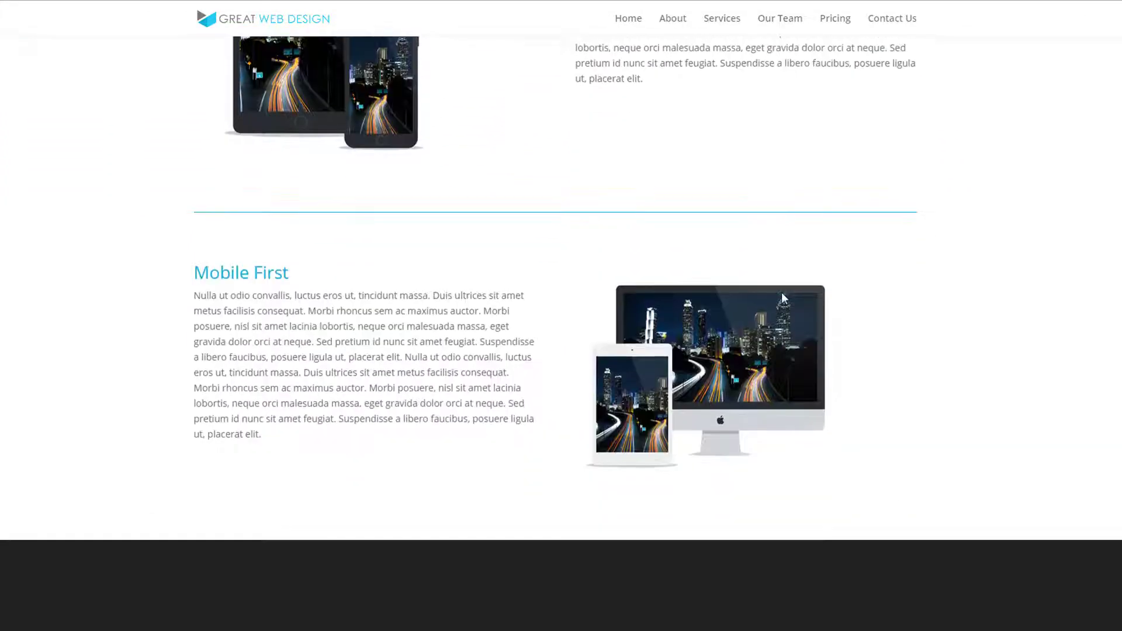
scroll(down, 3)
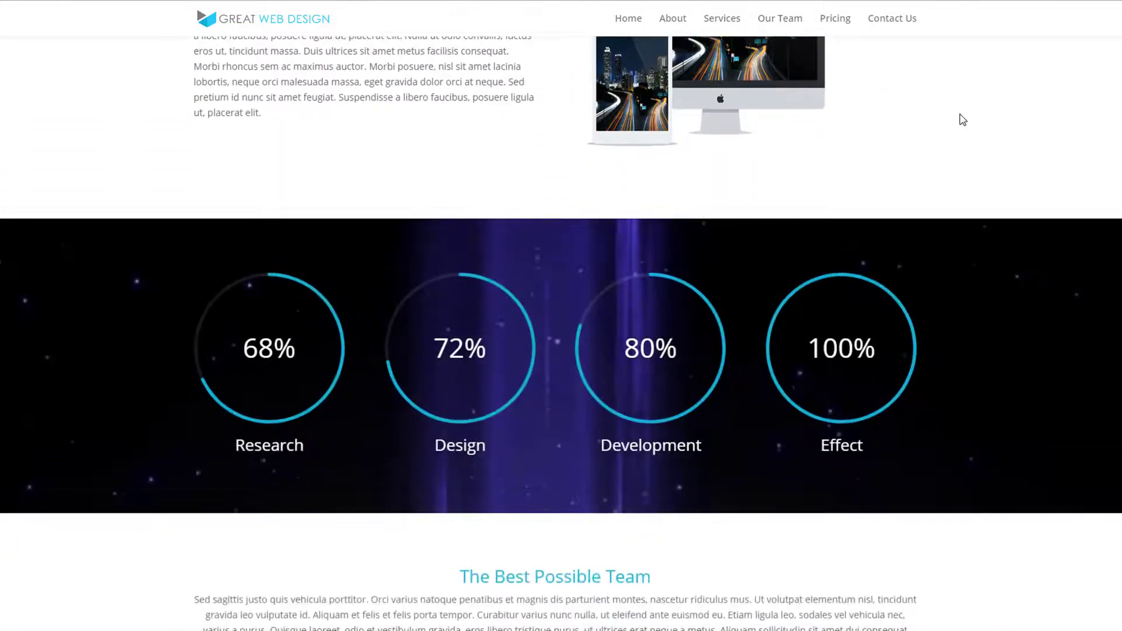
scroll(down, 3)
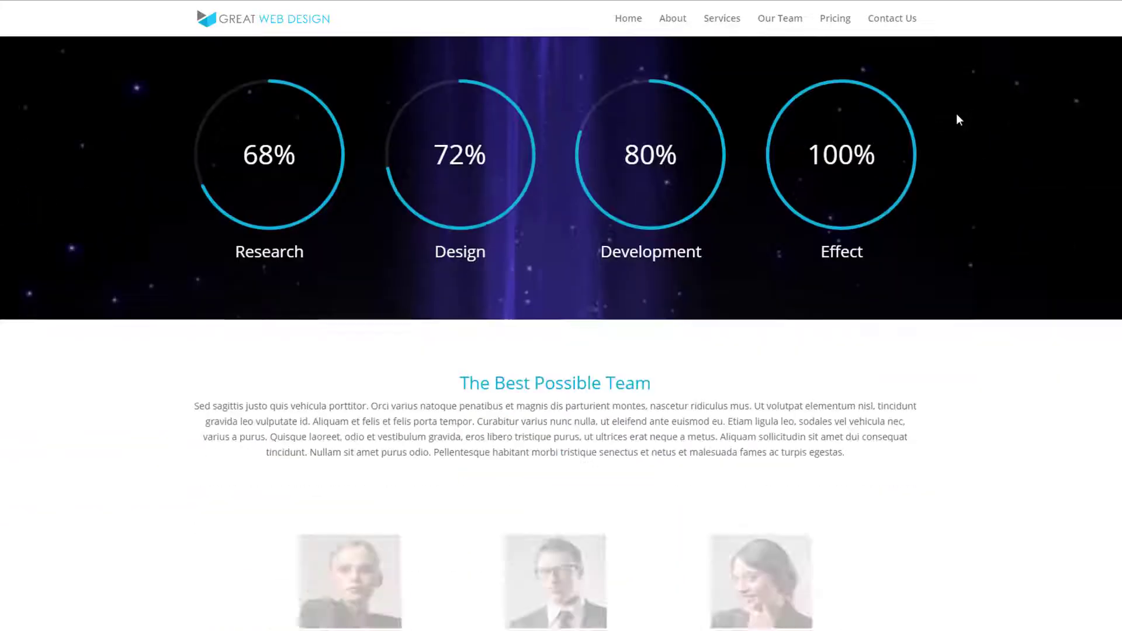
scroll(down, 3)
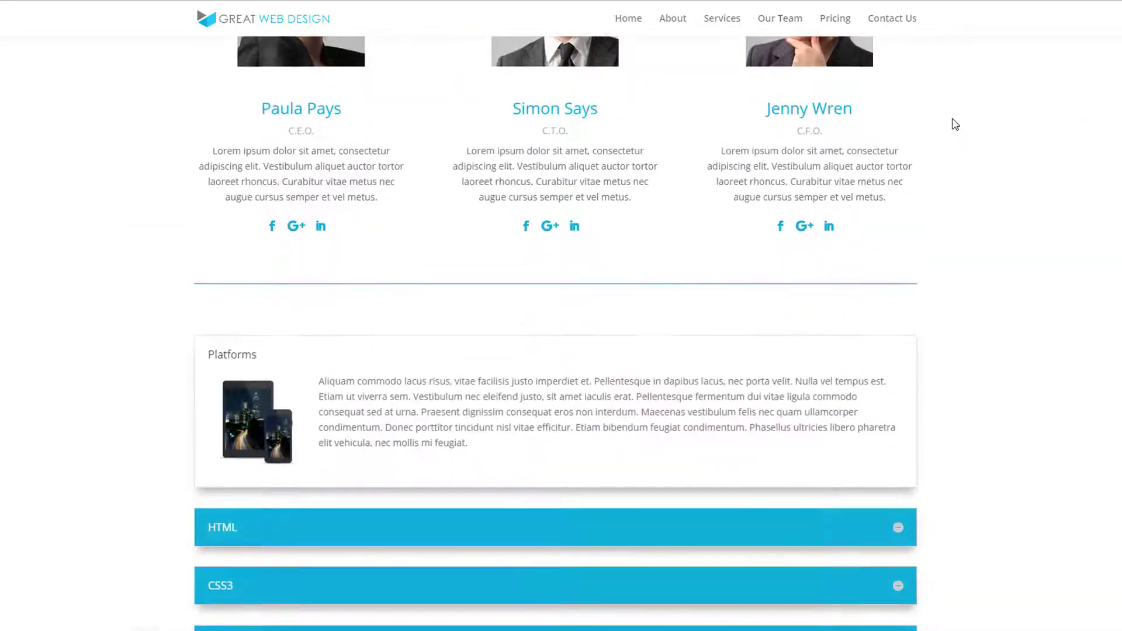
scroll(down, 3)
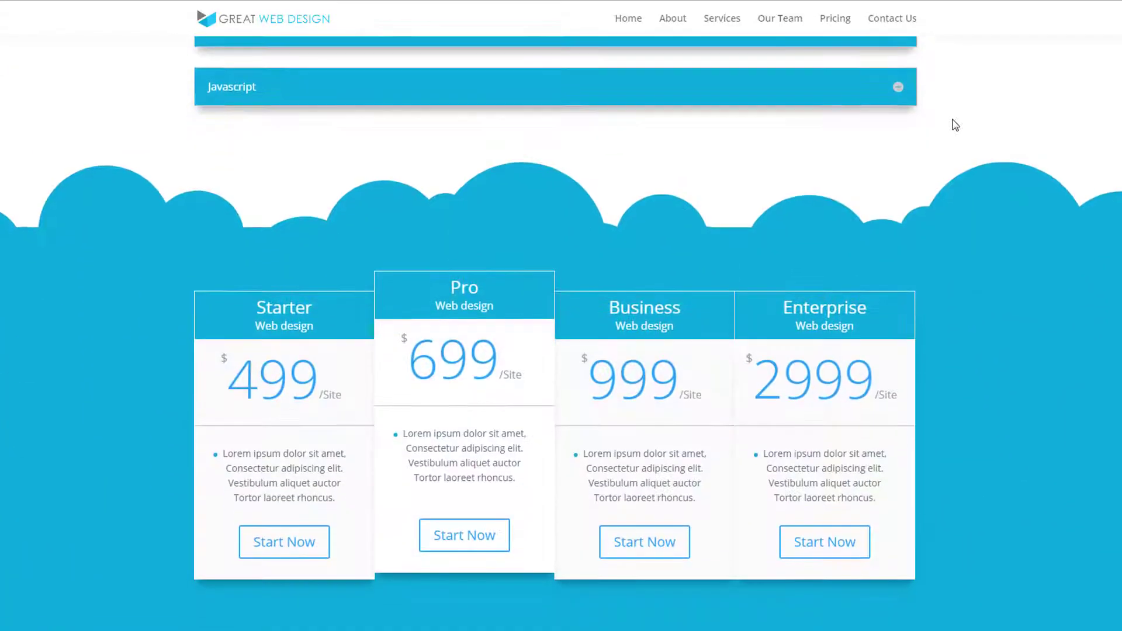
scroll(down, 3)
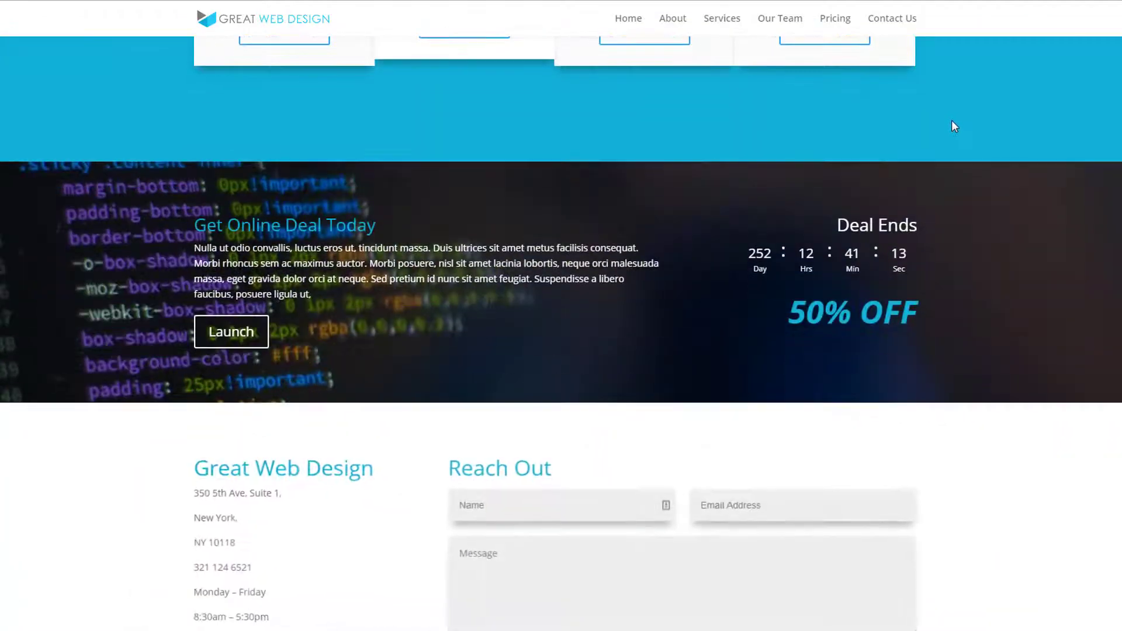
scroll(down, 3)
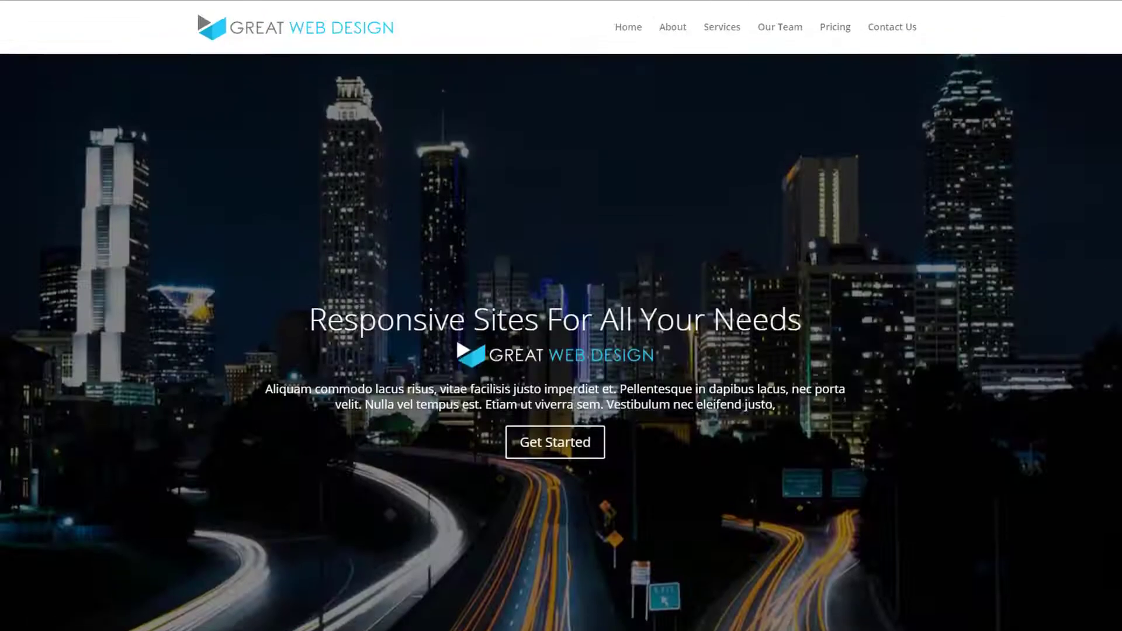
mouse_move(129, 48)
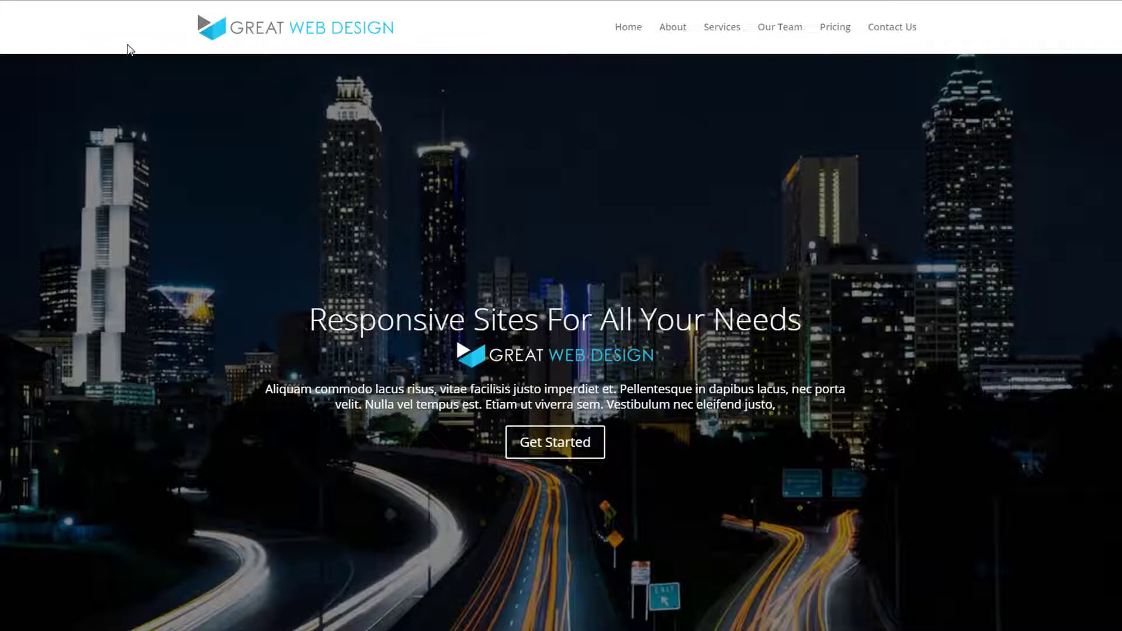
mouse_move(671, 27)
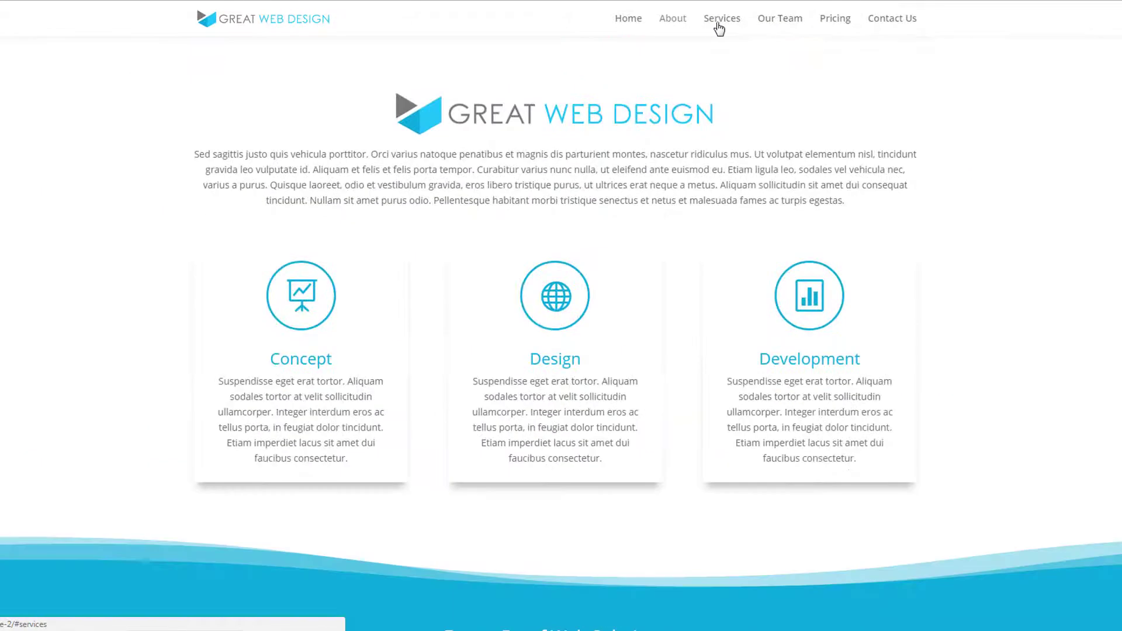
Jump to the Services, Pricing and Contact sections using the header menu links.
click(721, 17)
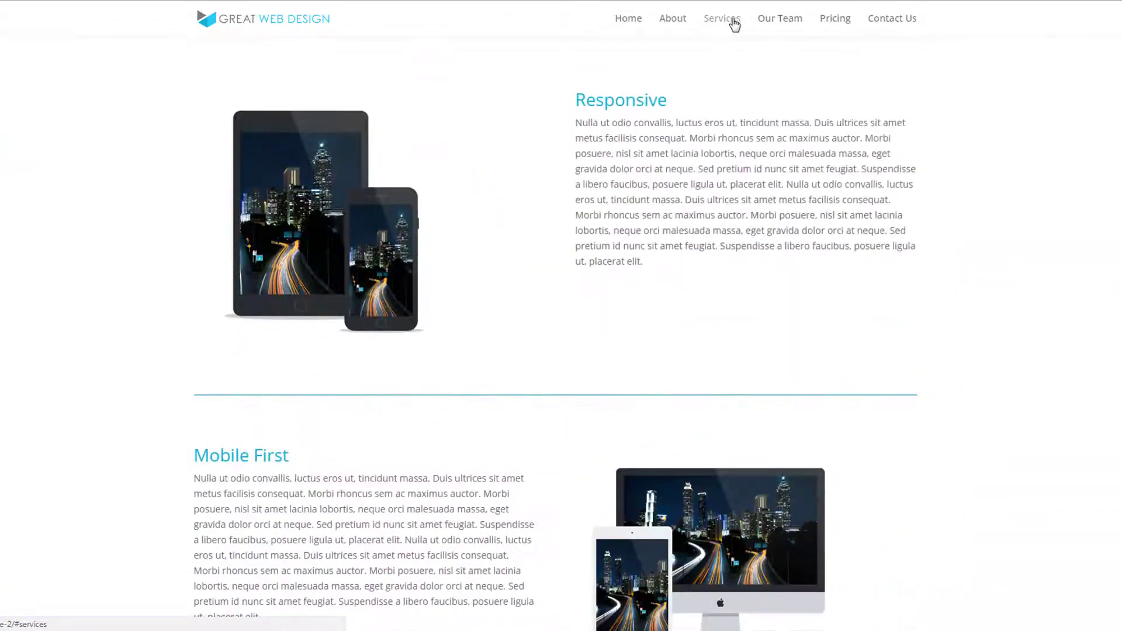
click(780, 18)
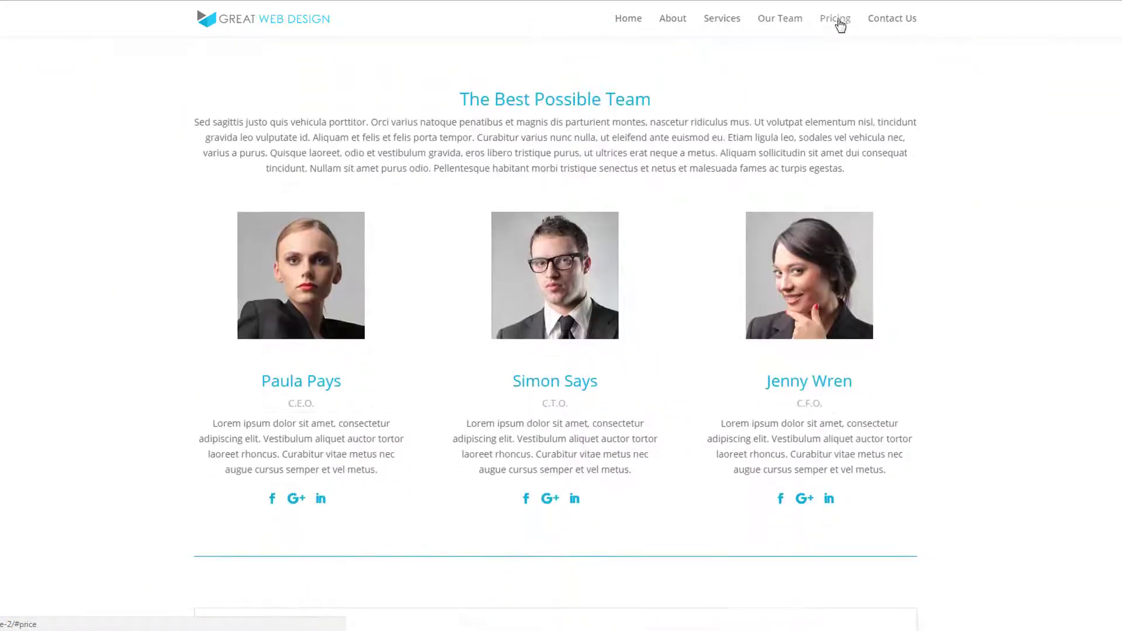
click(834, 17)
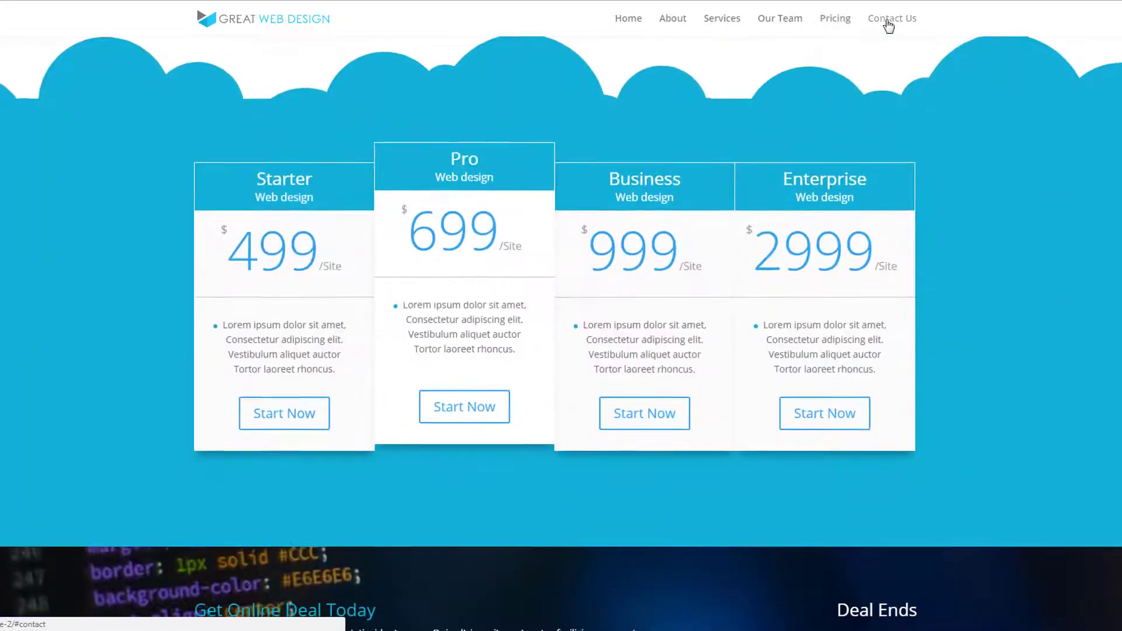
click(892, 17)
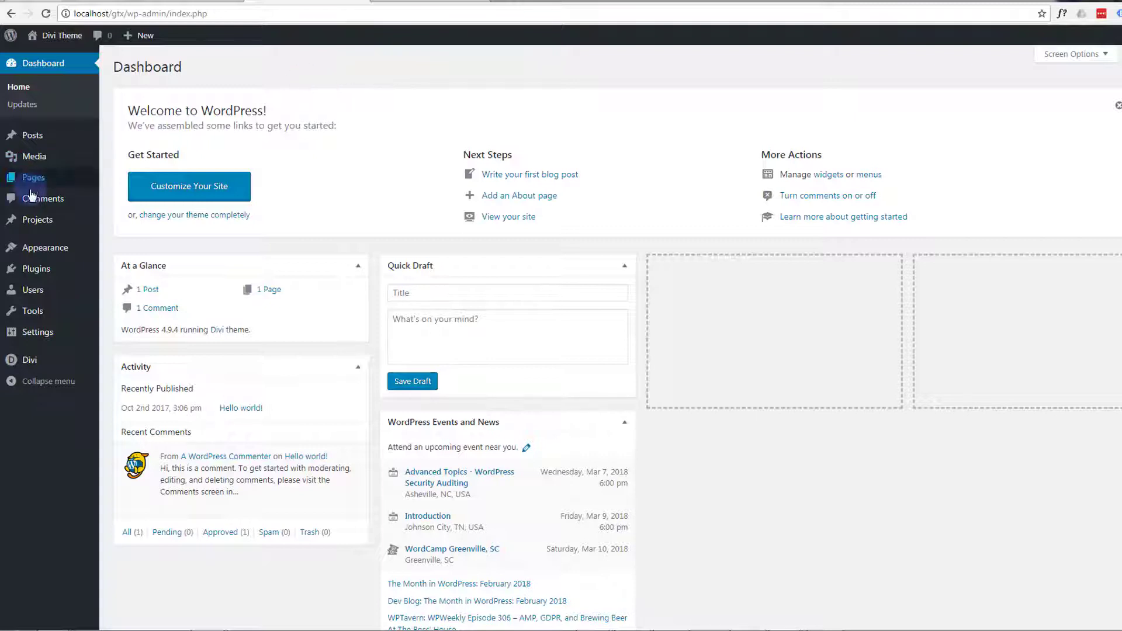
mouse_move(47, 247)
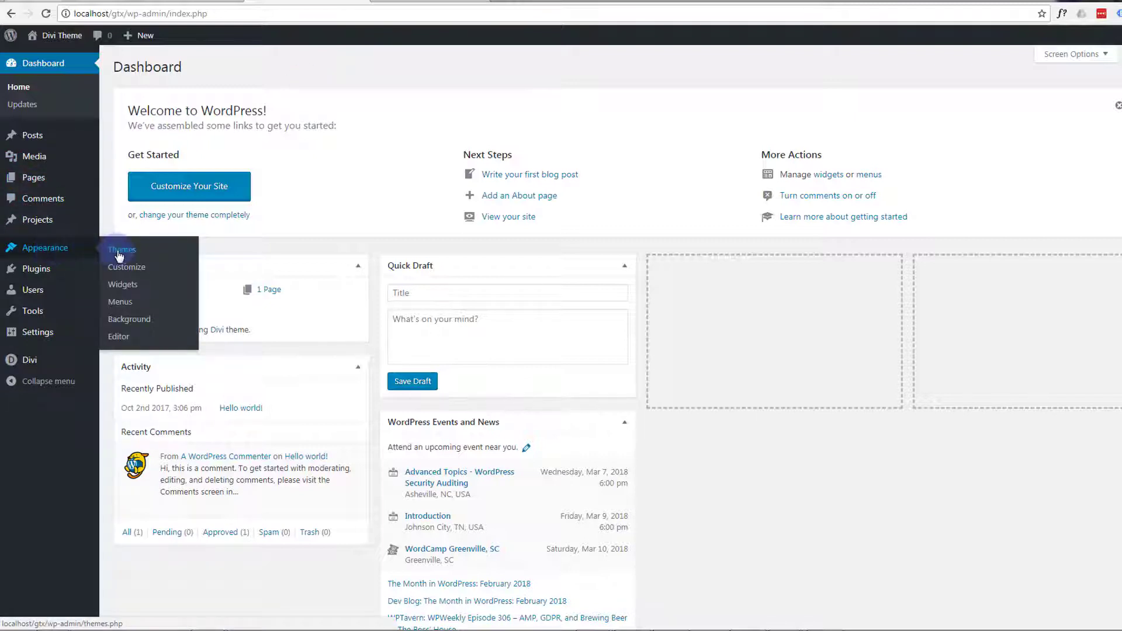
Show the admin Themes page under Appearance, confirming Divi is the active theme.
click(122, 250)
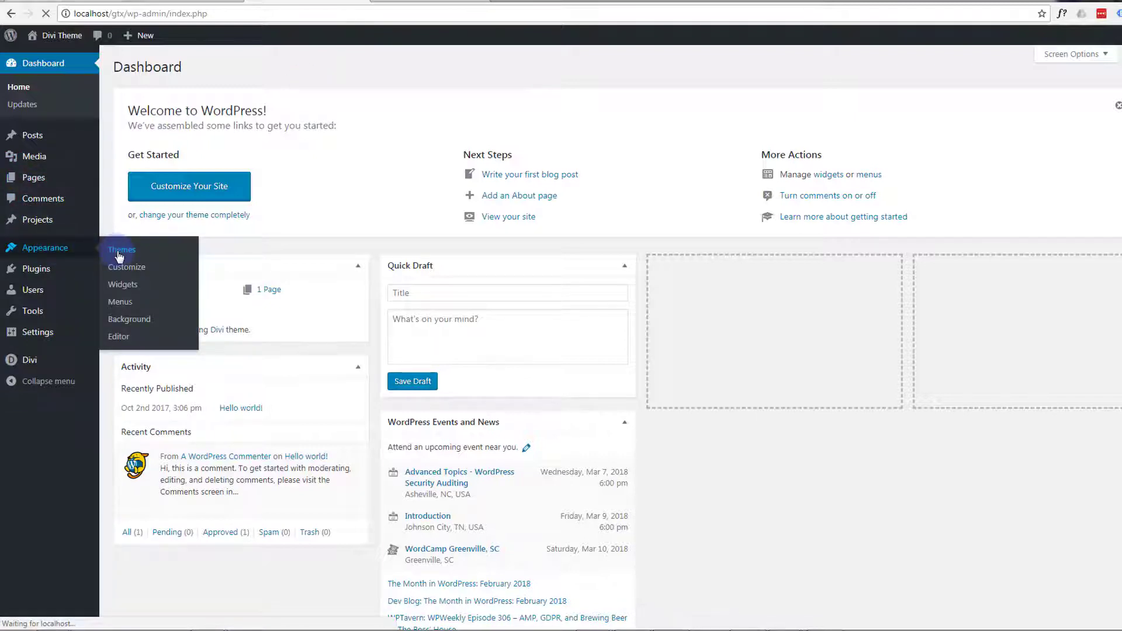
click(121, 250)
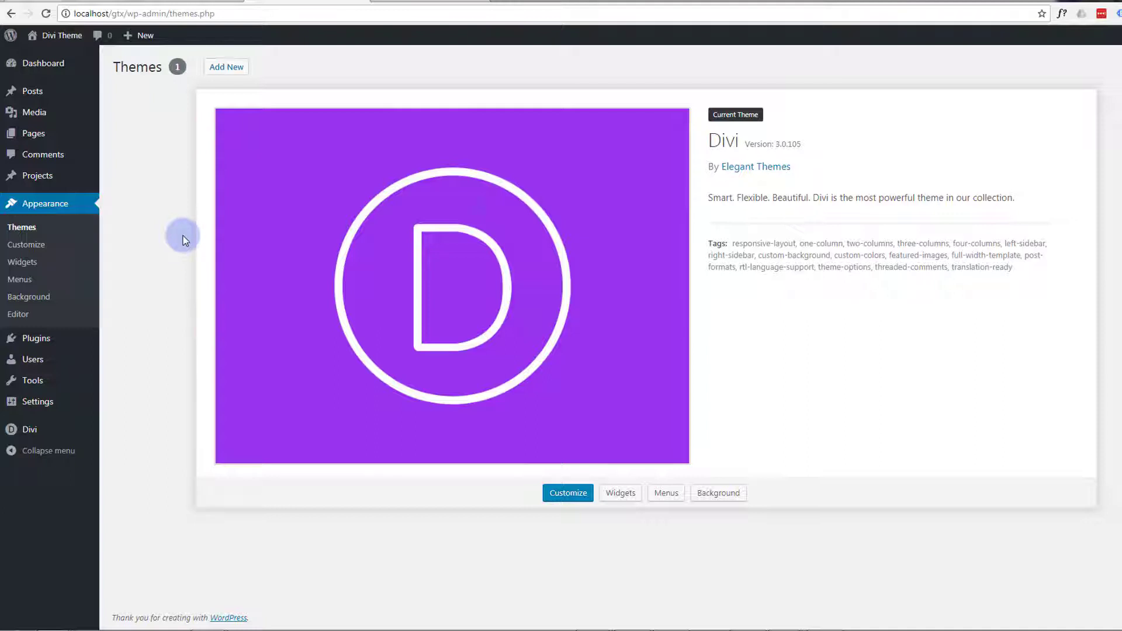
mouse_move(122, 329)
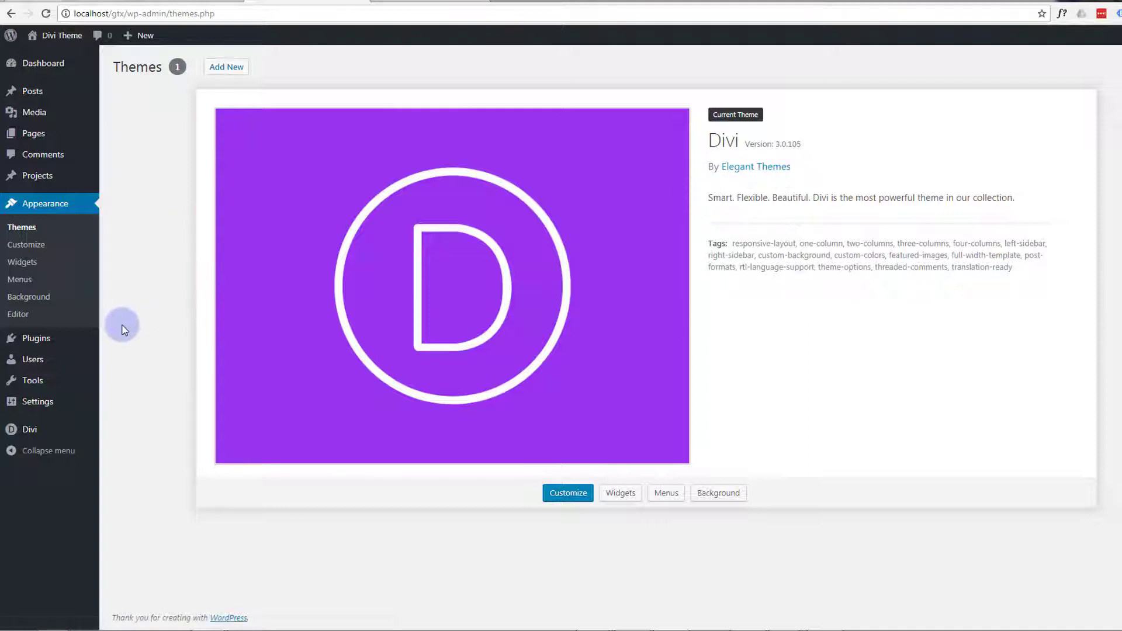
mouse_move(35, 338)
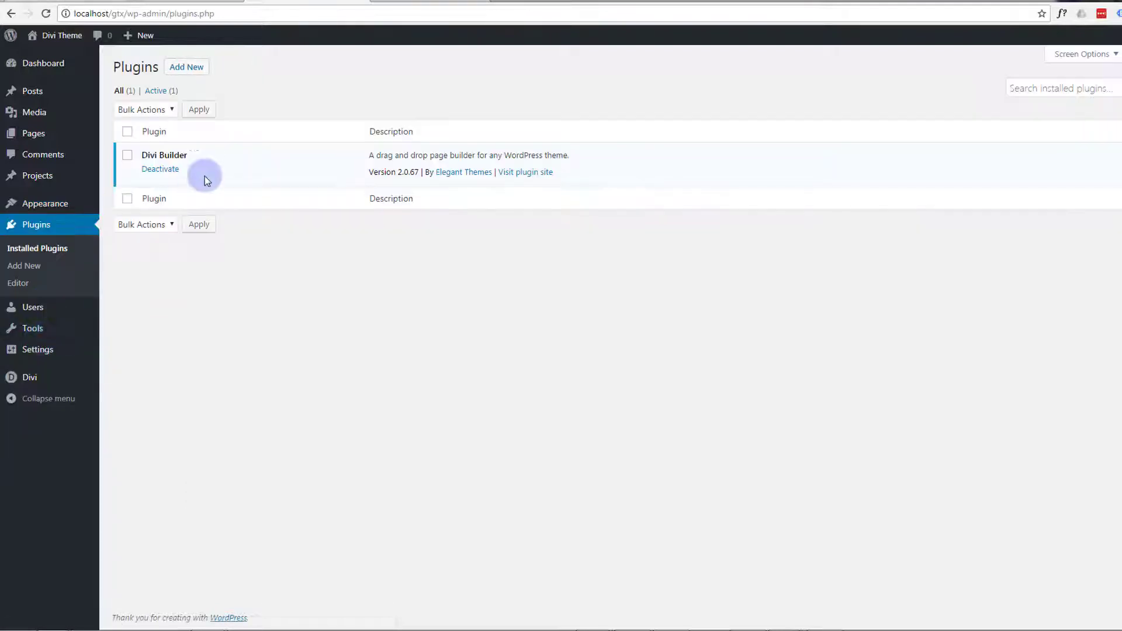
mouse_move(559, 155)
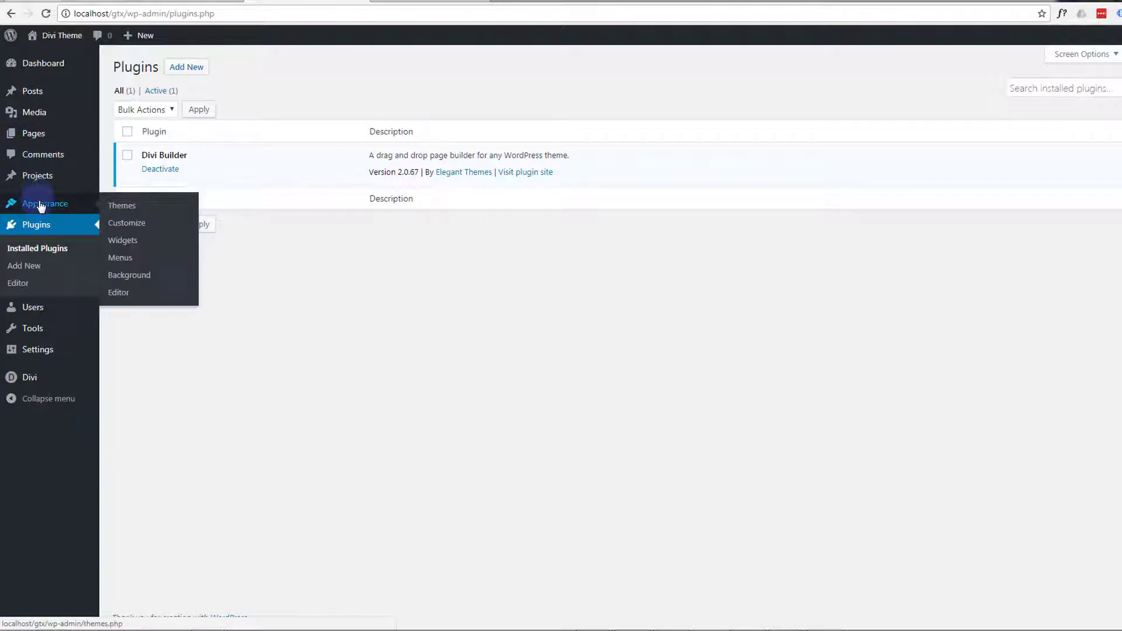
click(120, 206)
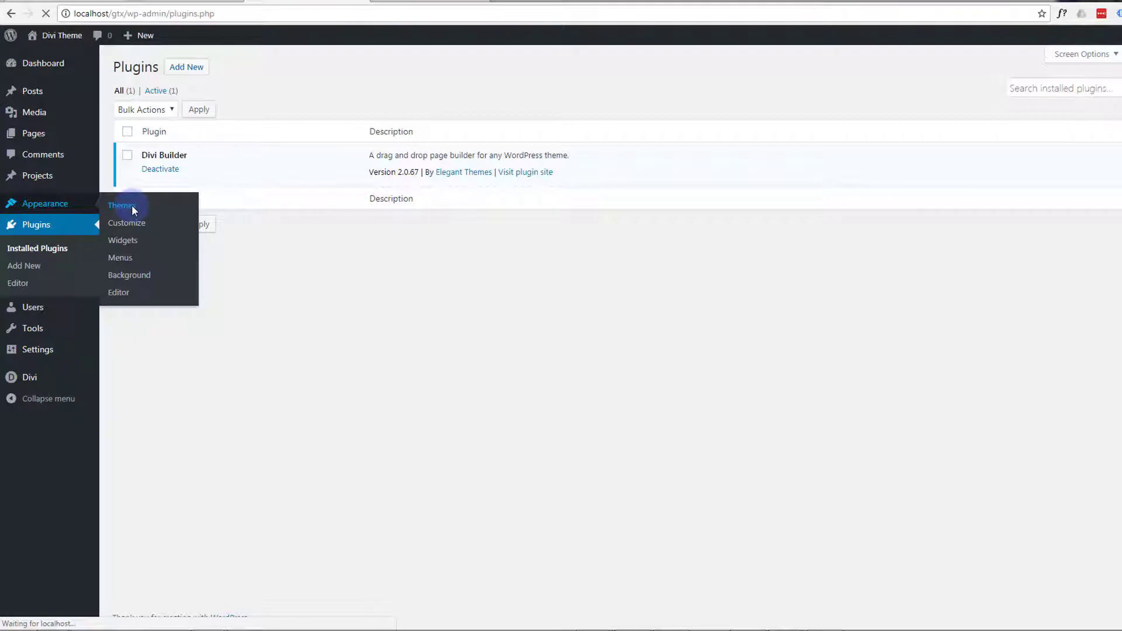
click(121, 205)
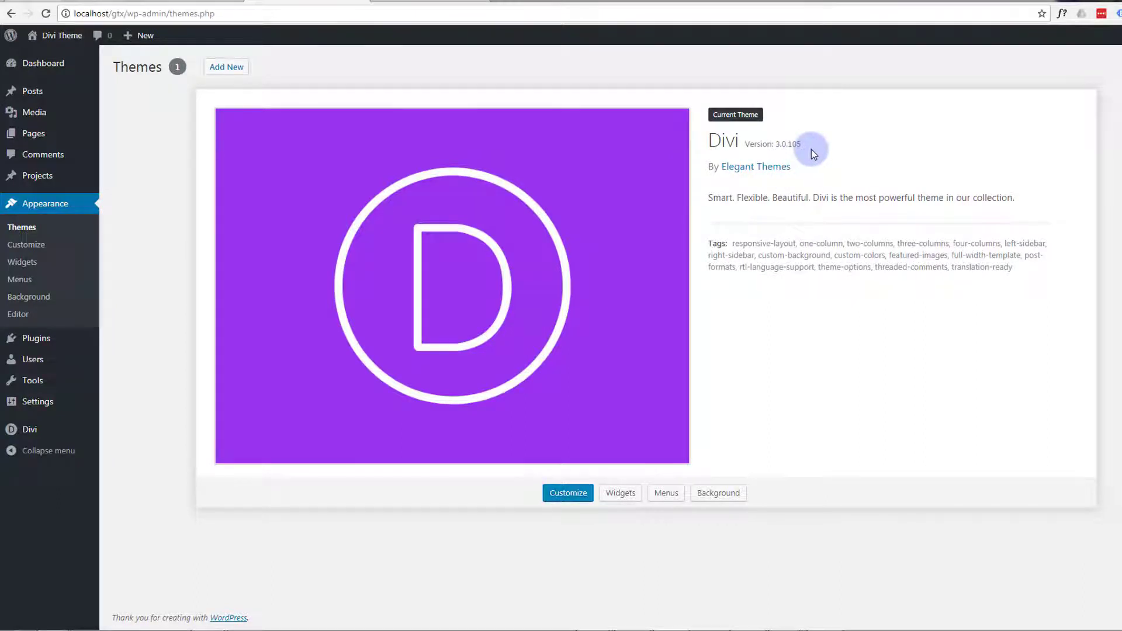
mouse_move(413, 112)
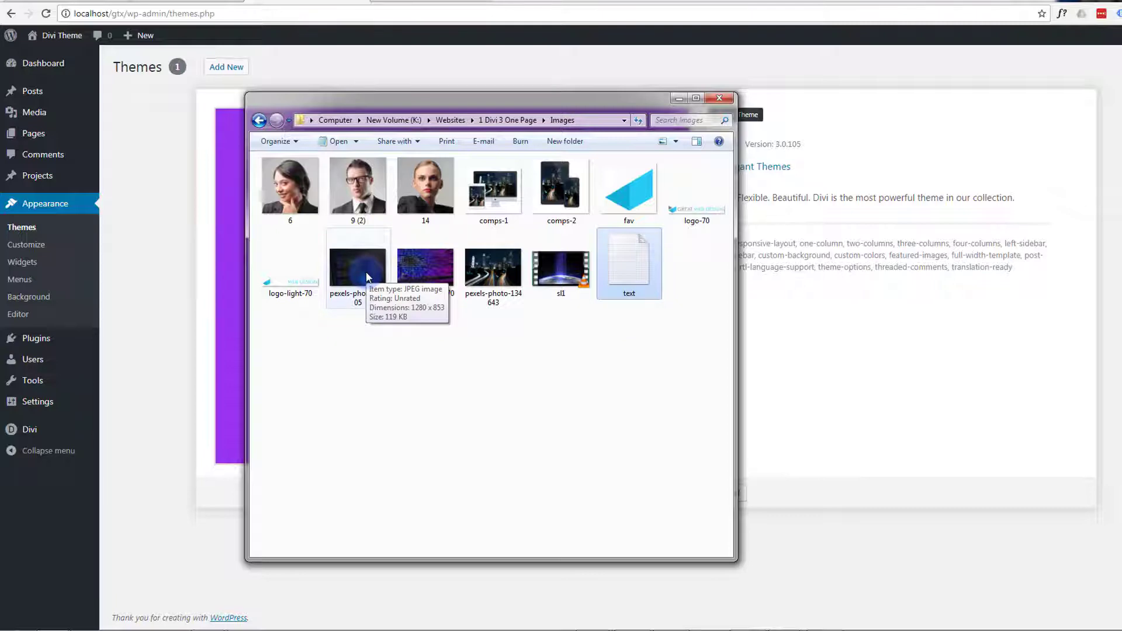
mouse_move(423, 270)
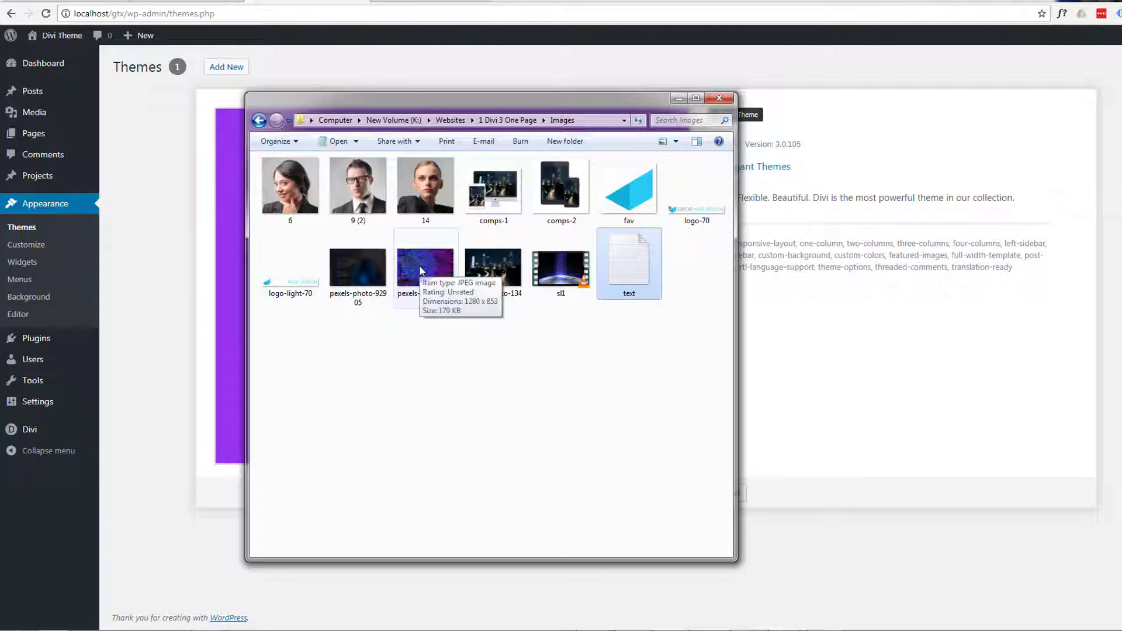
mouse_move(494, 269)
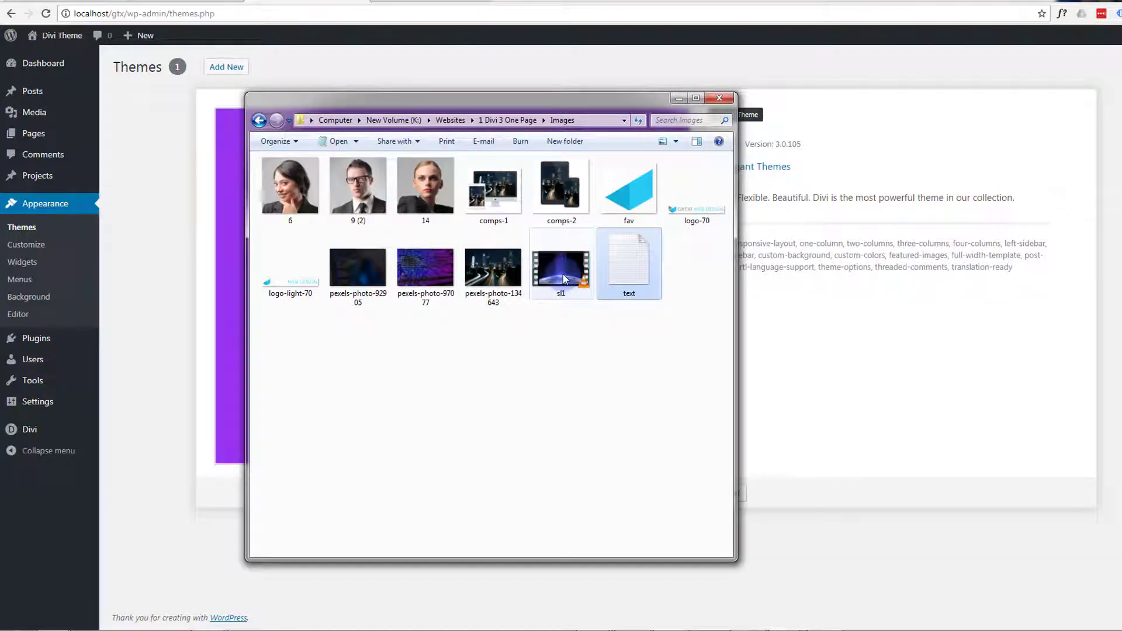
mouse_move(561, 257)
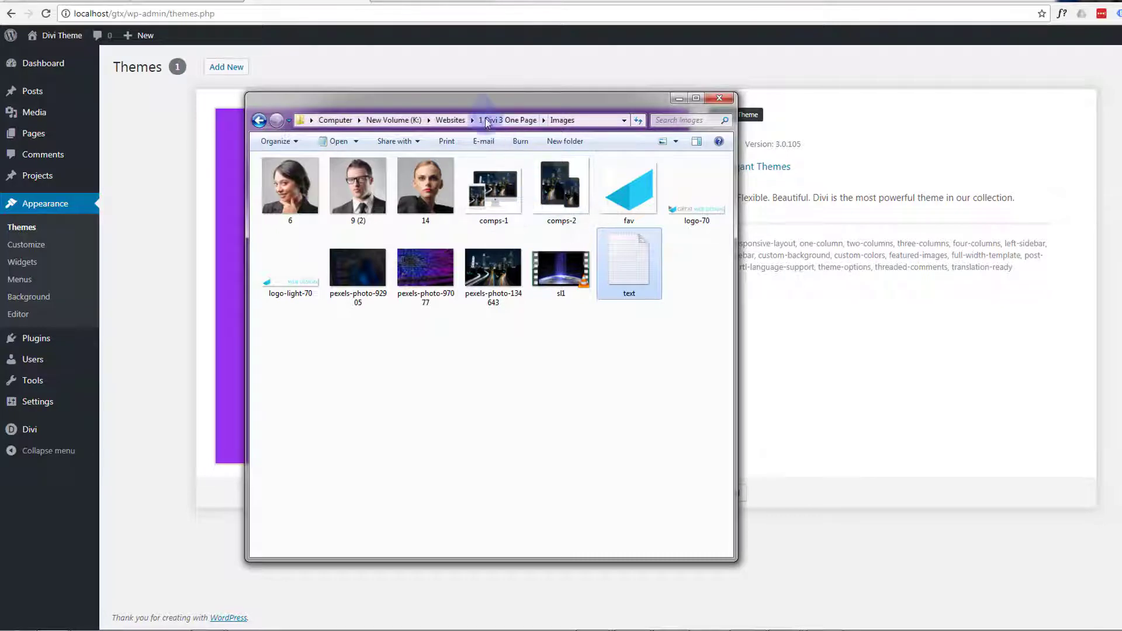
Close the Images folder window in Windows Explorer after reviewing the slide assets.
click(718, 98)
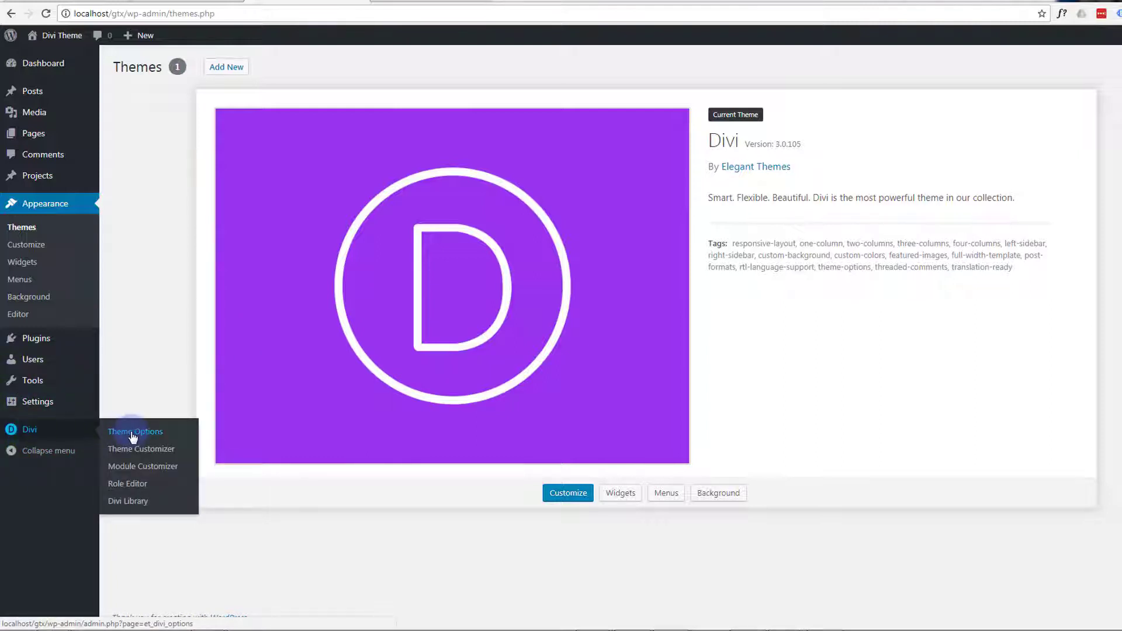
Go to Divi Theme Options and start the logo upload from the Media Library.
click(134, 432)
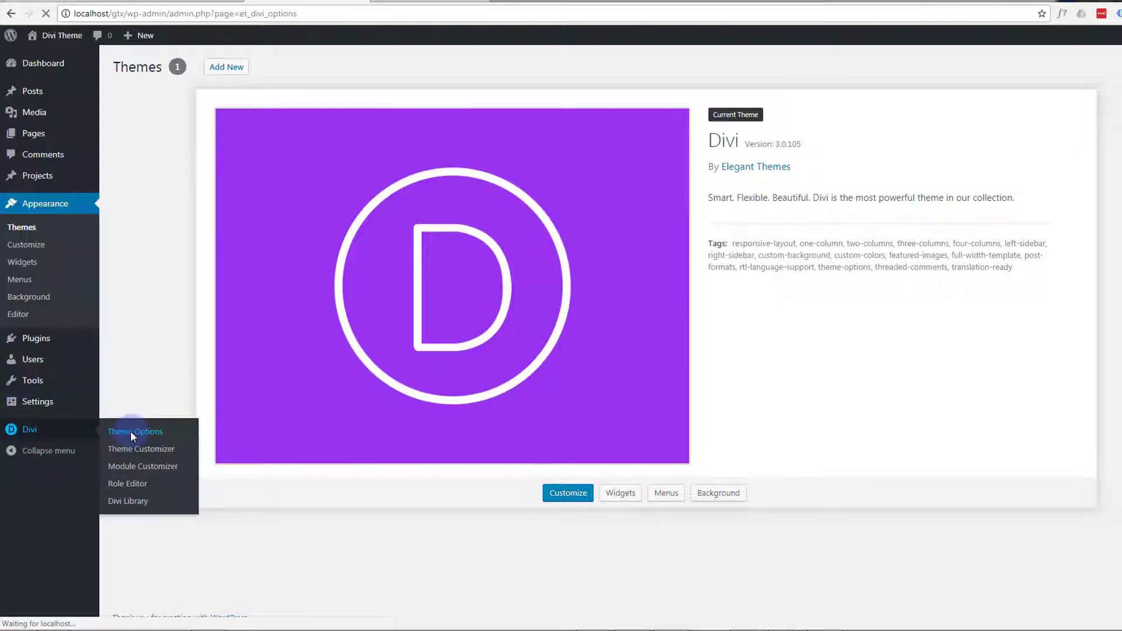
click(134, 431)
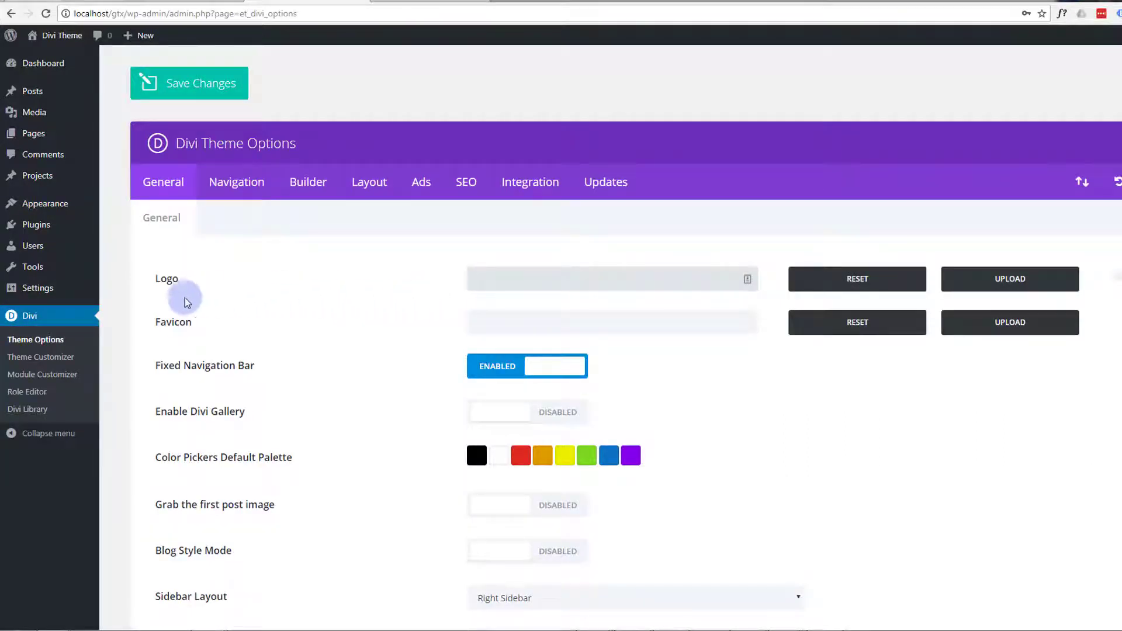
mouse_move(1010, 279)
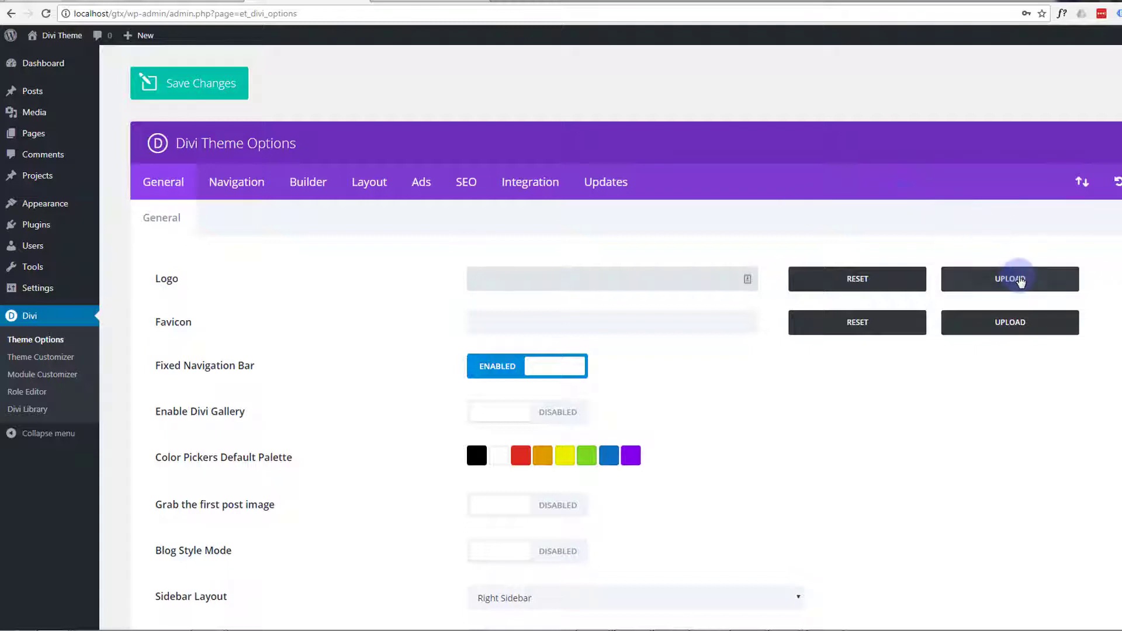
click(1010, 278)
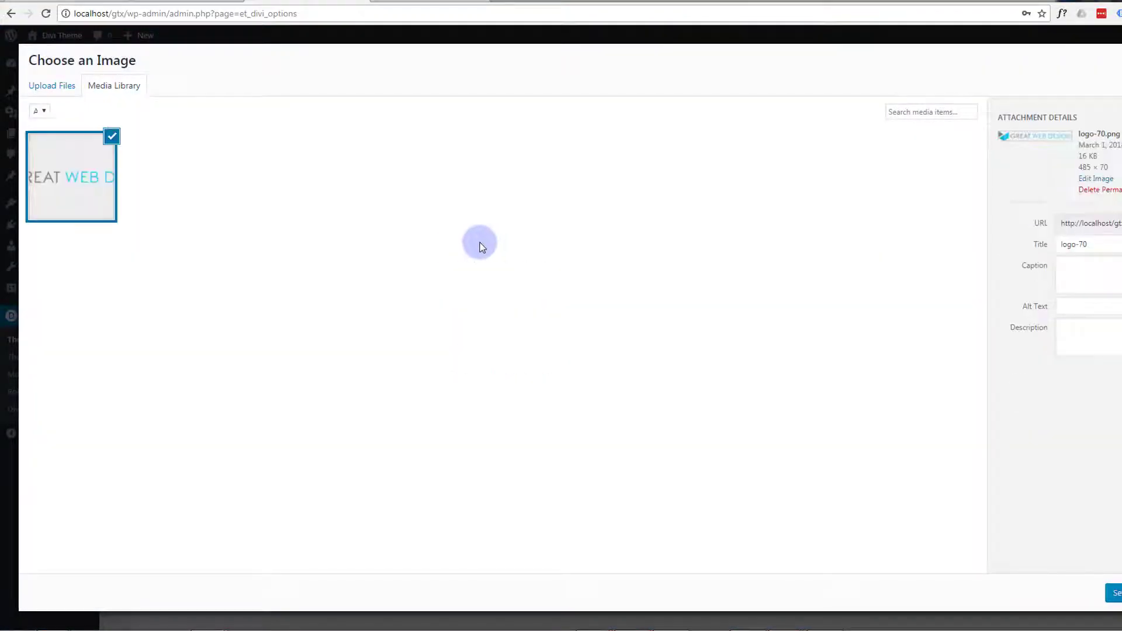
Choose logo-70.png with alt text 'logo' and set it as the site logo.
click(1085, 306)
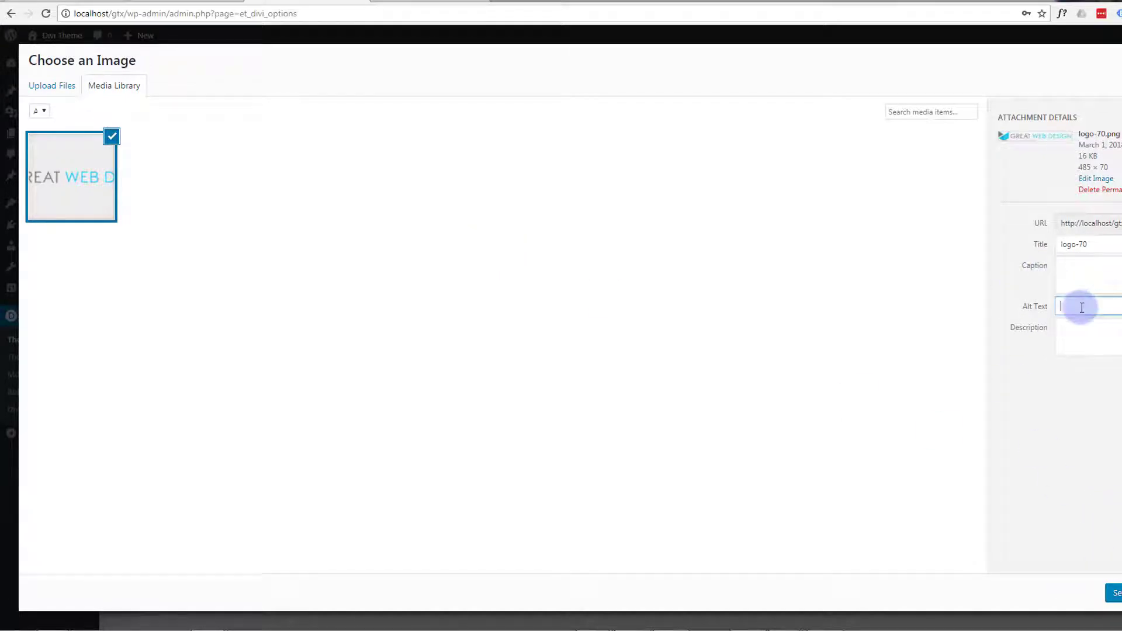
text(d)
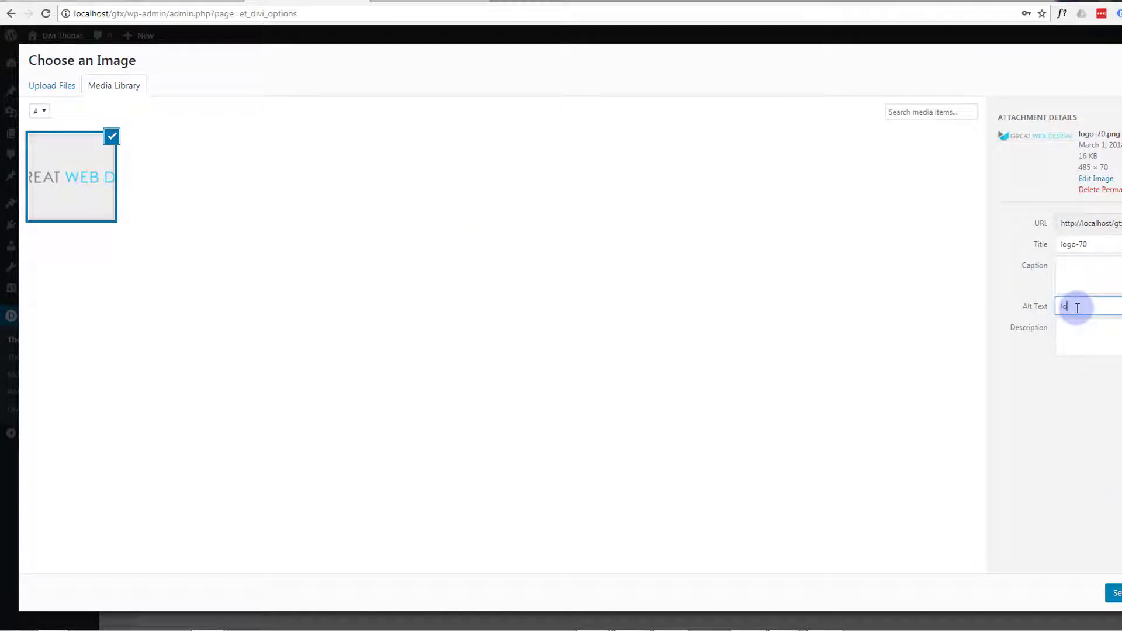
text(logo)
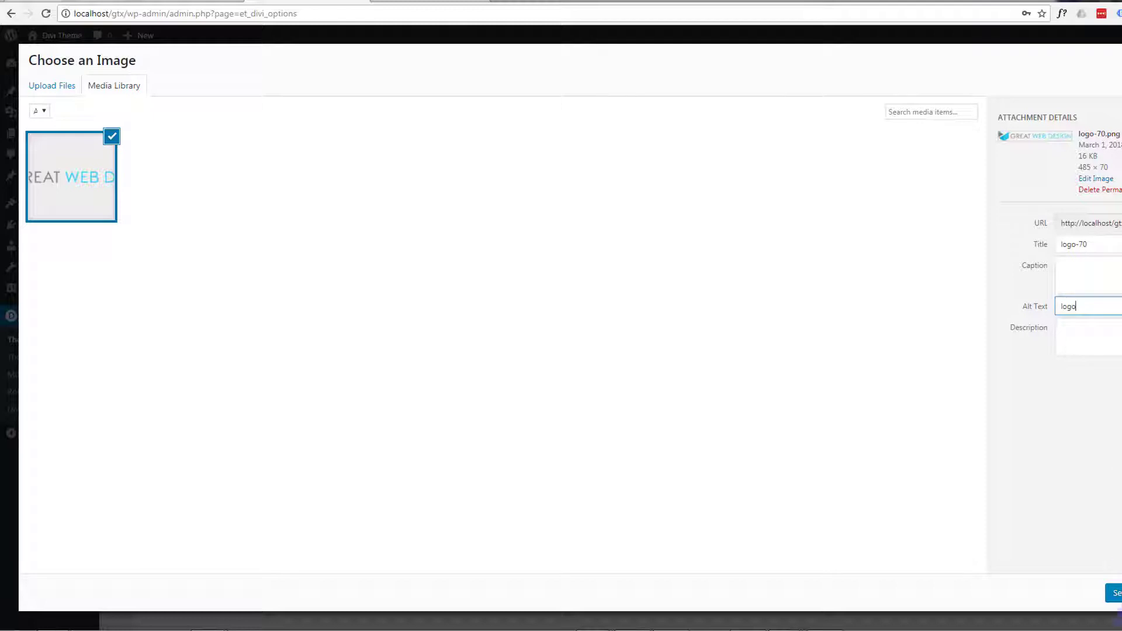
click(1115, 593)
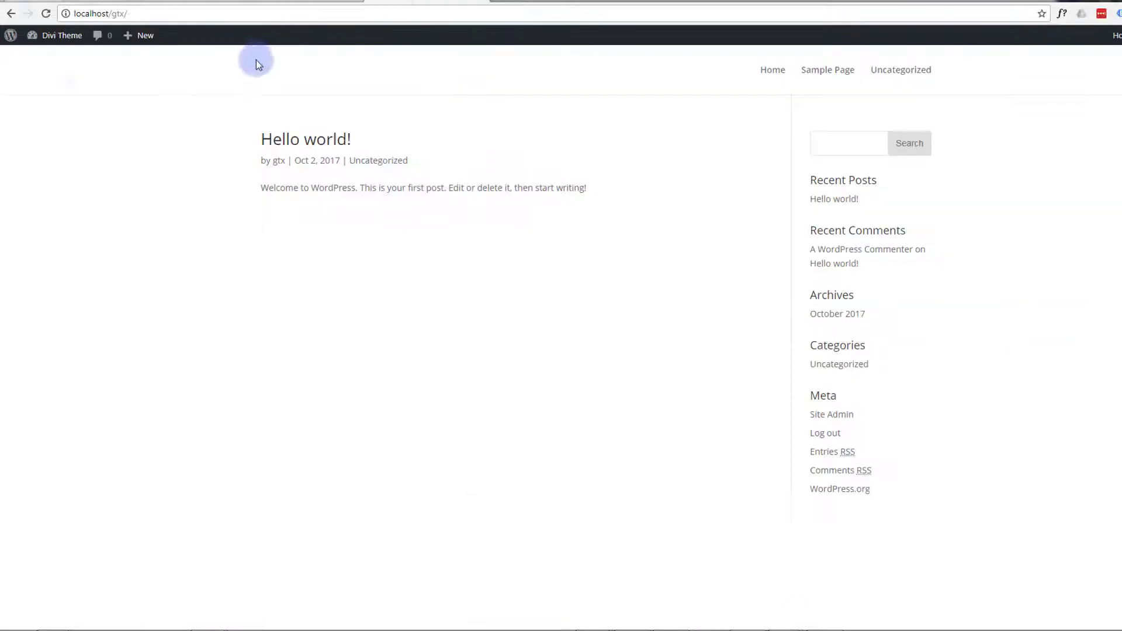
Reload the site front end to confirm the GREAT WEB DESIGN logo in the header.
click(46, 14)
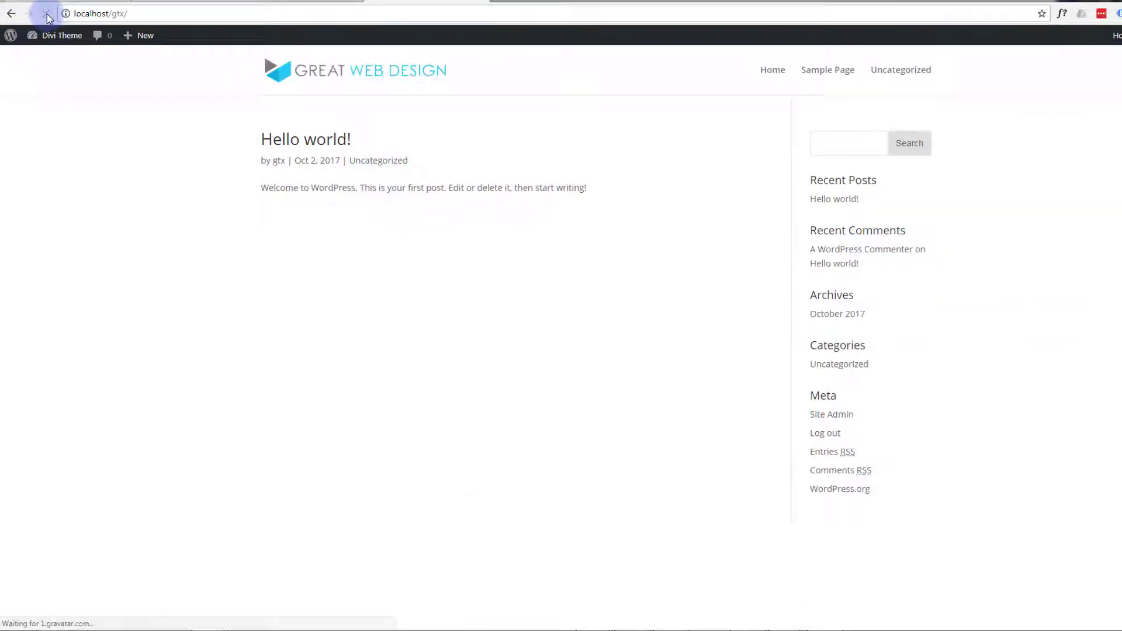
click(46, 13)
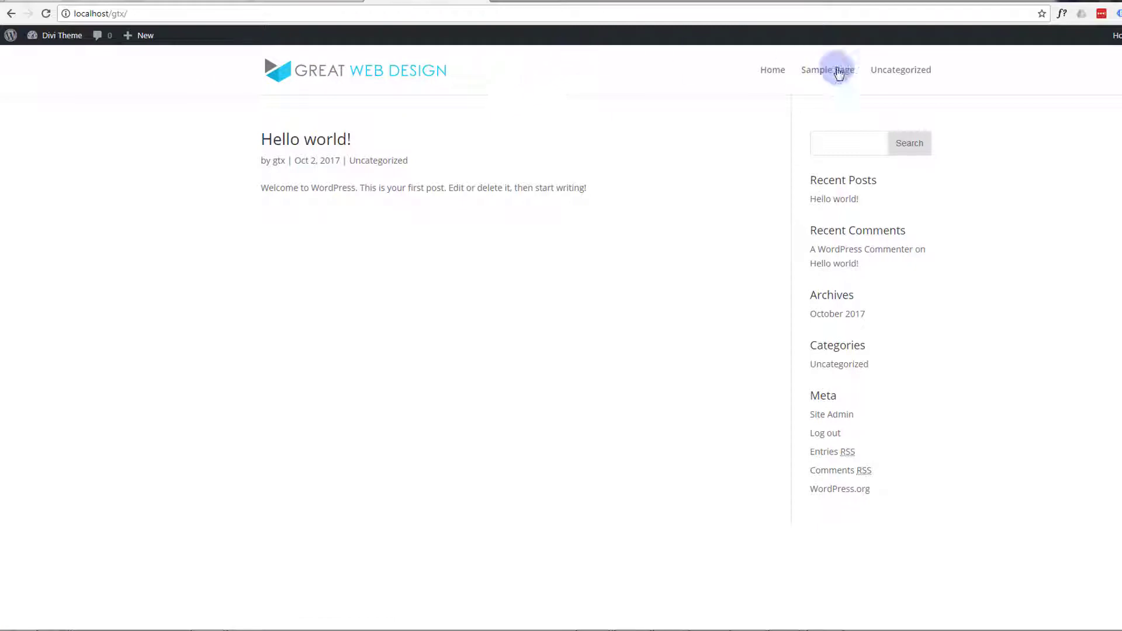
mouse_move(922, 74)
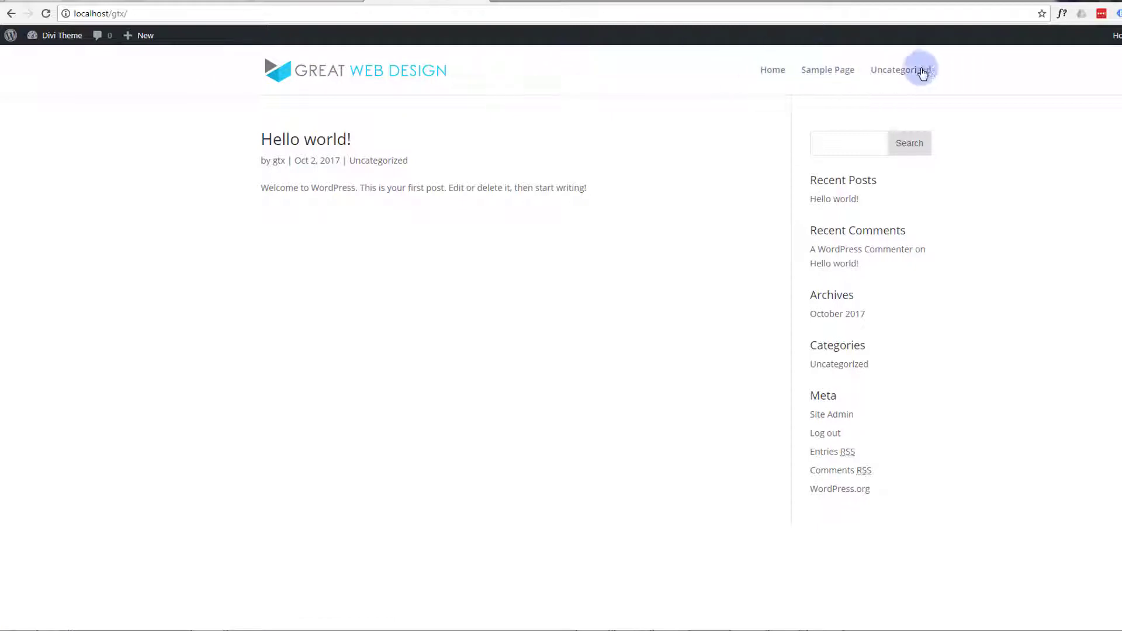
mouse_move(749, 421)
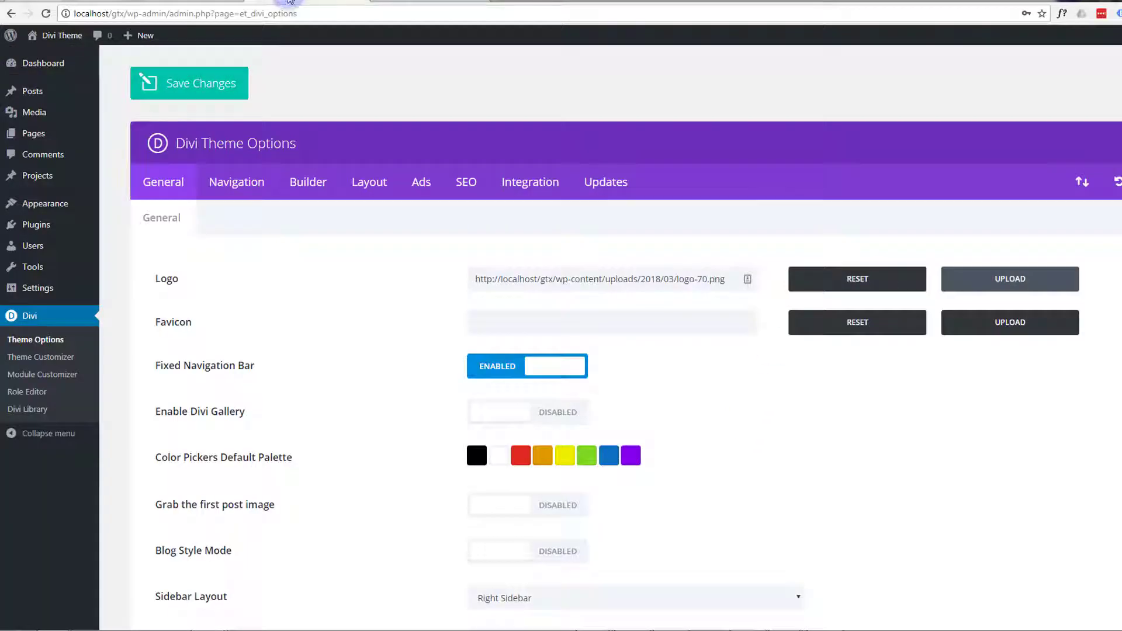
mouse_move(32, 133)
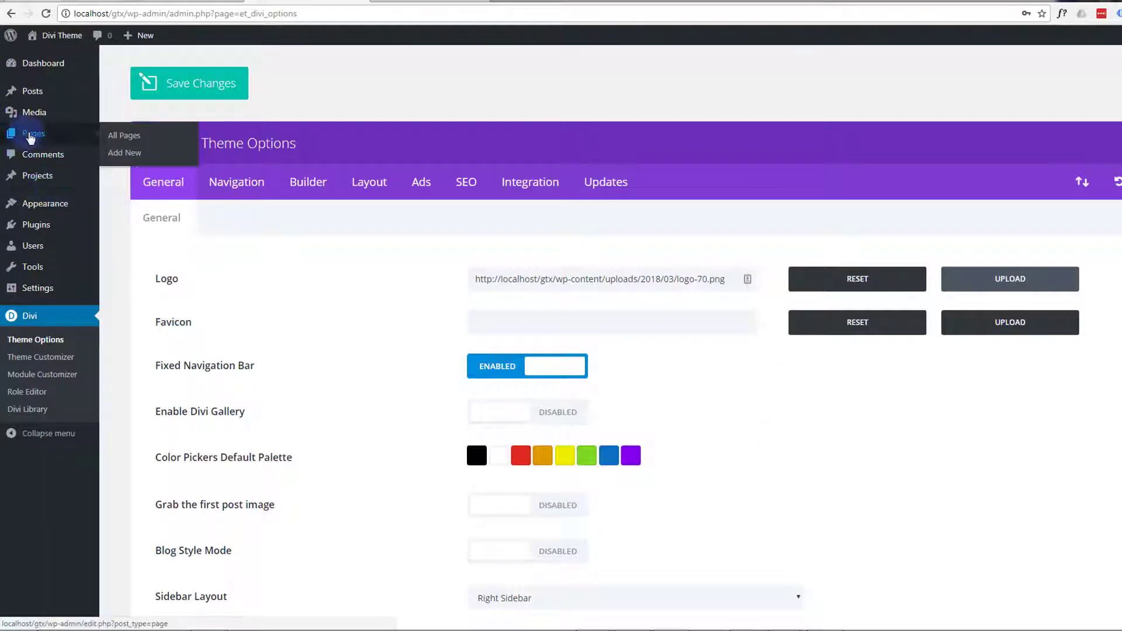
mouse_move(125, 152)
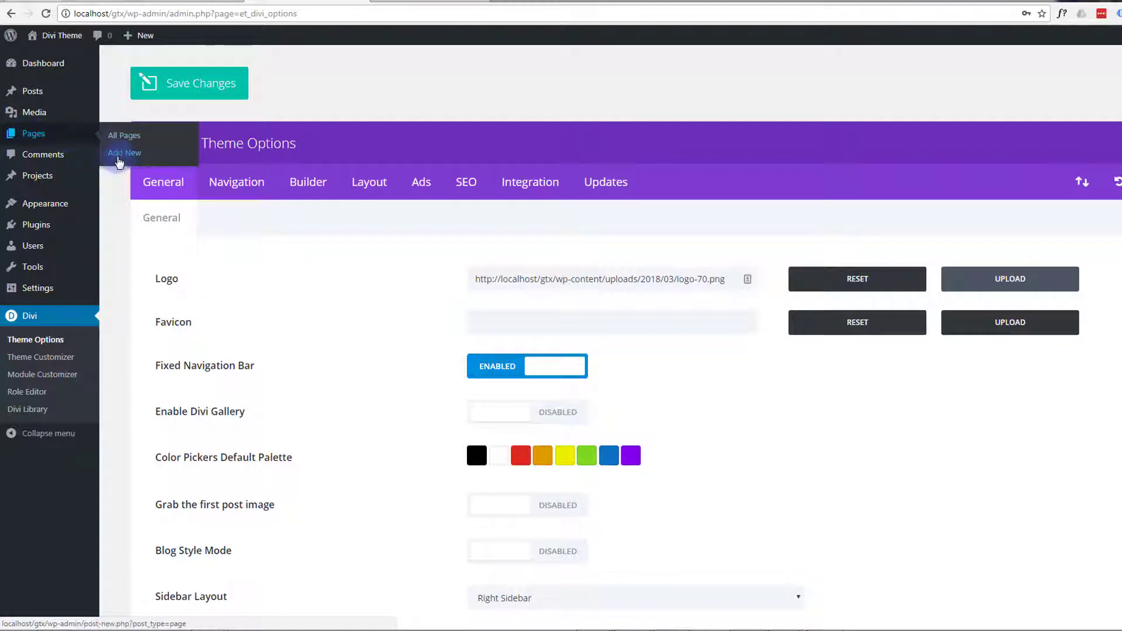
Add a new page and title it 'One Page'.
click(124, 152)
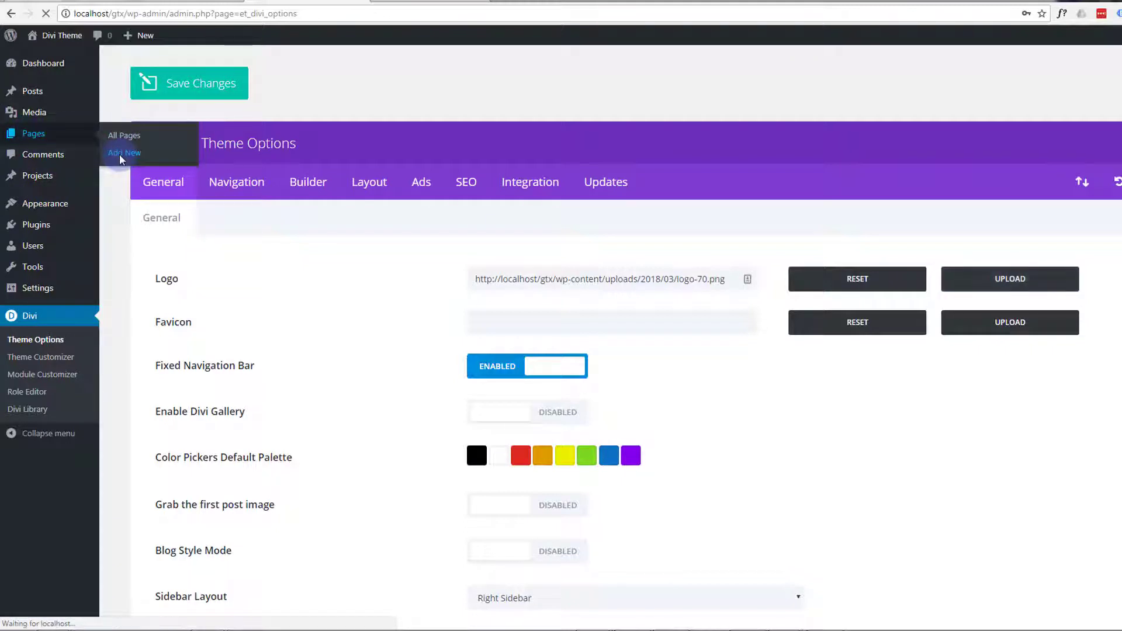
click(124, 152)
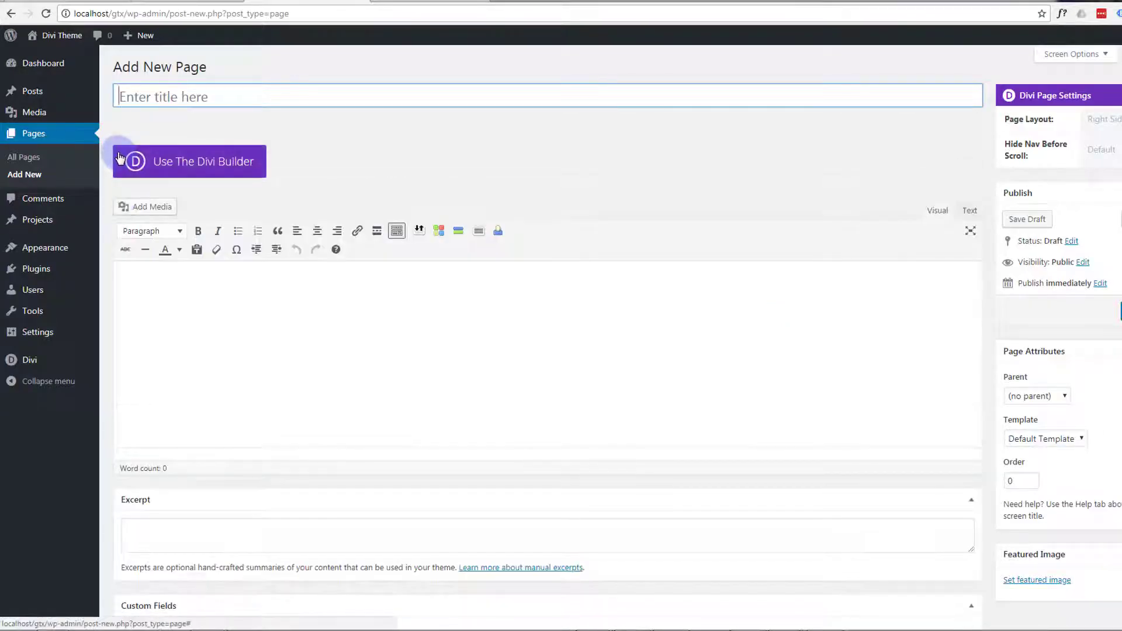
text(O)
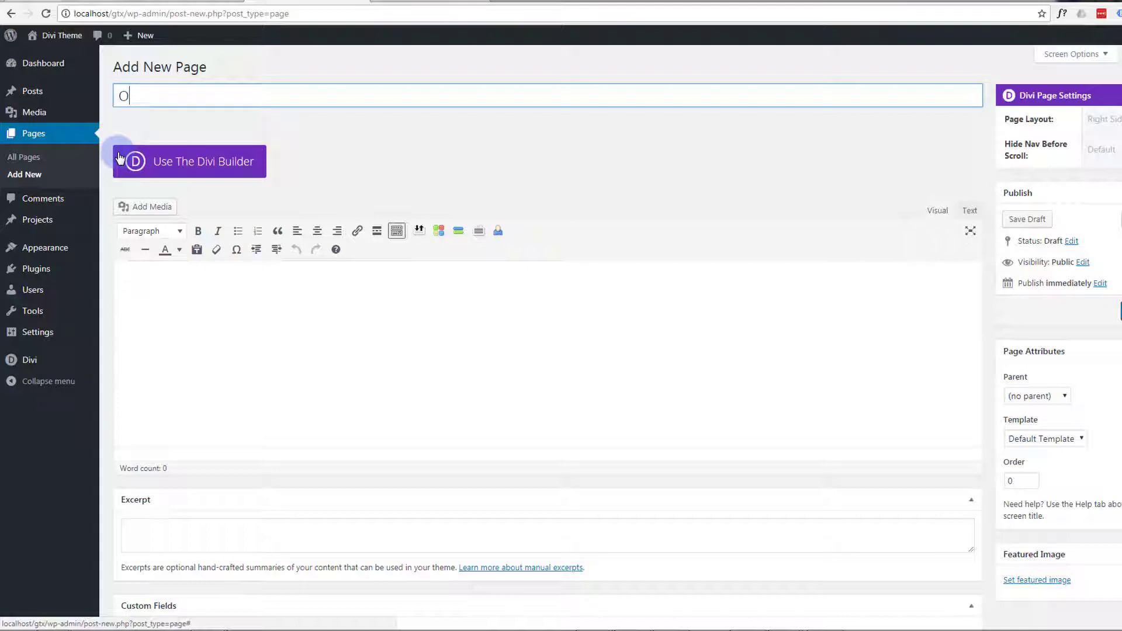
text(ne Pa)
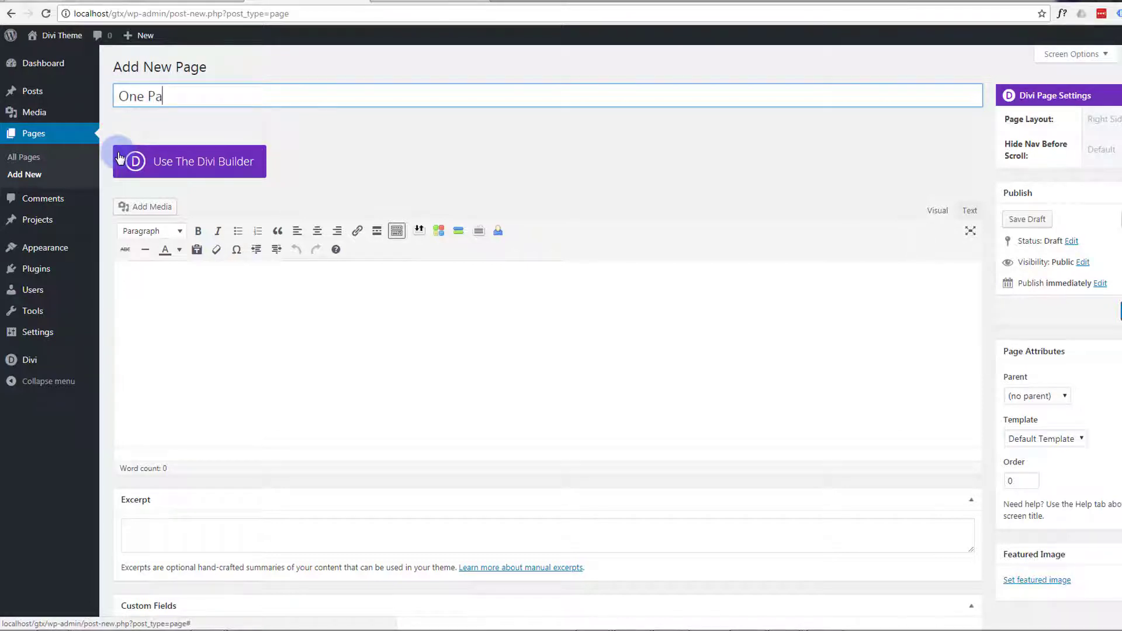
text(ge)
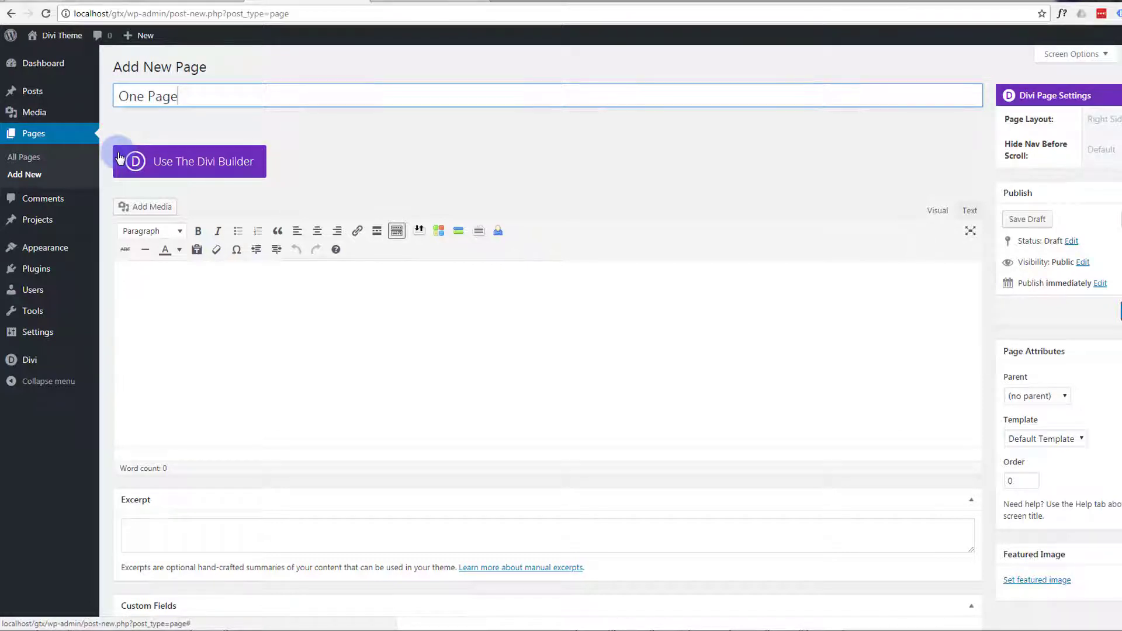
mouse_move(192, 166)
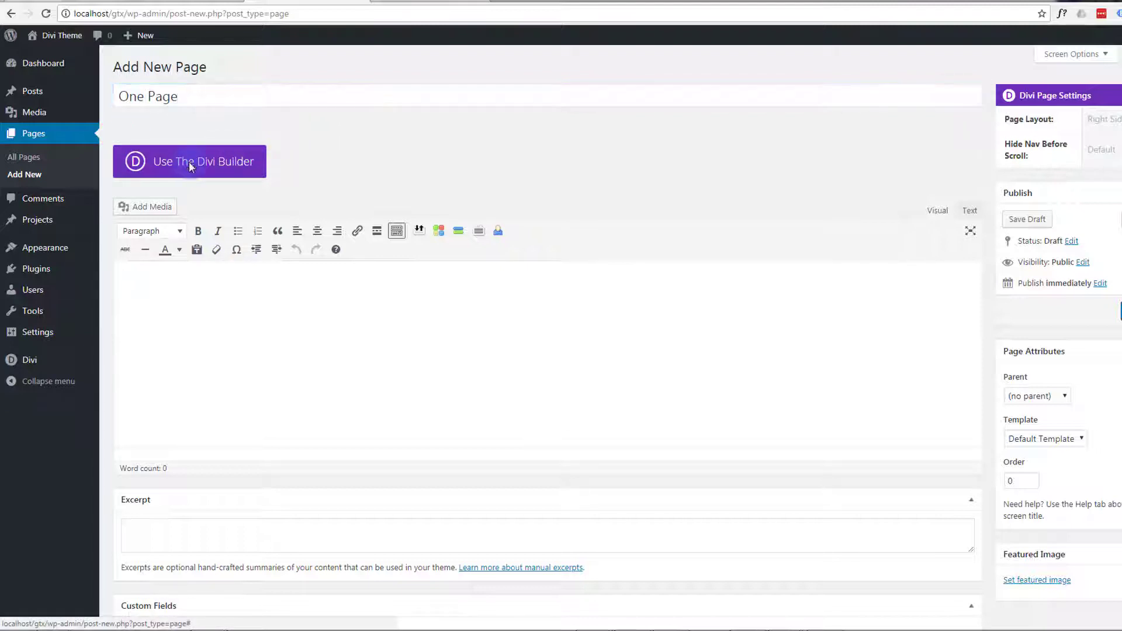
Enable the Divi Builder, add a fullwidth section on top and delete the default standard section.
click(190, 162)
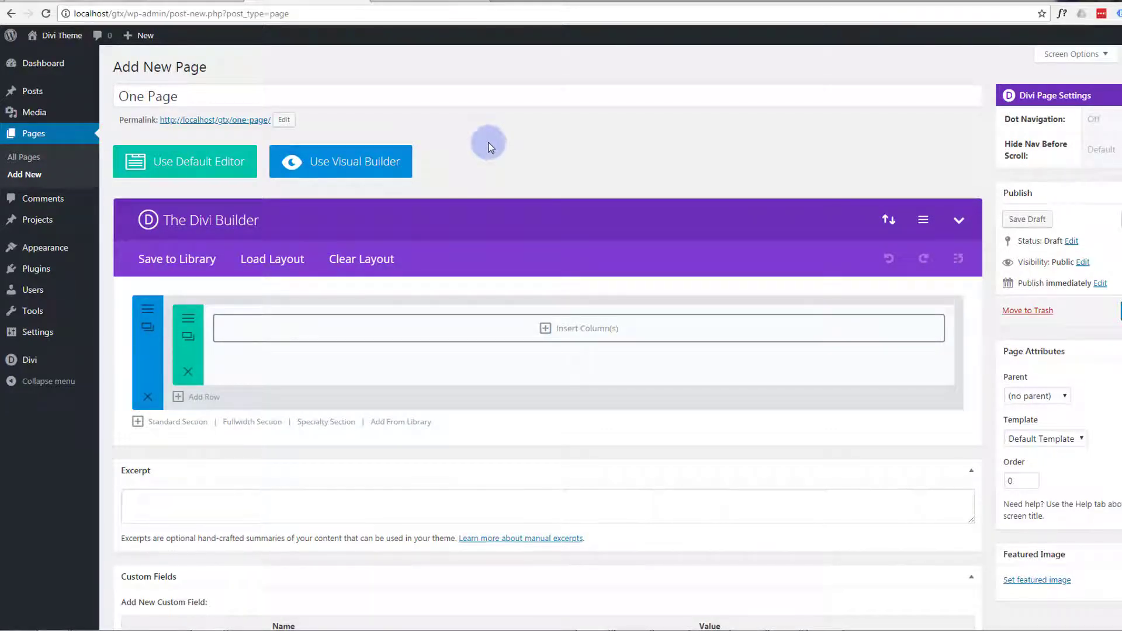
scroll(down, 3)
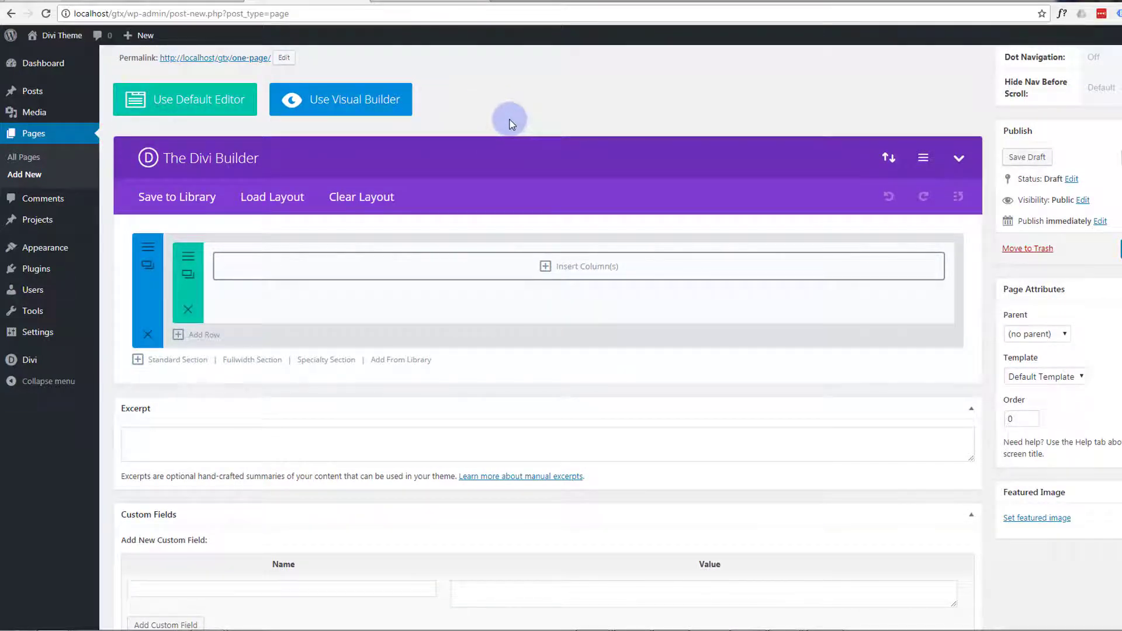
mouse_move(87, 275)
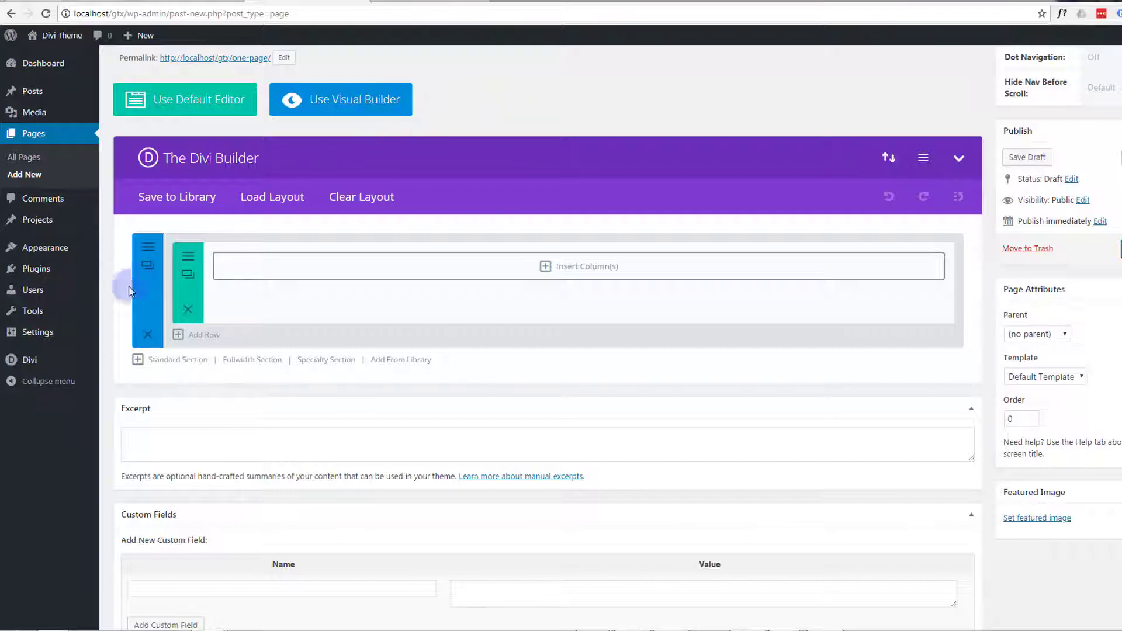
mouse_move(368, 366)
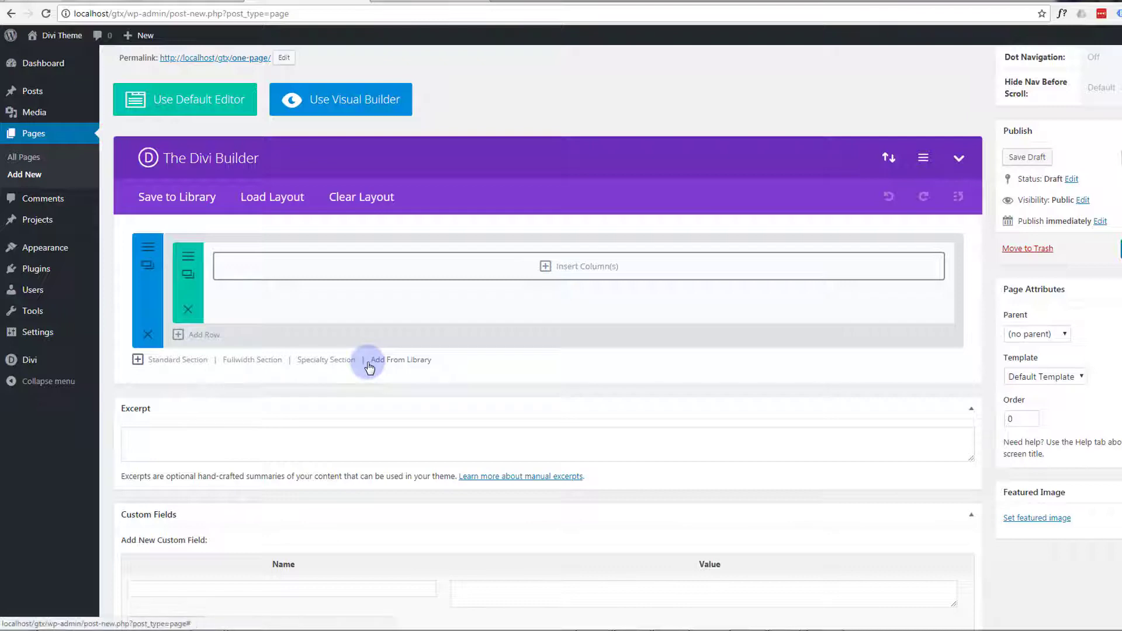
mouse_move(246, 363)
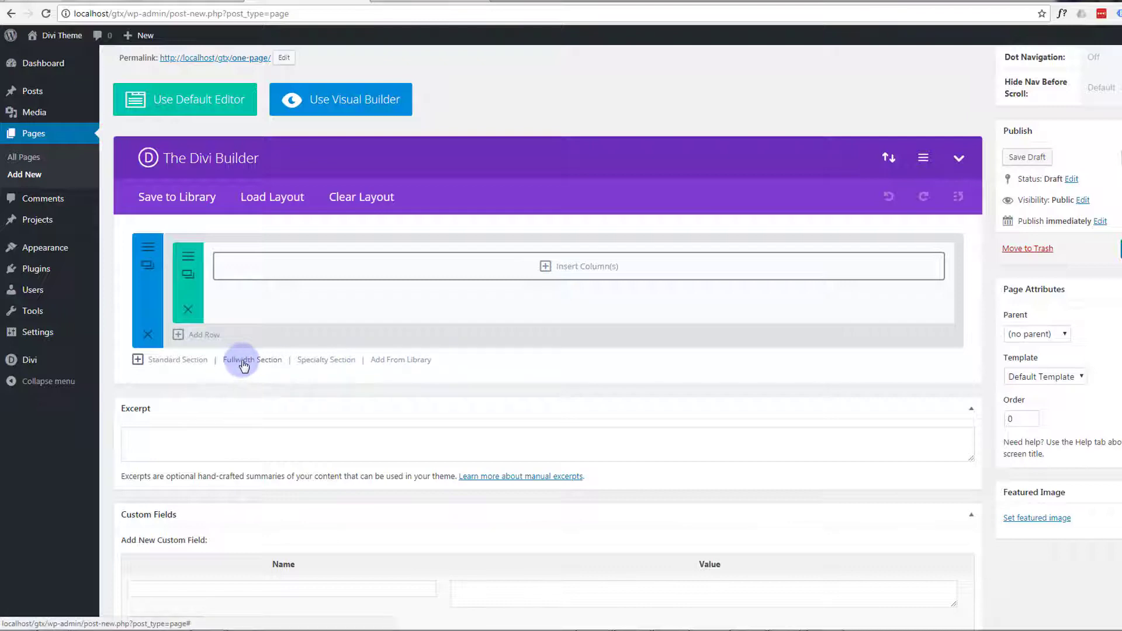
click(251, 359)
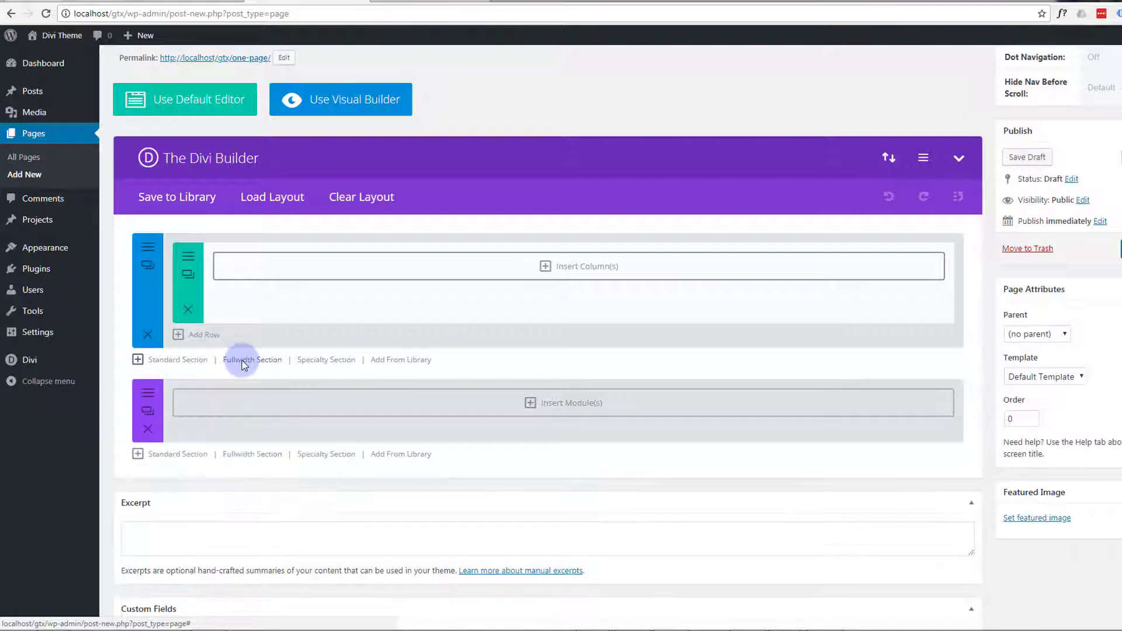
click(253, 359)
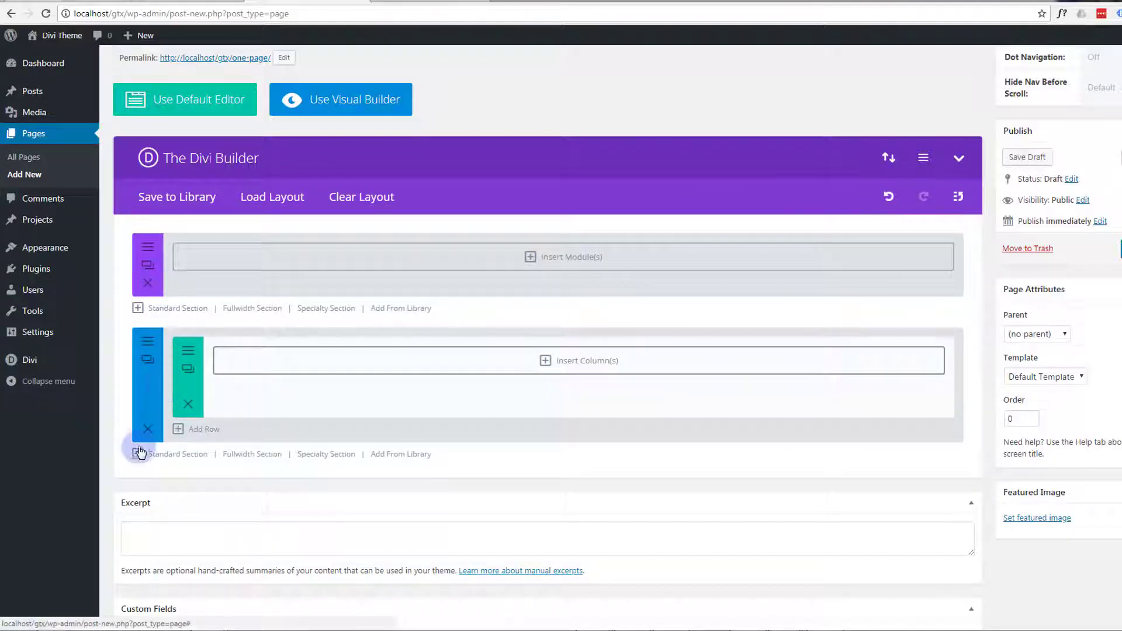
click(147, 429)
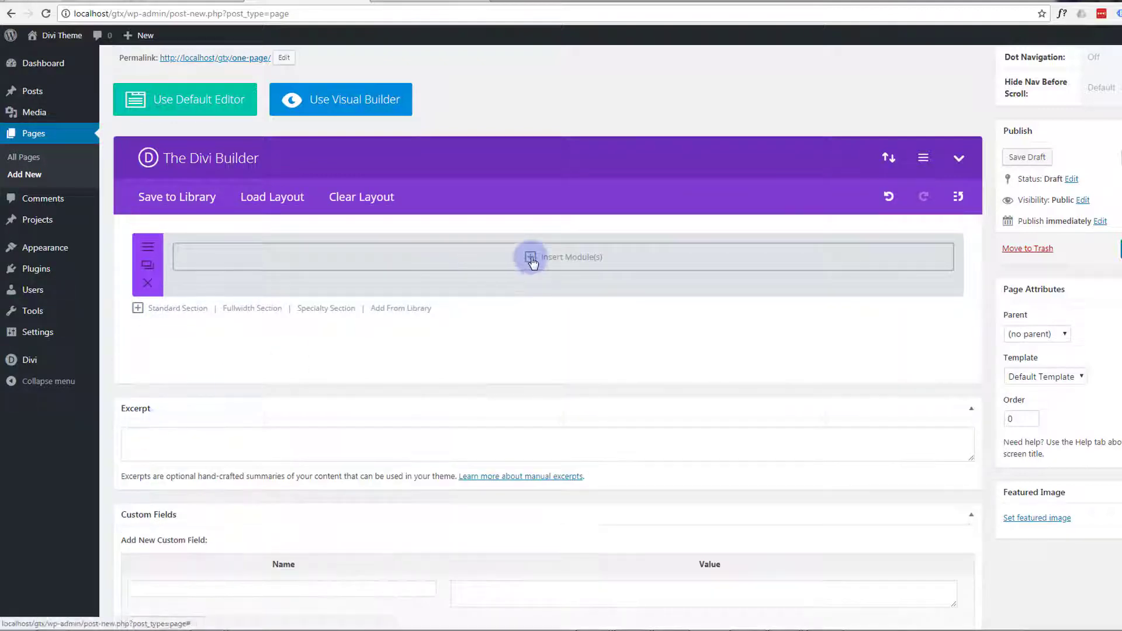
Insert a Fullwidth Slider module into the section and add its first slide.
click(531, 257)
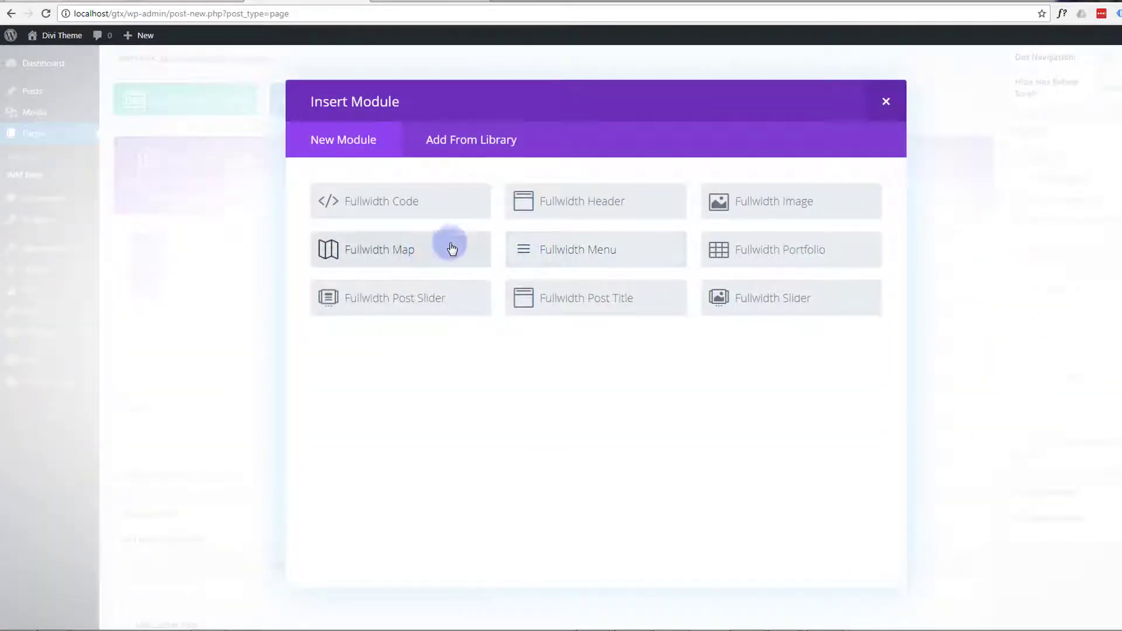
mouse_move(781, 215)
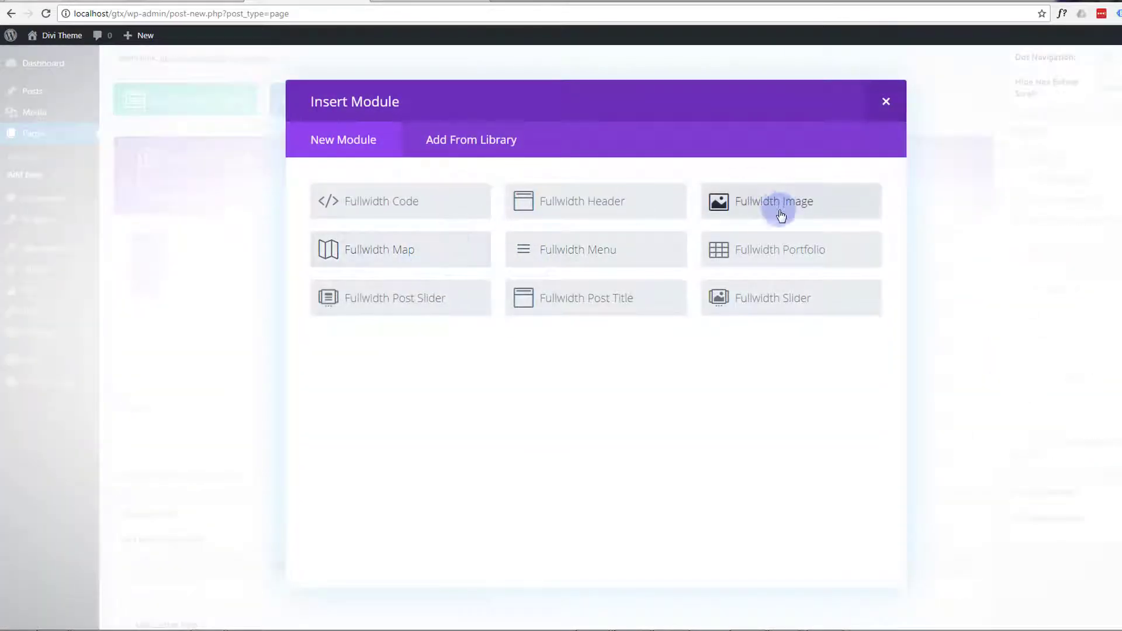
mouse_move(462, 265)
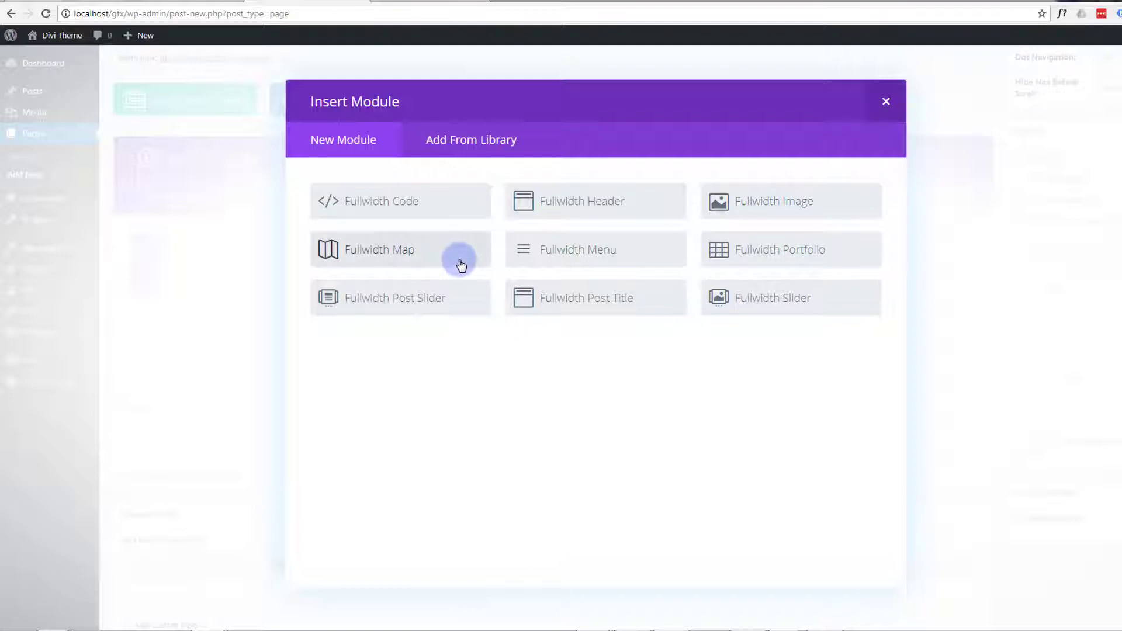
mouse_move(773, 300)
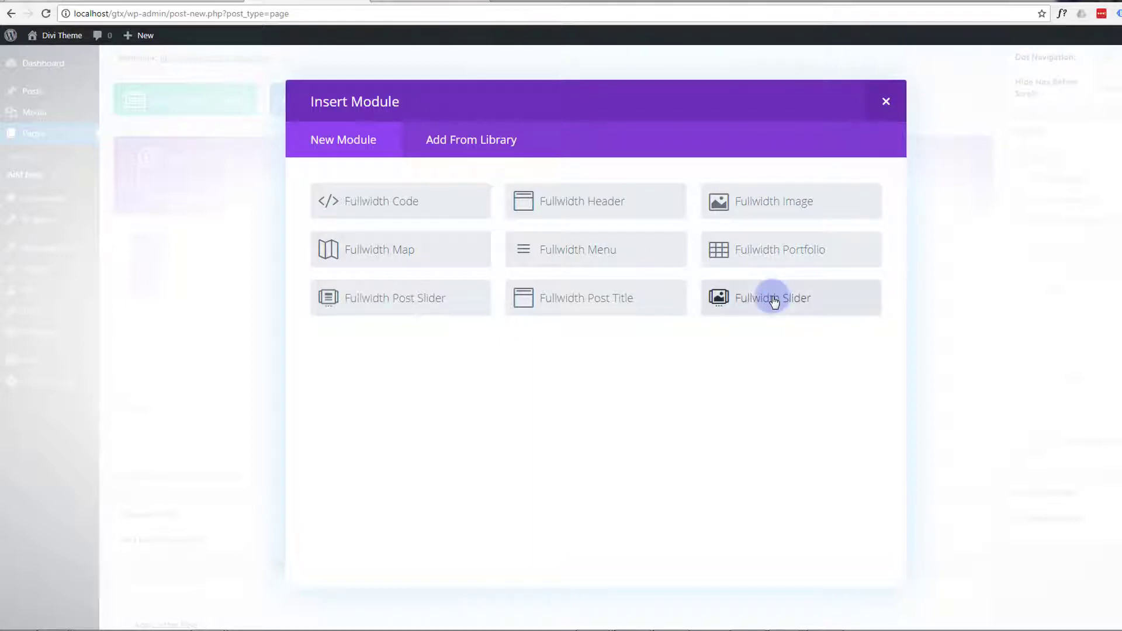
click(773, 299)
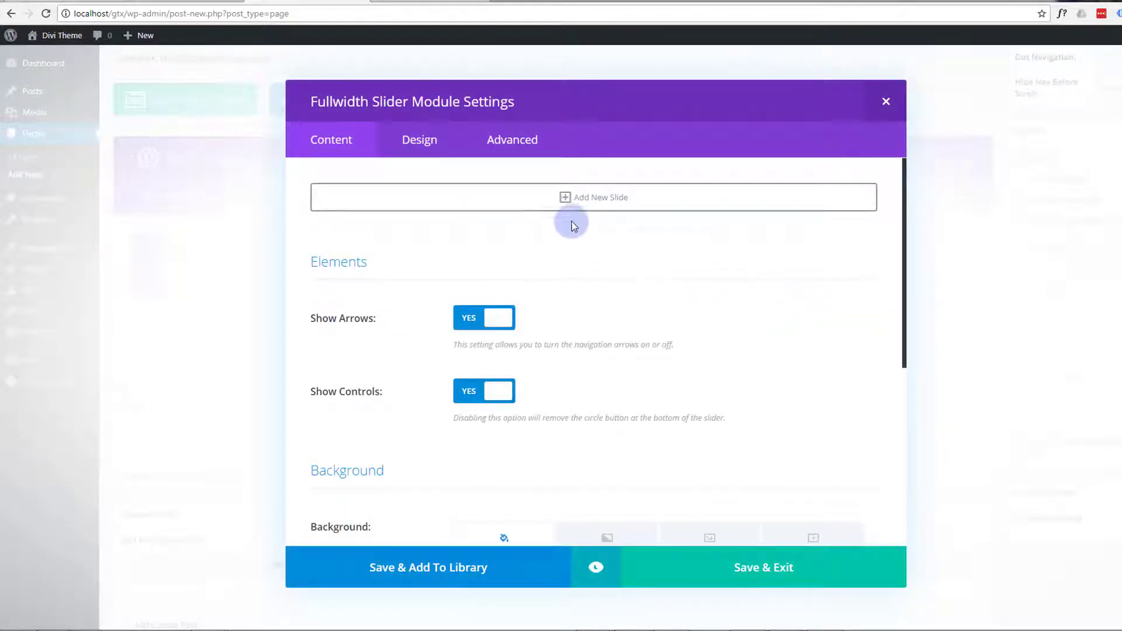
click(593, 197)
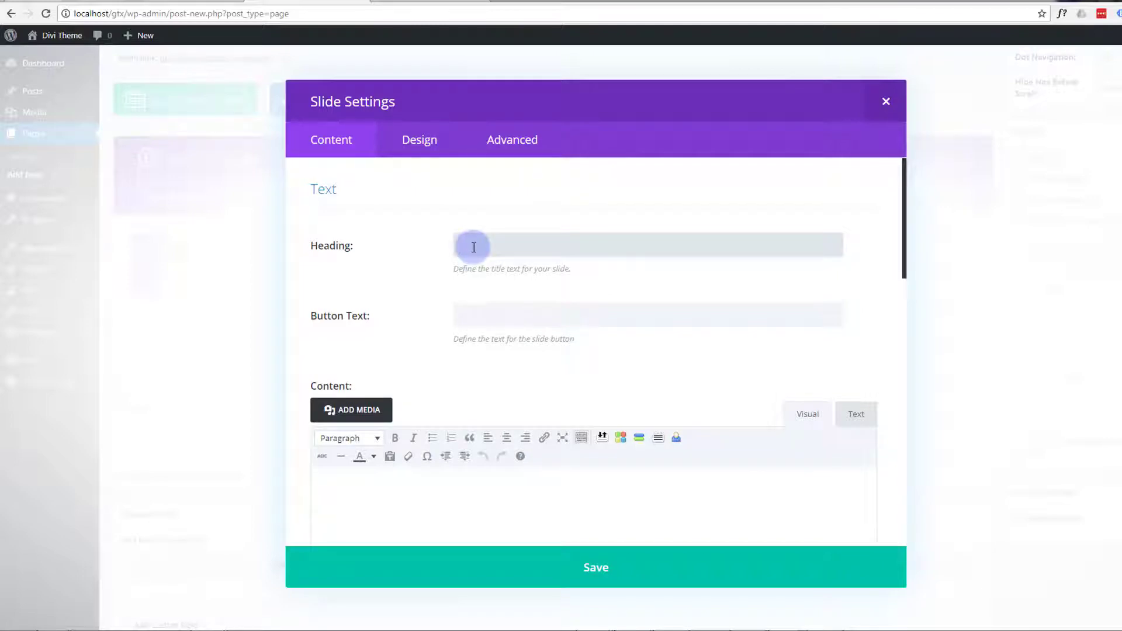
Enter heading 'Responsive Sites For All Your Needs' and start the button text 'Get Sta'.
text(Responsive Sl)
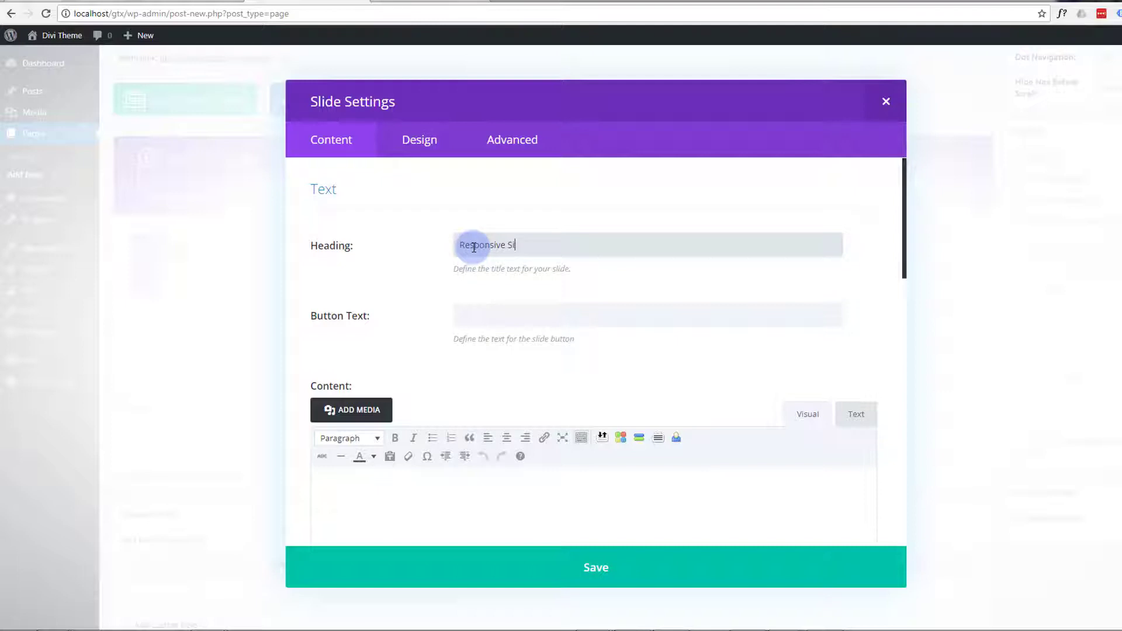
text(tes For All)
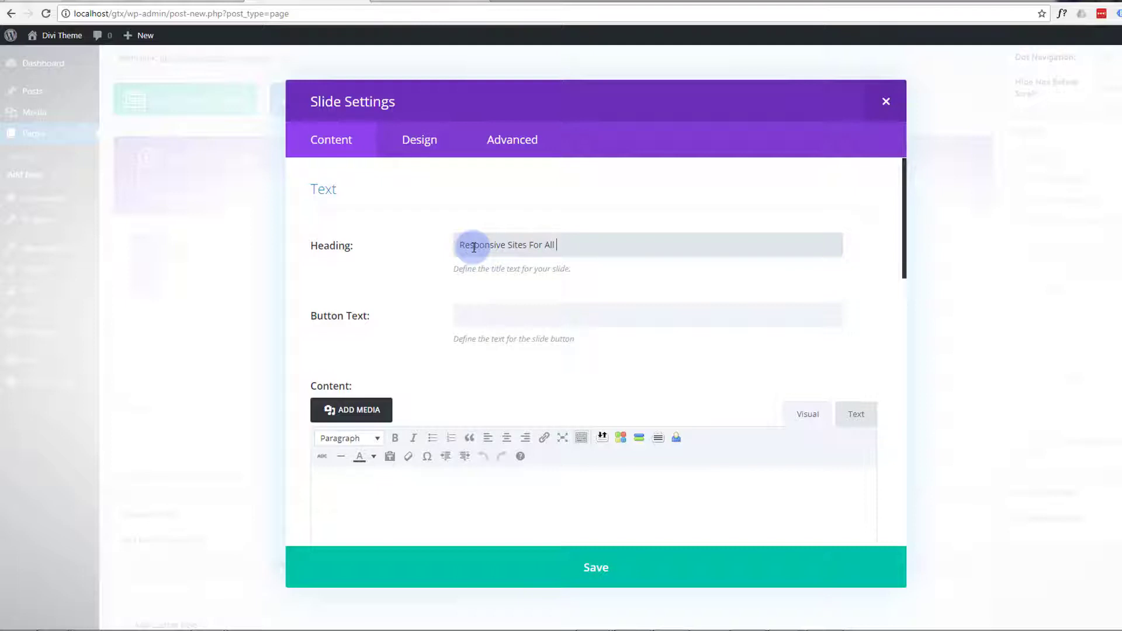
text(Your Needs)
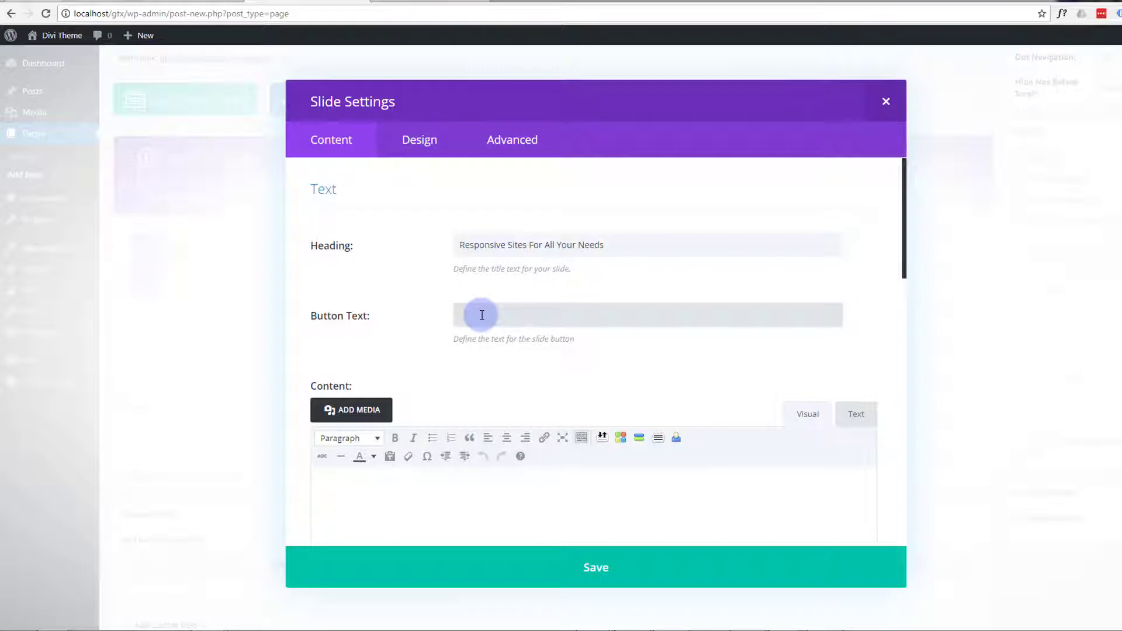
text(Get Sta)
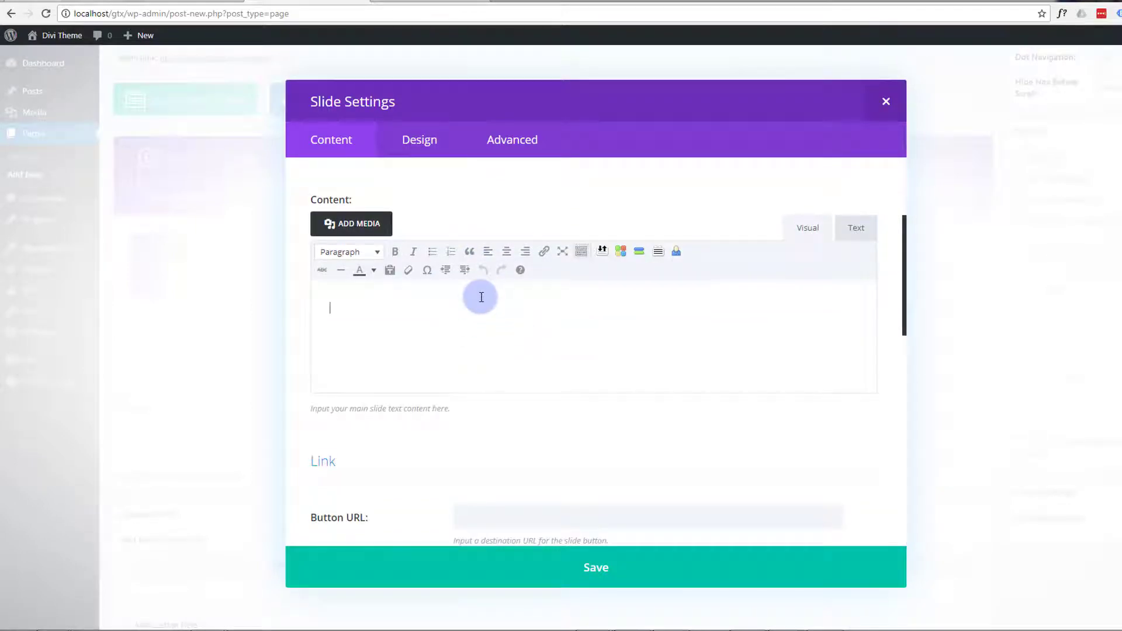
mouse_move(356, 233)
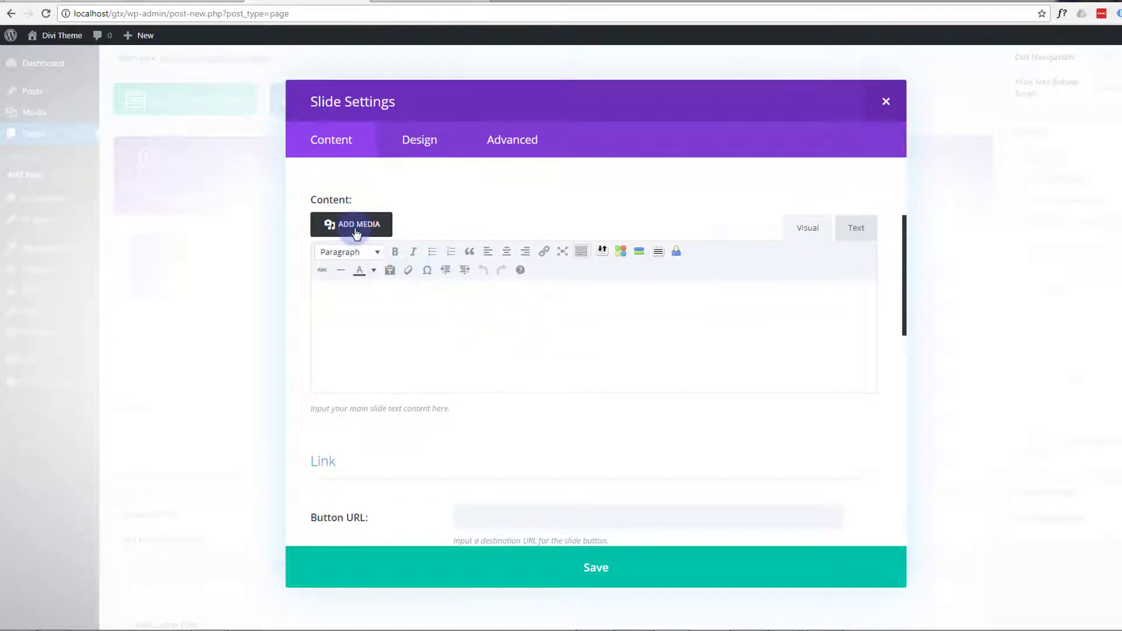
Insert the Web Design logo with alt text 'Logo light' into the slide content and centre it.
click(352, 224)
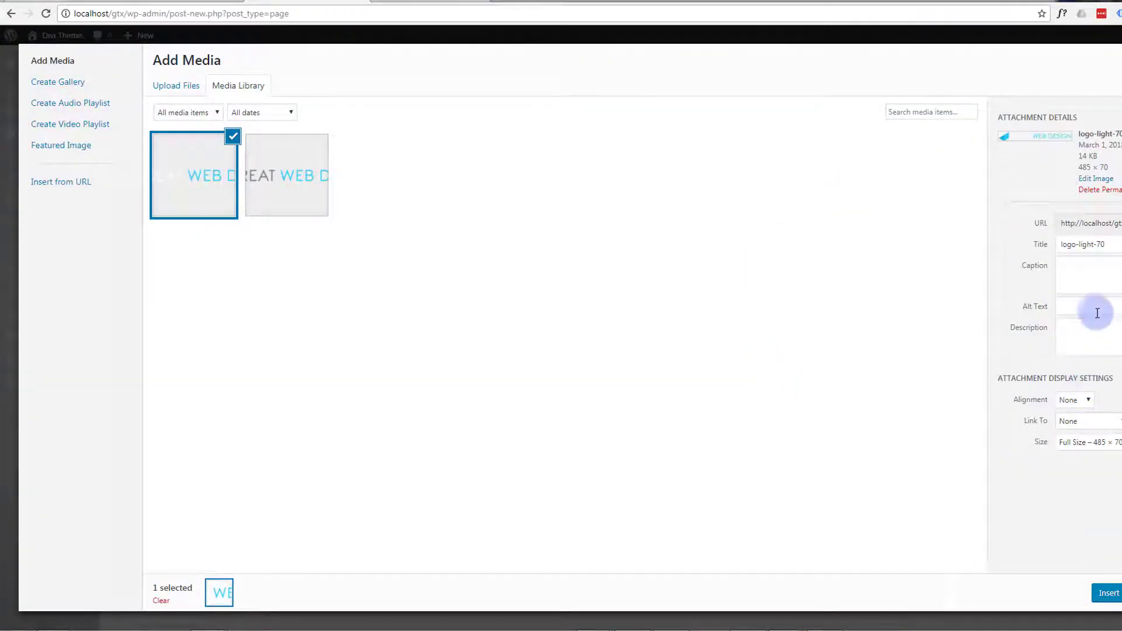
click(1089, 305)
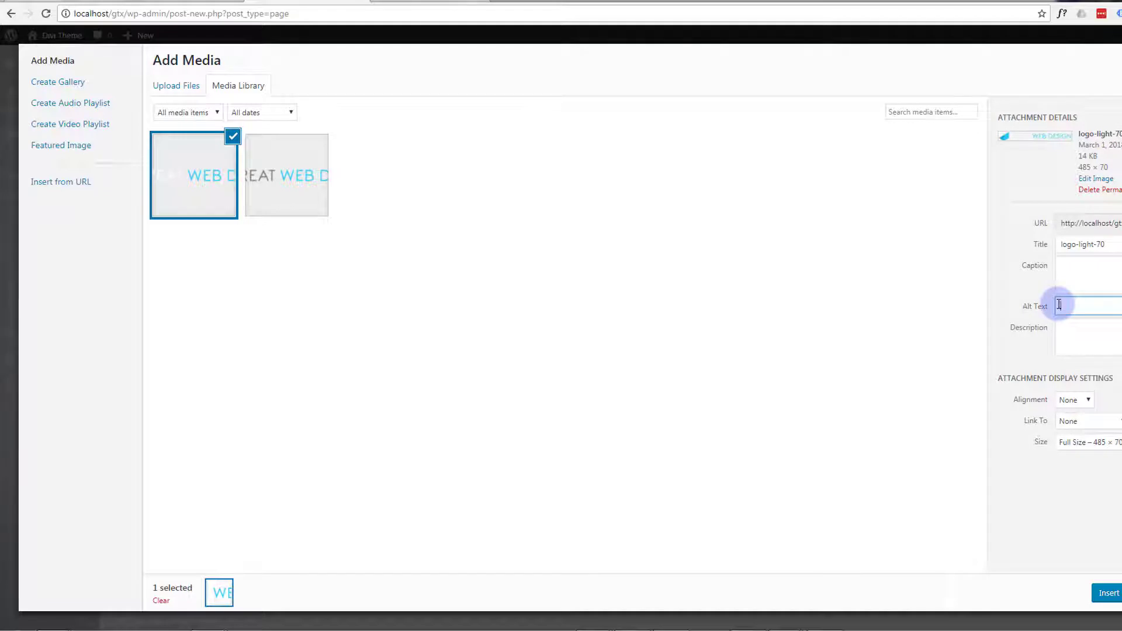
text(Logo i)
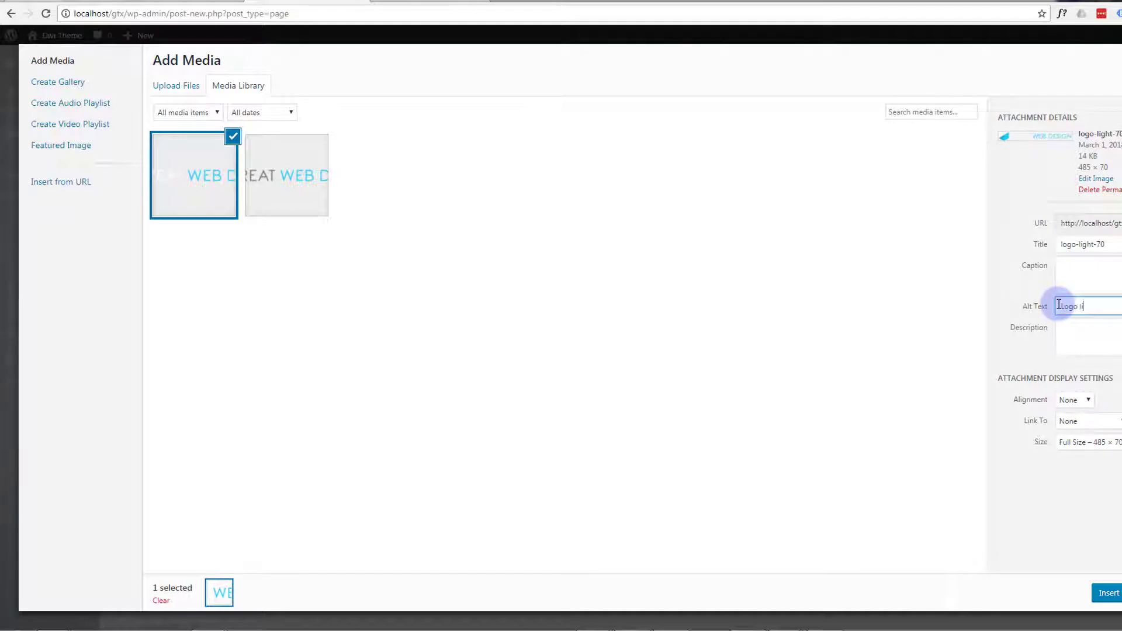
text(Logo light)
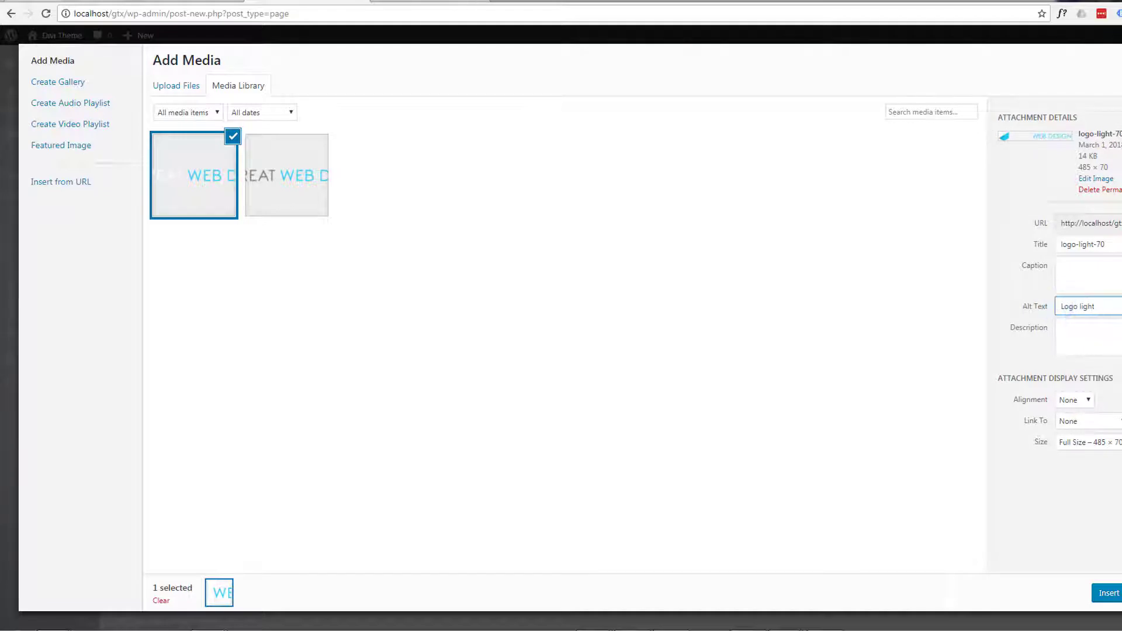
click(1108, 593)
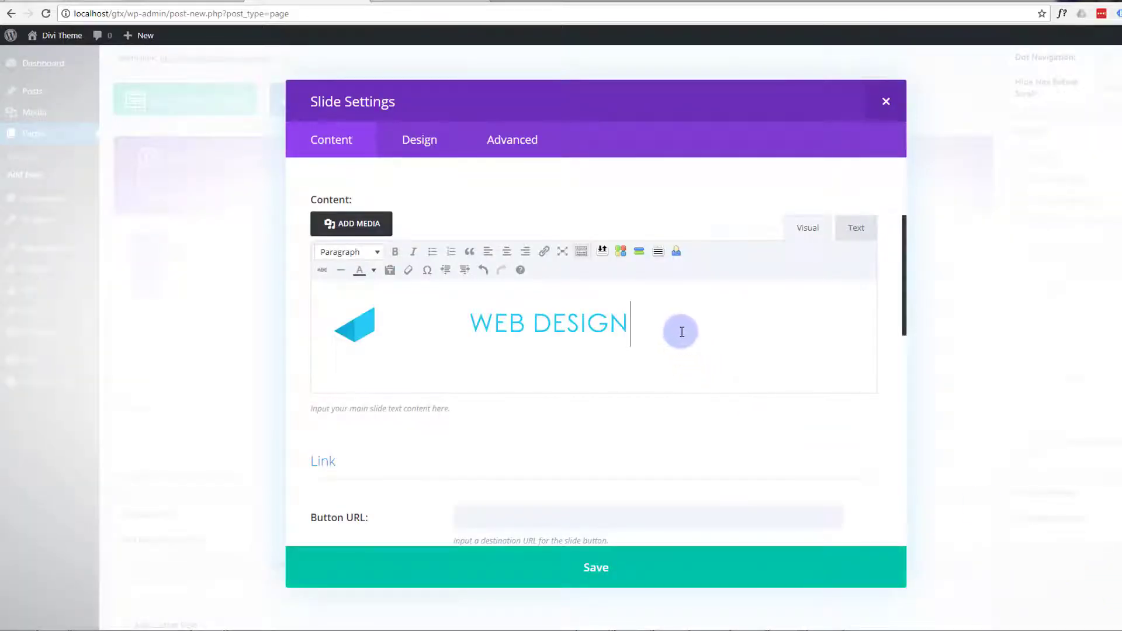
click(353, 326)
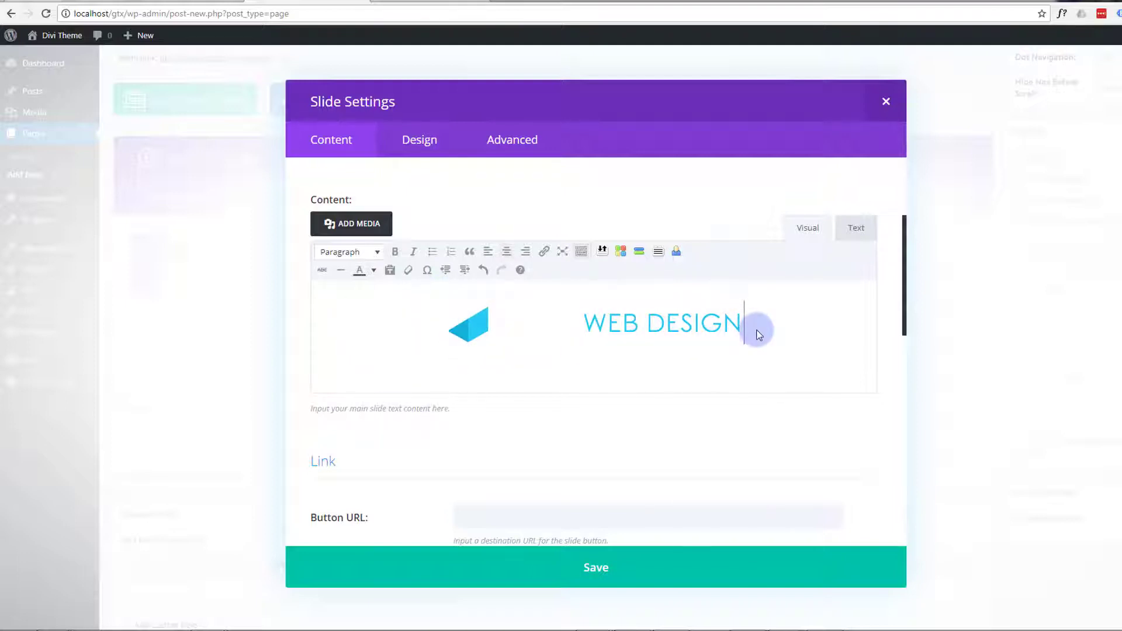
mouse_move(685, 266)
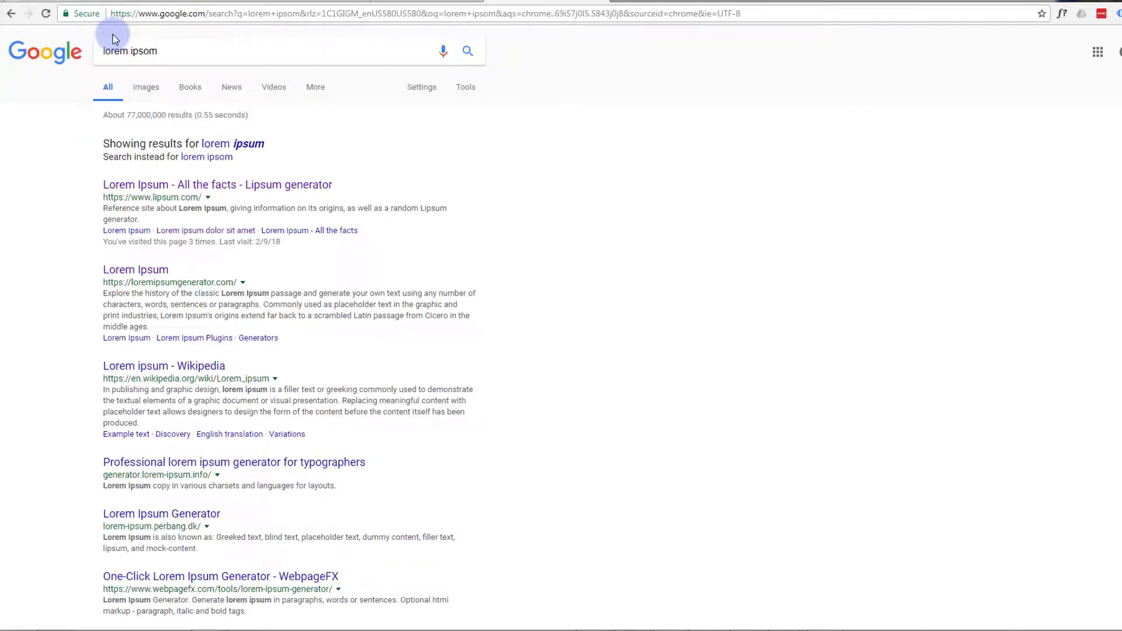
Generate lorem ipsum on lipsum.com and select a paragraph to copy.
click(218, 185)
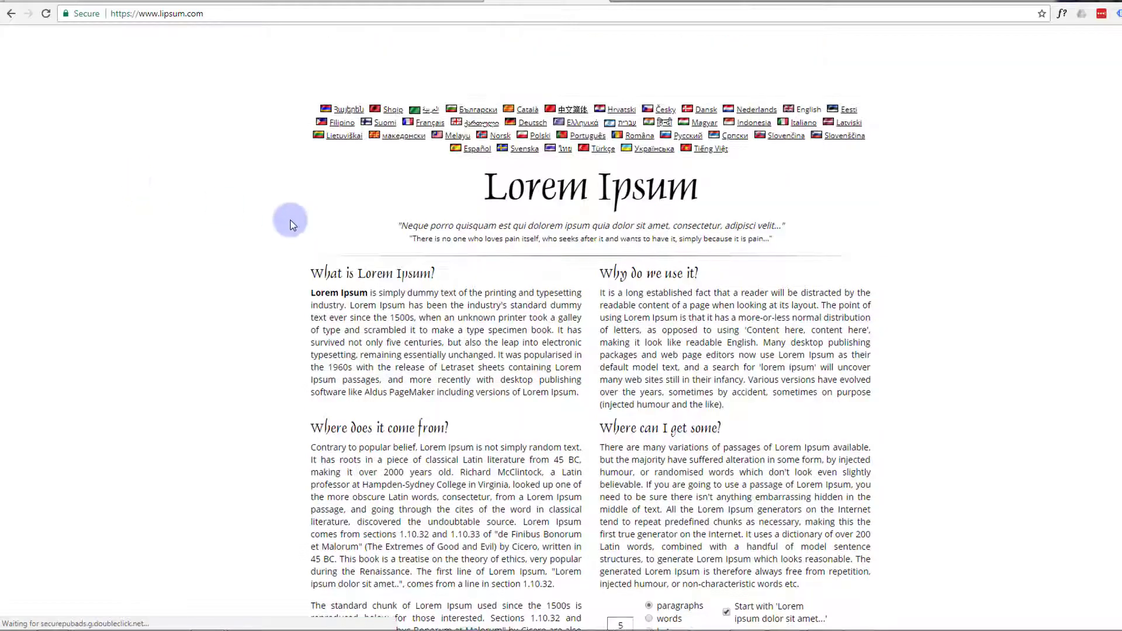
scroll(down, 3)
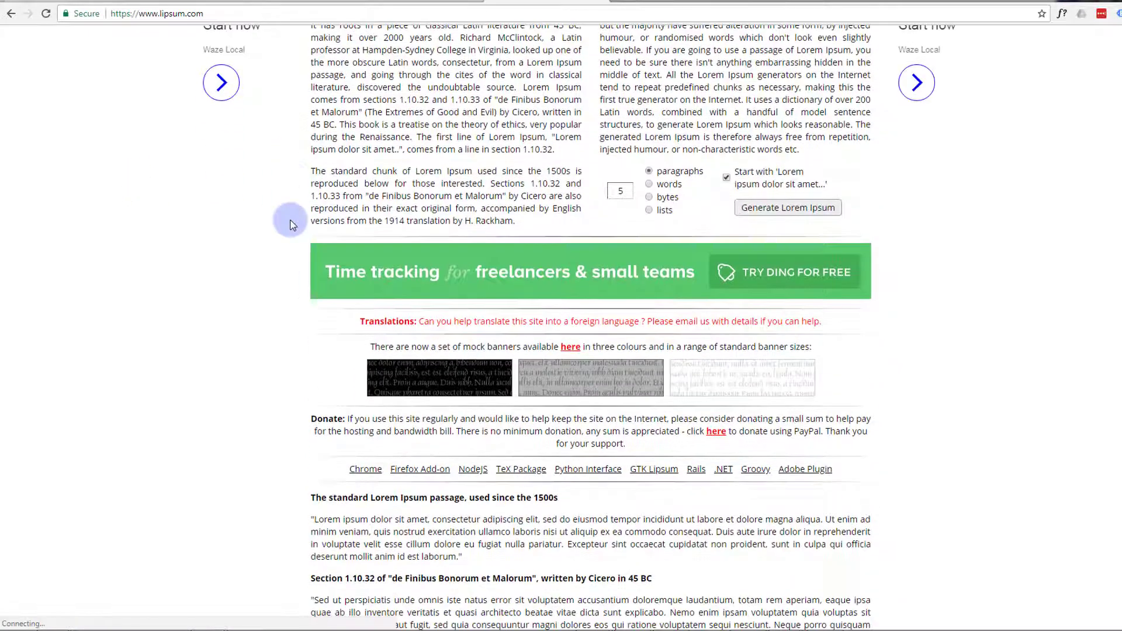
click(787, 208)
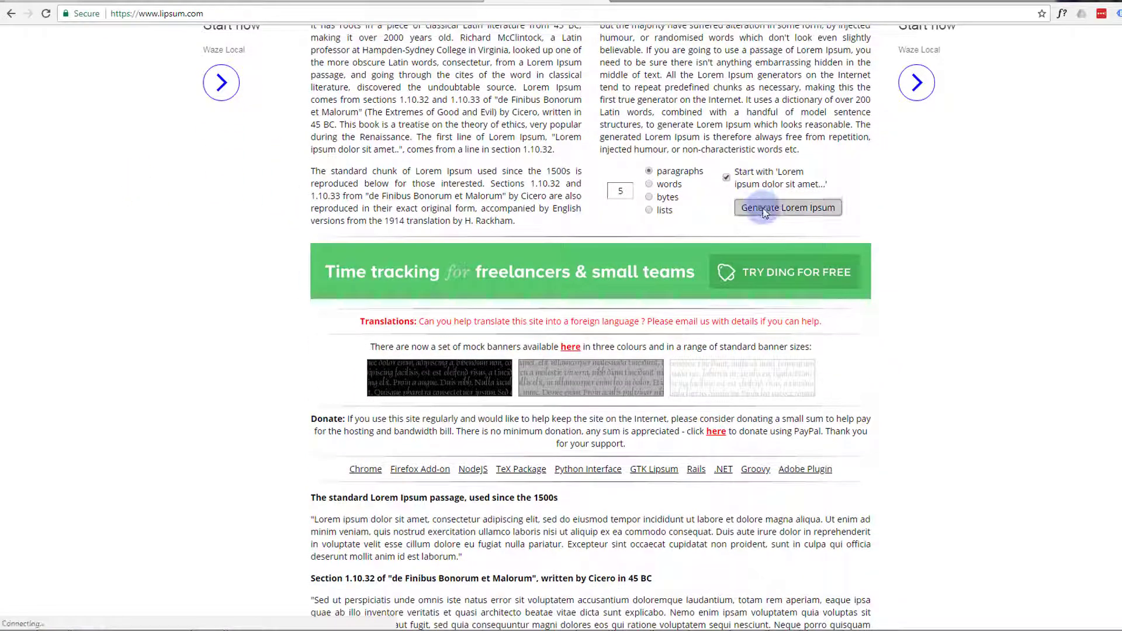
click(787, 208)
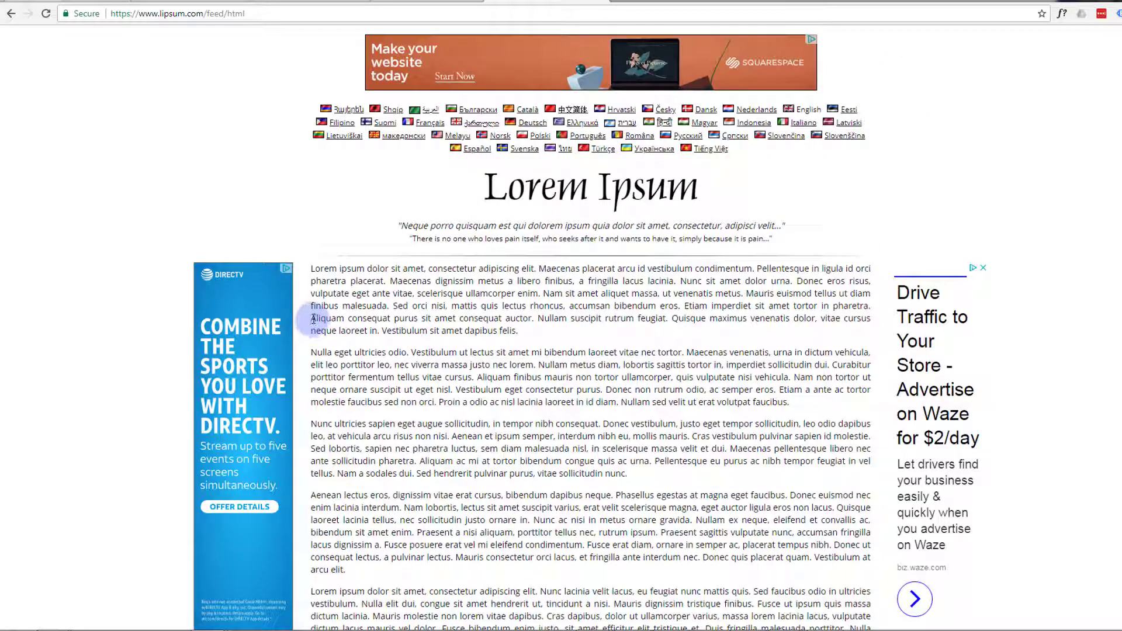
drag(311, 318, 516, 331)
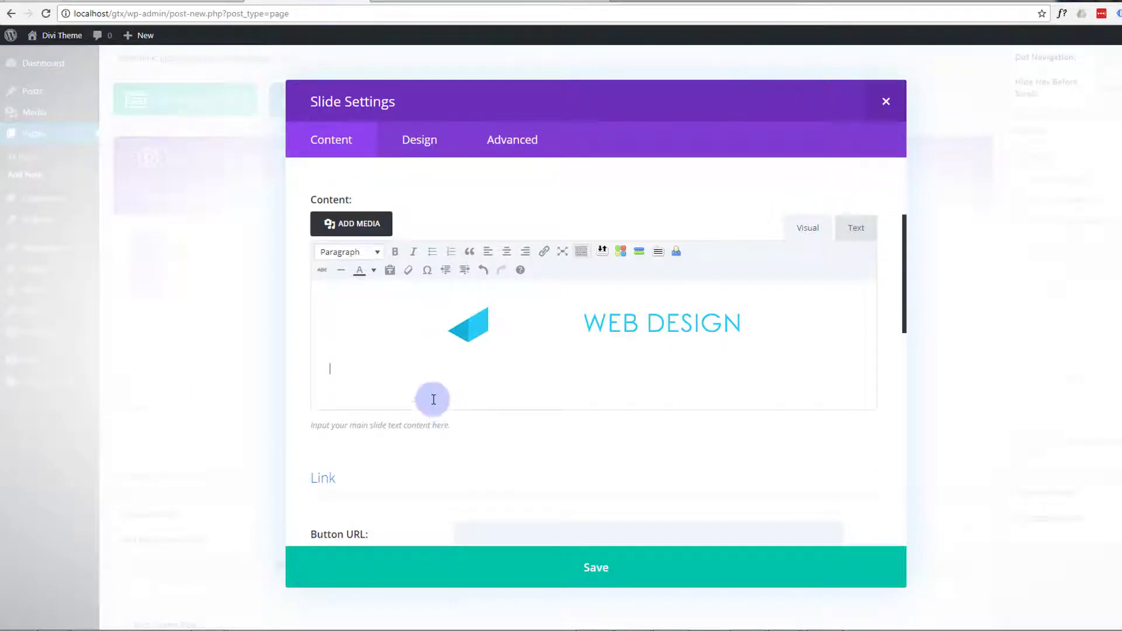
Paste the lorem ipsum paragraph below the logo, check the Design text colour, then scroll to Background.
text(Aliquam consequat purus sit amet consequat auctor. Nullam suscipit rutrum feugiat. Quisque maximus venenatis dolor, vitae cursus neque laoreet in. Vestibulum sit amet dapibus felis.)
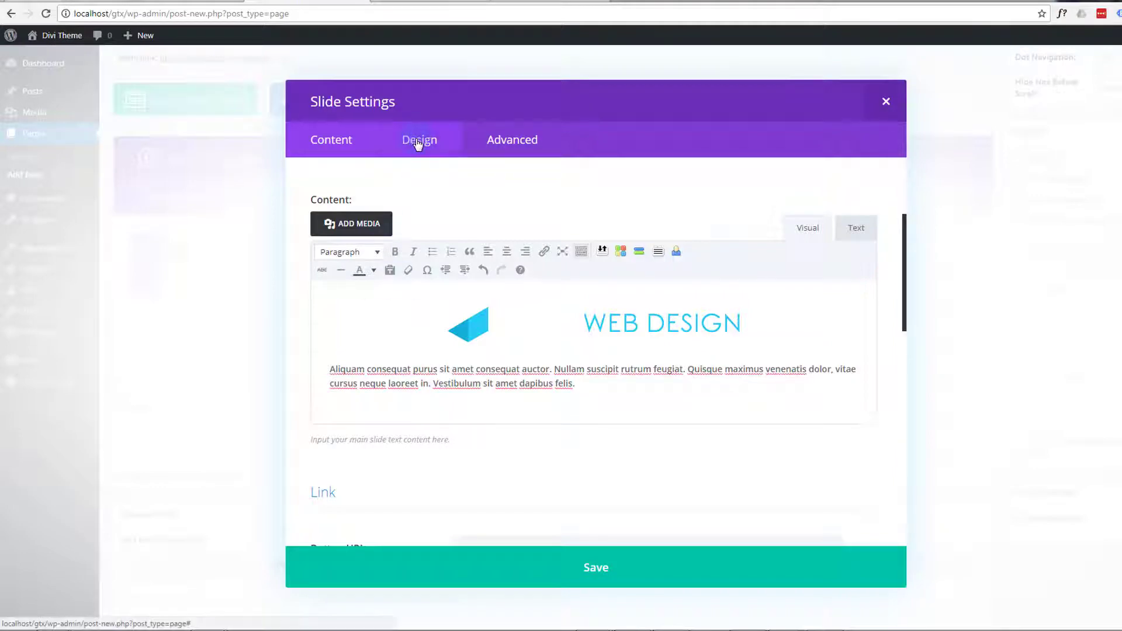
click(420, 139)
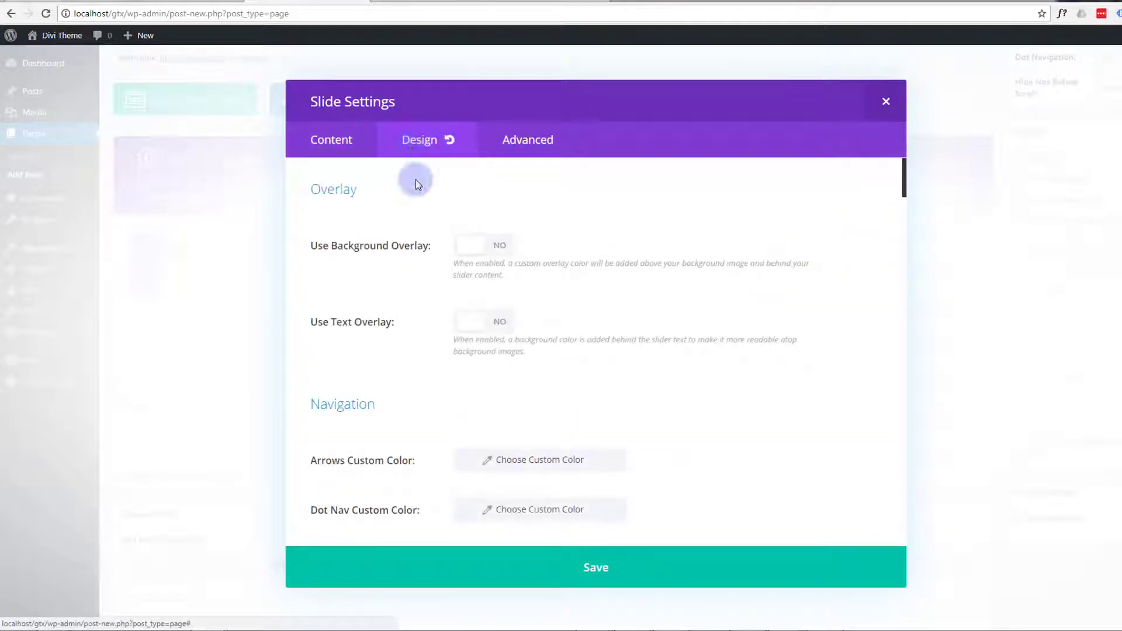
scroll(down, 3)
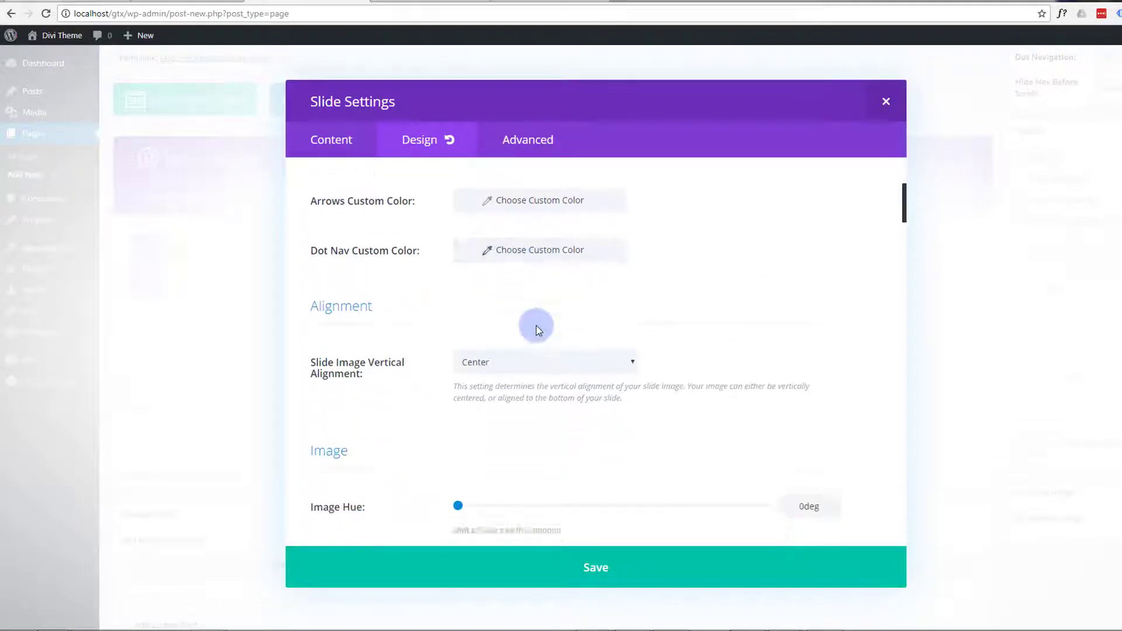
scroll(down, 3)
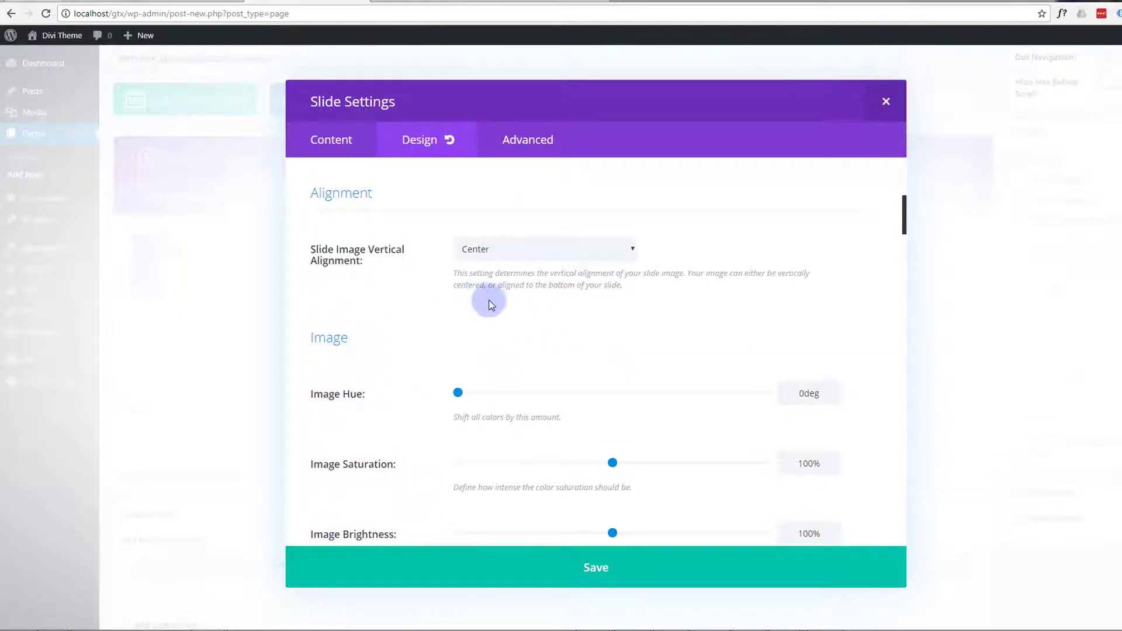
scroll(down, 3)
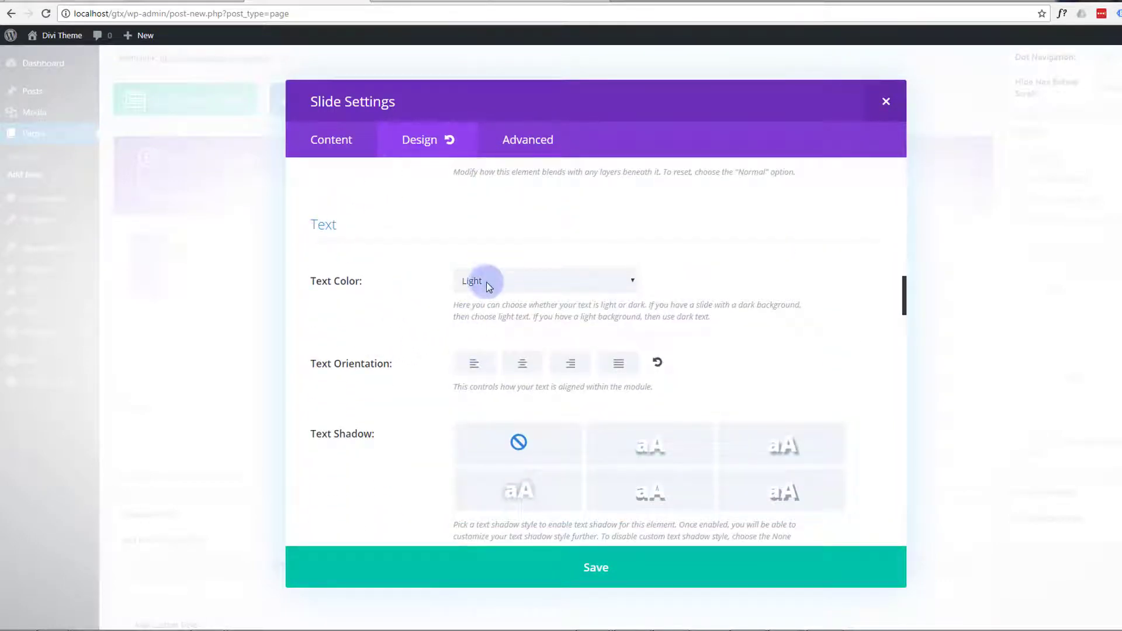
click(331, 139)
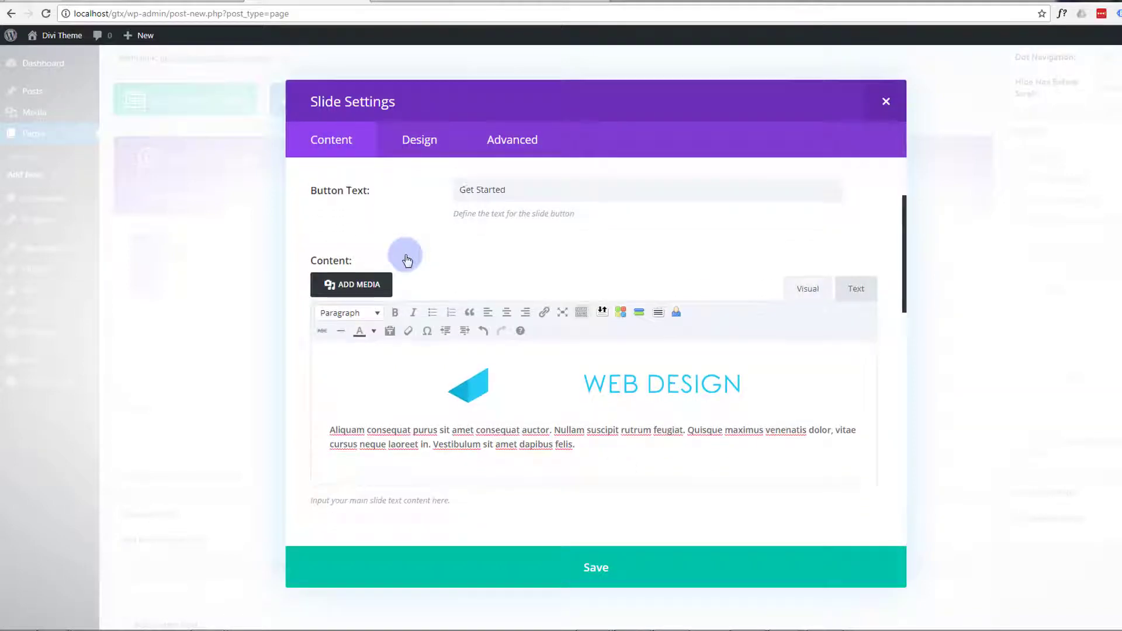
scroll(down, 3)
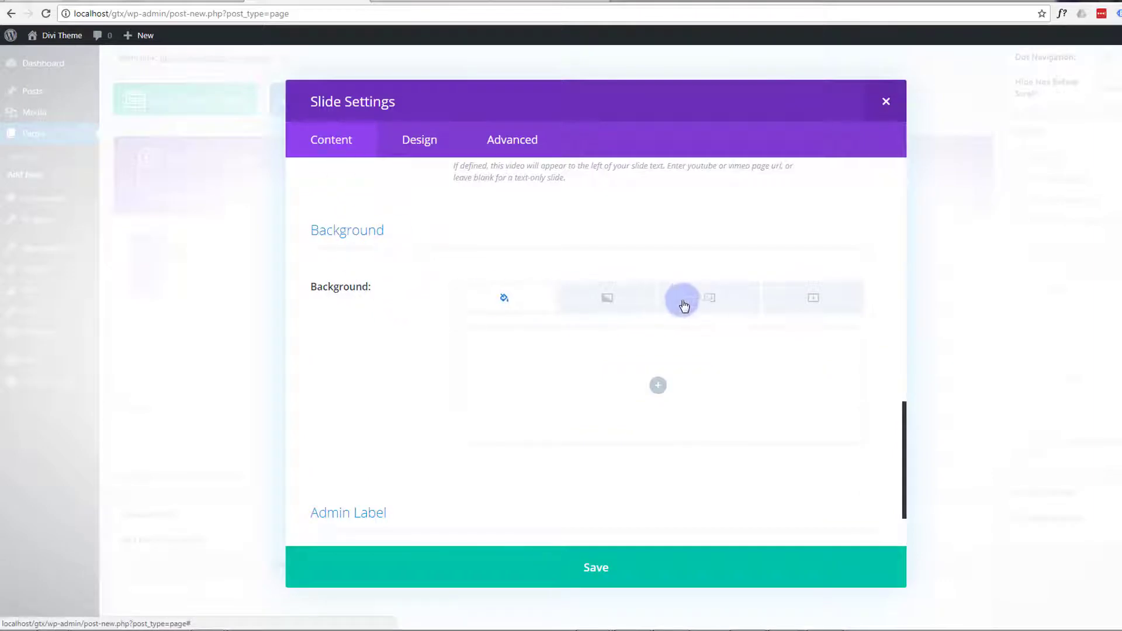
mouse_move(592, 298)
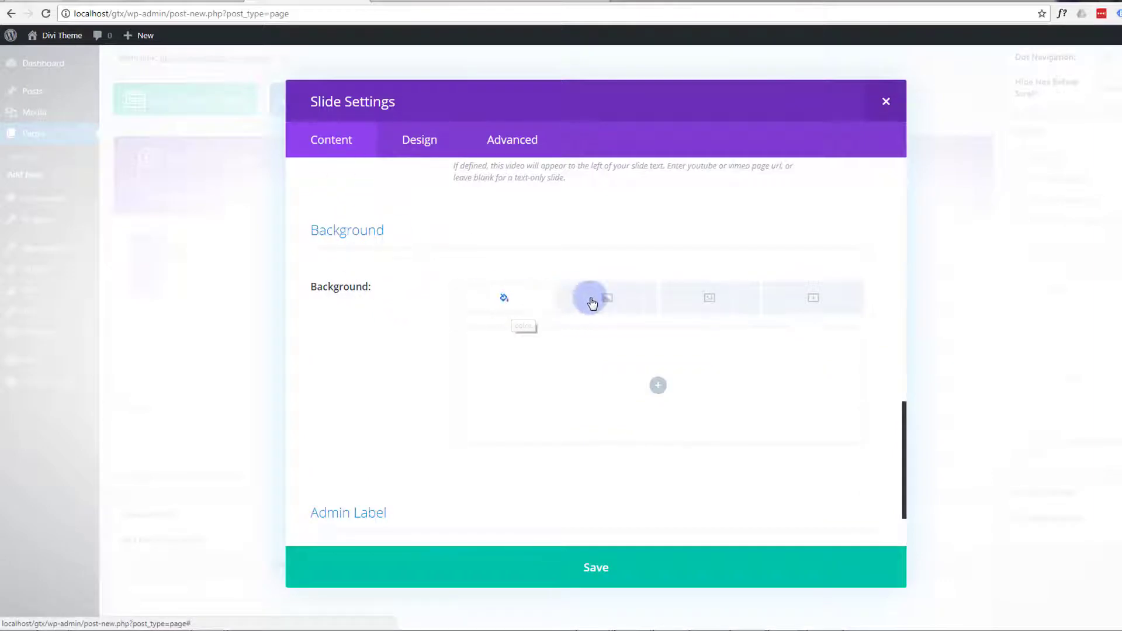
mouse_move(705, 299)
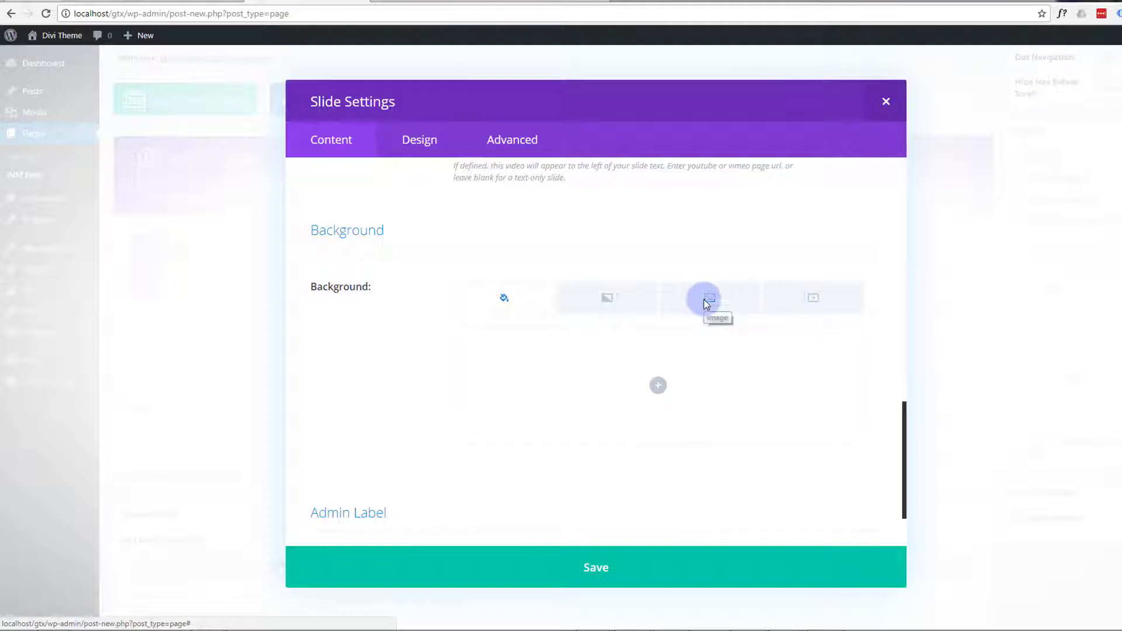
Set the city night photo as the slide background with alt text 'Slide 1'.
click(709, 297)
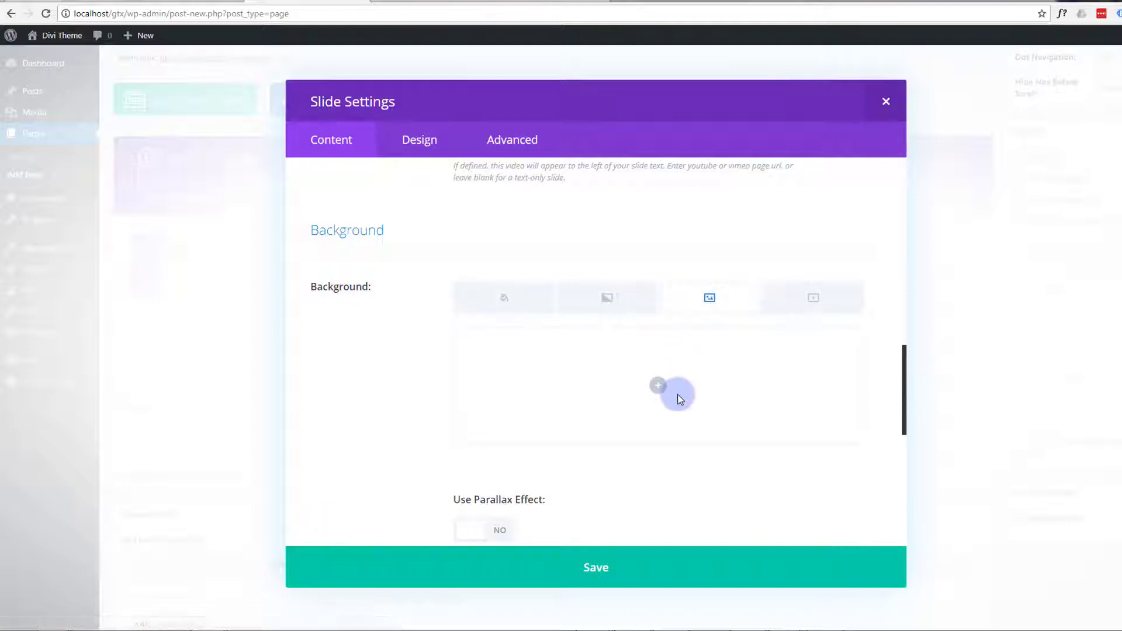
click(657, 386)
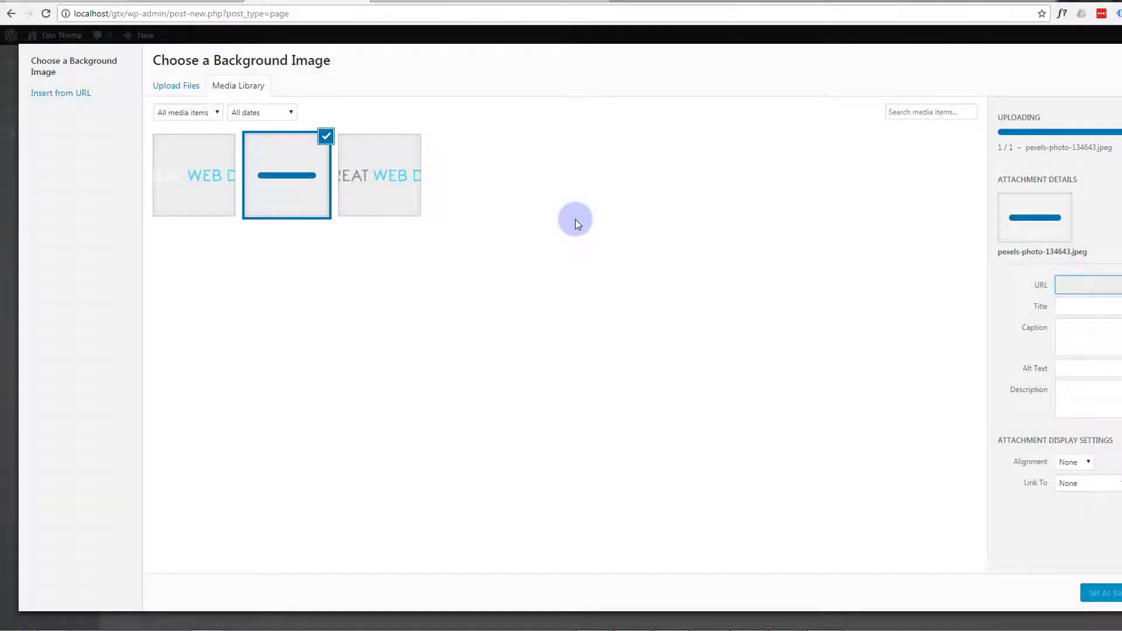
click(192, 174)
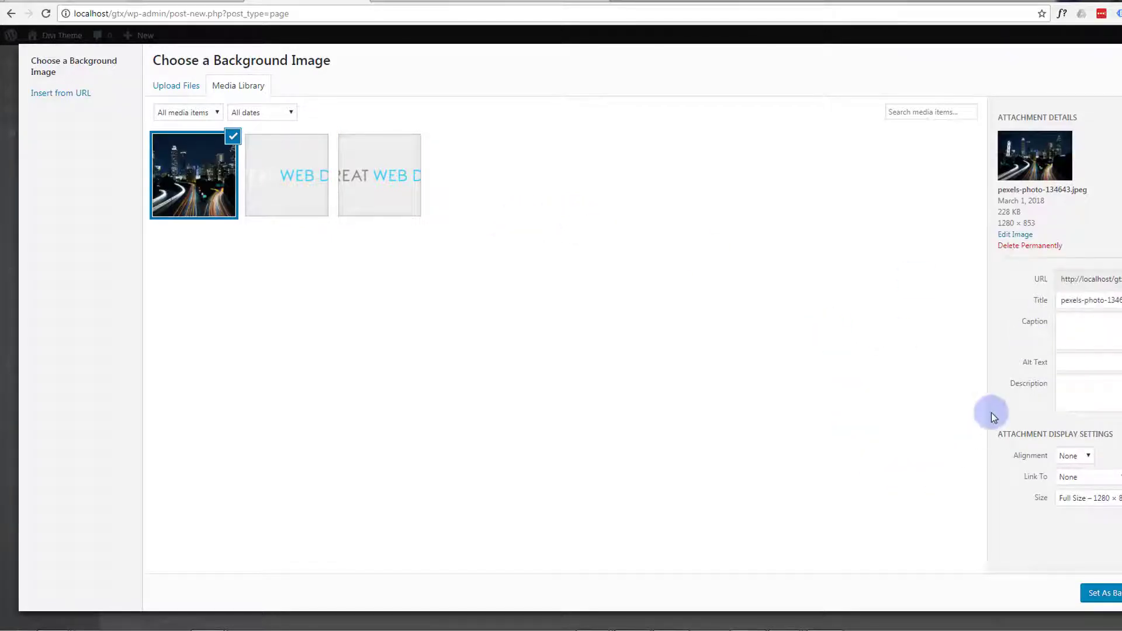
click(1080, 362)
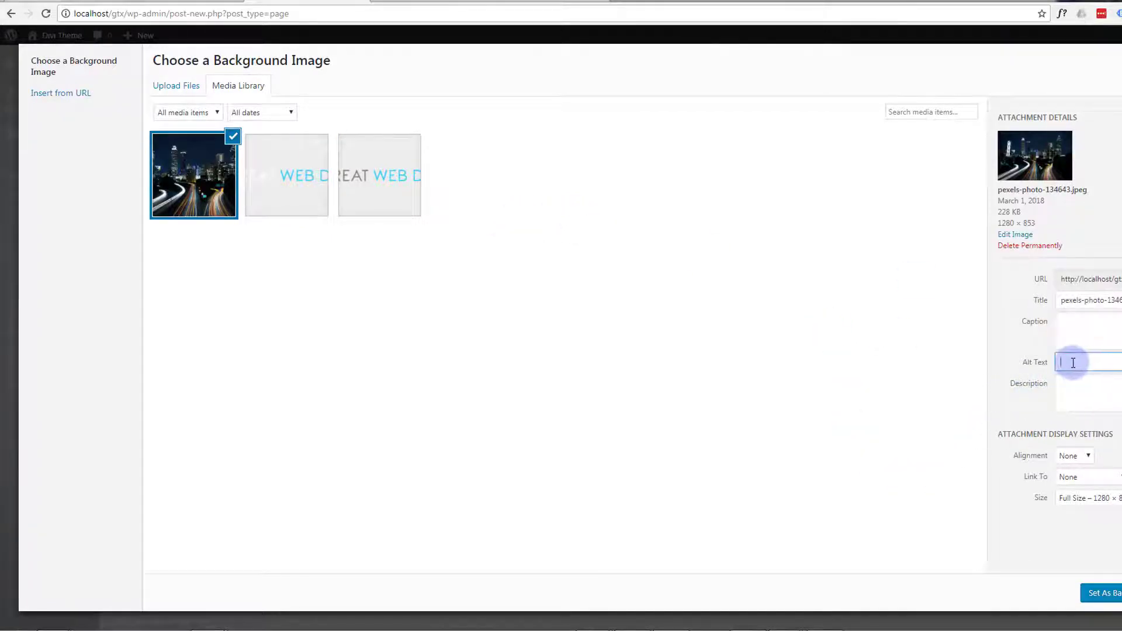
text(Slide 1)
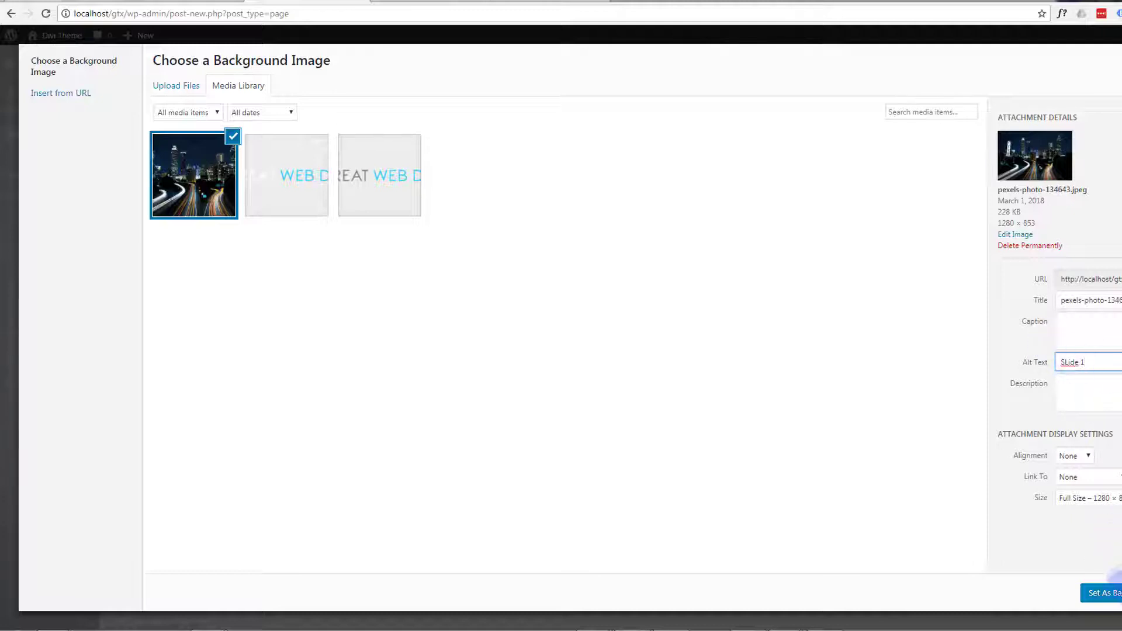
click(1105, 592)
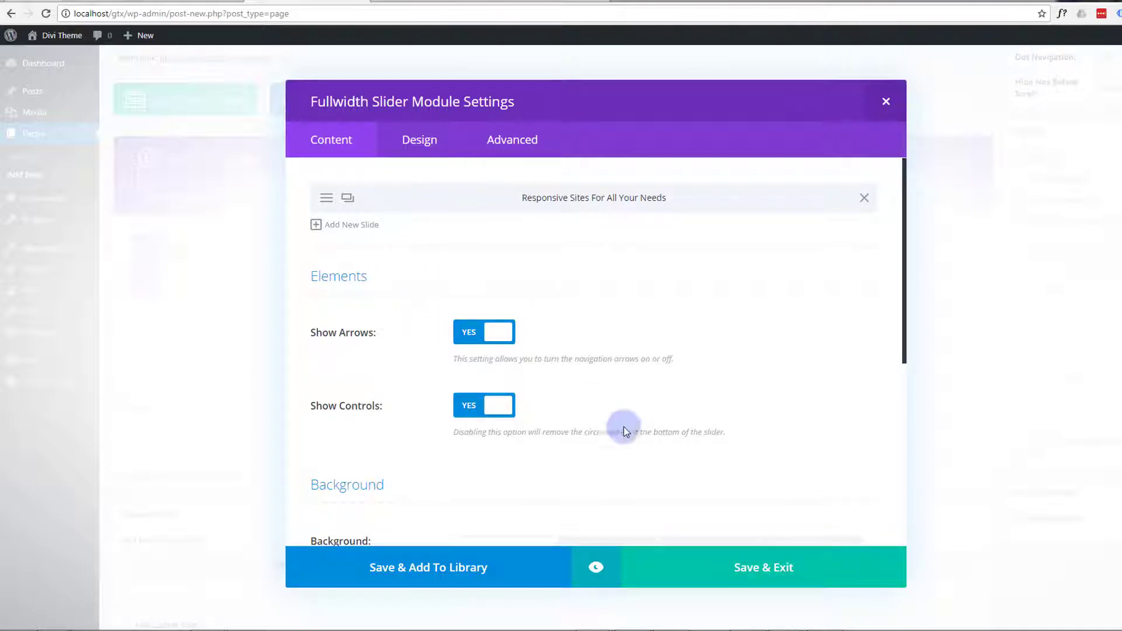
Save and exit the slider module, then publish the One Page page.
click(763, 567)
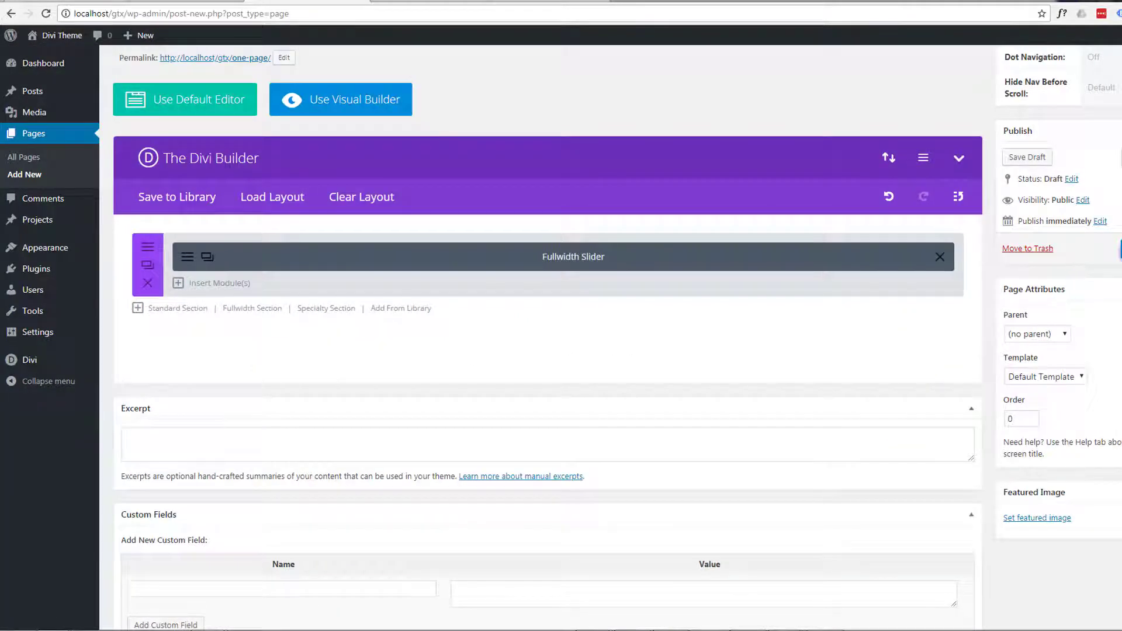
click(1026, 157)
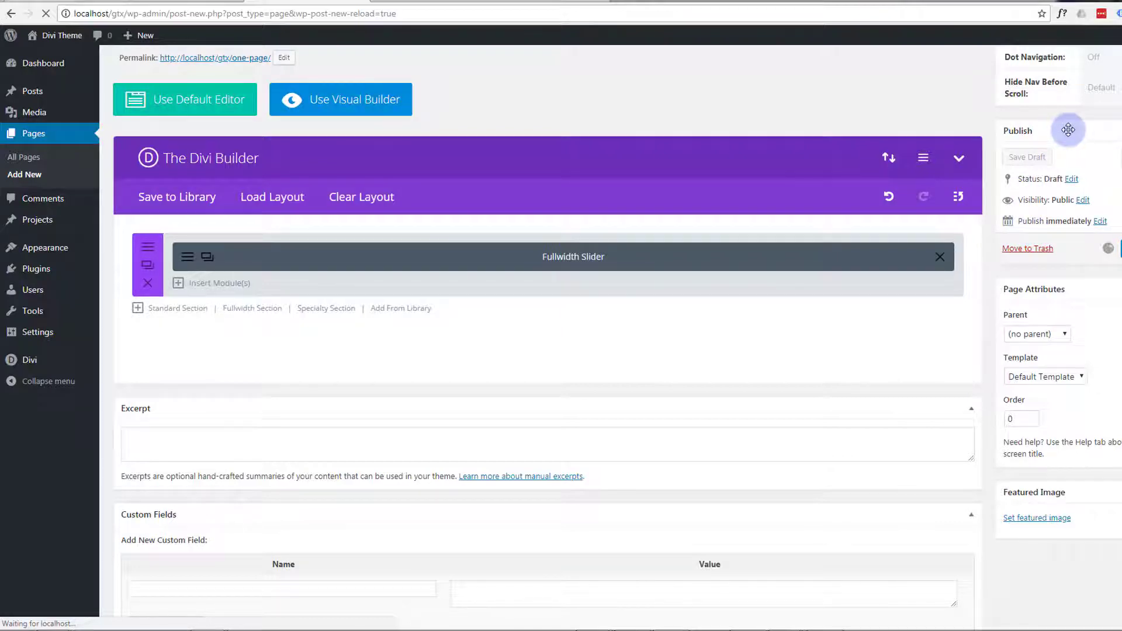
click(1070, 130)
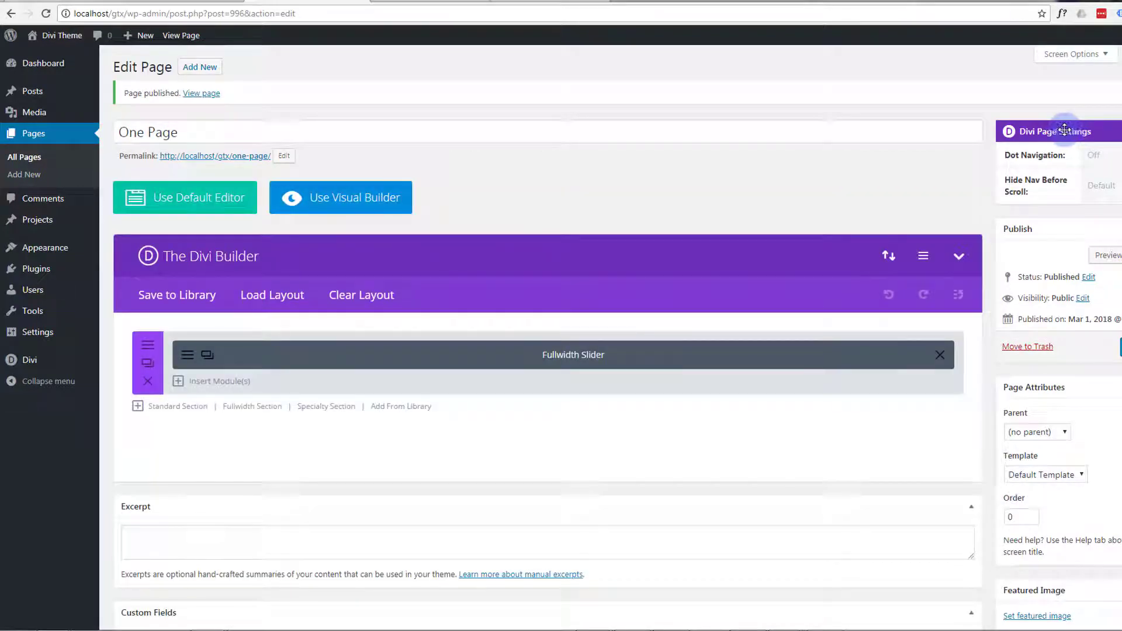
click(1106, 255)
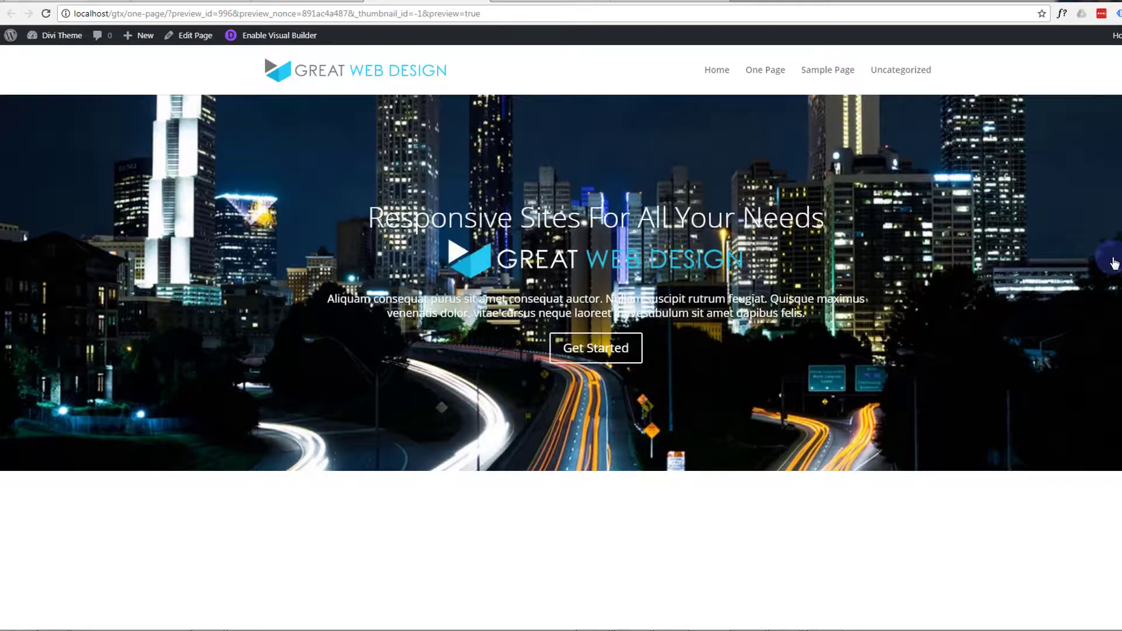
mouse_move(718, 355)
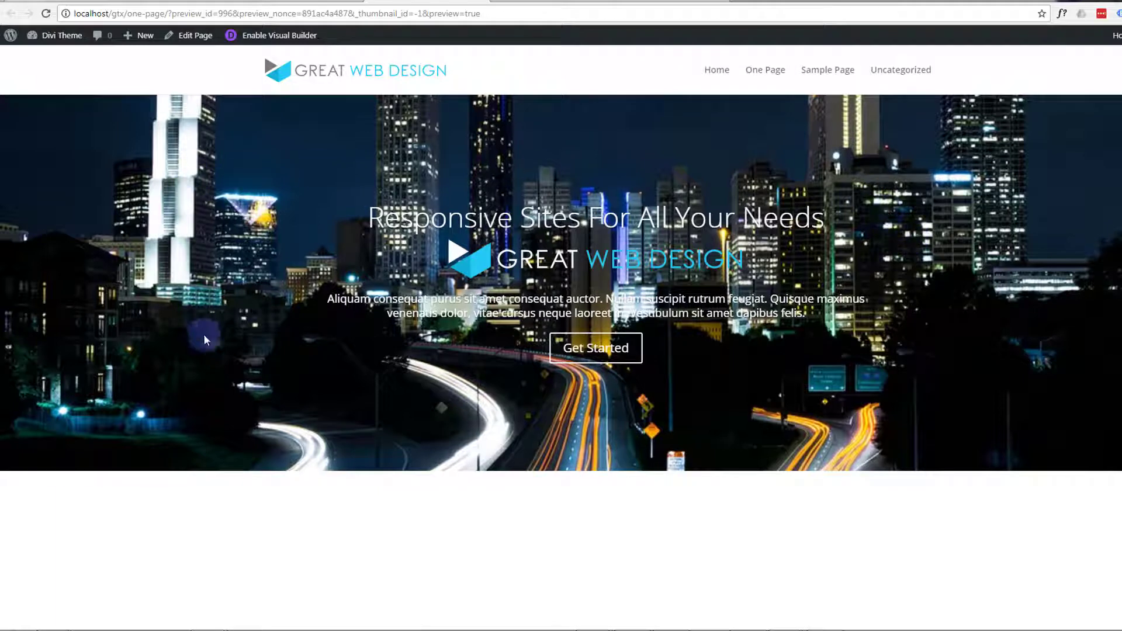
mouse_move(948, 140)
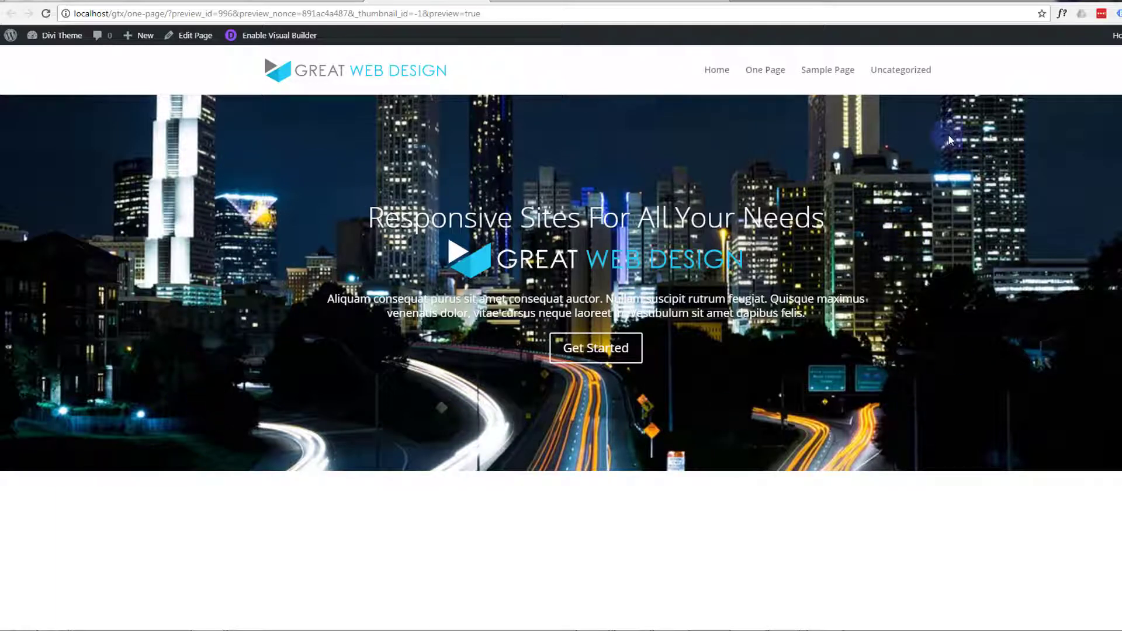
mouse_move(965, 375)
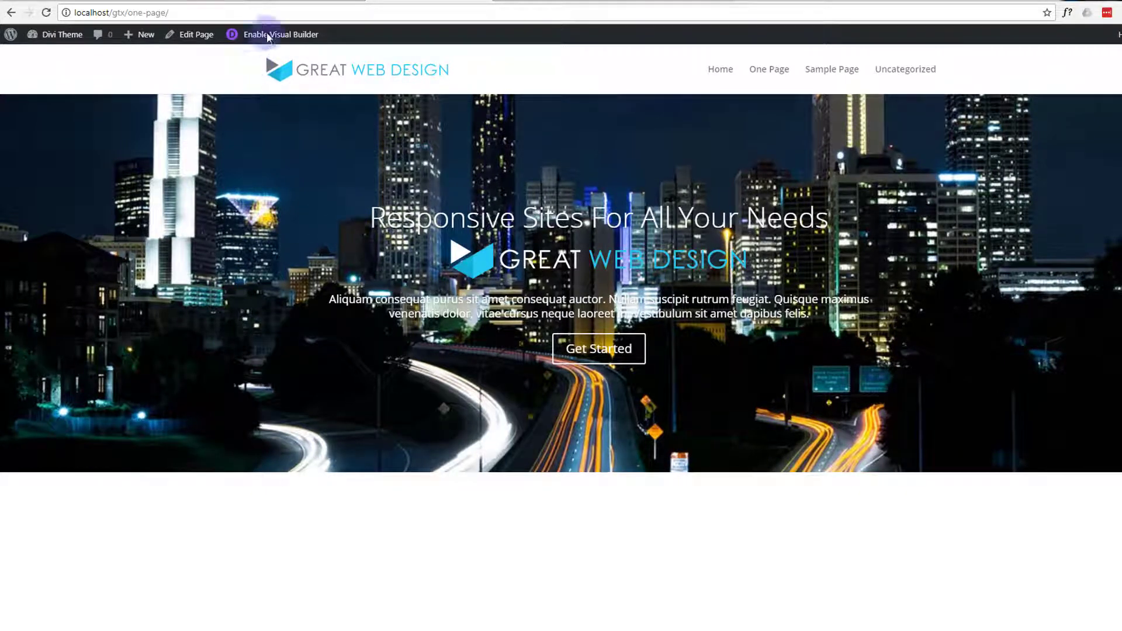
click(195, 33)
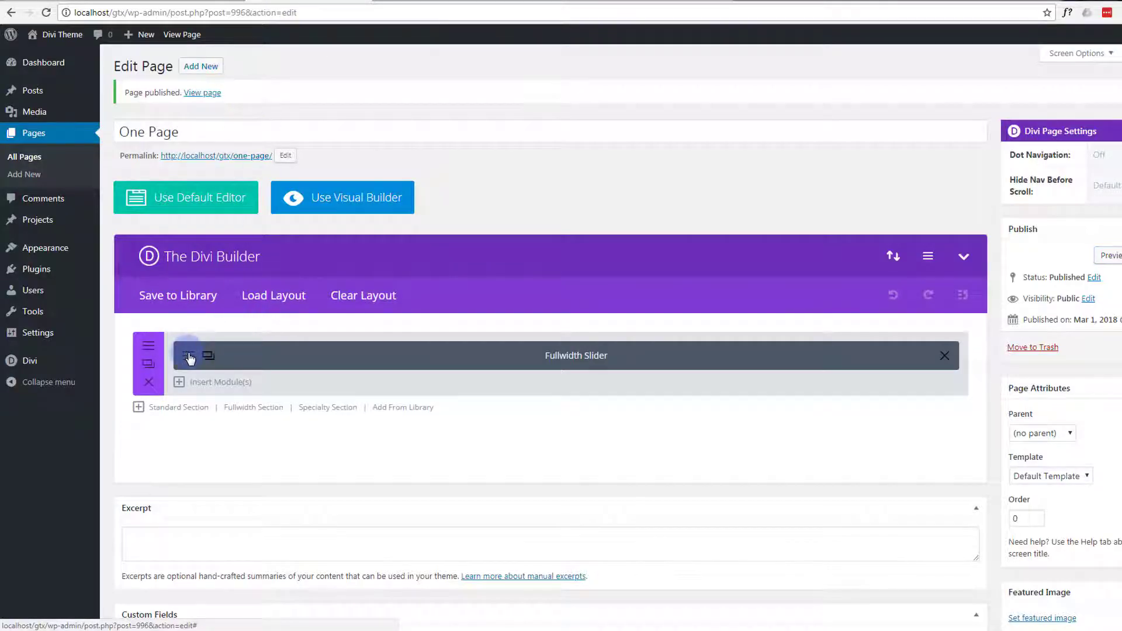
Reach the Responsive Sites slide's Main Element custom CSS field under Advanced.
click(187, 356)
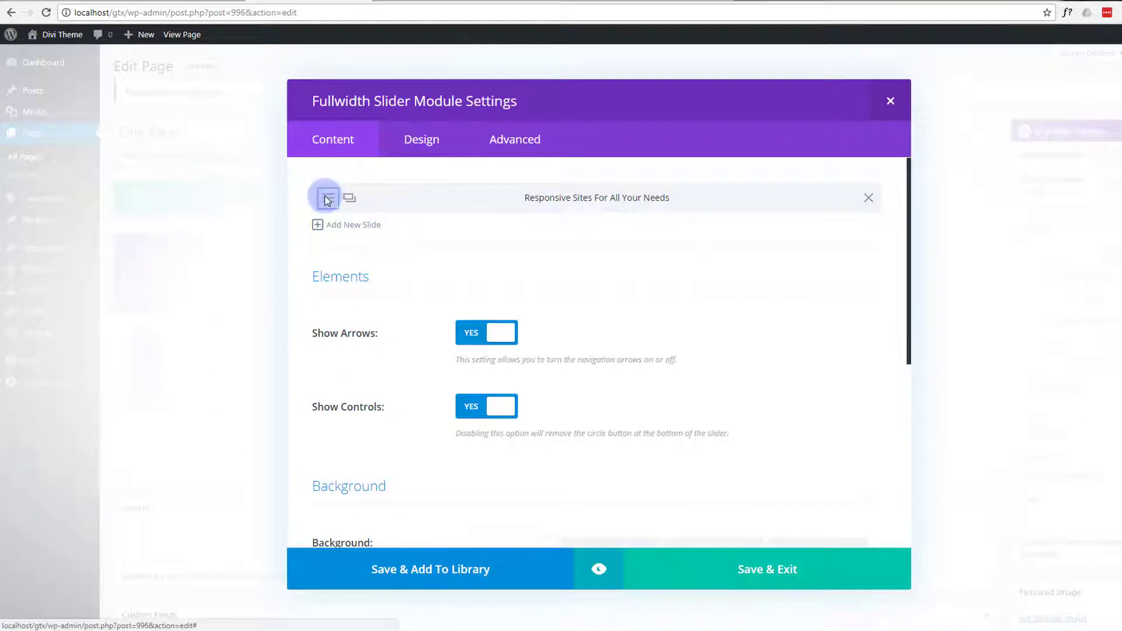
click(325, 193)
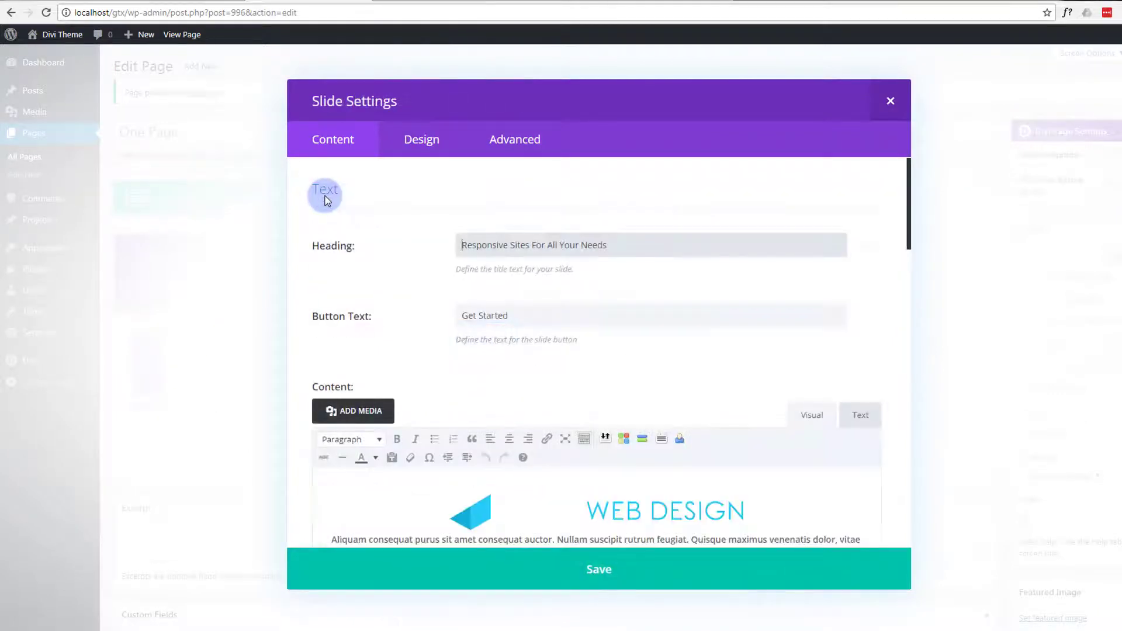
click(514, 139)
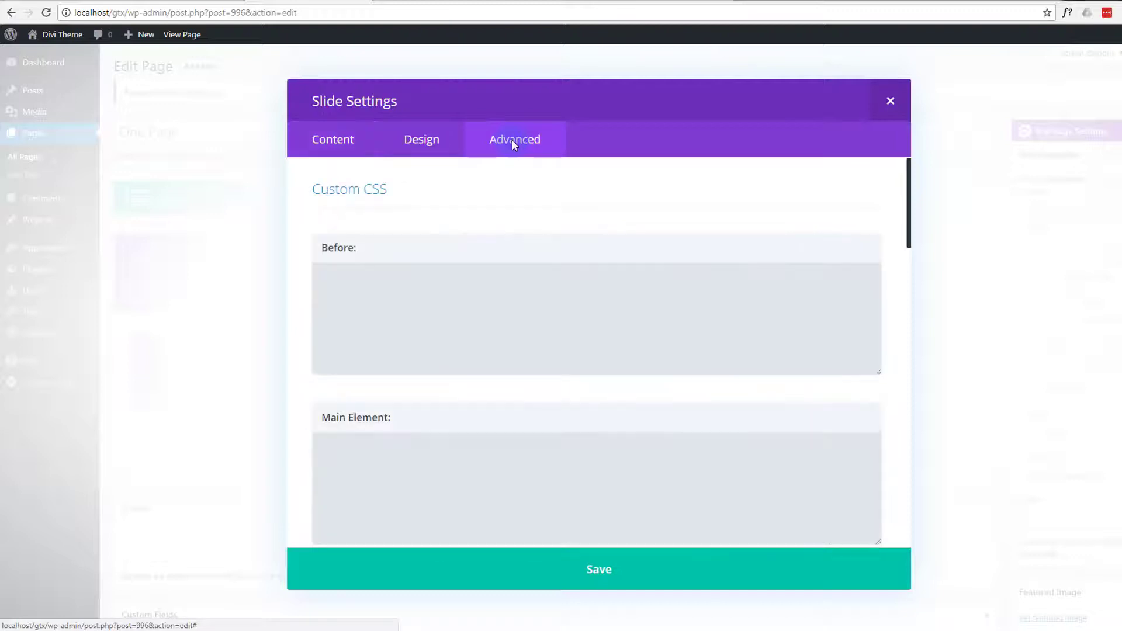
click(362, 321)
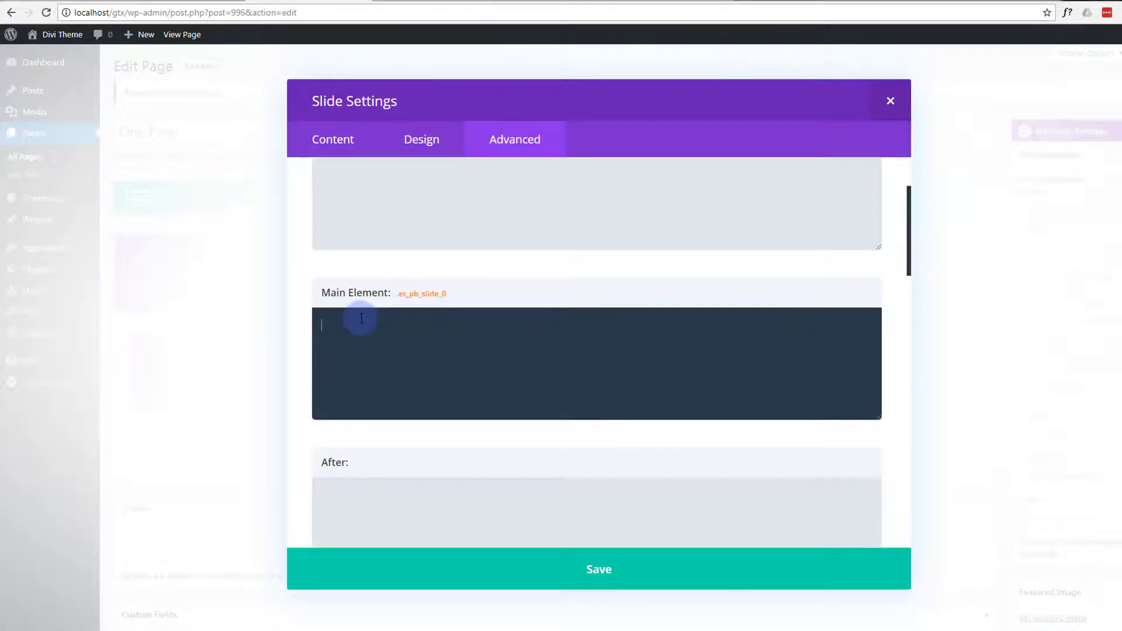
Enter 'padding:100px' as the slide's main-element custom CSS.
text(paddi)
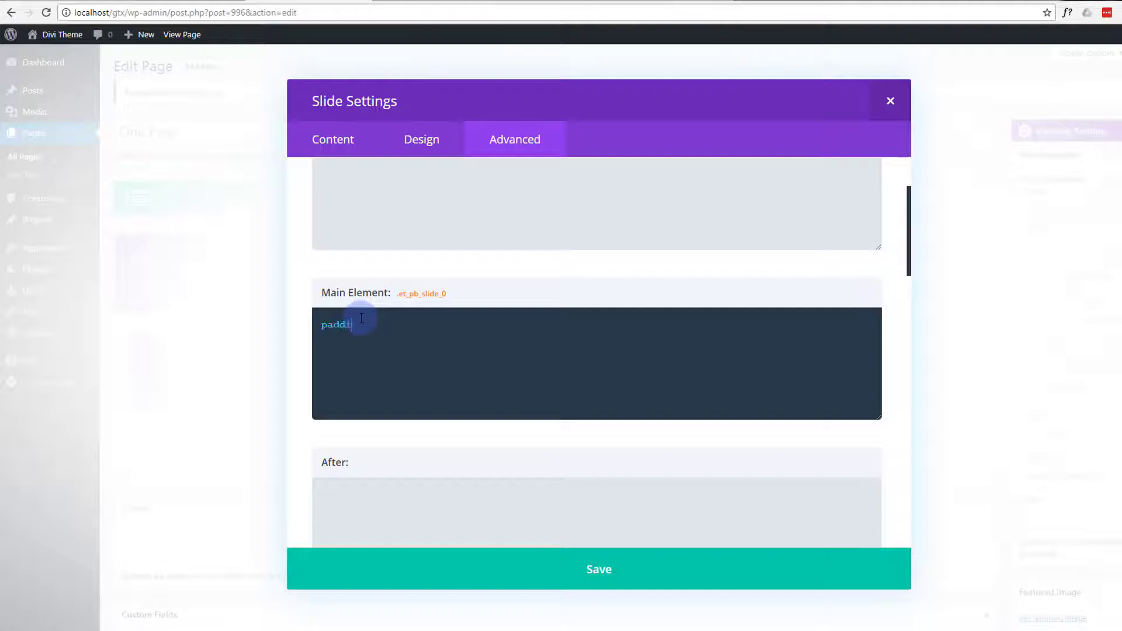
text(ng:)
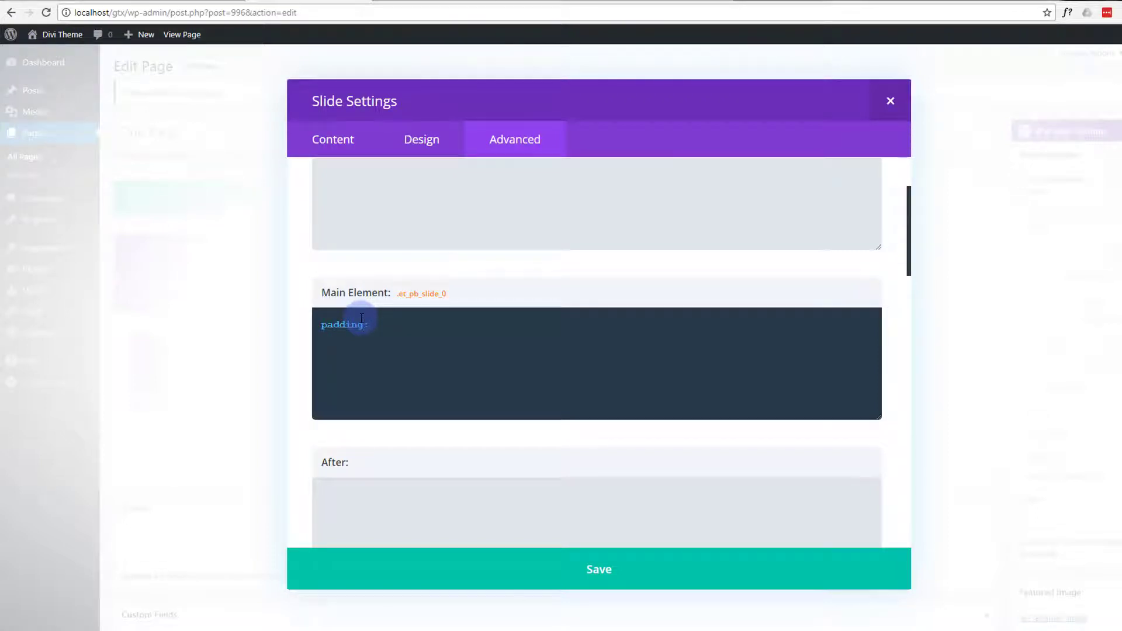
text(100px)
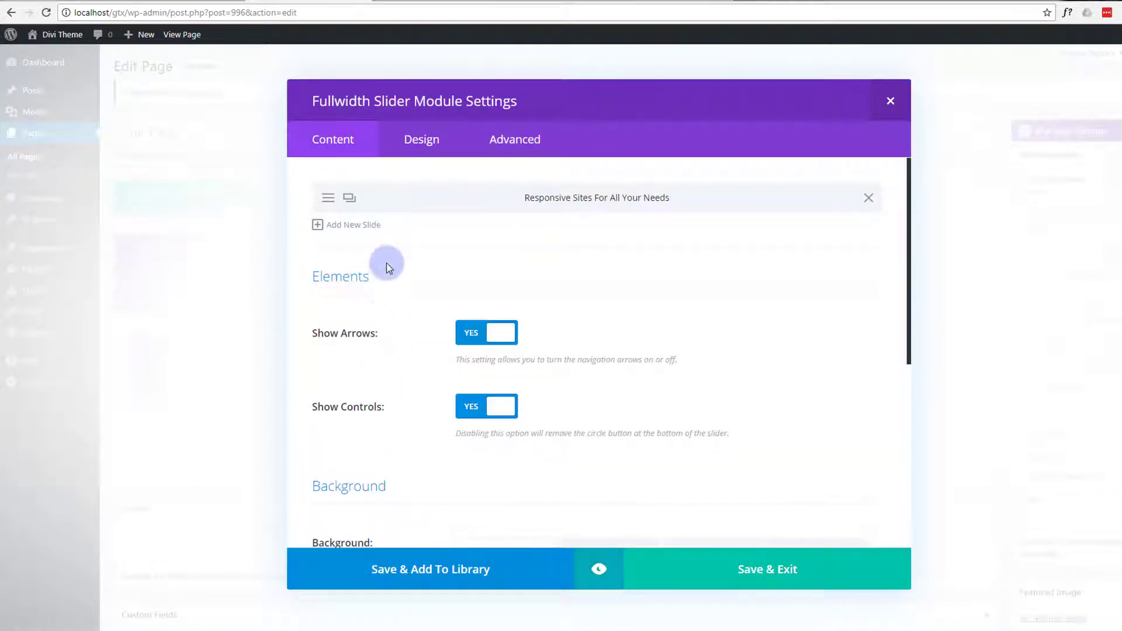
scroll(down, 3)
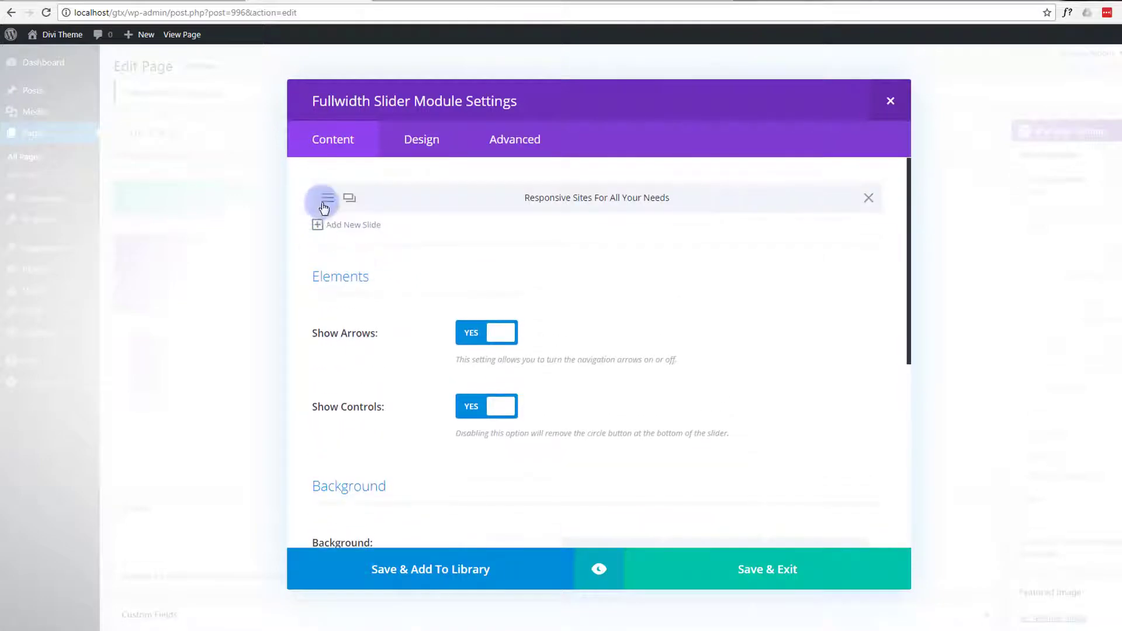
Turn on Use Background Overlay for the Responsive Sites slide and pick a custom overlay colour.
click(322, 199)
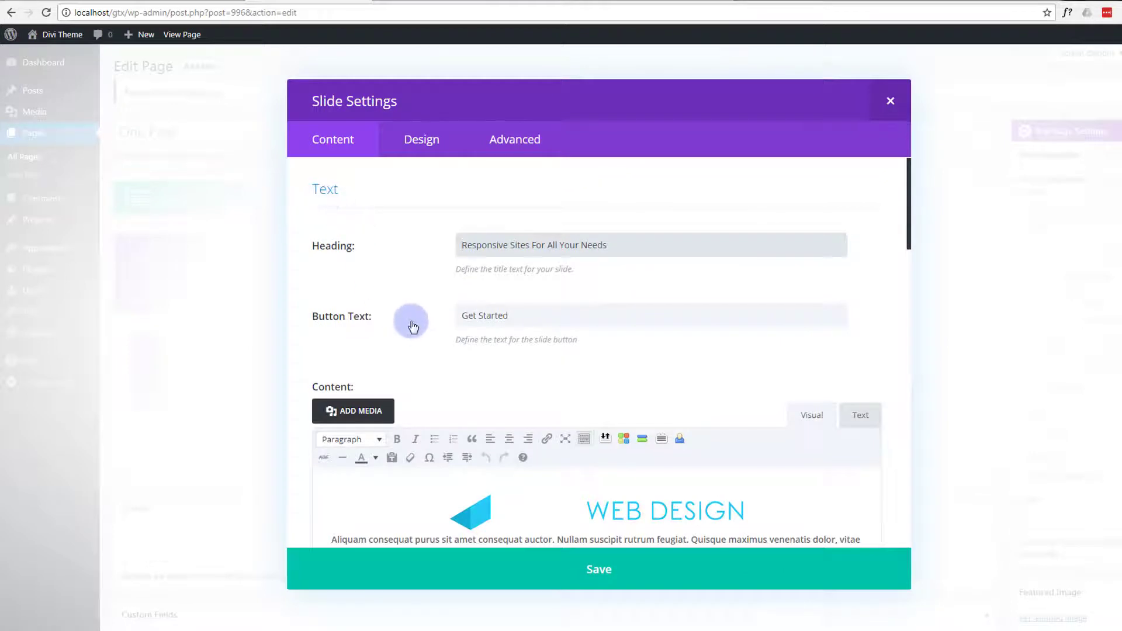
mouse_move(422, 139)
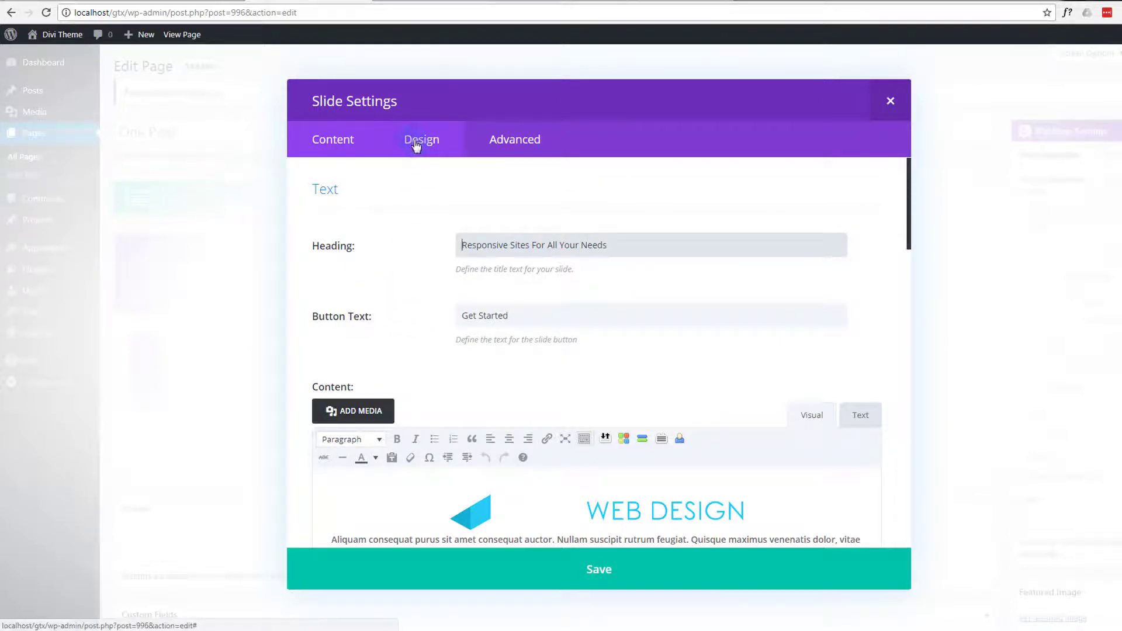
click(422, 139)
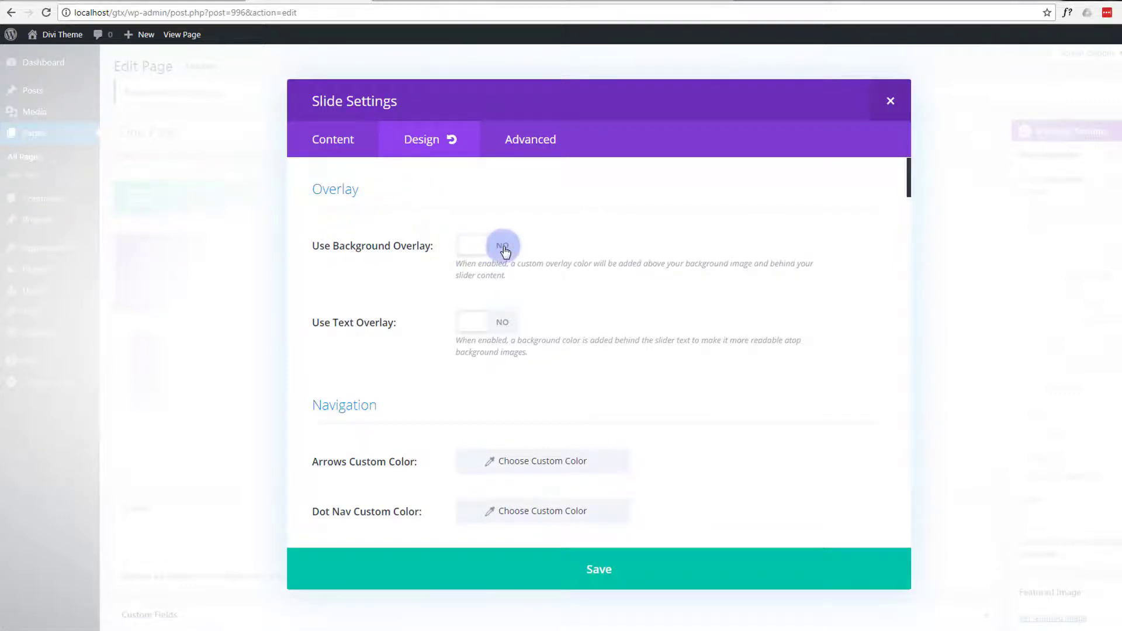
click(487, 244)
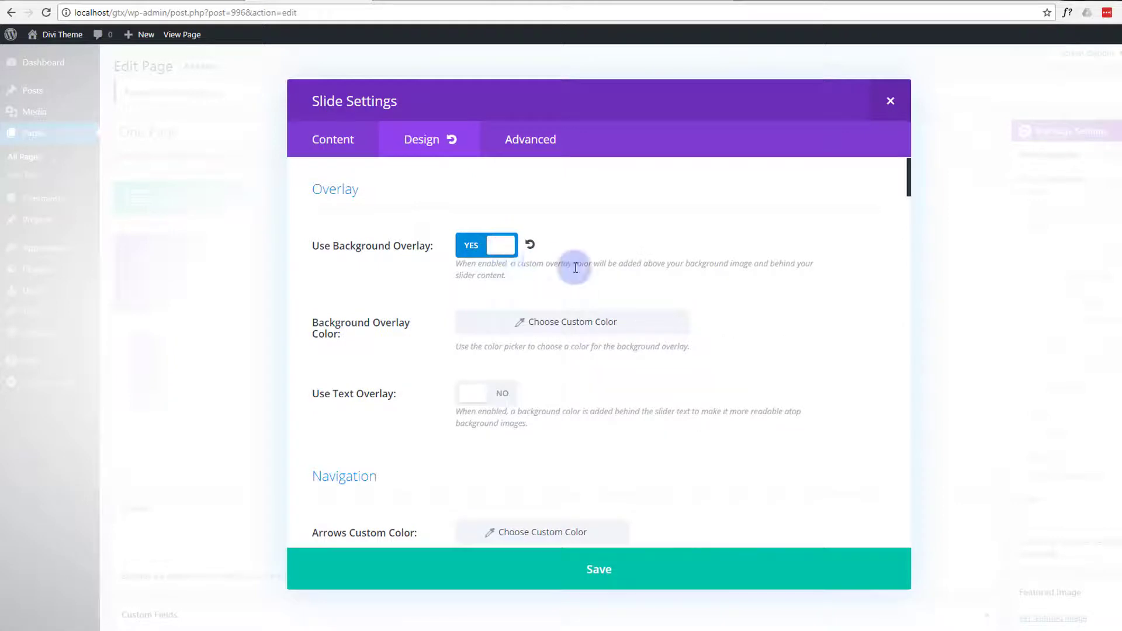
click(570, 321)
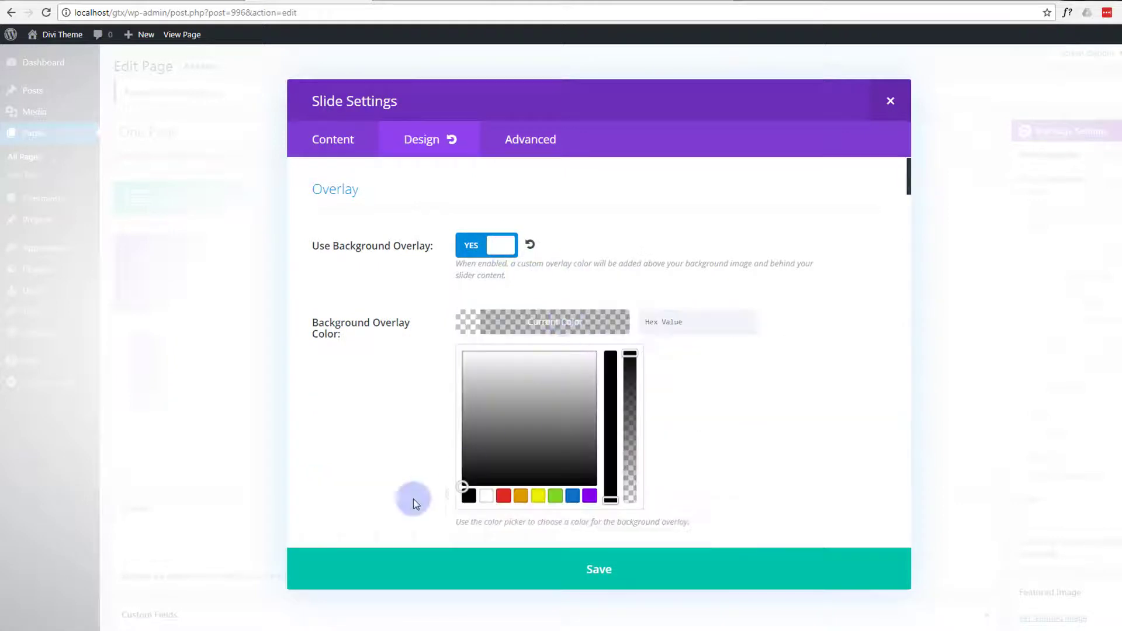
drag(630, 356, 631, 408)
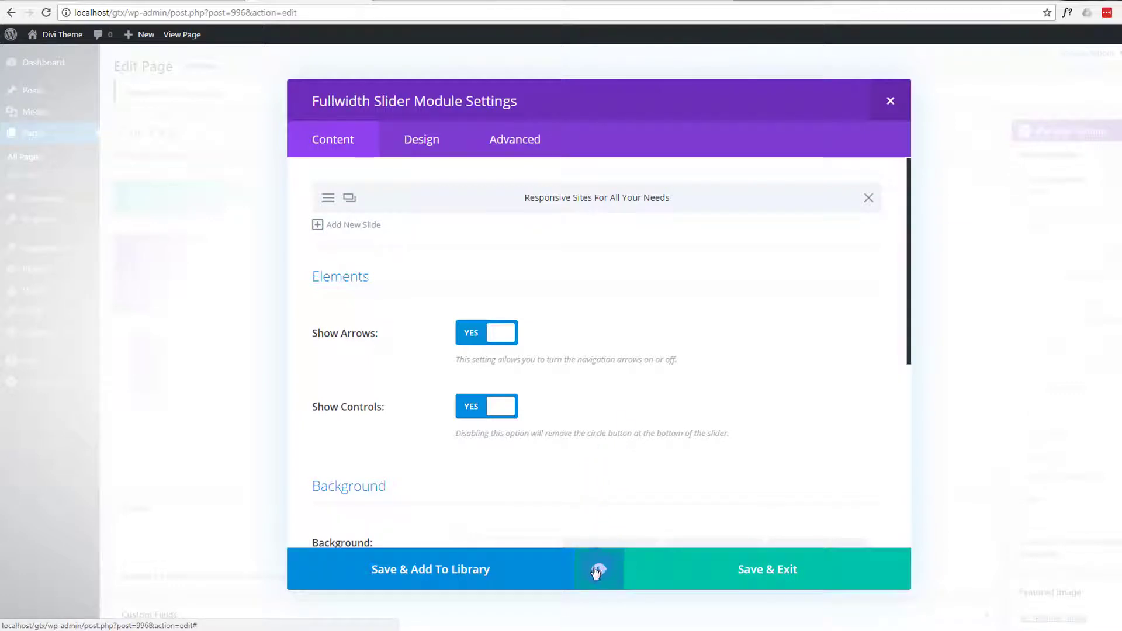
click(598, 570)
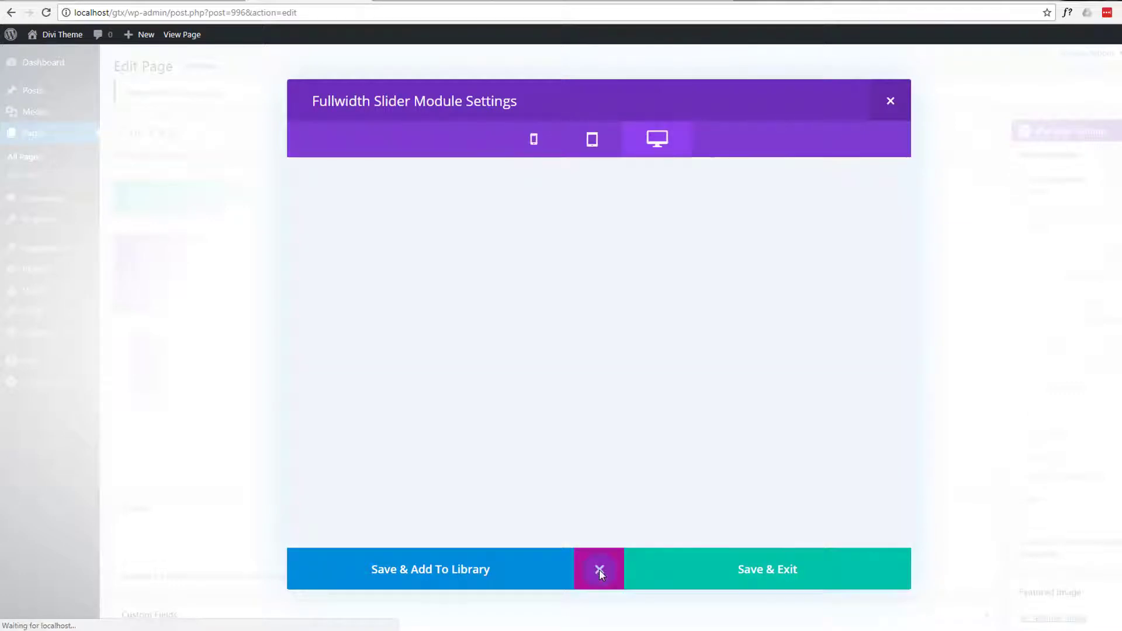
click(600, 570)
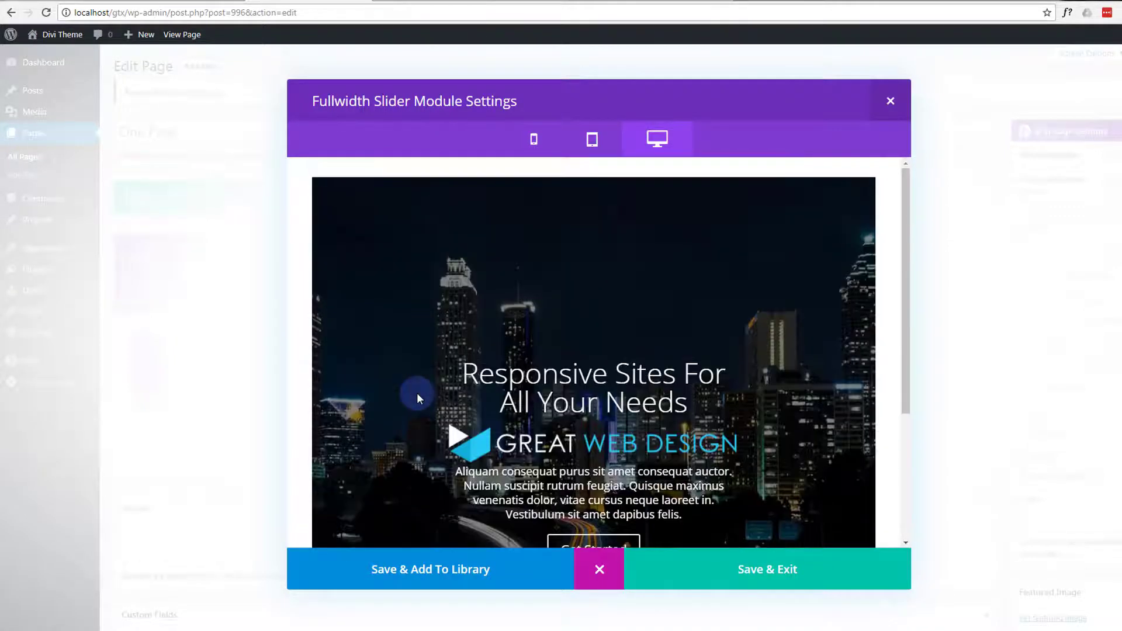
scroll(down, 3)
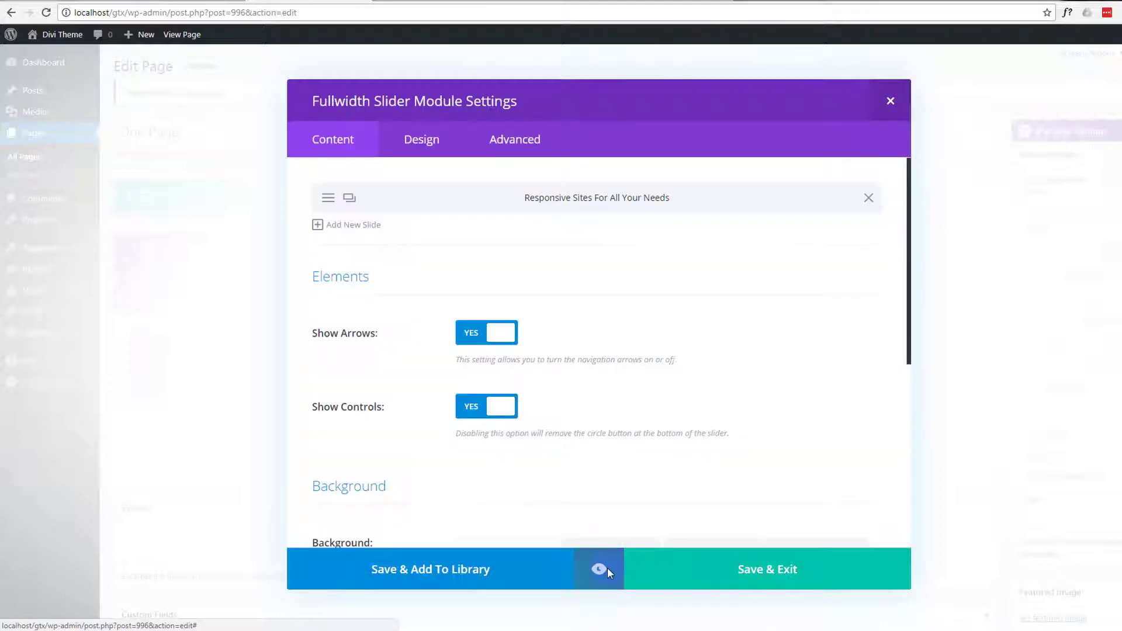
Change the Responsive Sites slide's main-element CSS padding from 100px to 500px.
click(515, 139)
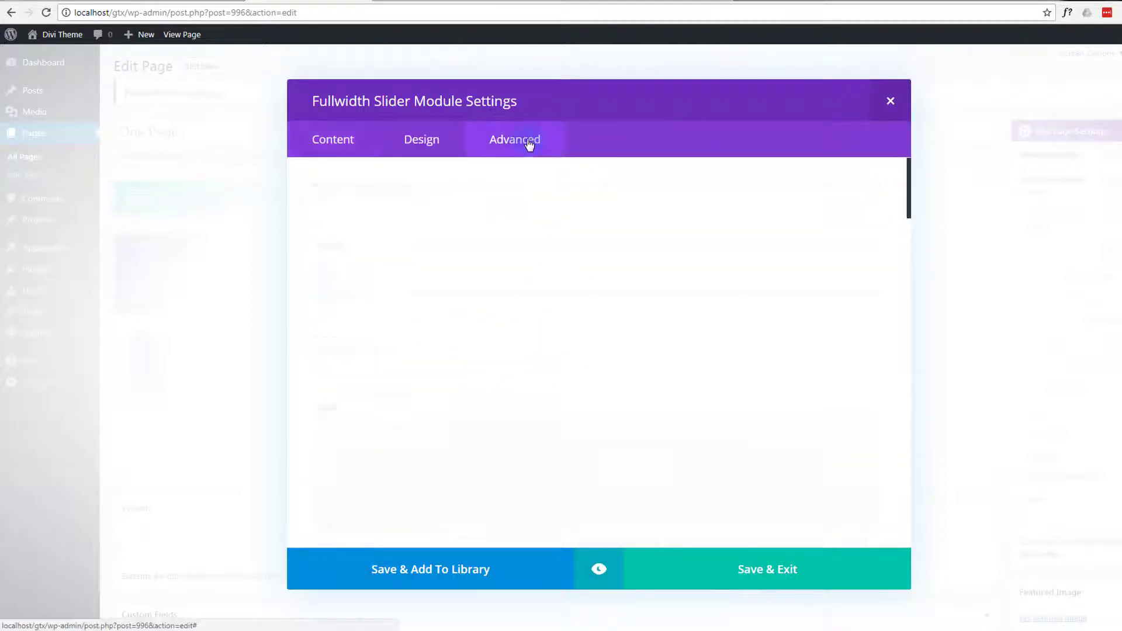
click(515, 140)
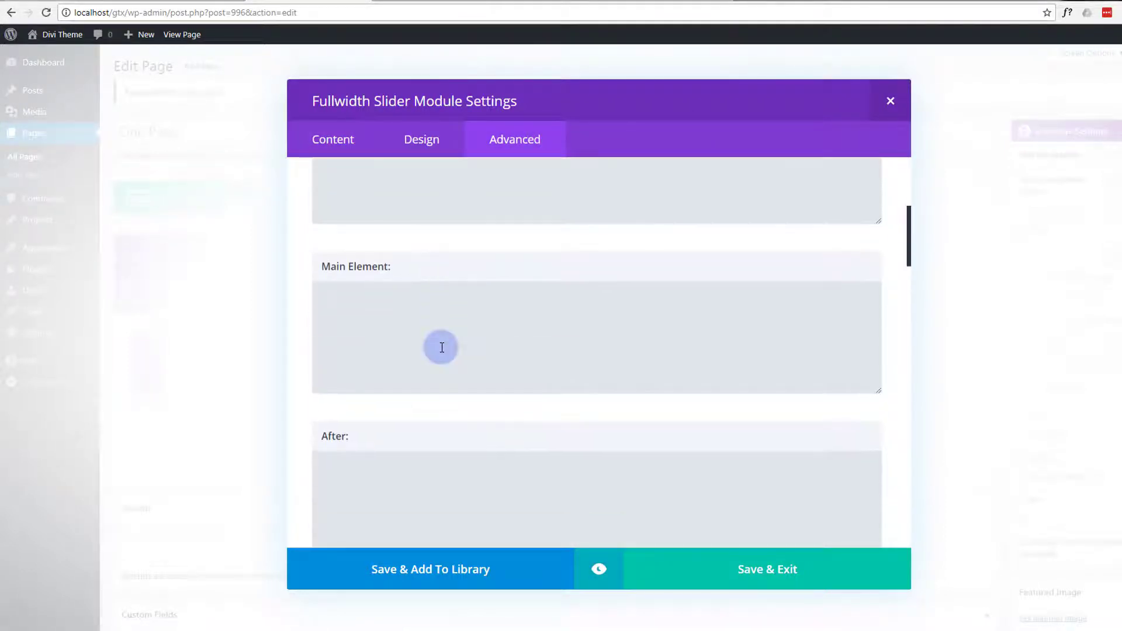
scroll(down, 3)
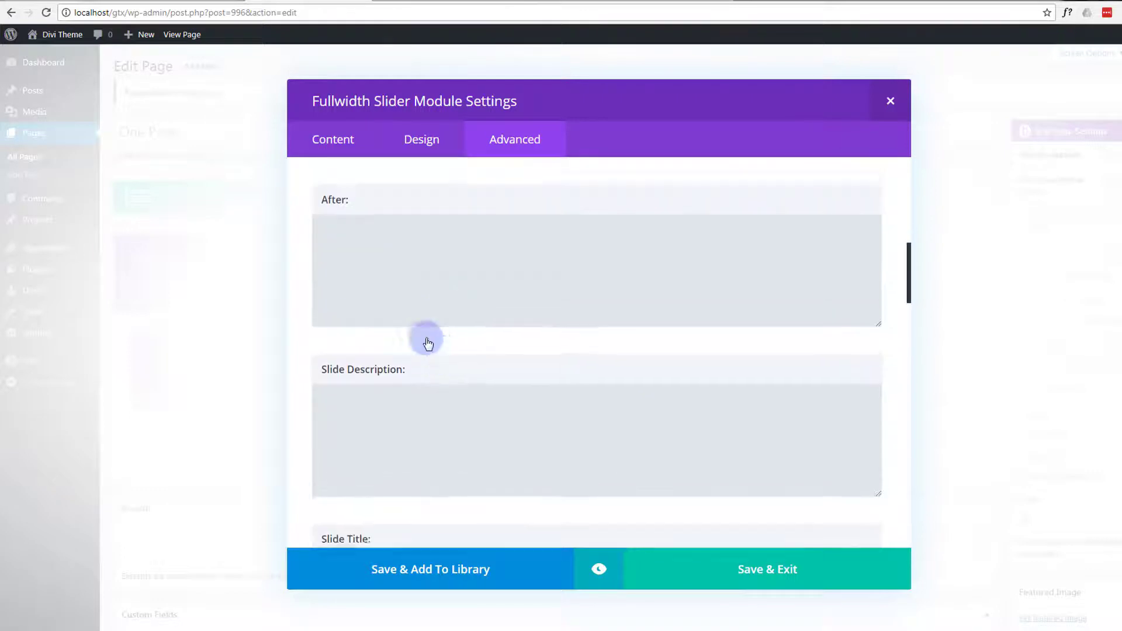
click(333, 139)
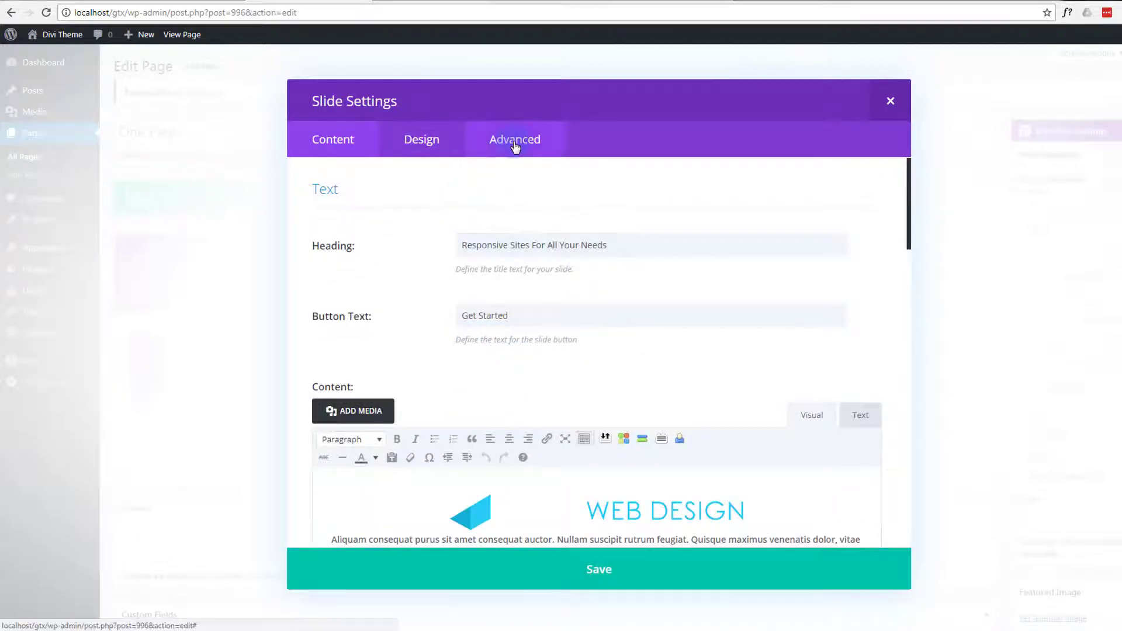
click(514, 139)
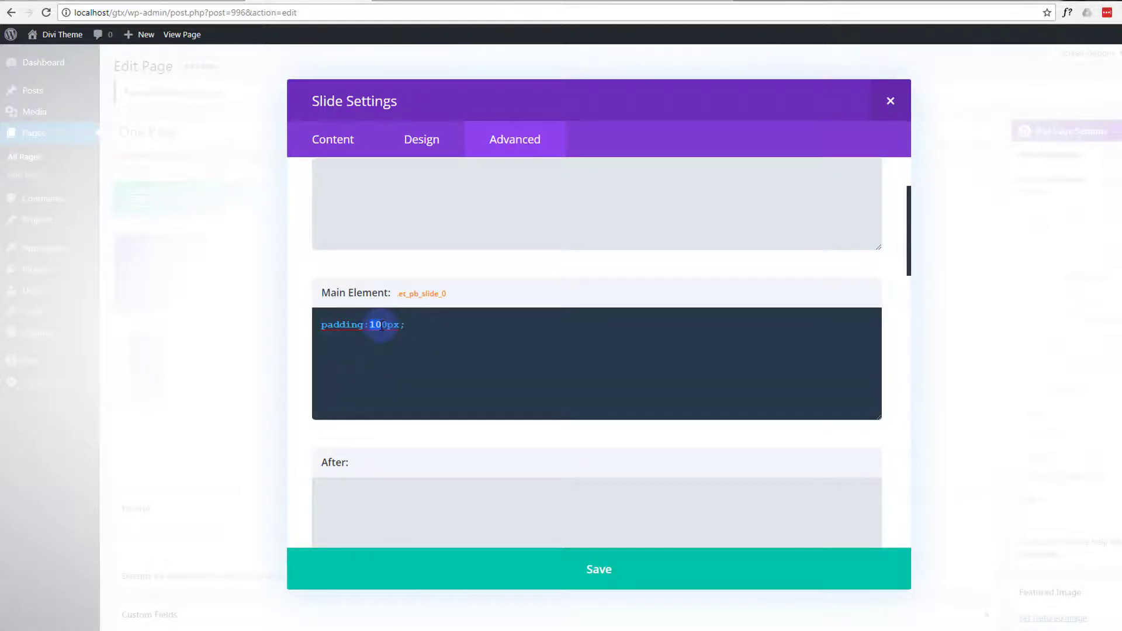
text(500)
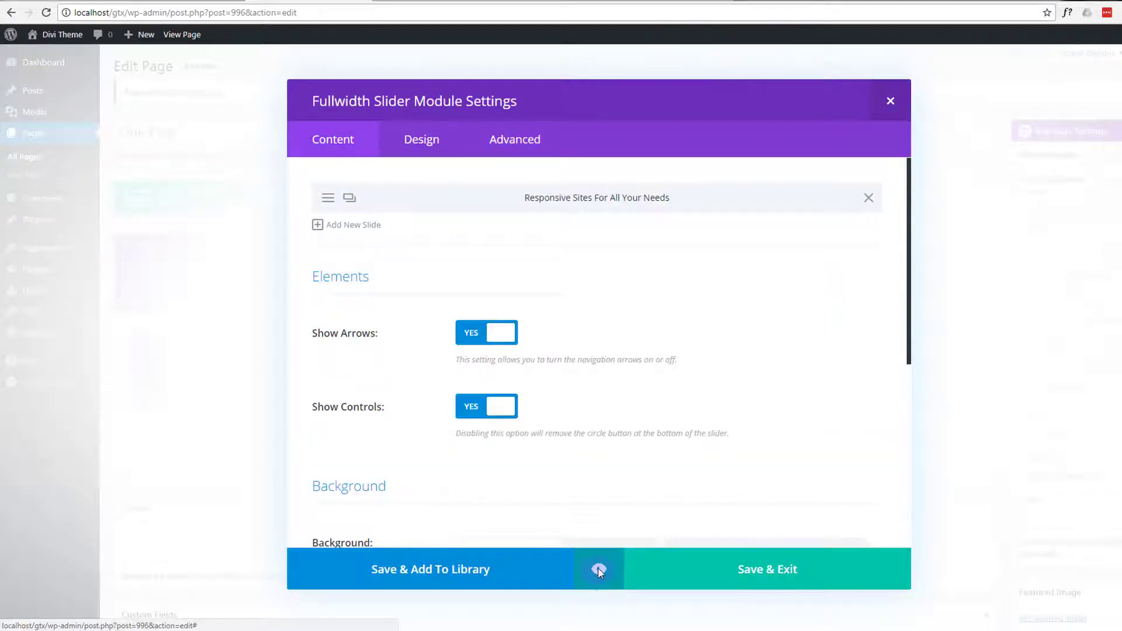
Preview the slider on desktop to check the city night slide with the new padding.
click(600, 570)
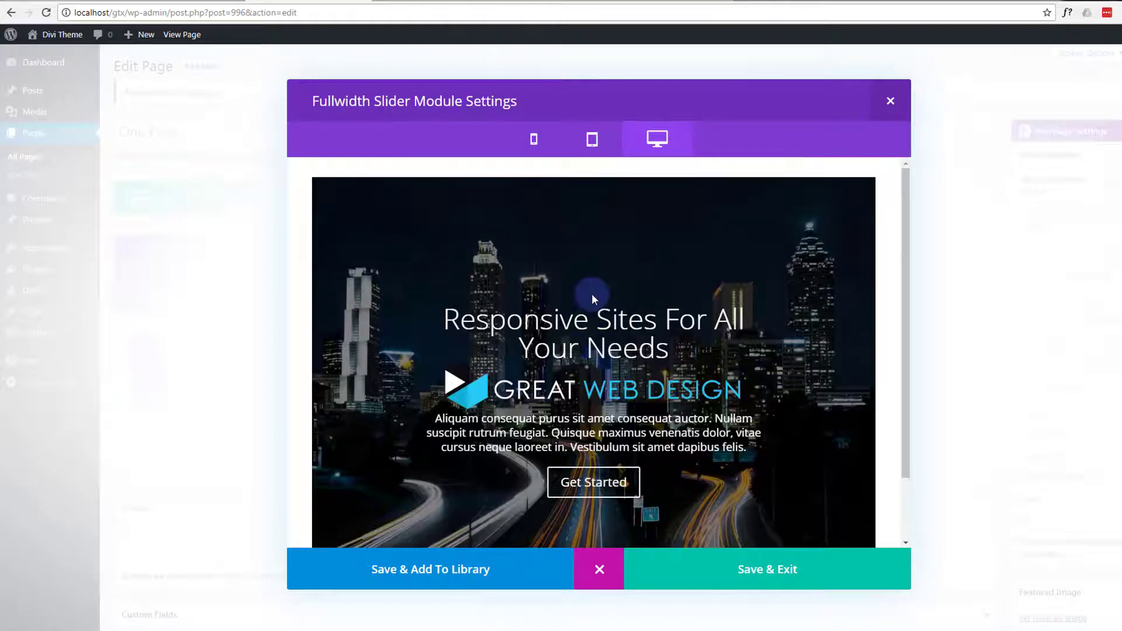
mouse_move(599, 570)
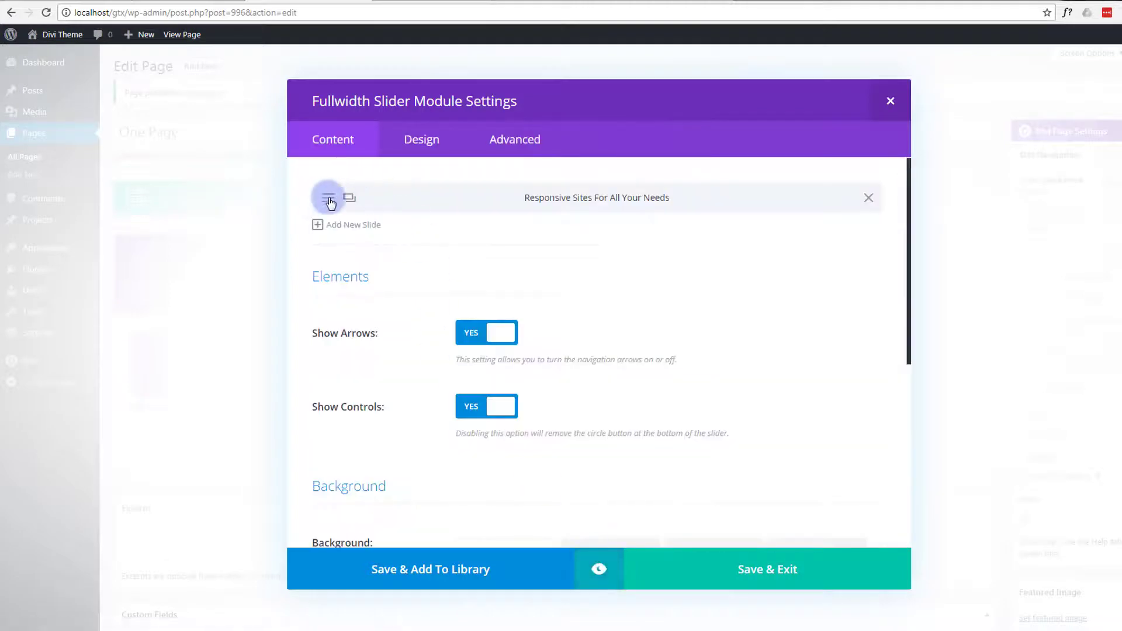
Reopen the Responsive Sites slide's Advanced custom CSS options after closing the preview.
click(329, 199)
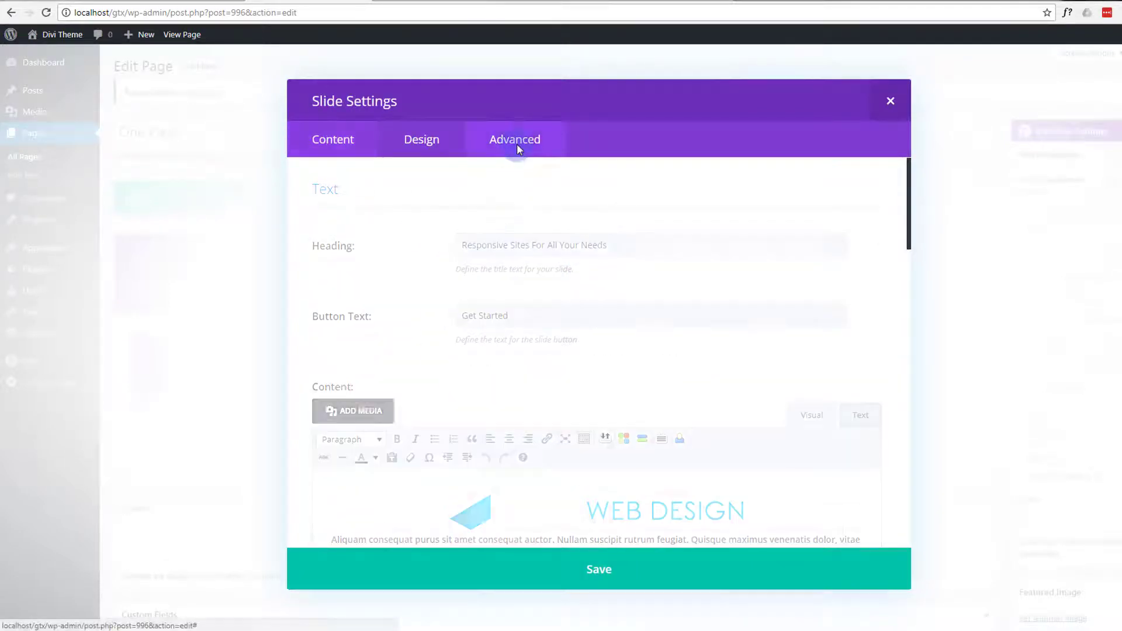
click(514, 139)
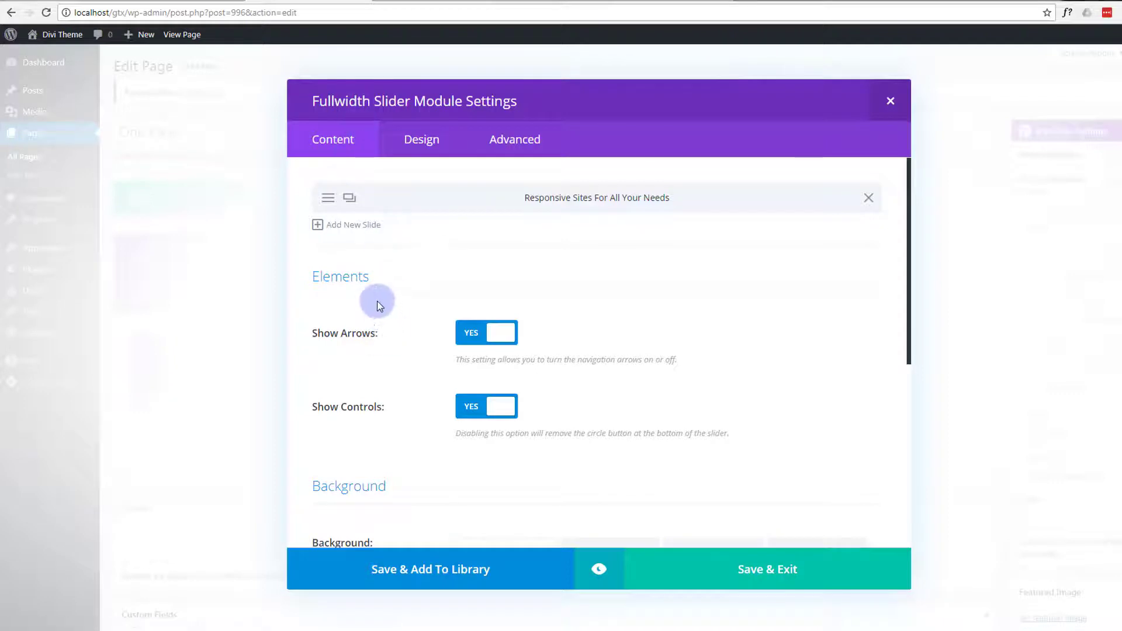
Review the slider's Content settings and switch to its Design options.
scroll(down, 3)
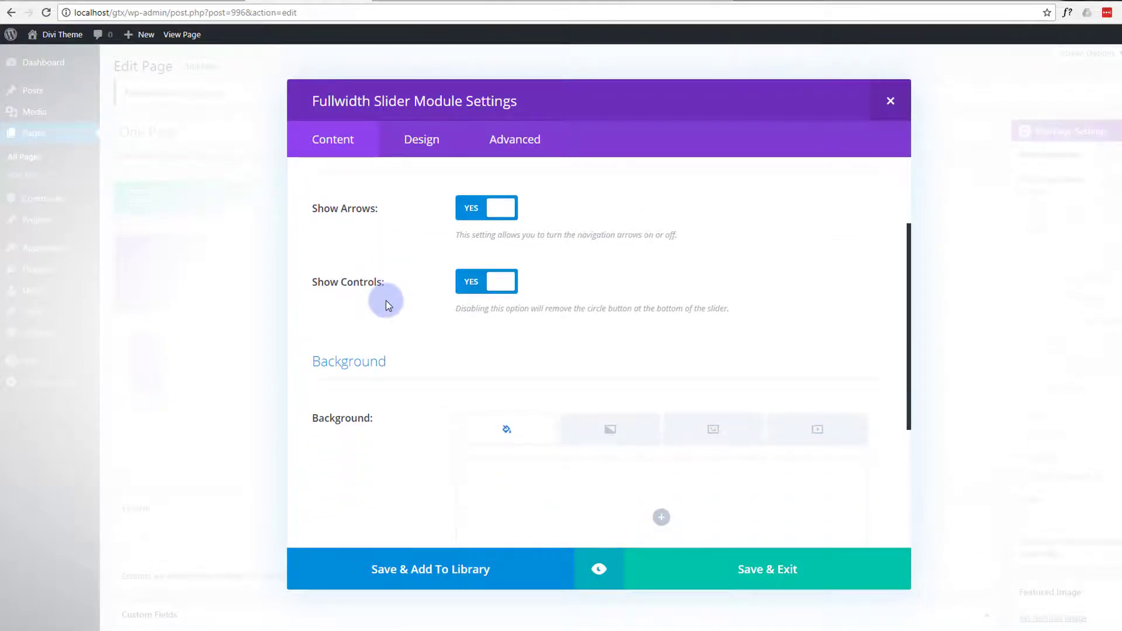
scroll(down, 3)
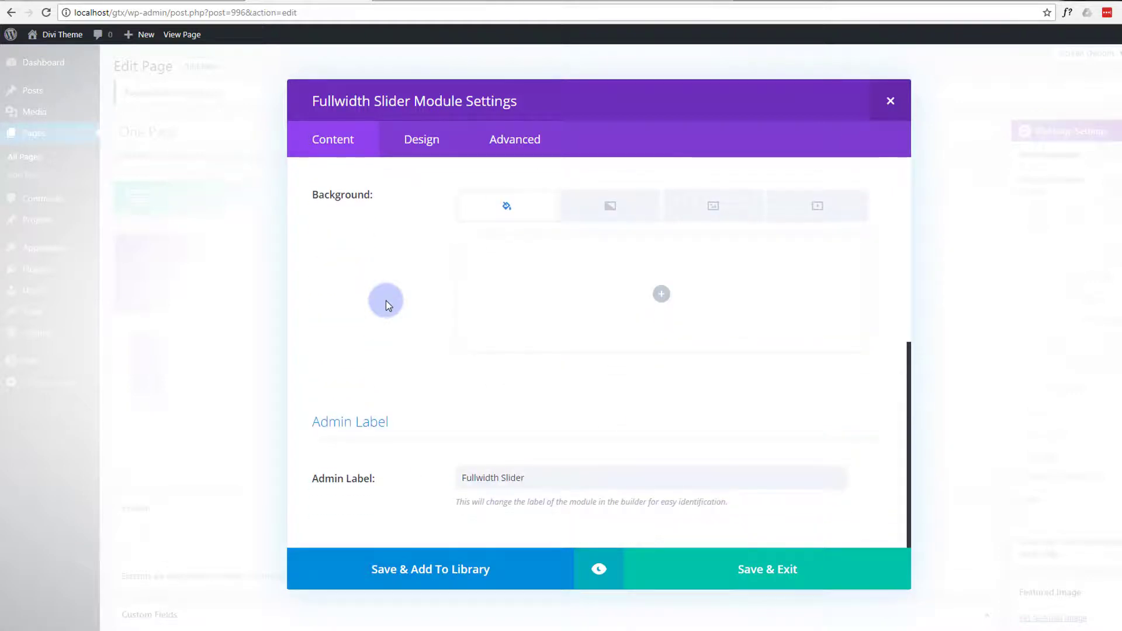
mouse_move(468, 331)
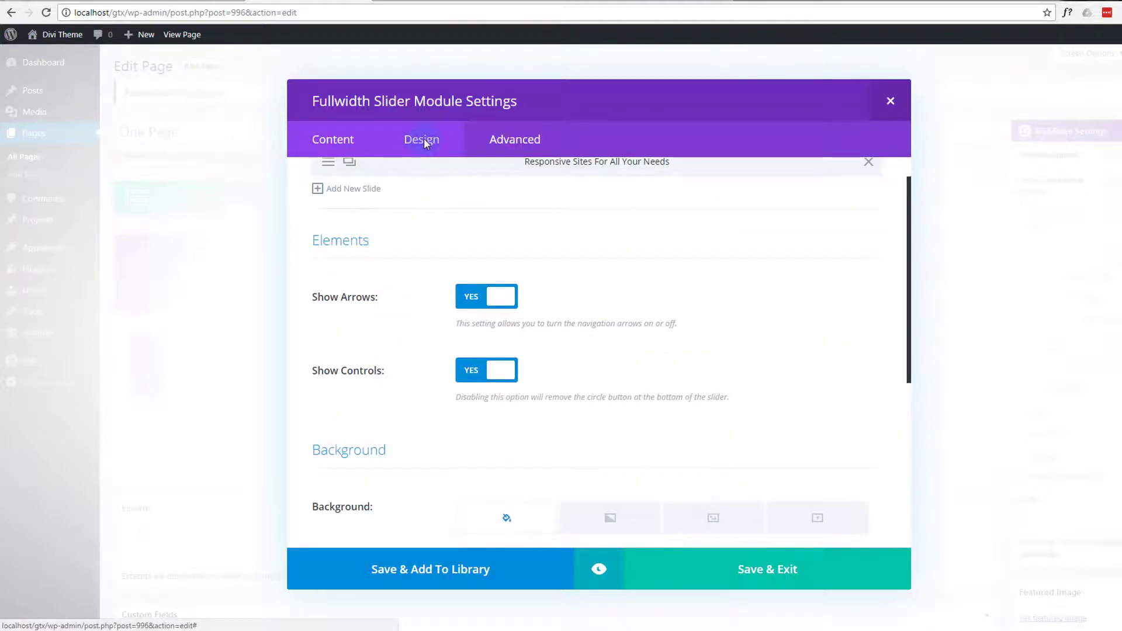
click(422, 139)
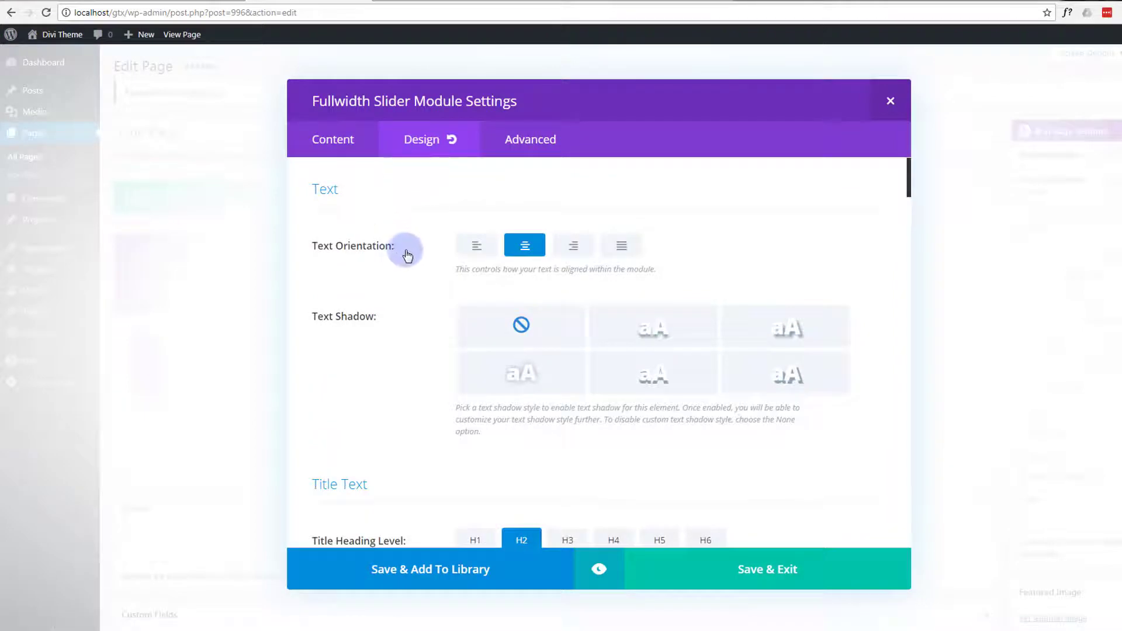
scroll(down, 3)
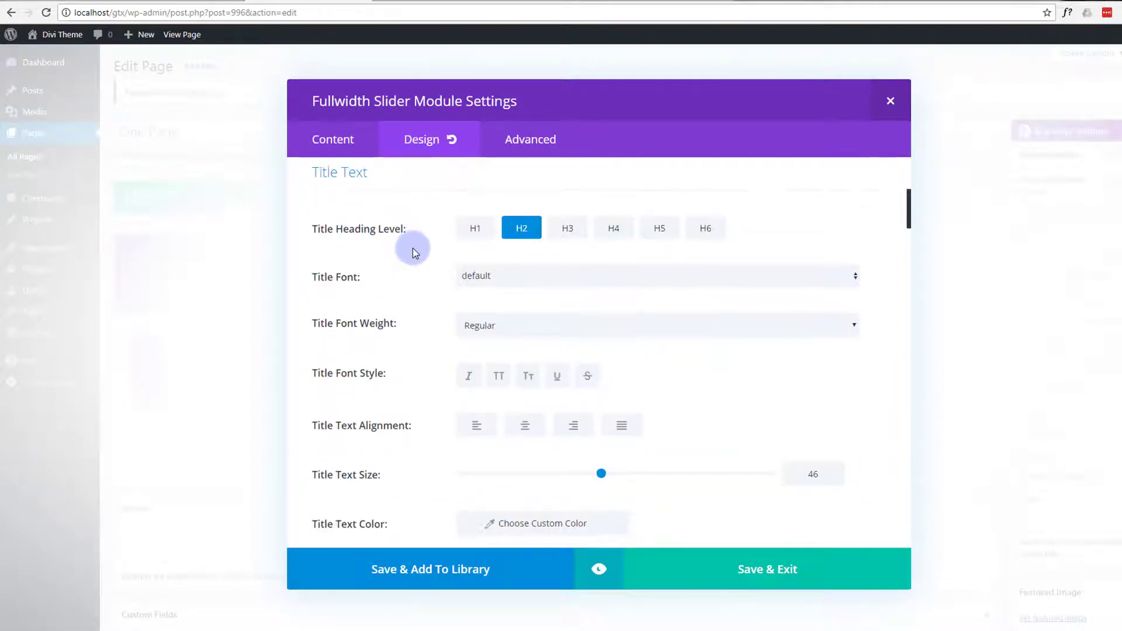
scroll(down, 3)
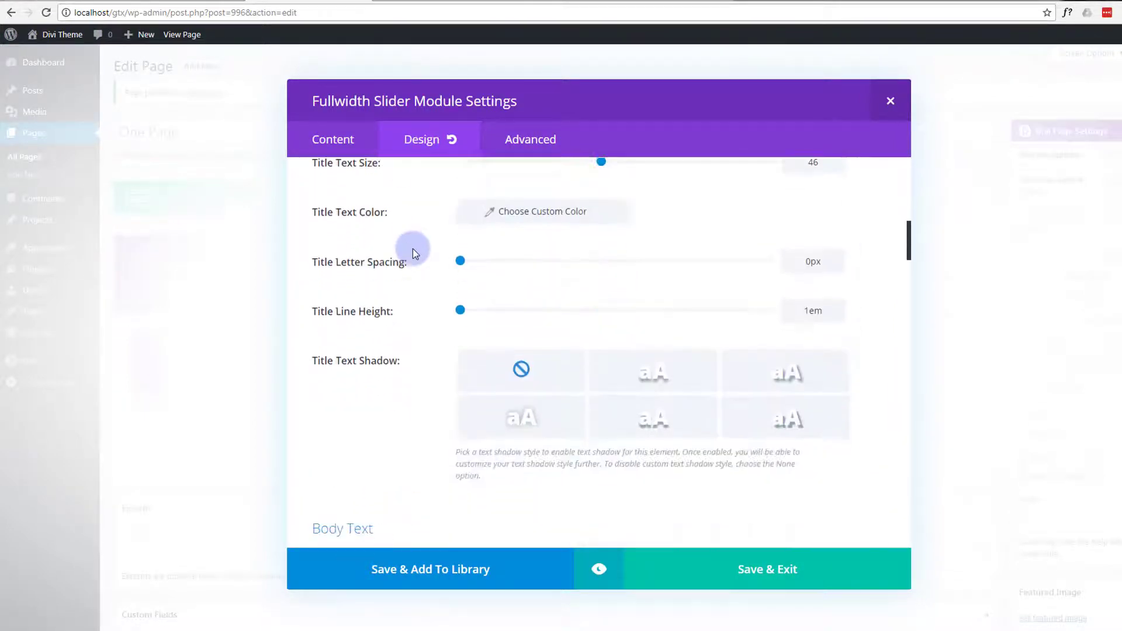
scroll(down, 3)
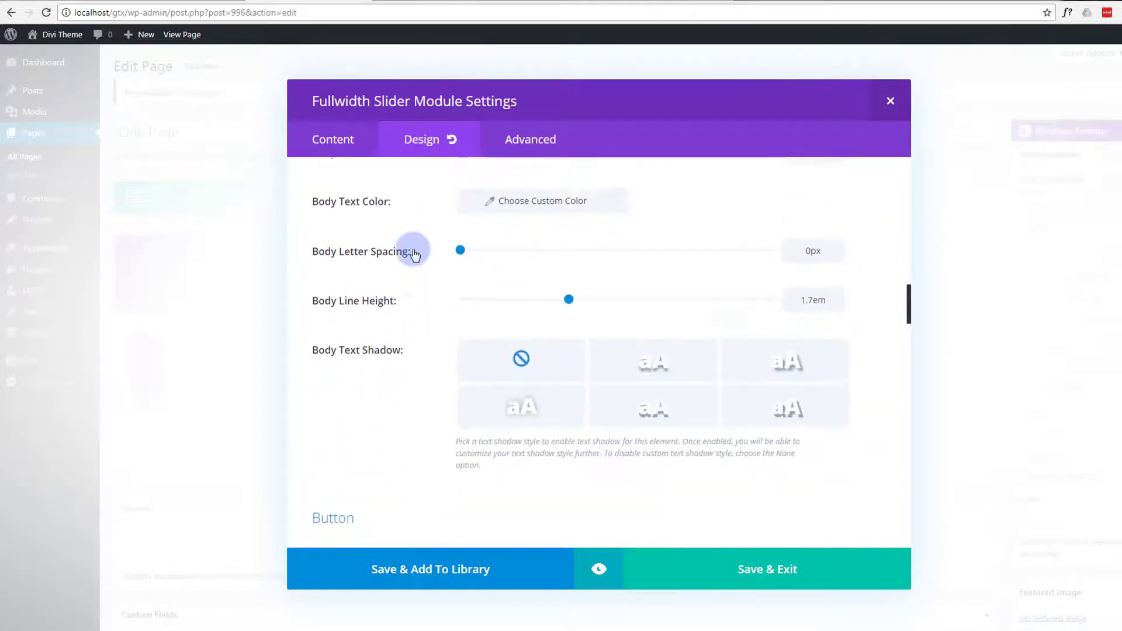
Scroll through the Design options down to Animation, leaving style None and automatic animation off.
scroll(down, 3)
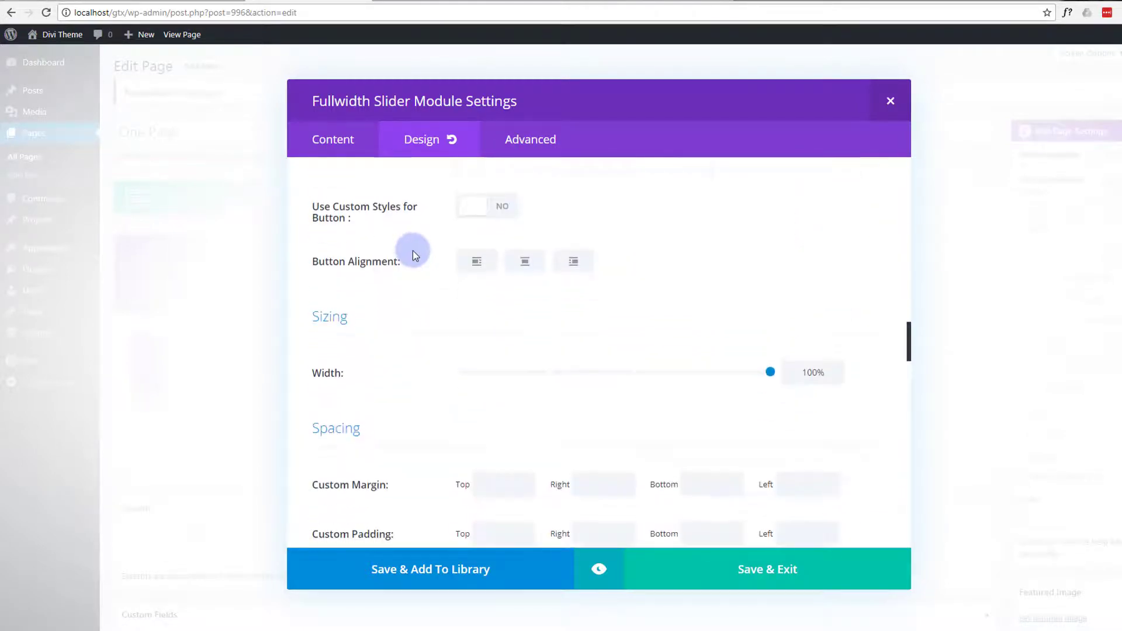
scroll(down, 3)
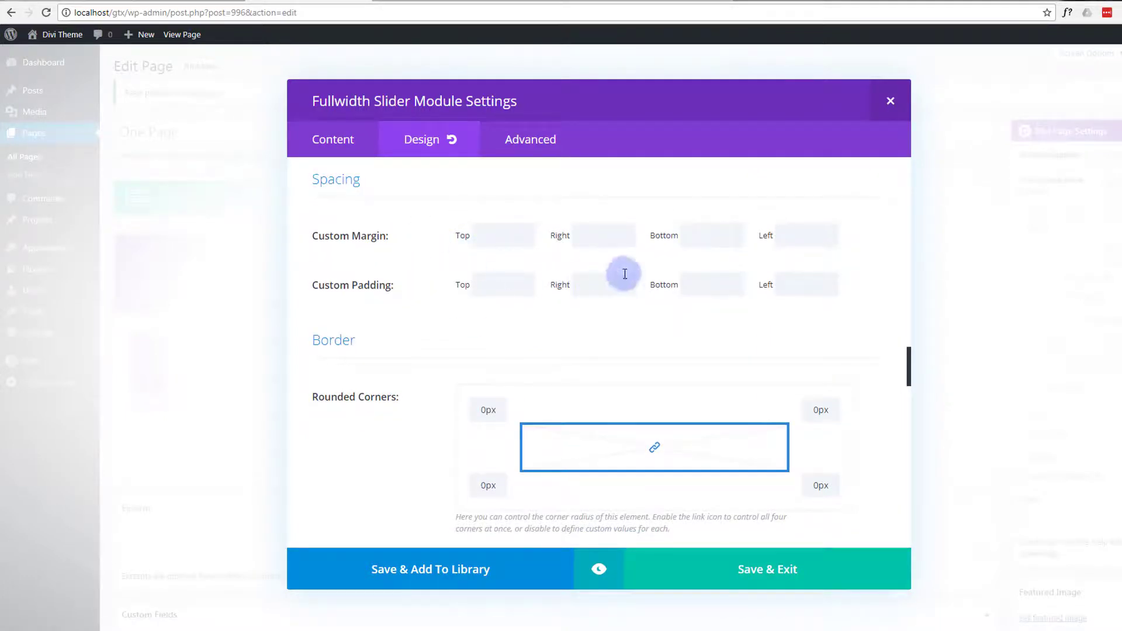
scroll(down, 3)
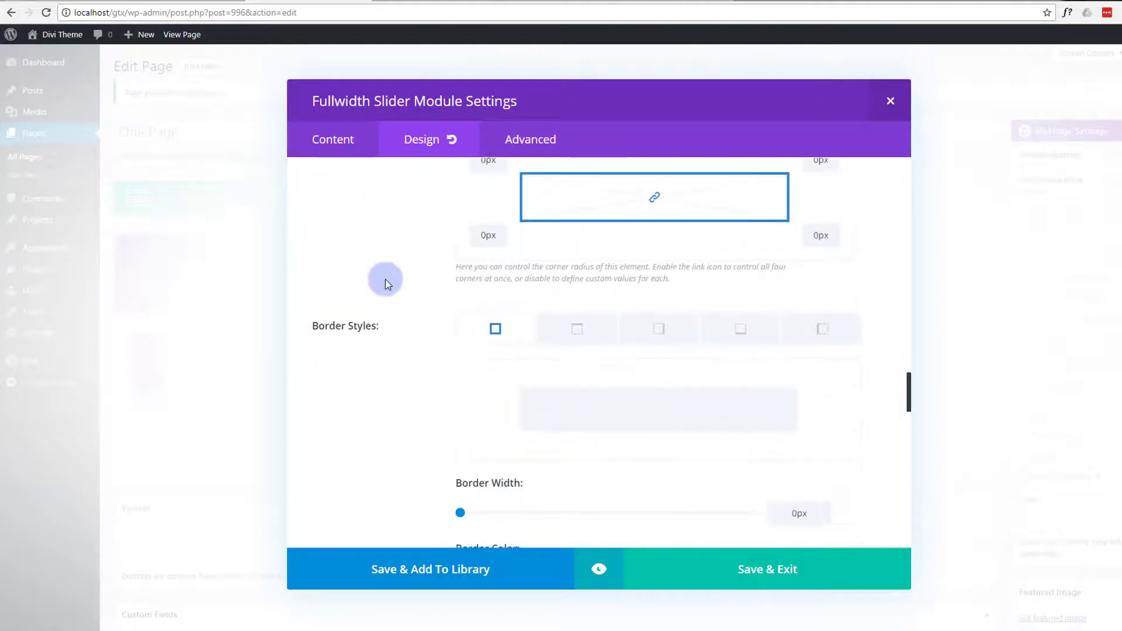
scroll(down, 3)
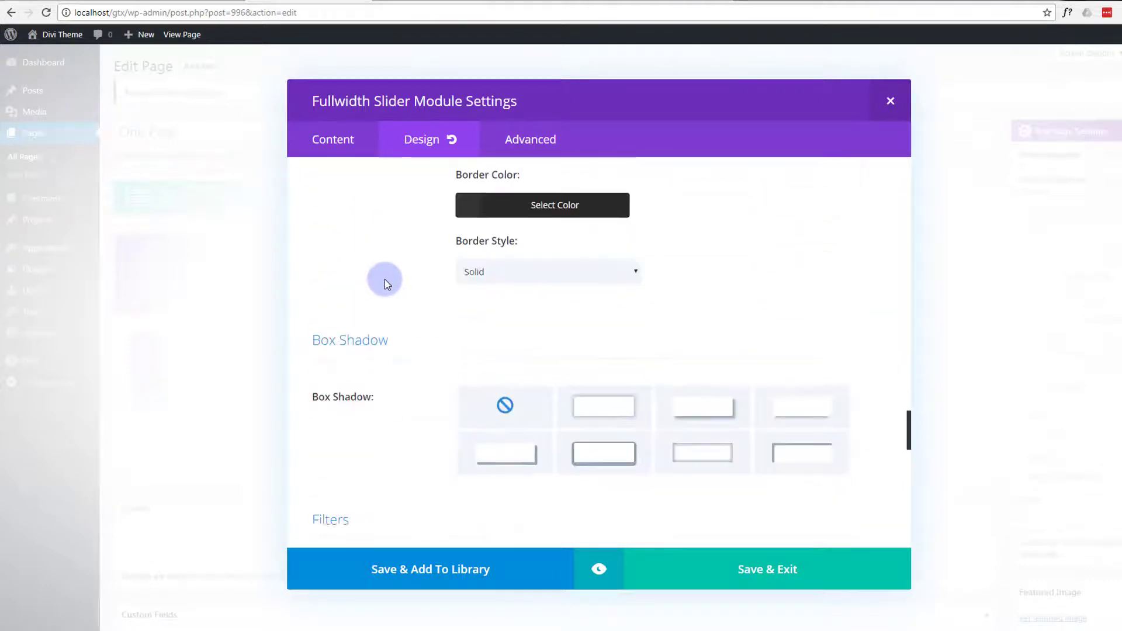
scroll(down, 3)
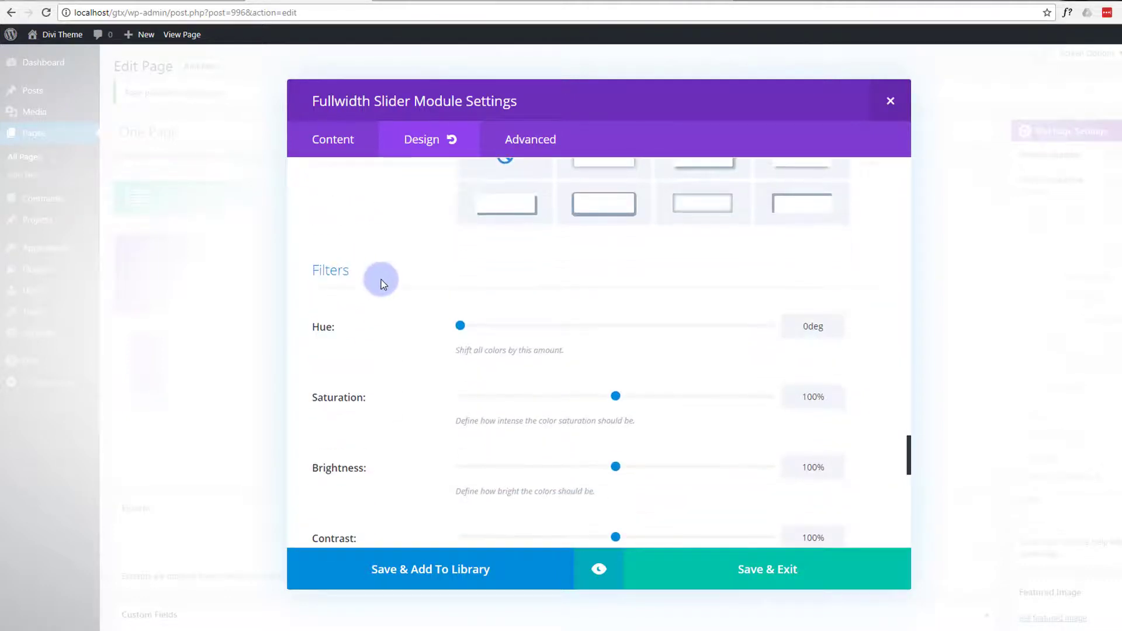
scroll(down, 3)
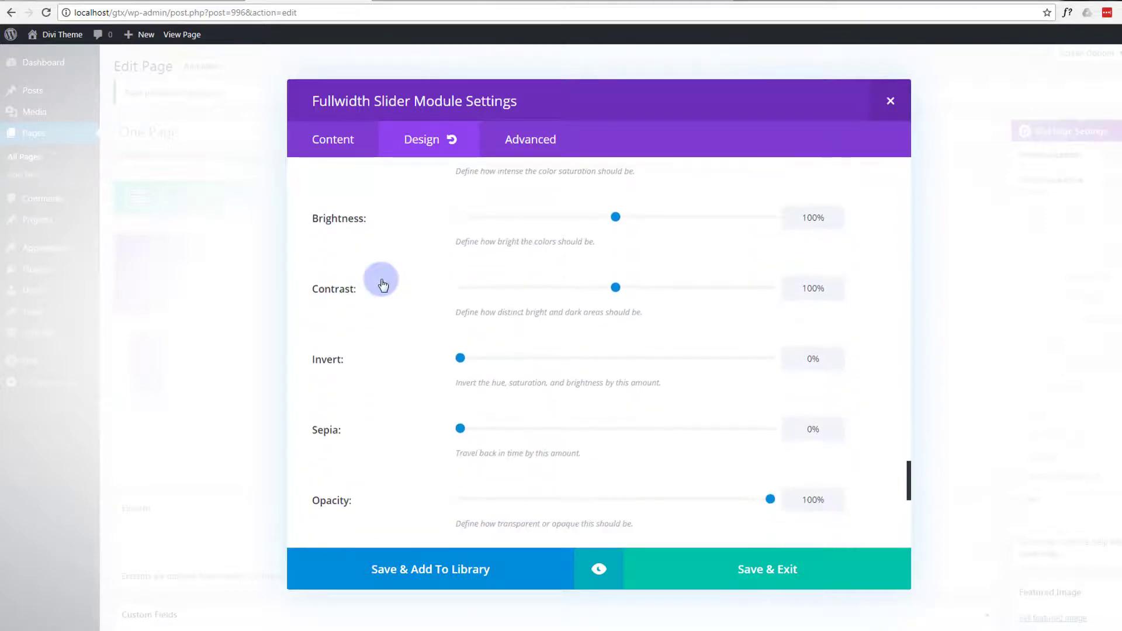
scroll(down, 3)
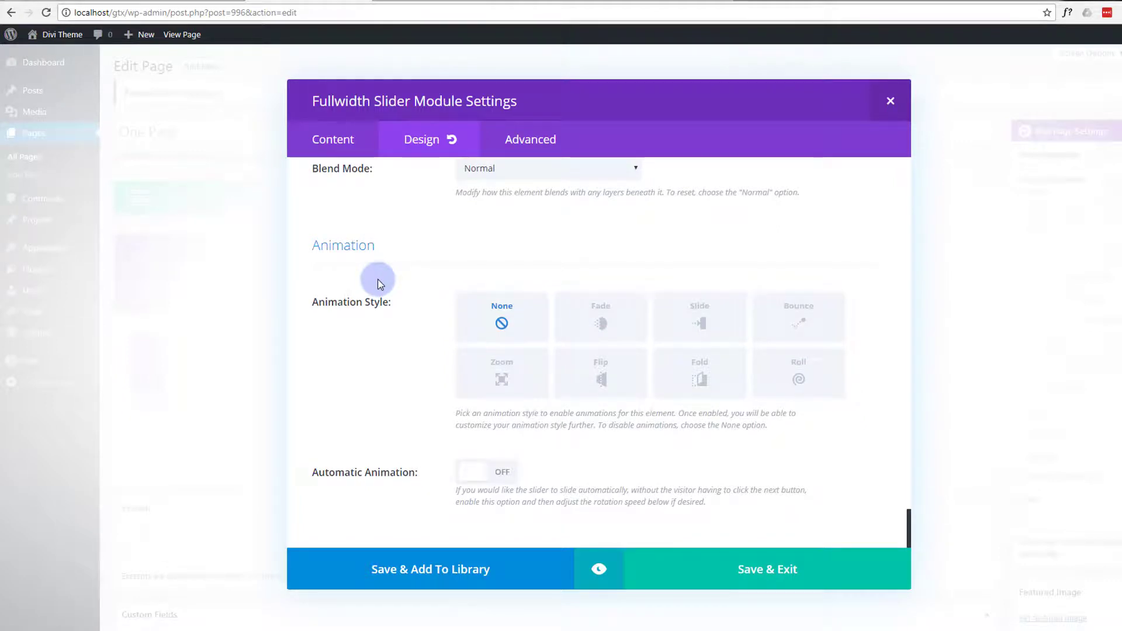
mouse_move(634, 491)
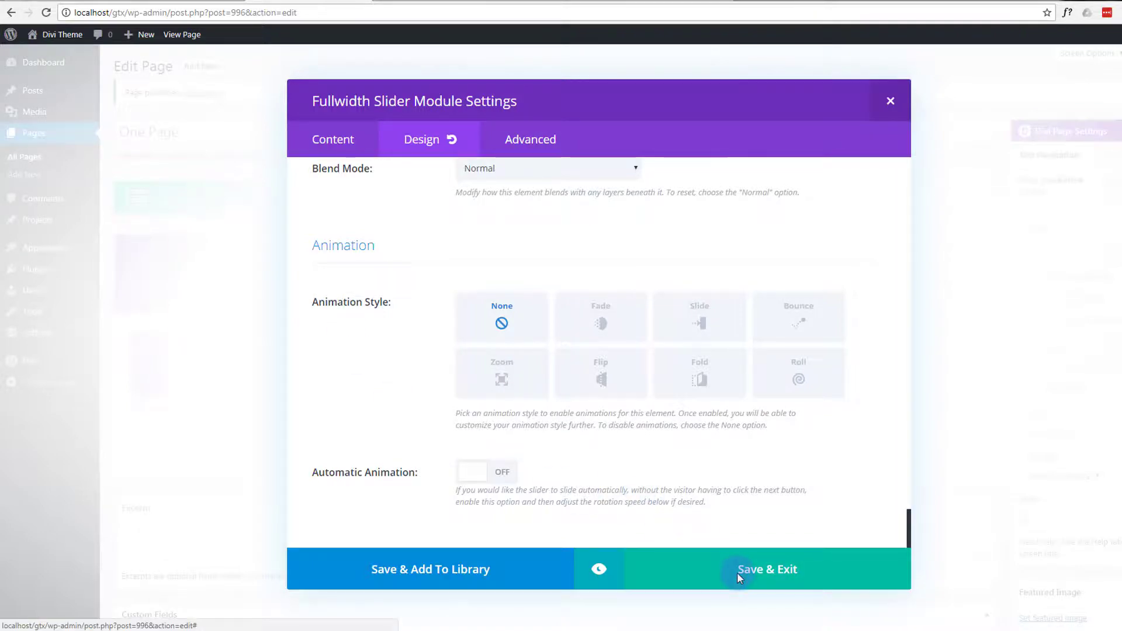
Save and exit the slider module, then preview the updated One Page page.
click(767, 569)
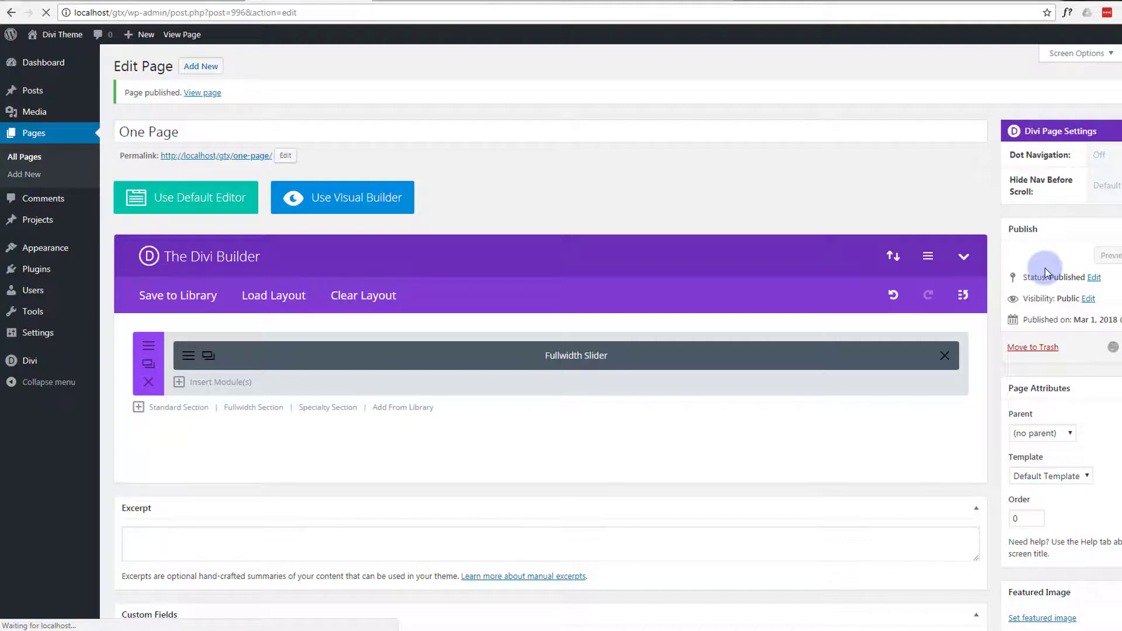
mouse_move(1032, 208)
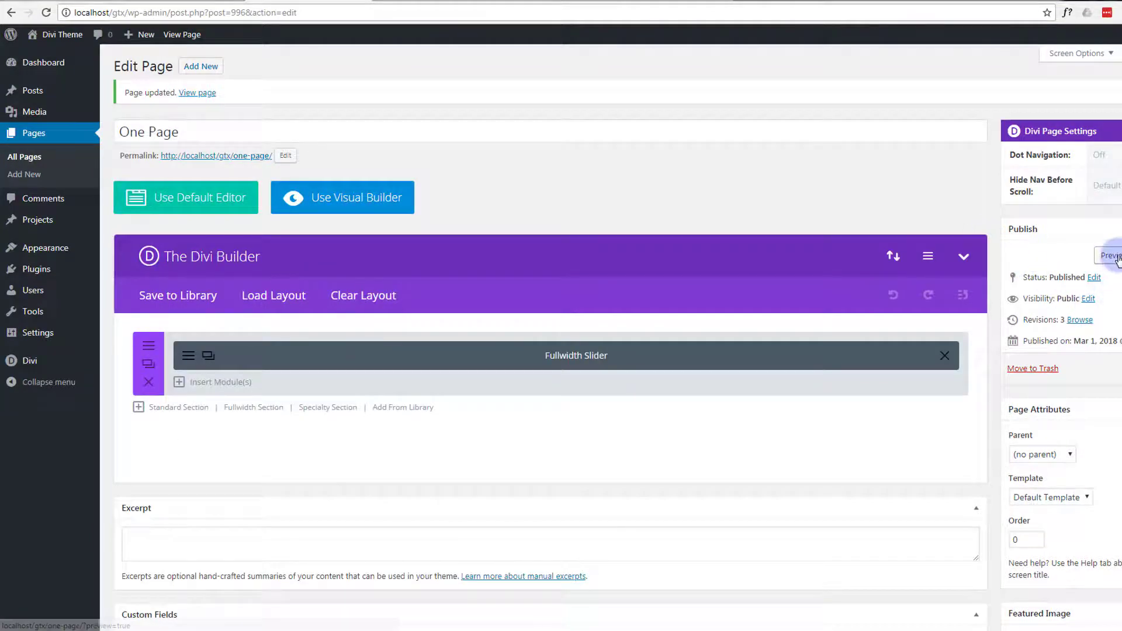
click(1111, 256)
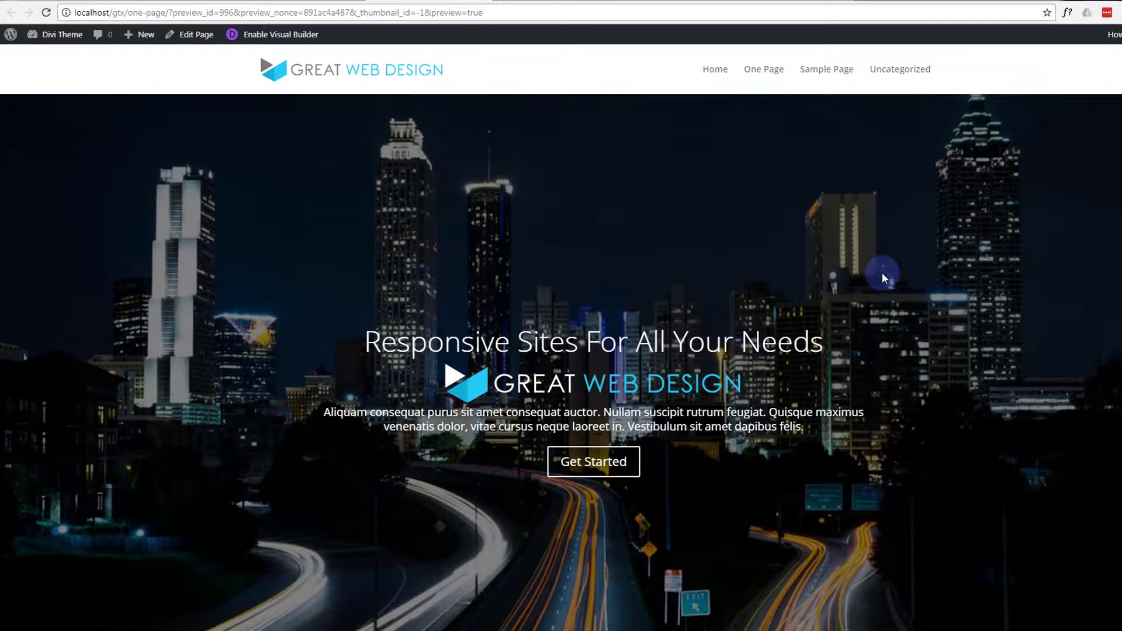
mouse_move(542, 108)
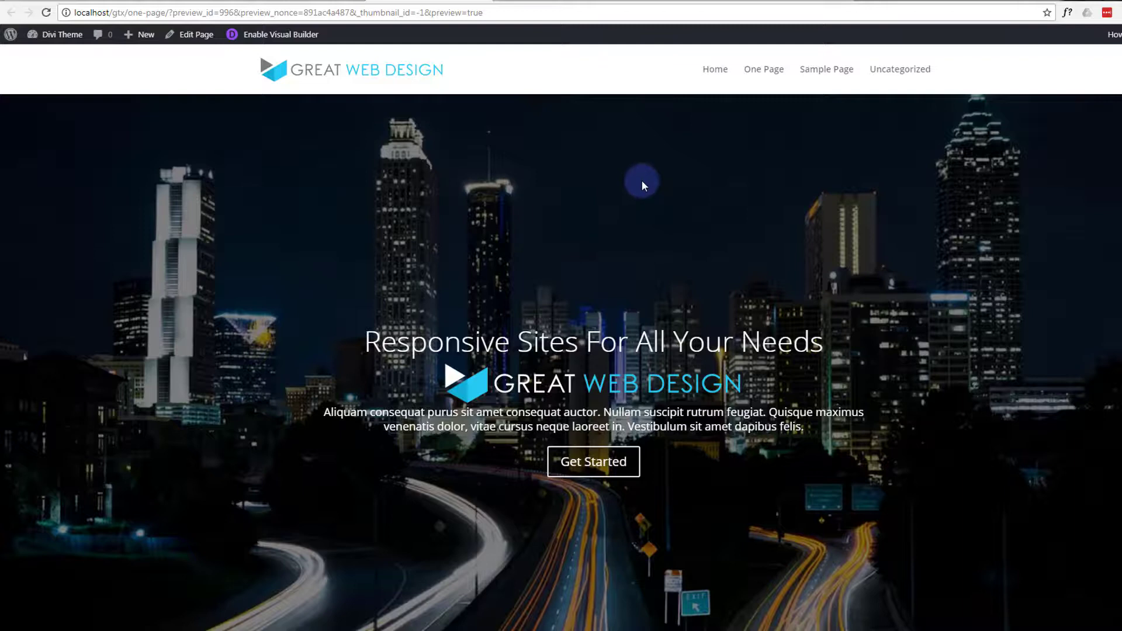
mouse_move(511, 452)
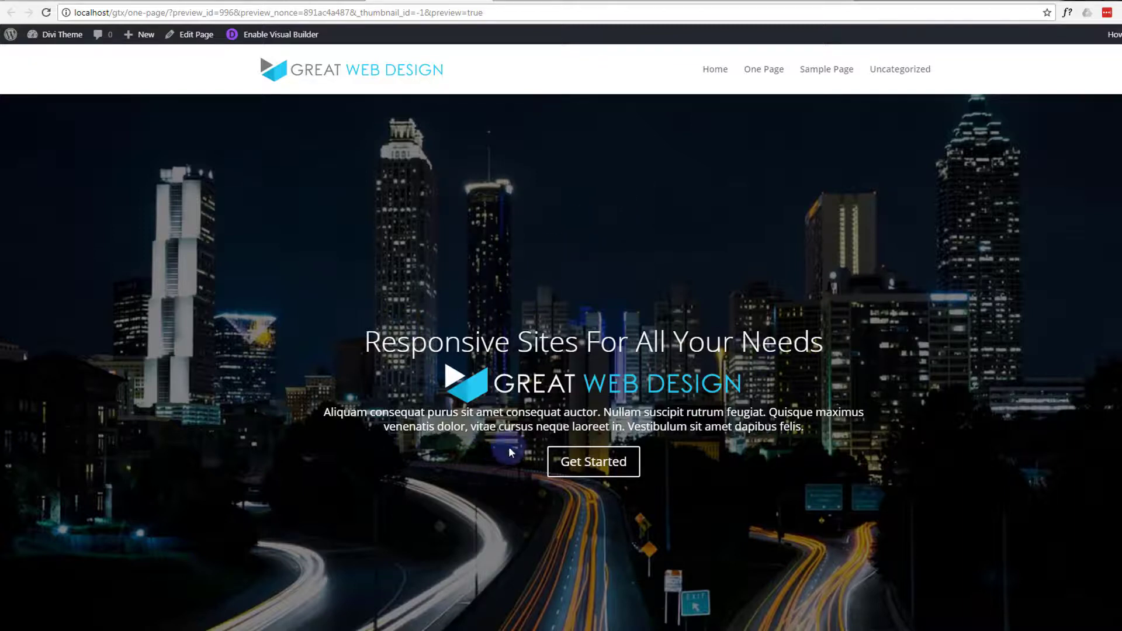
mouse_move(690, 318)
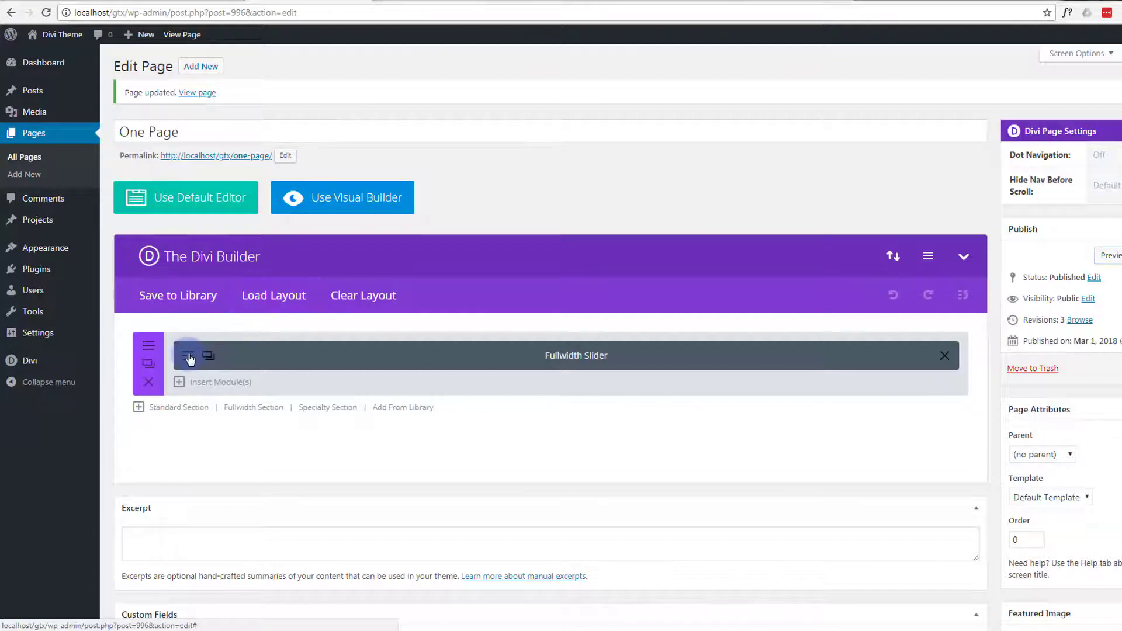
Reopen the Fullwidth Slider settings and switch to its Design options.
click(188, 355)
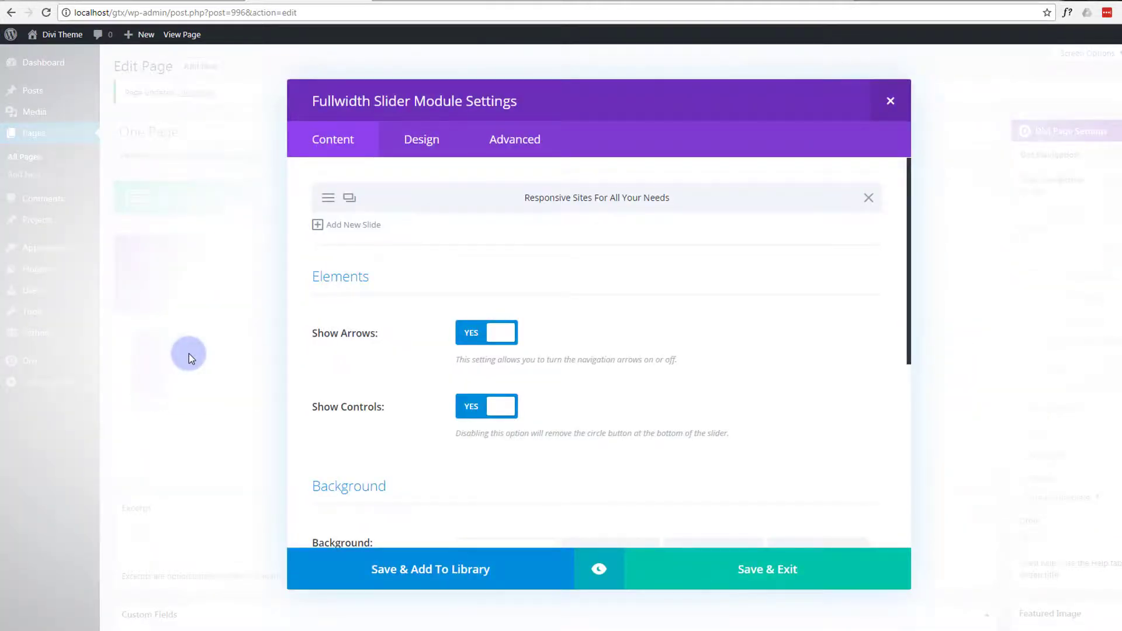
scroll(down, 3)
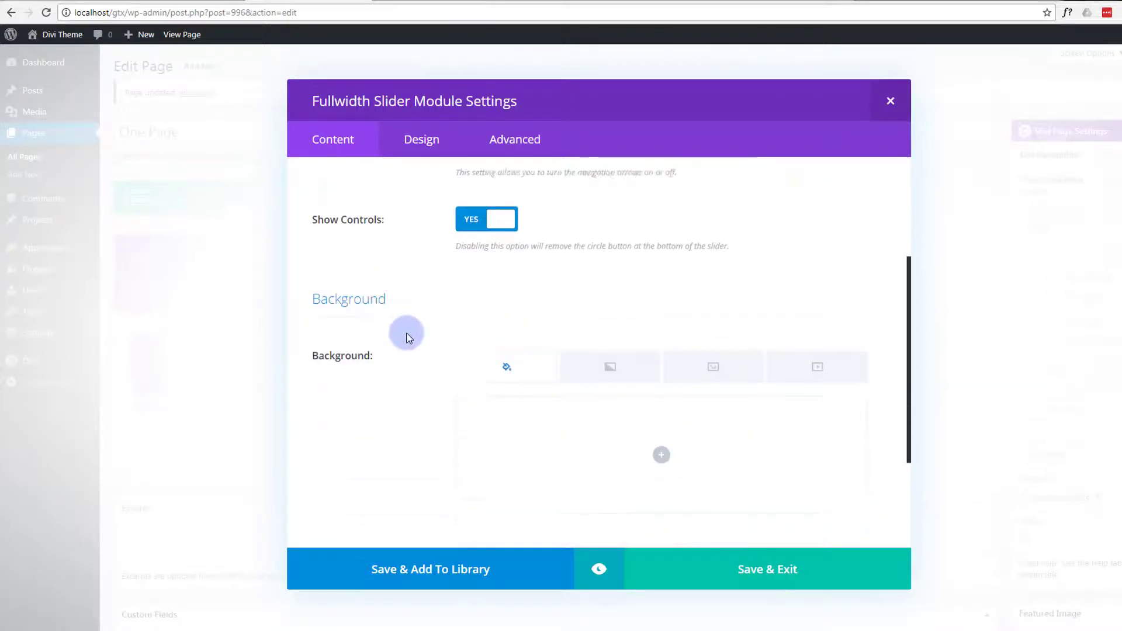
scroll(down, 3)
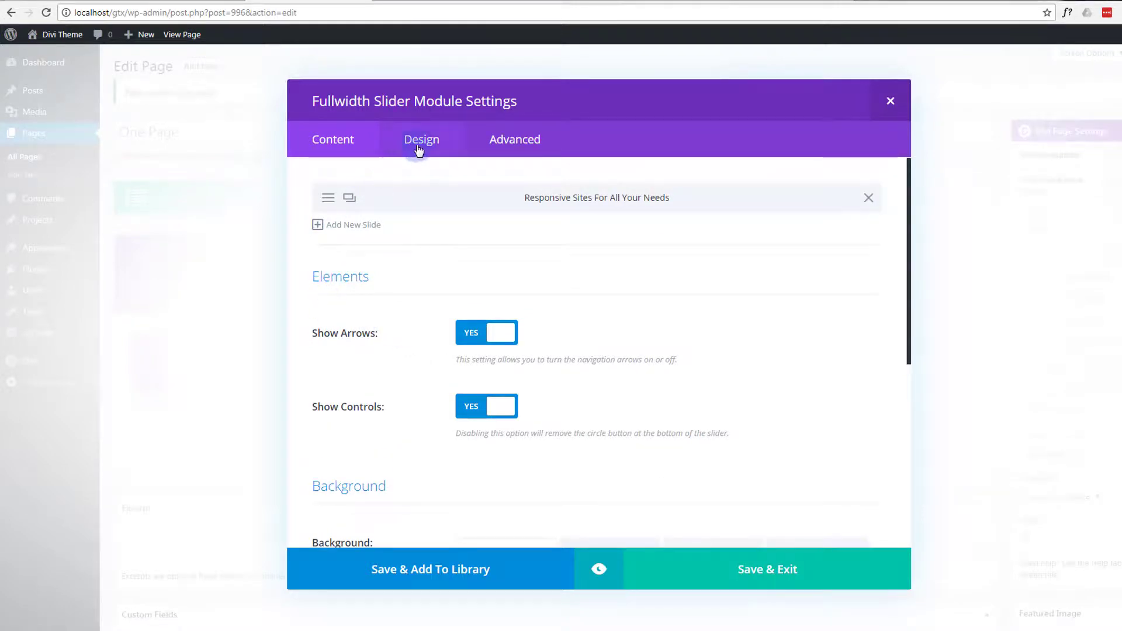
click(422, 139)
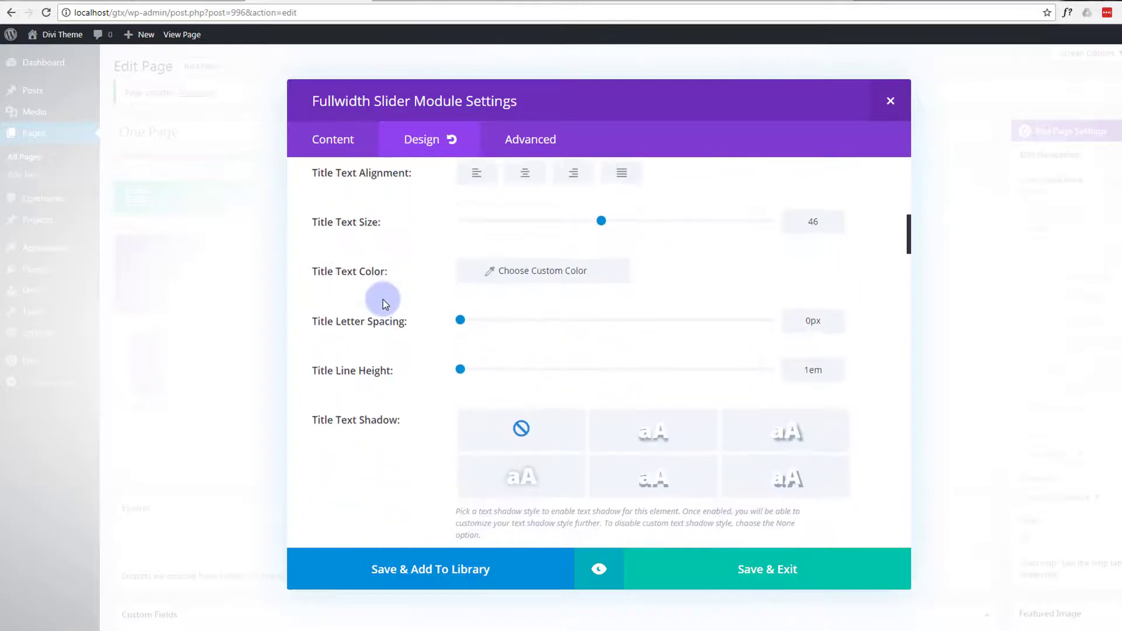
Scroll the Design options past text, border, shadow and filter settings toward Blend Mode.
scroll(down, 3)
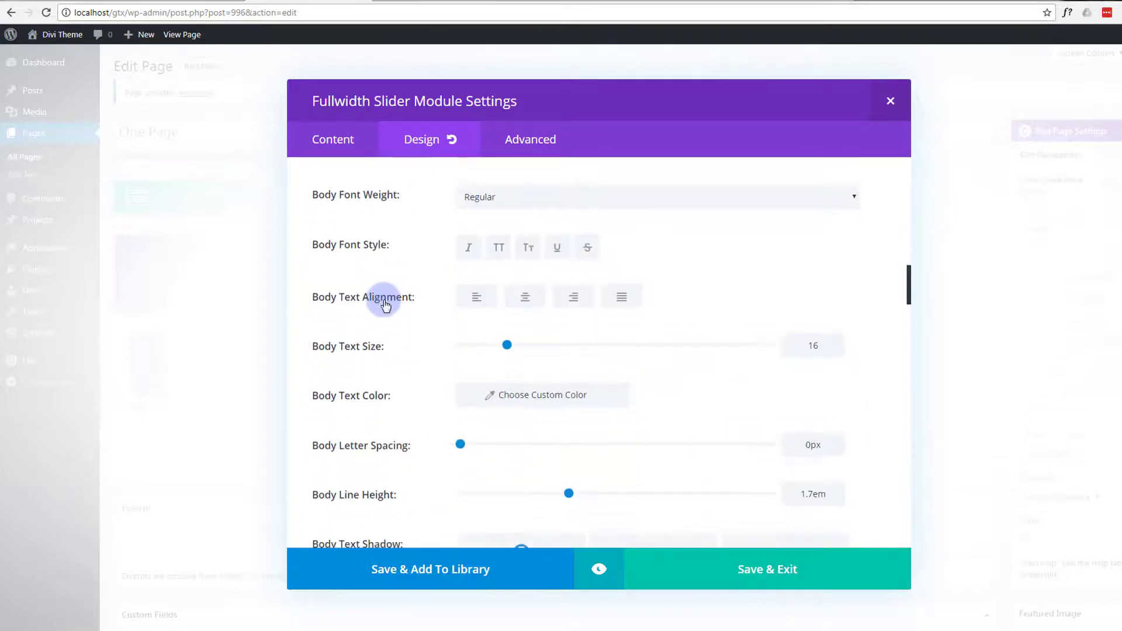
scroll(down, 3)
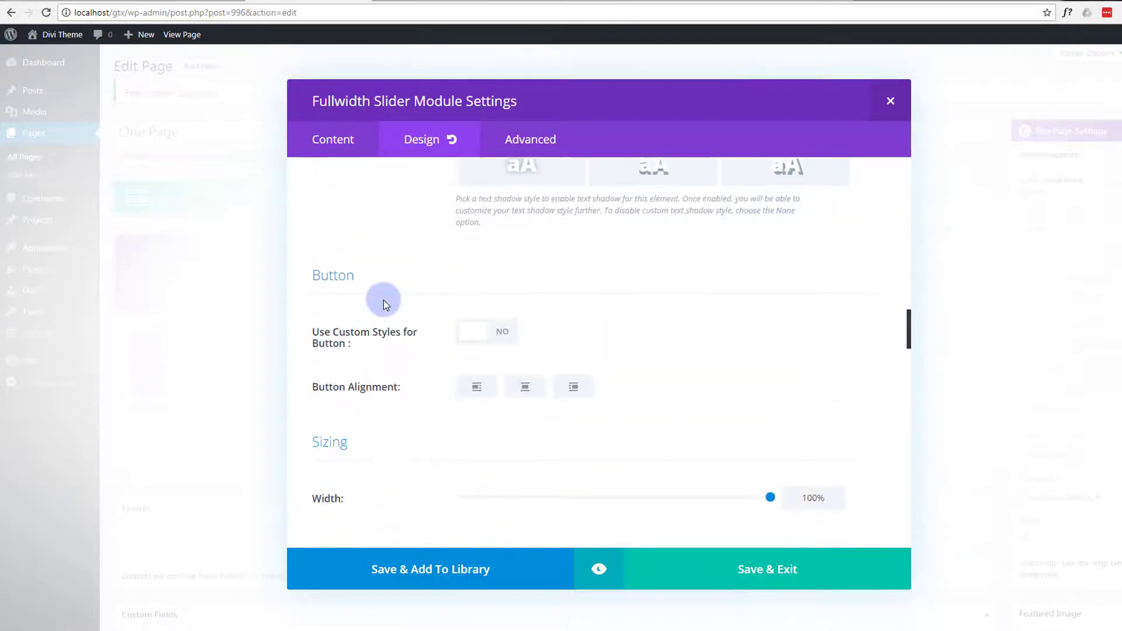
scroll(down, 3)
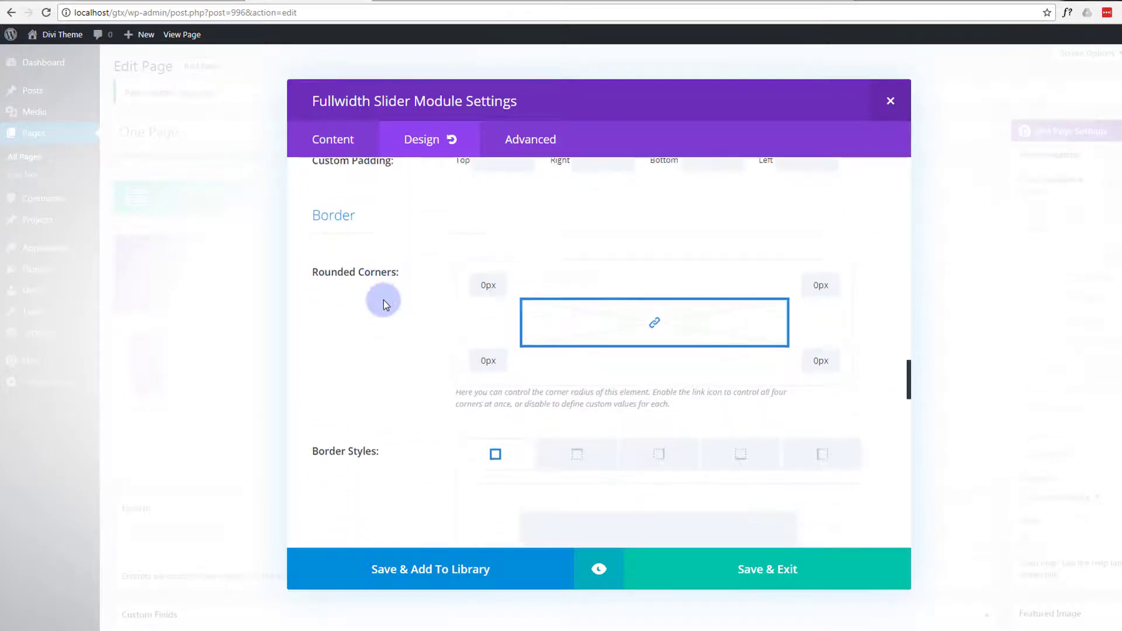
scroll(down, 3)
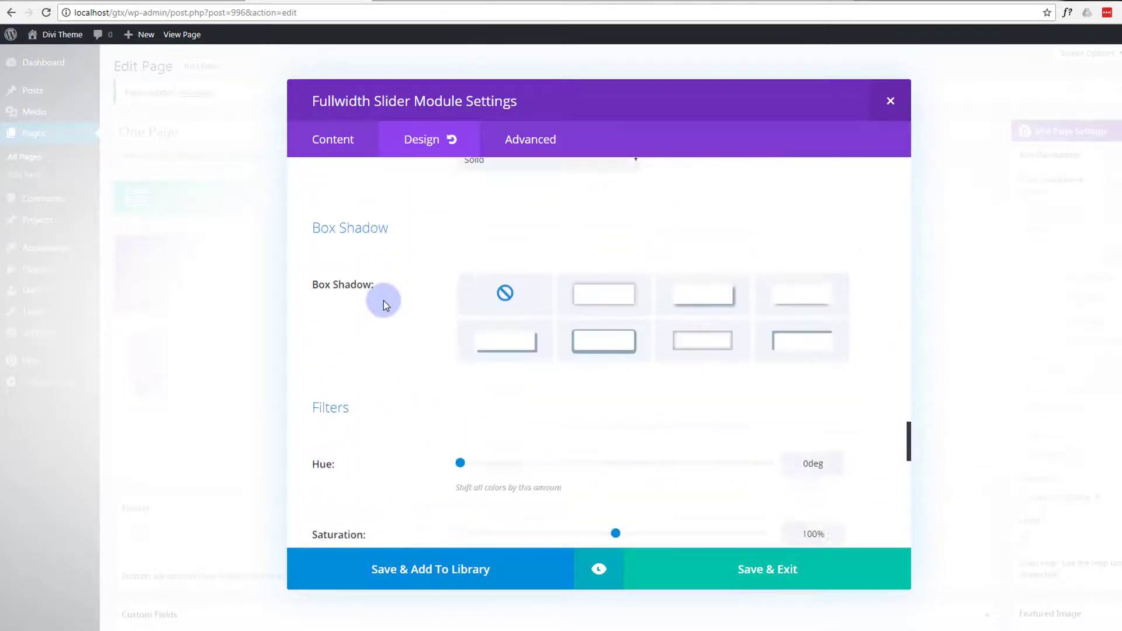
scroll(down, 3)
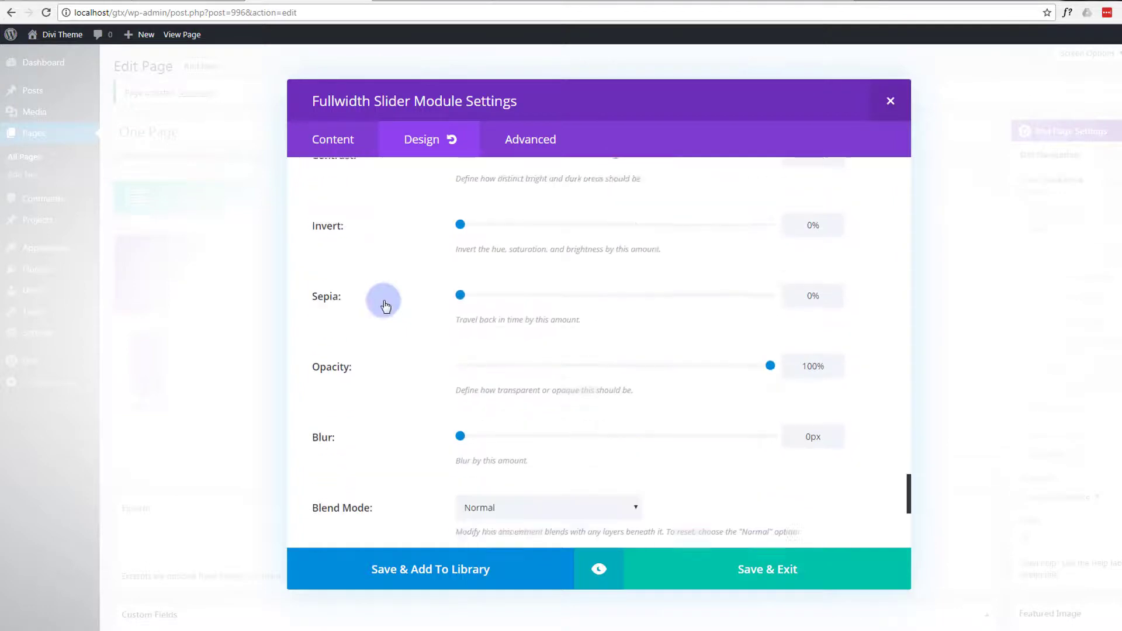
scroll(down, 3)
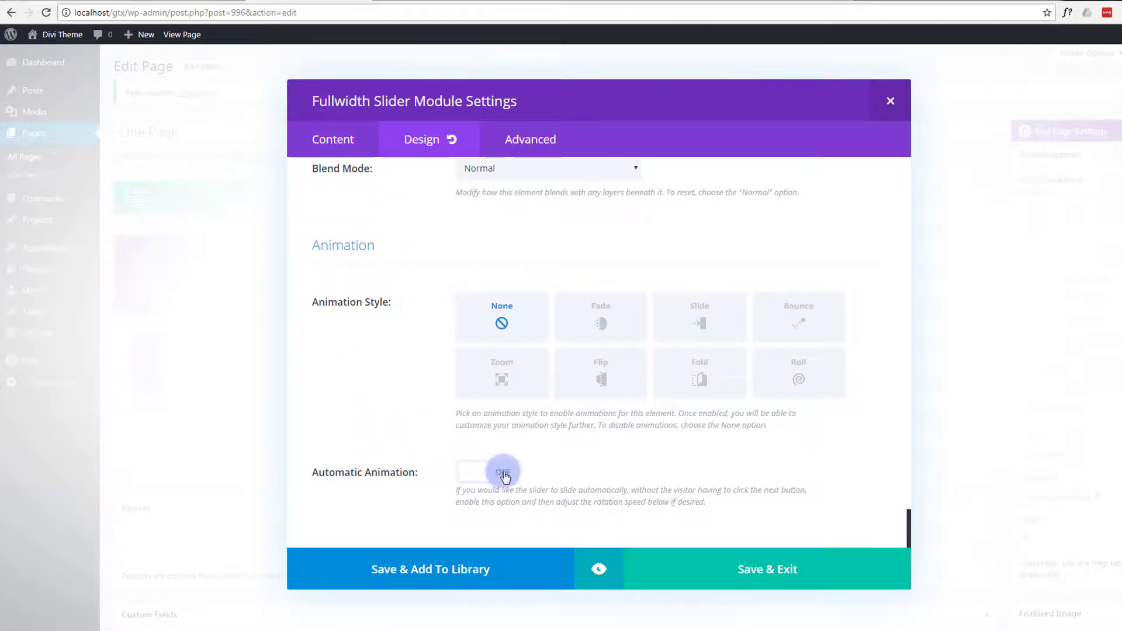
Switch Automatic Animation on, keeping the 7000 ms rotation speed.
click(486, 471)
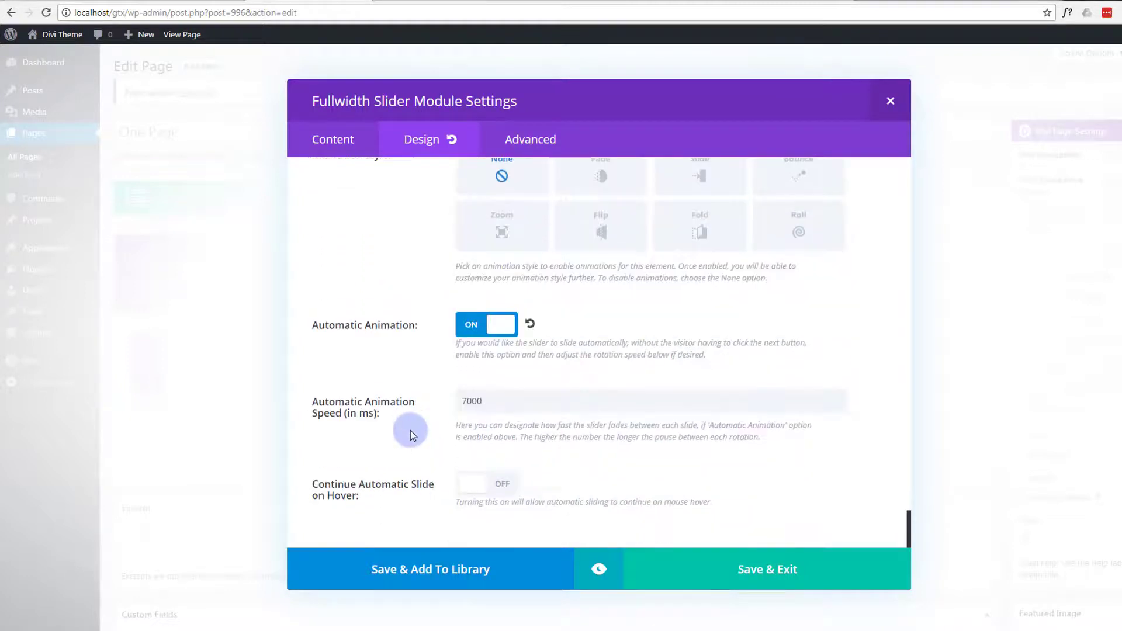
click(472, 401)
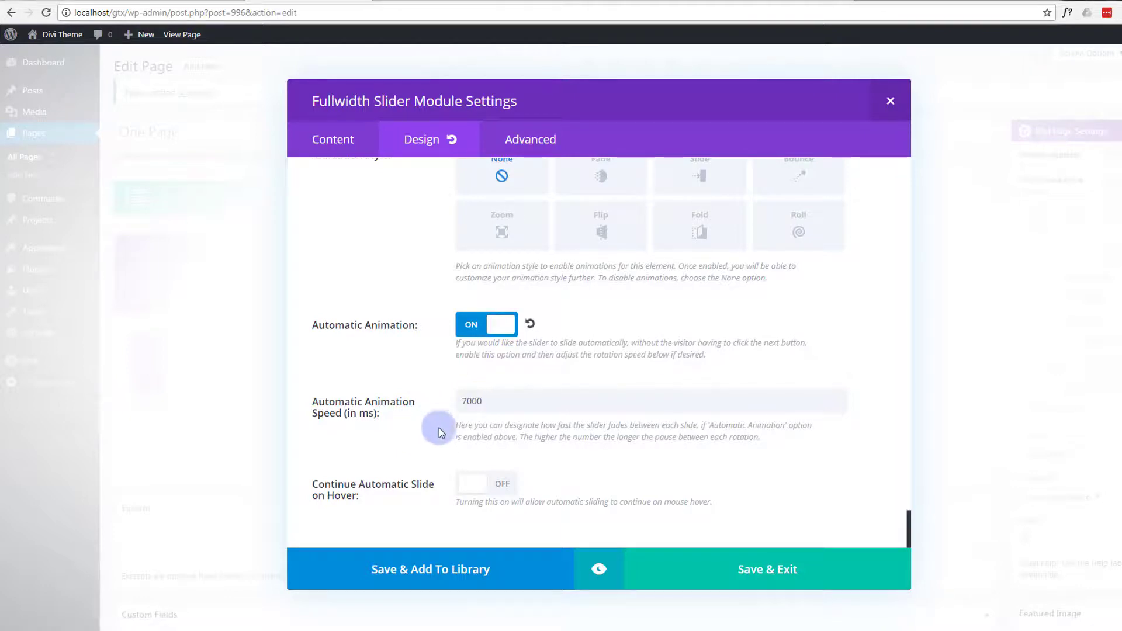
mouse_move(408, 445)
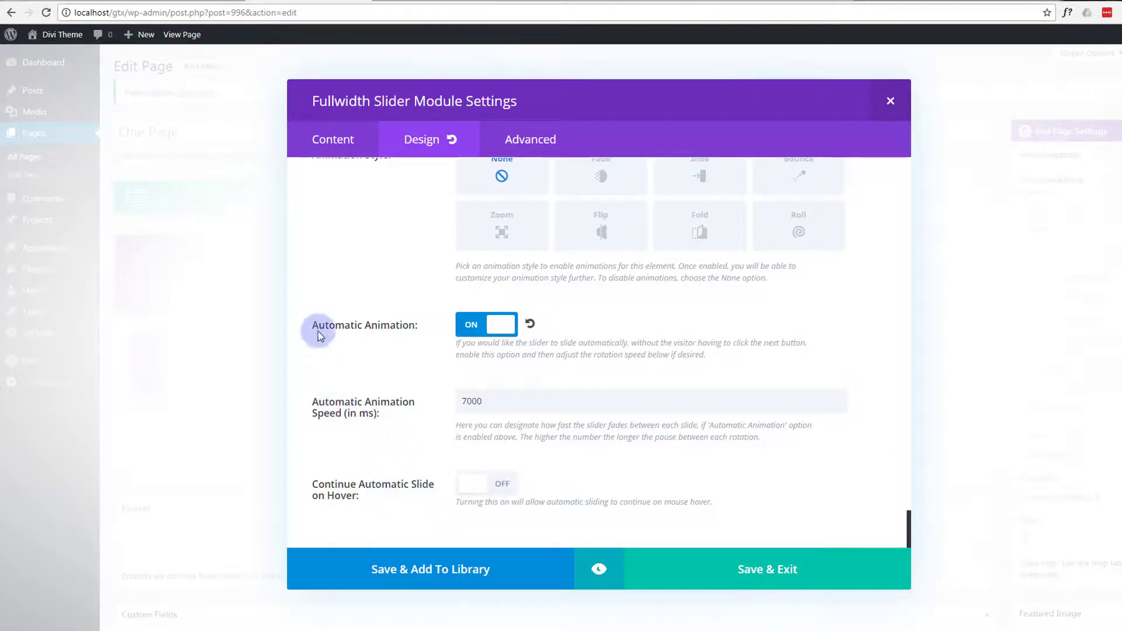
mouse_move(367, 261)
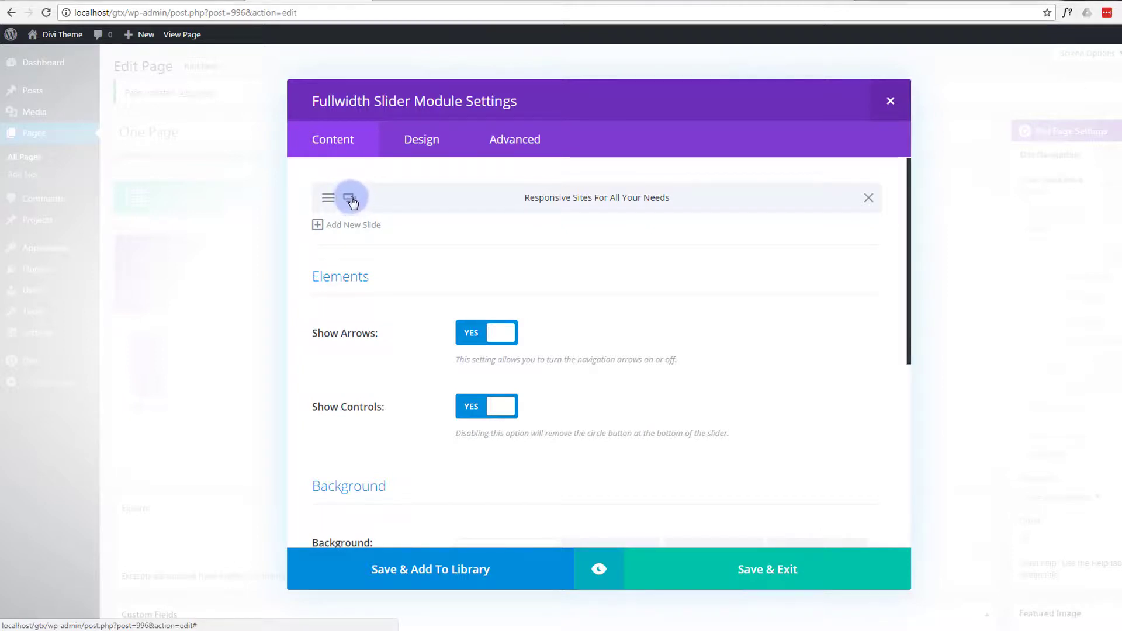
Duplicate the 'Responsive Sites For All Your Needs' slide to create a second slide.
click(349, 197)
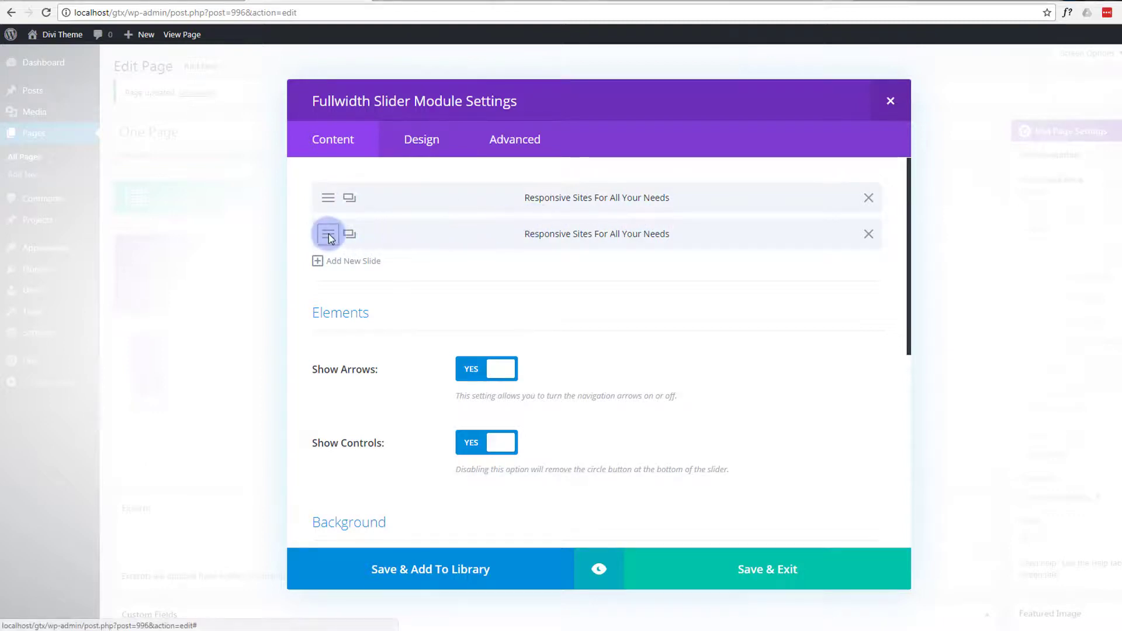
Change the second slide's heading to 'Web Design And Hosting'.
click(327, 234)
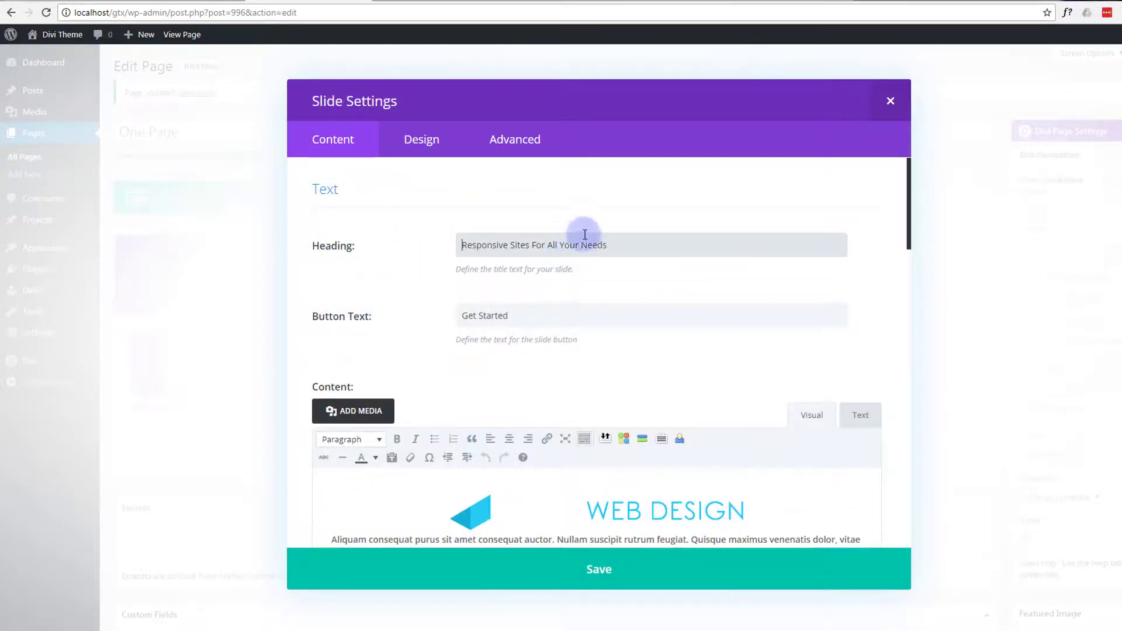
triple_click(533, 244)
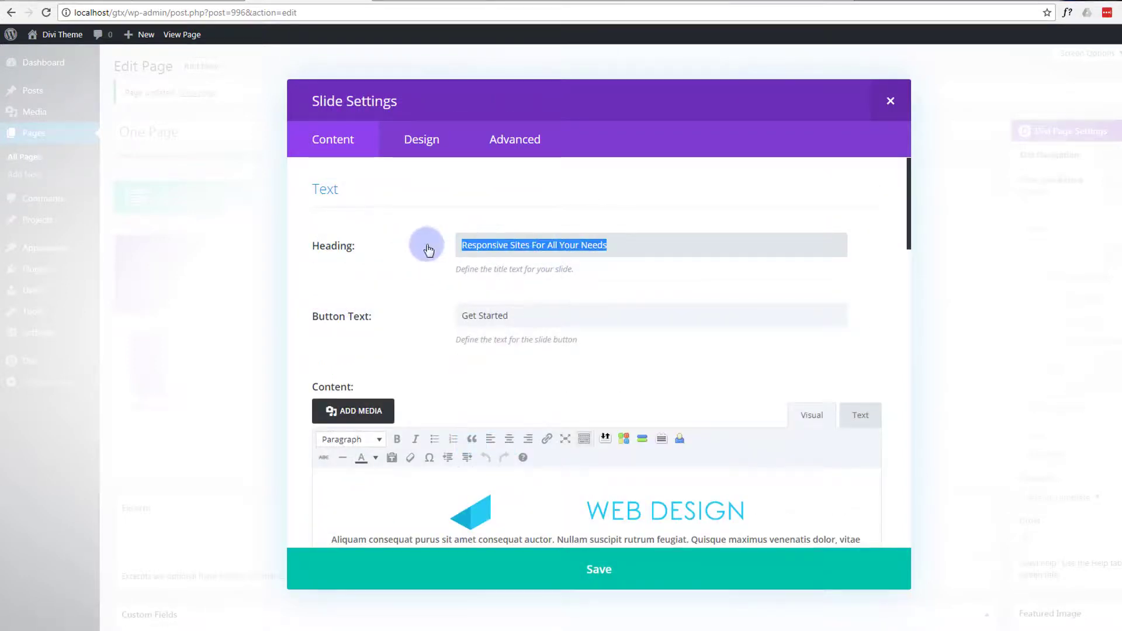
text(Web Des)
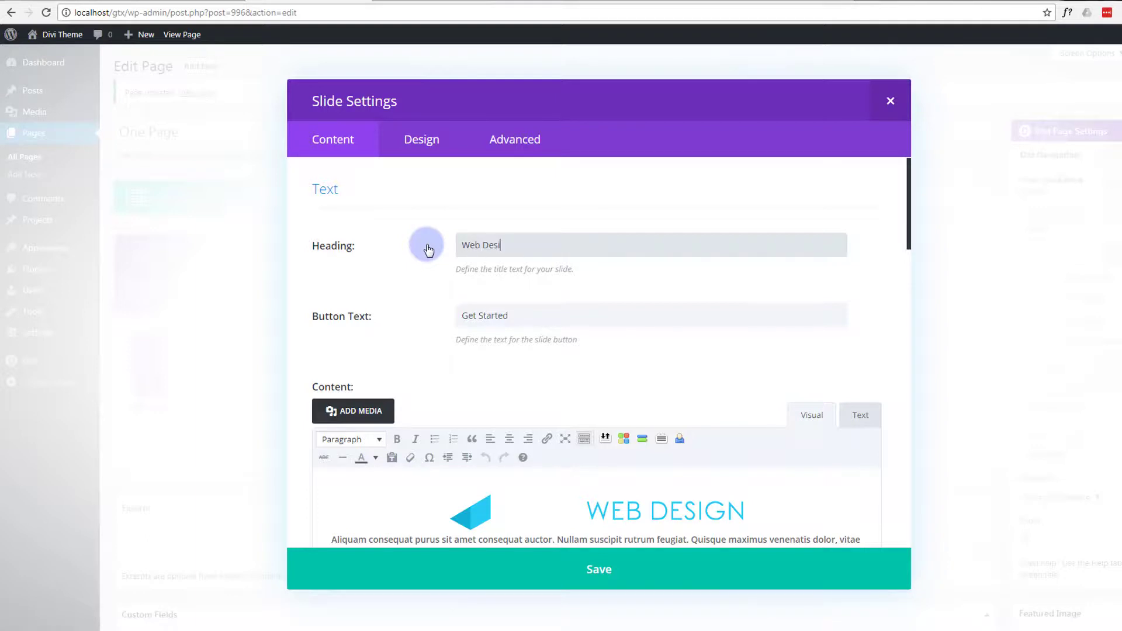
text(ign)
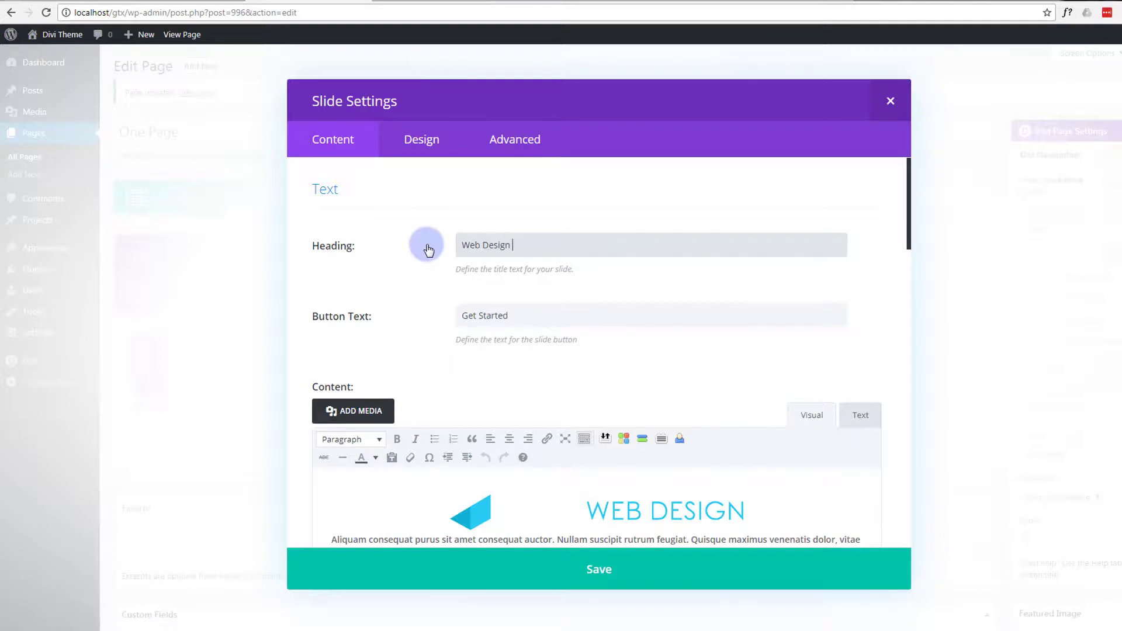
text(And)
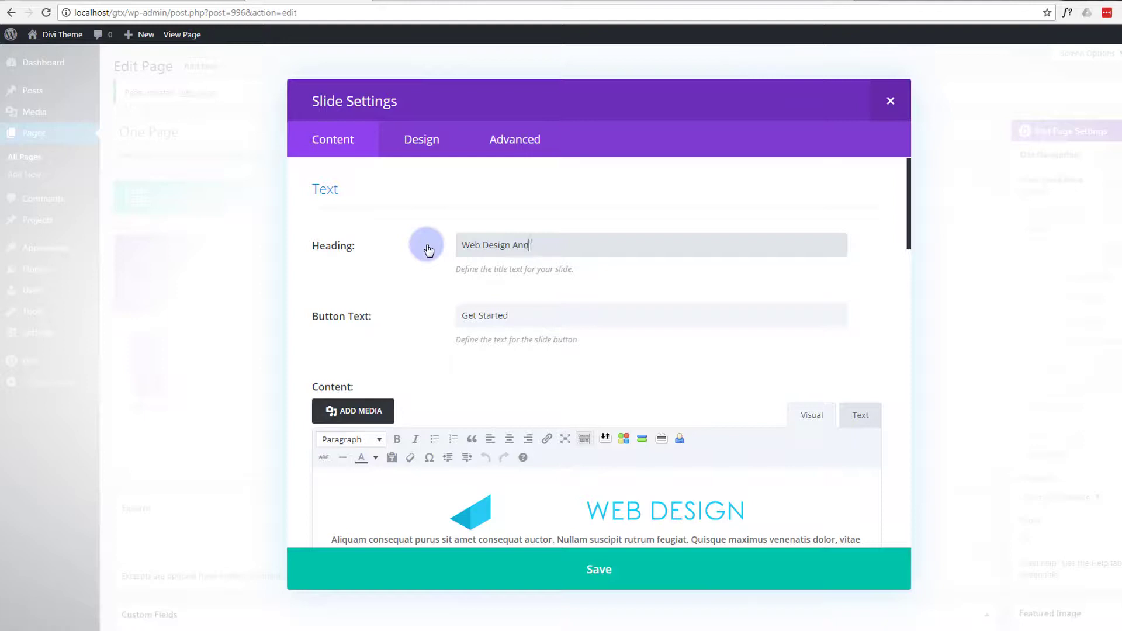
text(Hostin)
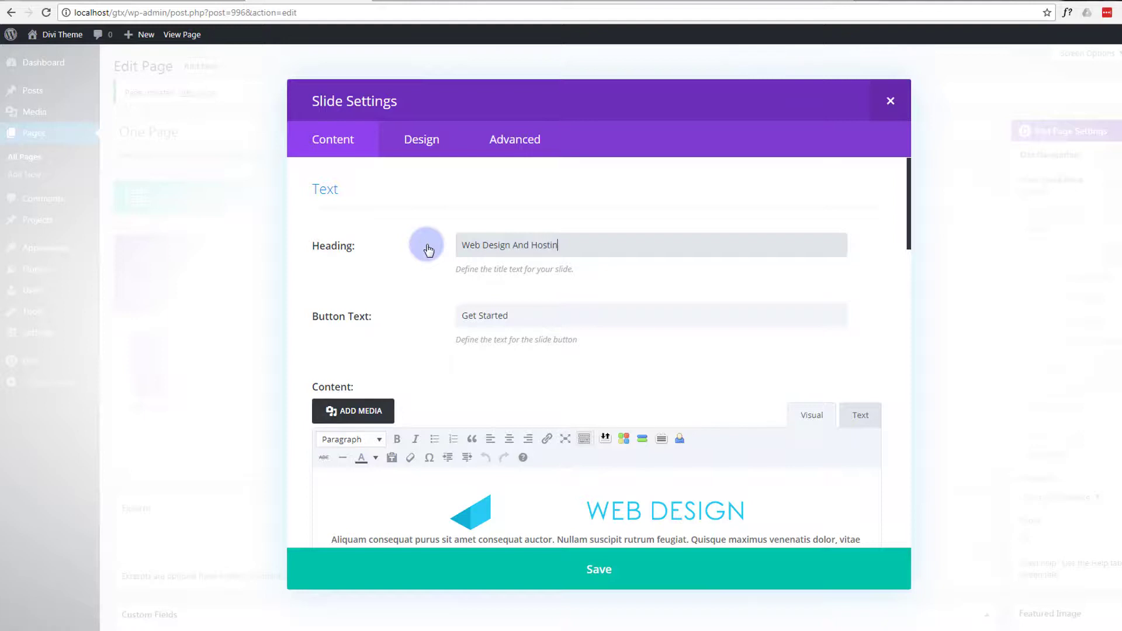
text(g)
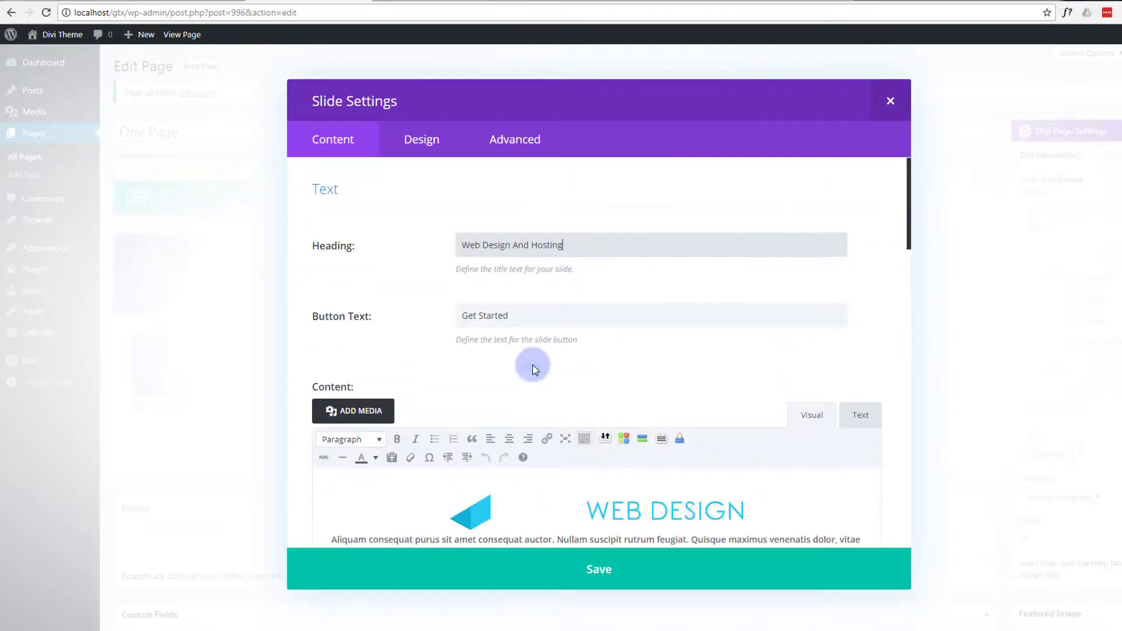
mouse_move(392, 285)
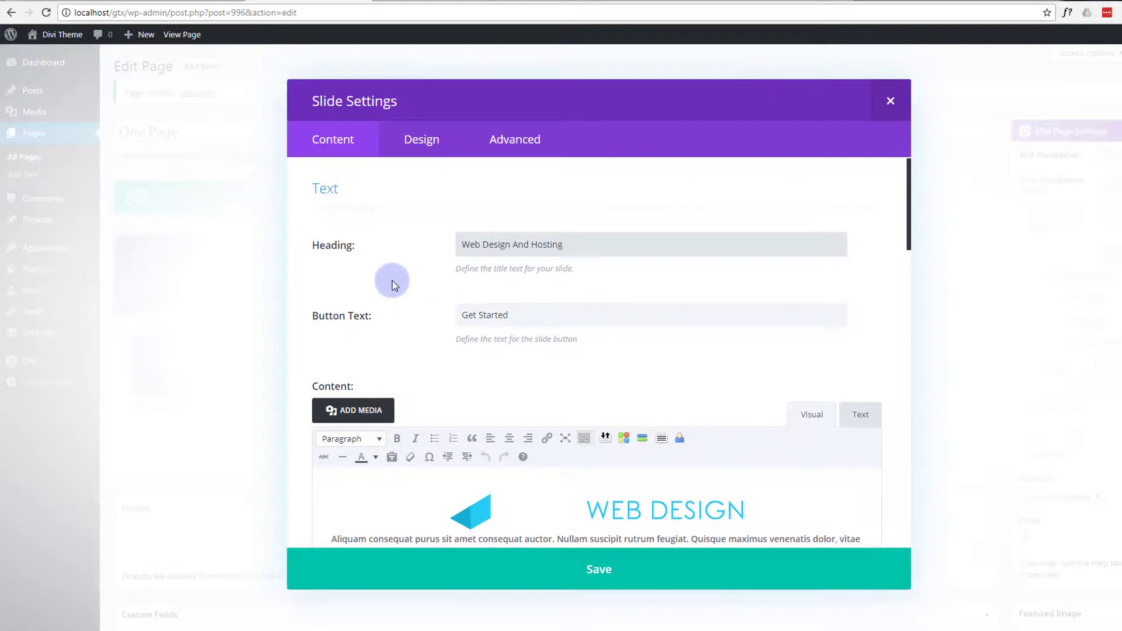
Replace the second slide's city night background with the purple code photo, alt text 'Side 2'.
scroll(down, 3)
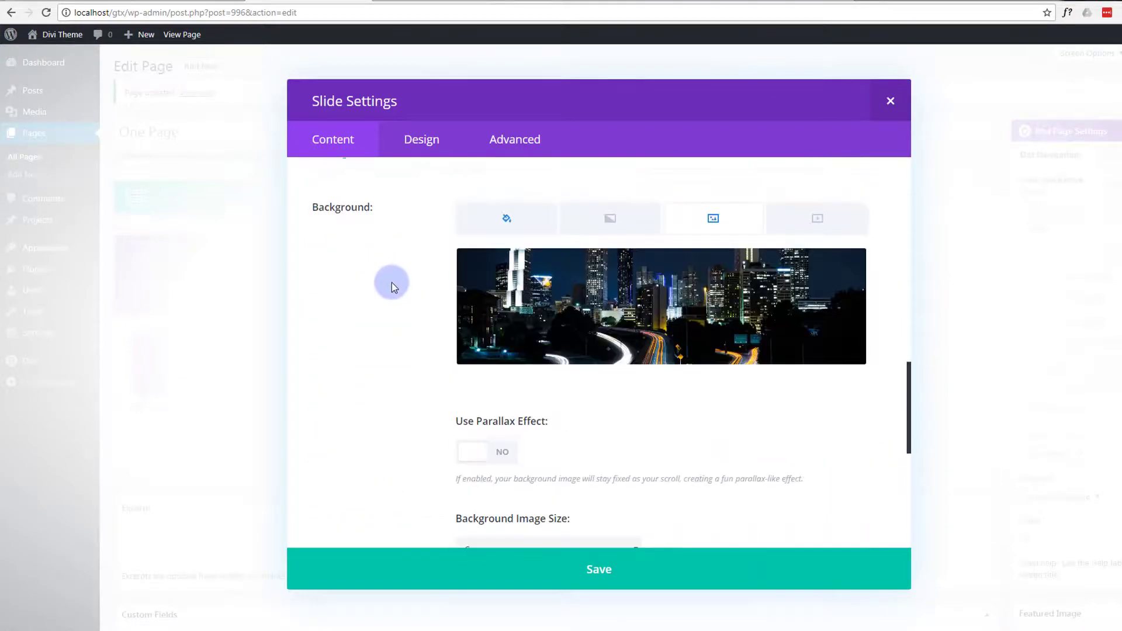
mouse_move(811, 290)
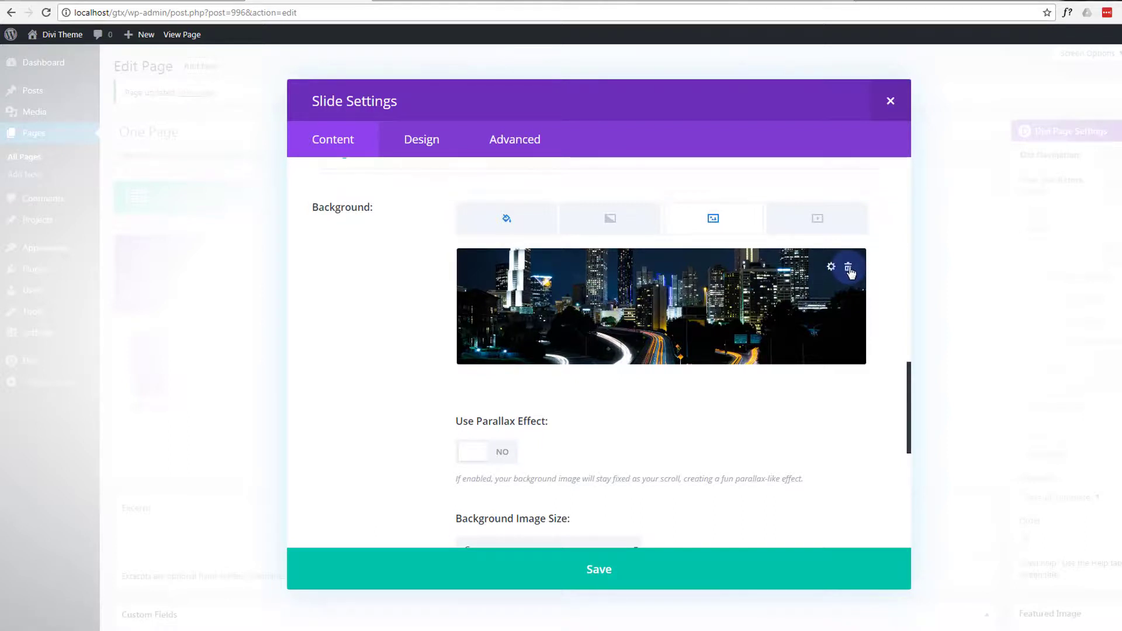
click(850, 266)
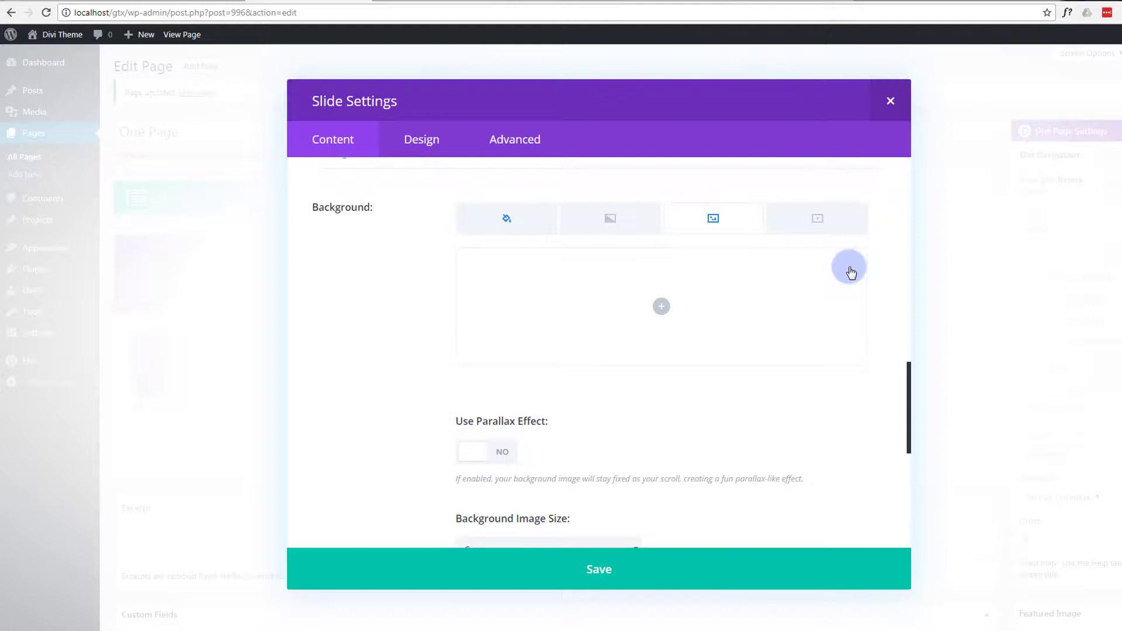
mouse_move(677, 278)
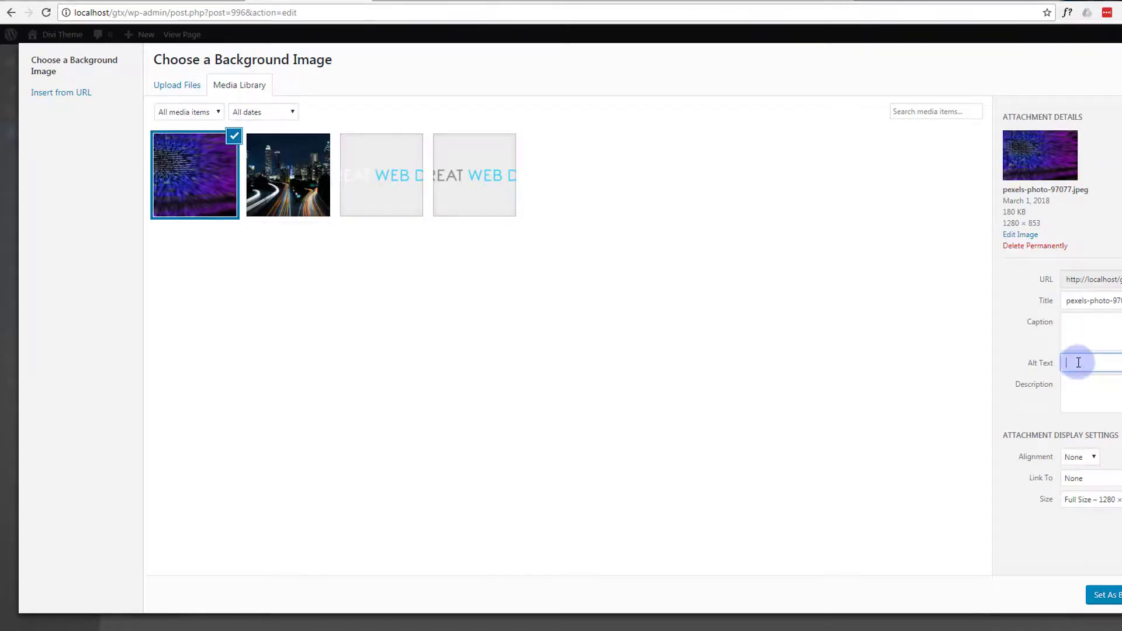
text(s)
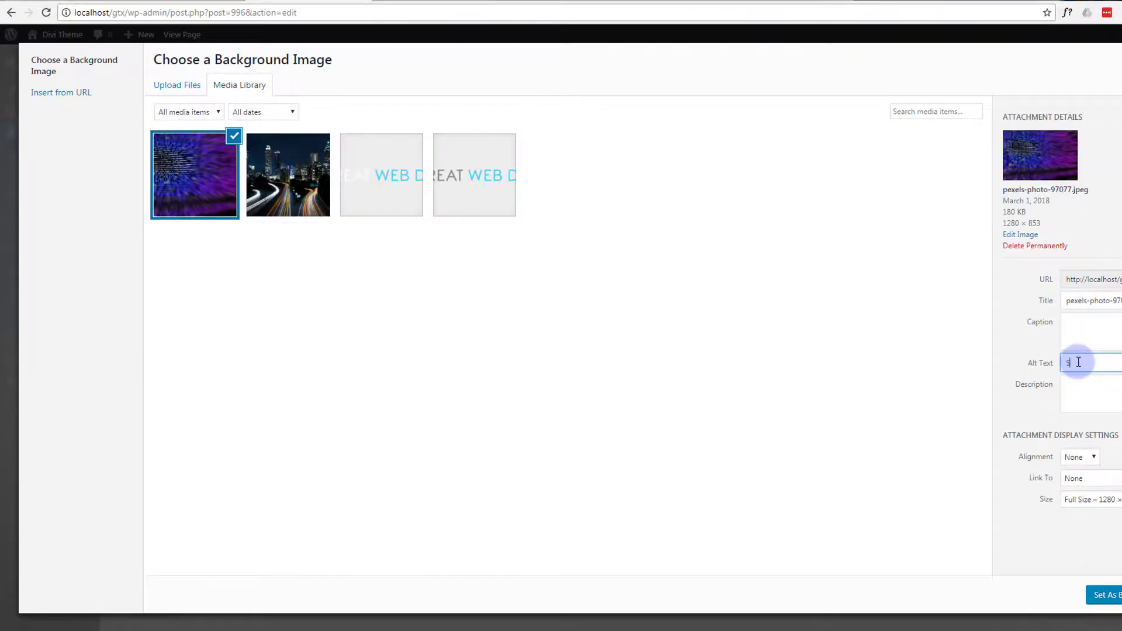
text(ide 2)
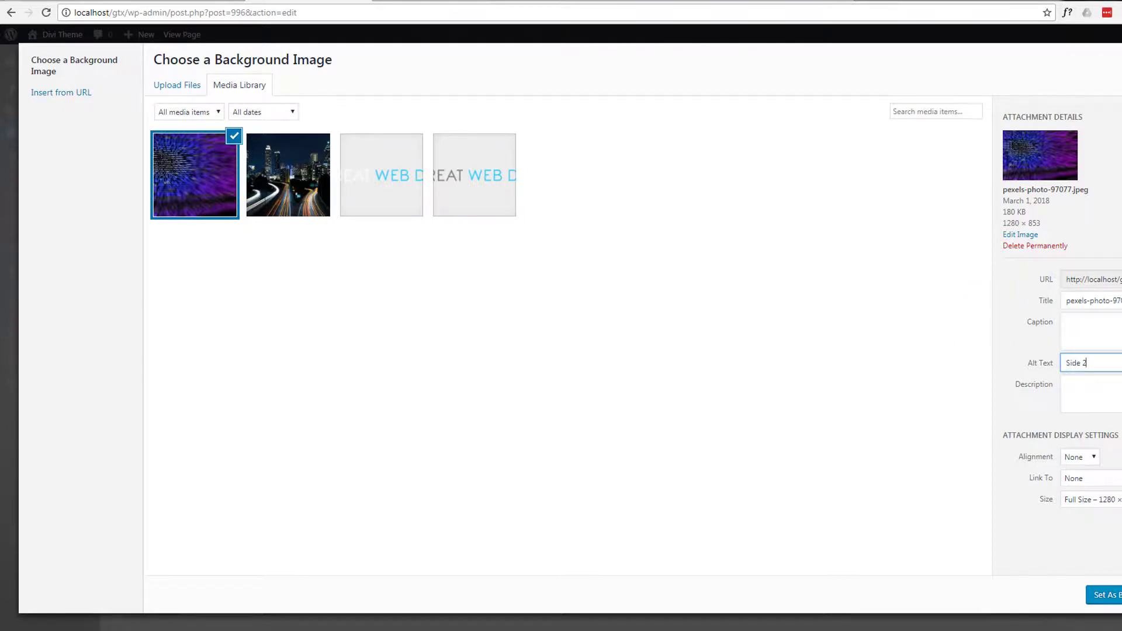
click(1105, 595)
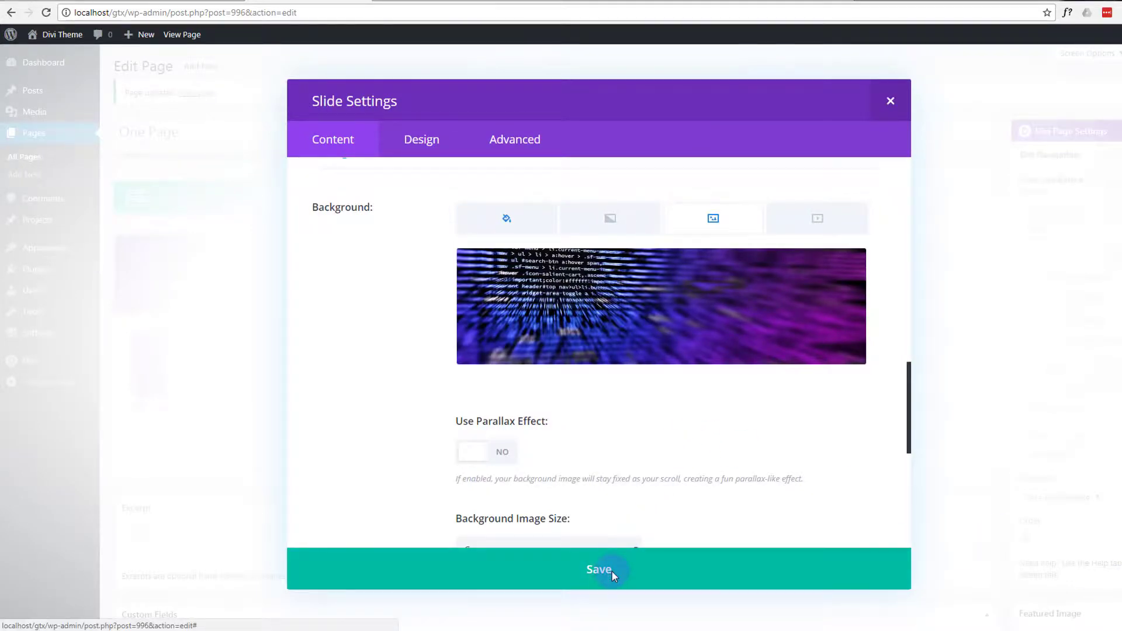
Save the second slide and the slider module so the page shows both slides.
click(599, 569)
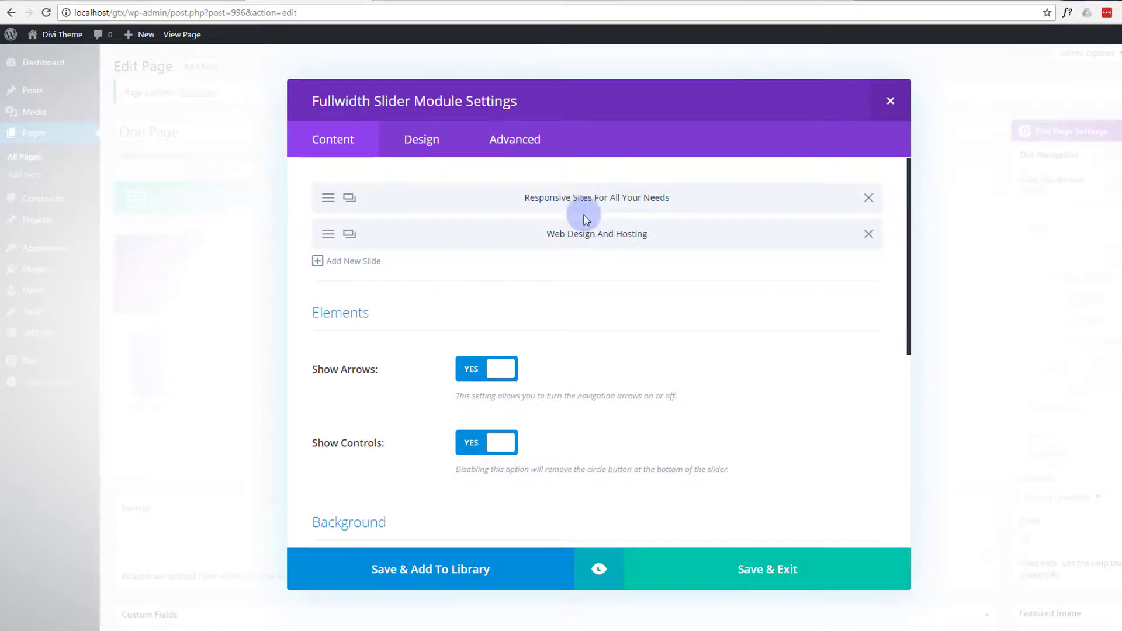
click(767, 569)
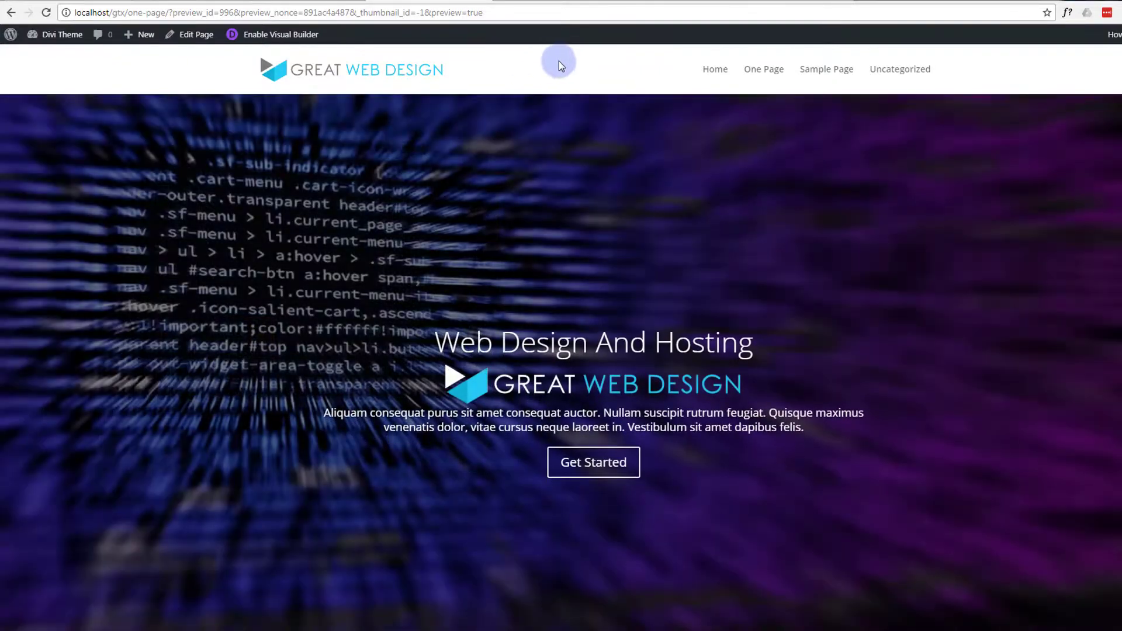
mouse_move(1018, 91)
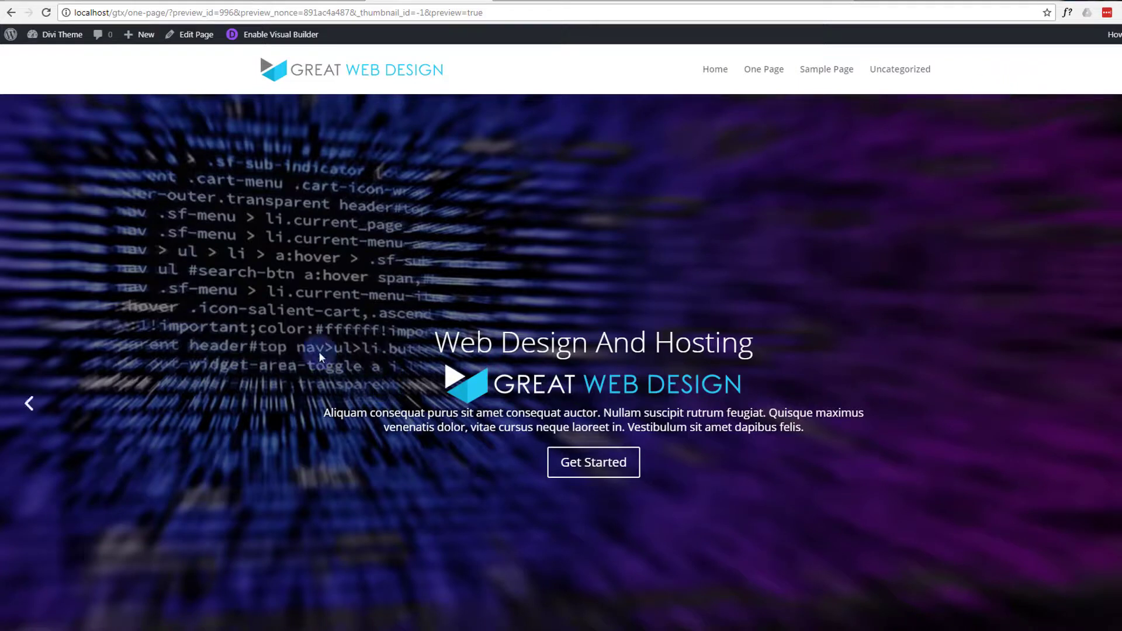
mouse_move(212, 429)
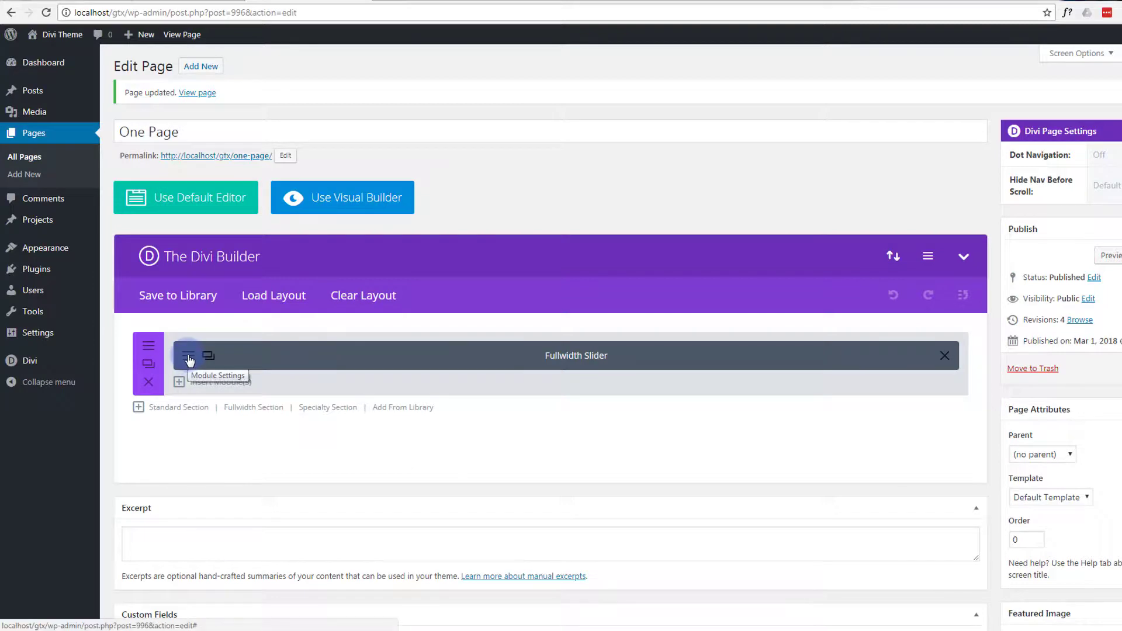
Duplicate the 'Web Design And Hosting' slide into a third slide headed 'Future Proofing'.
click(187, 355)
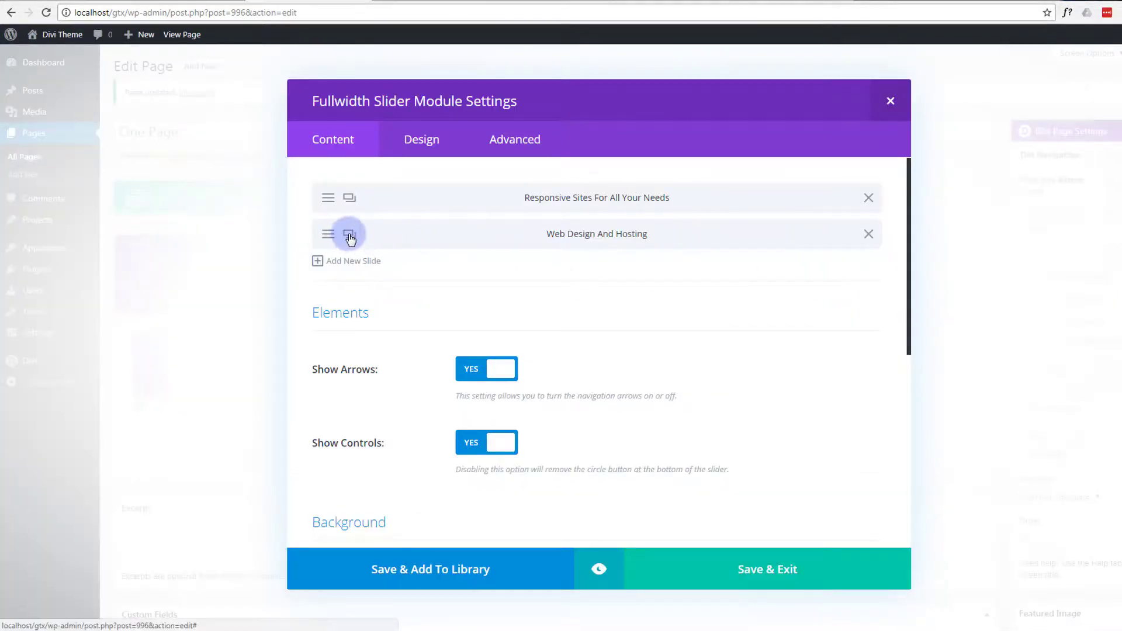
click(350, 233)
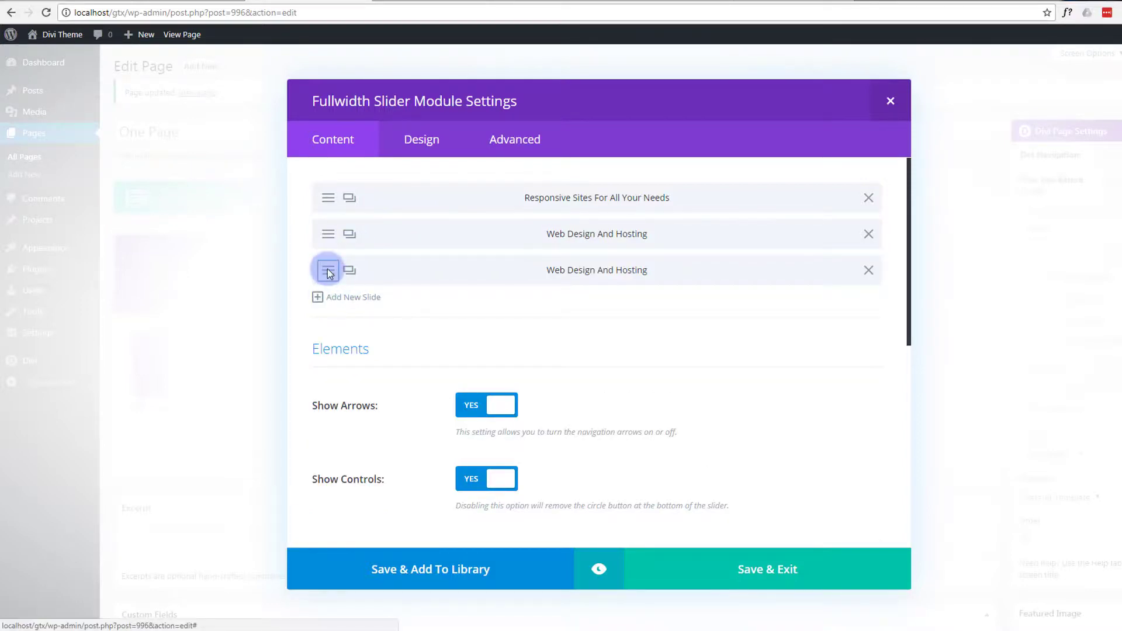
click(327, 270)
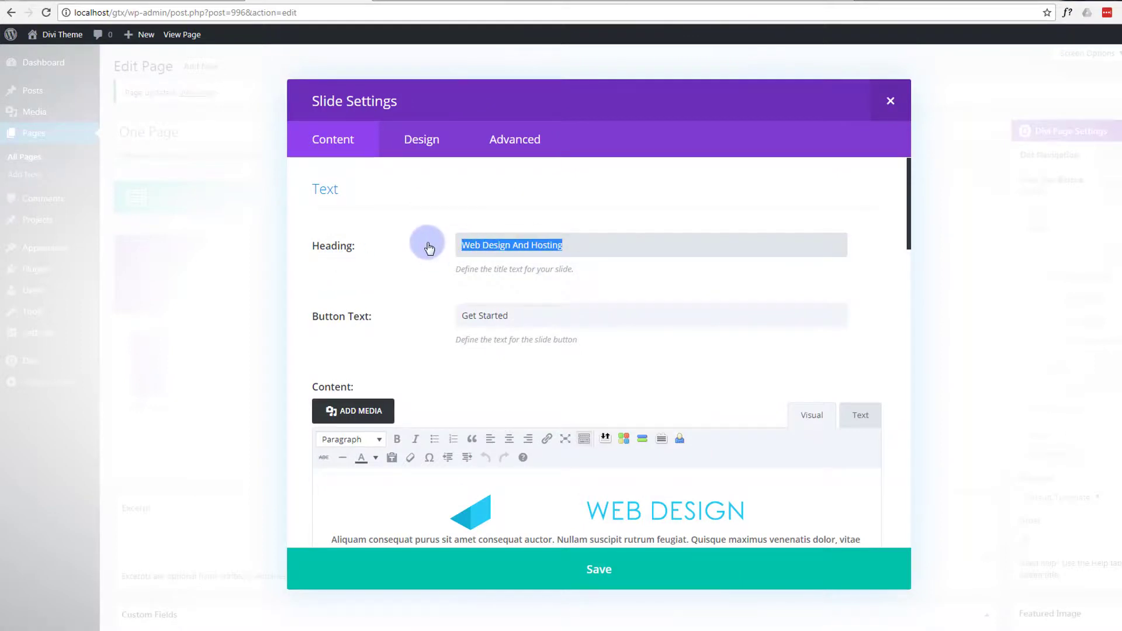
text(Future Proo)
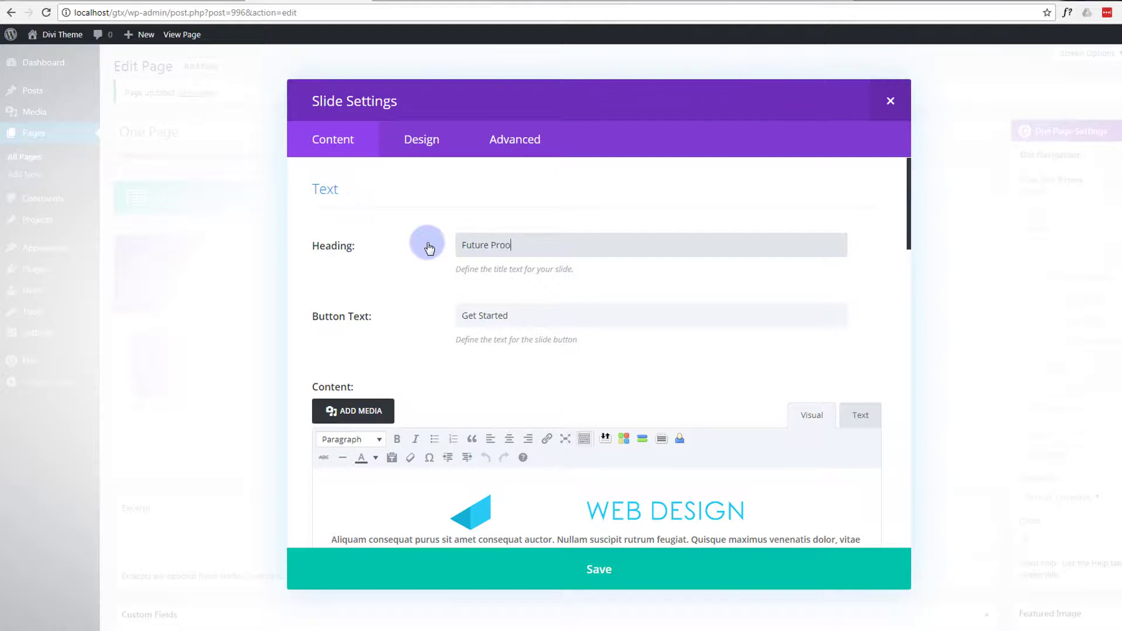
text(fing)
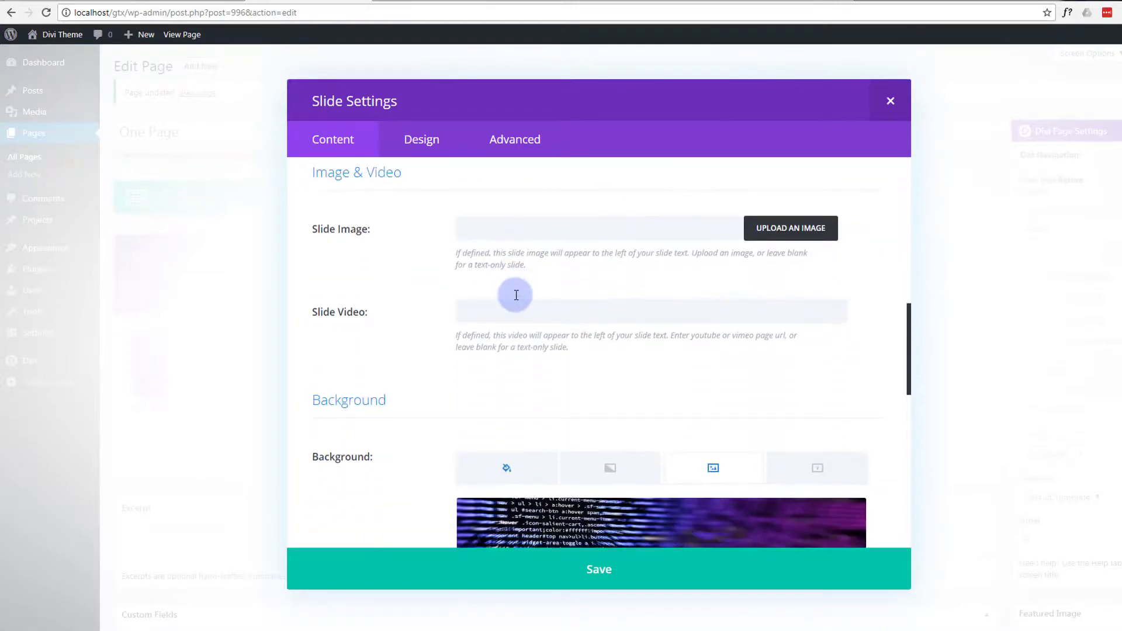
Remove the third slide's code background image and set sl1.mp4 as its MP4 background video.
scroll(down, 3)
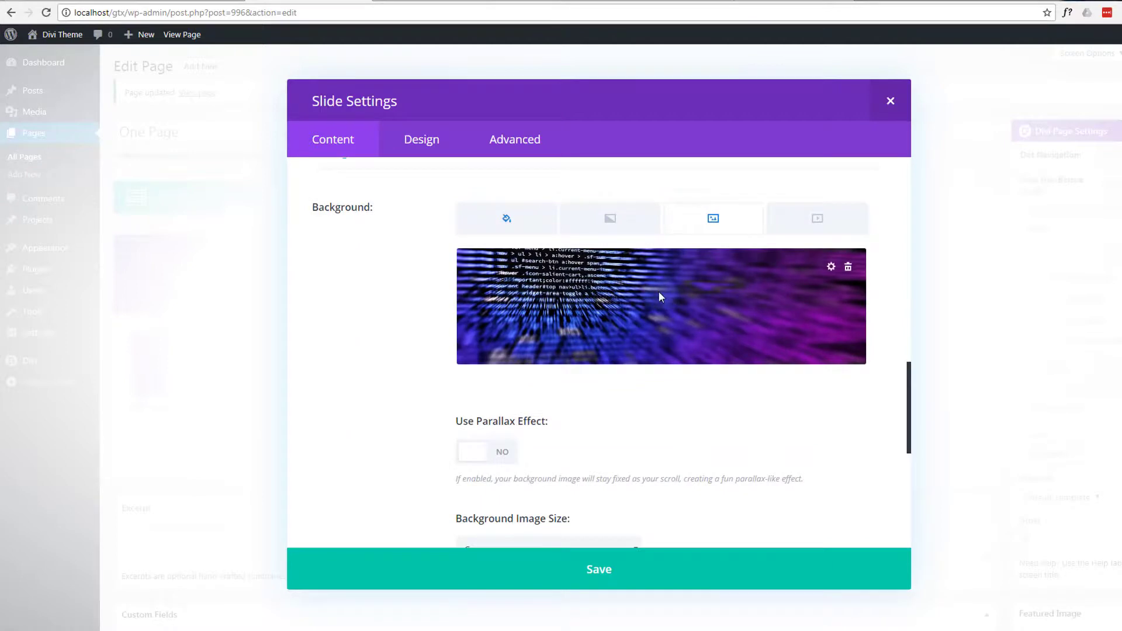
mouse_move(849, 273)
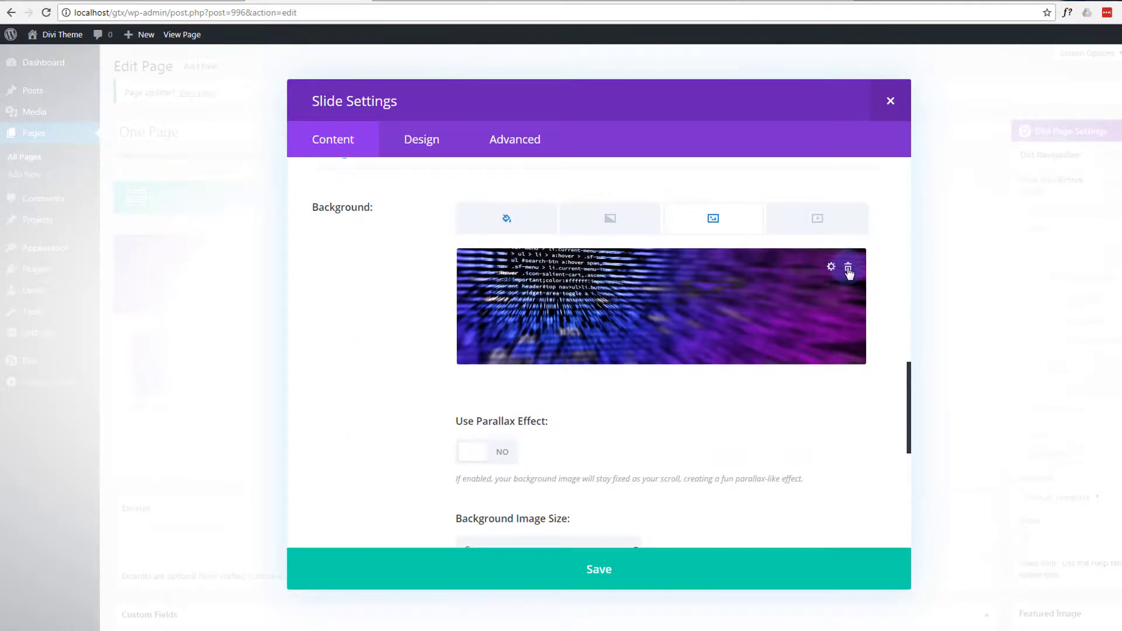
click(849, 267)
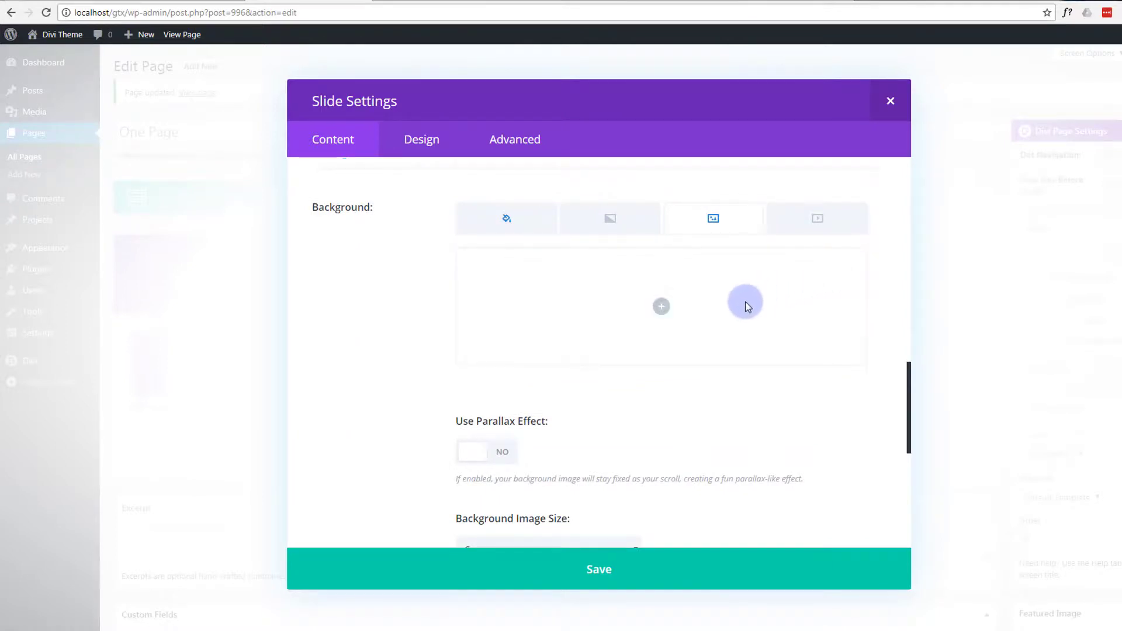
mouse_move(817, 218)
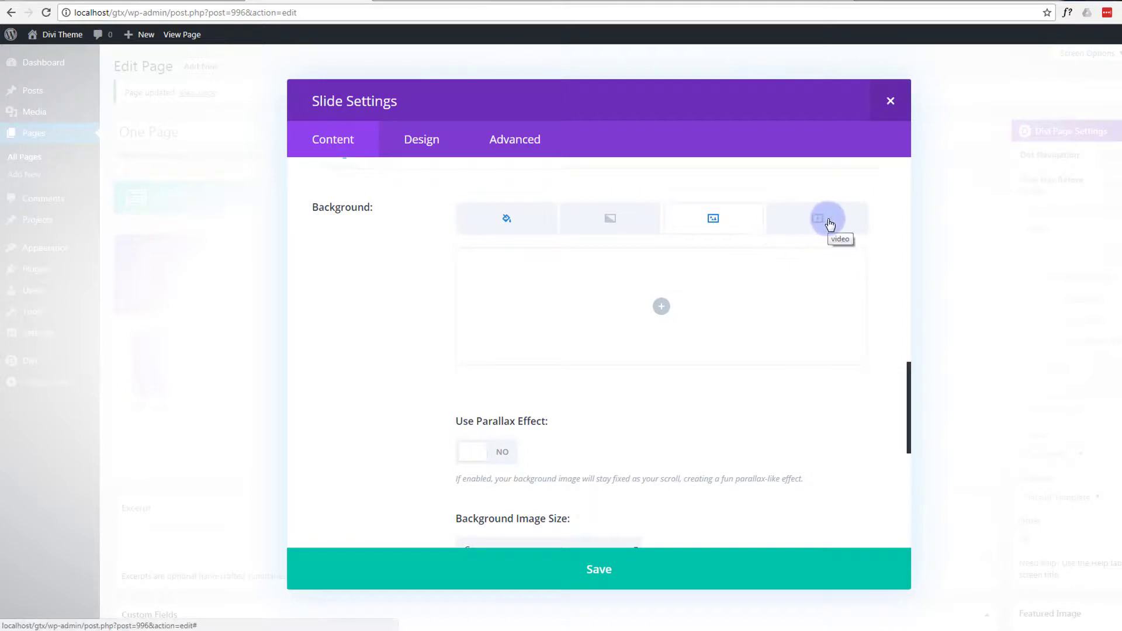
click(820, 219)
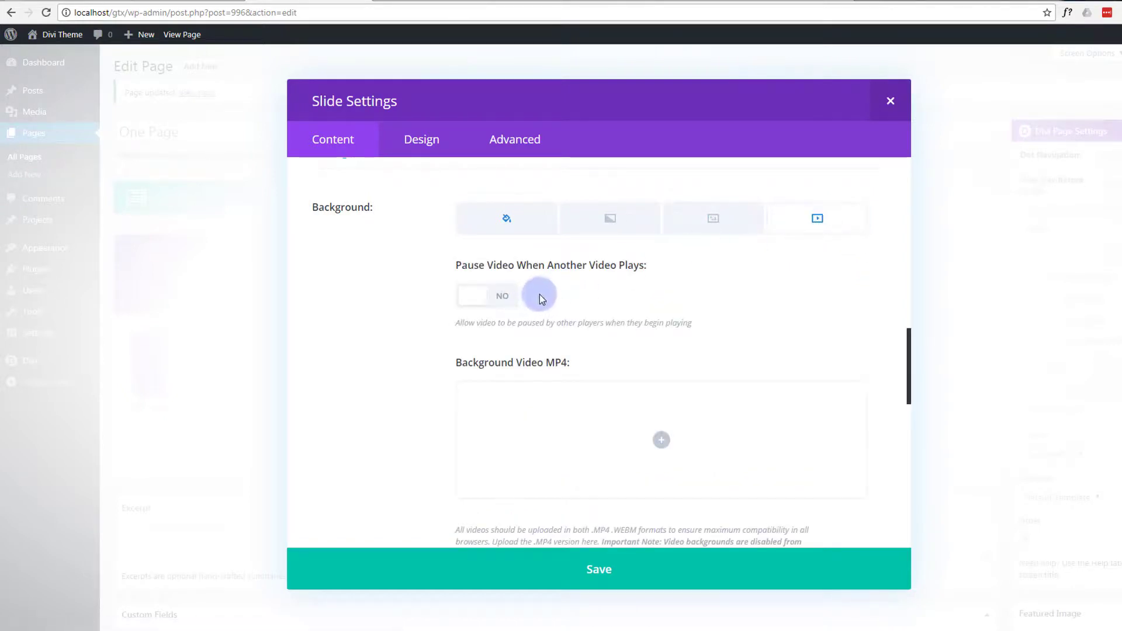
scroll(down, 3)
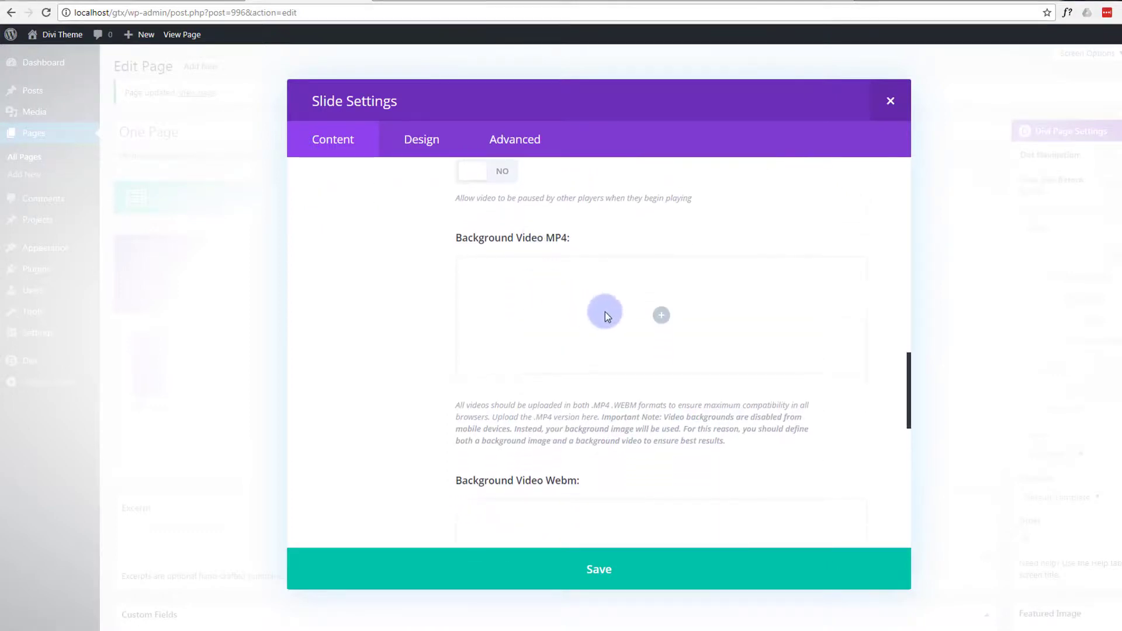
click(660, 314)
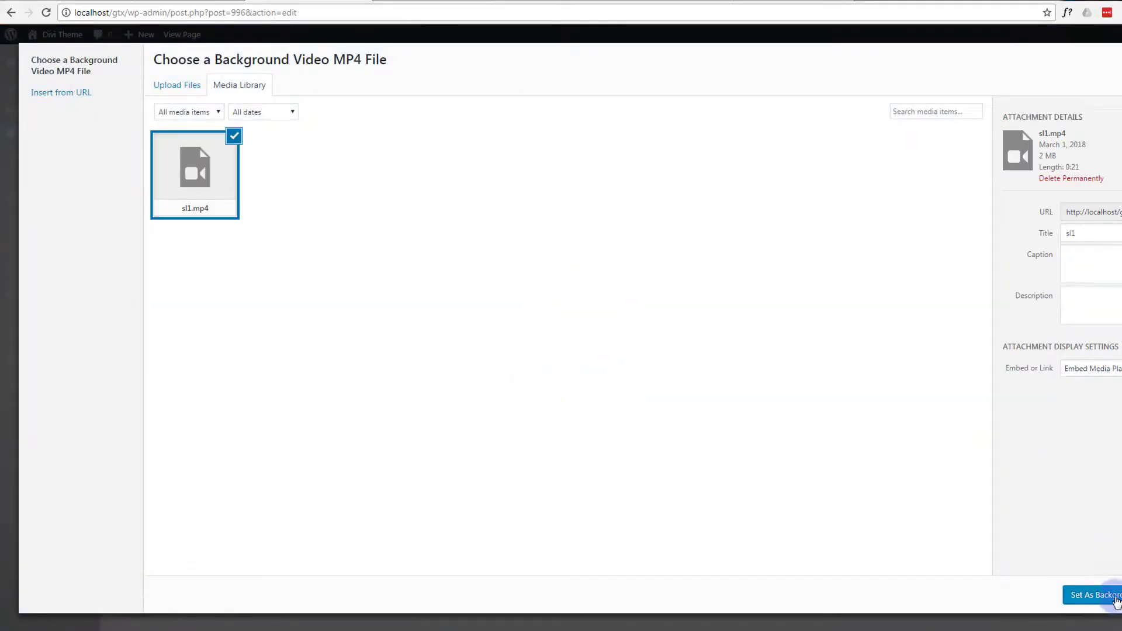
click(1109, 596)
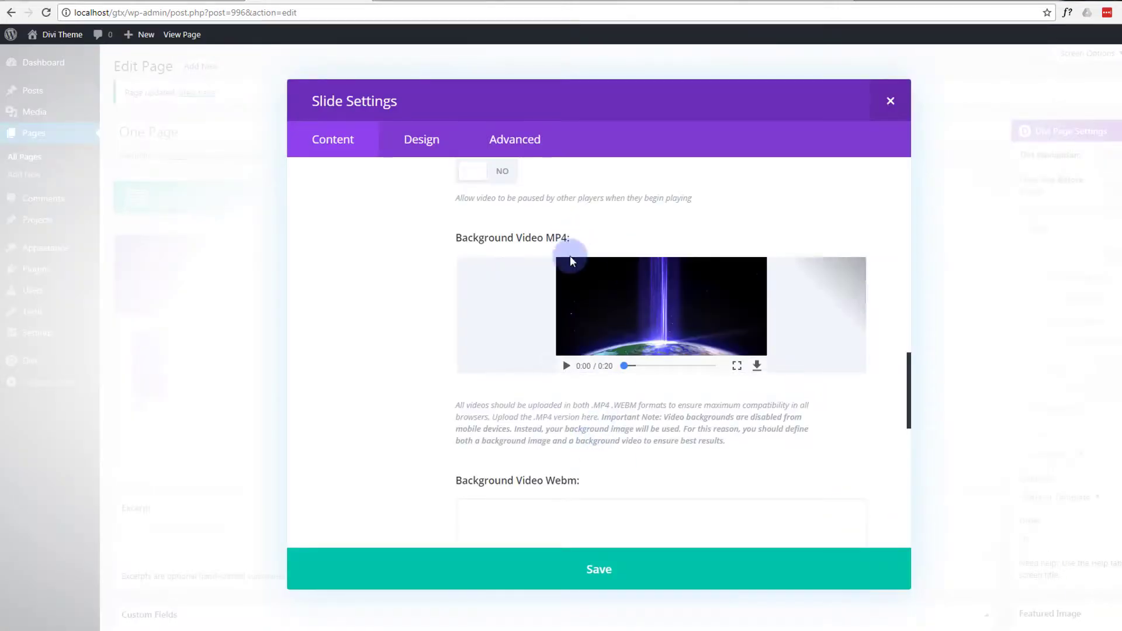
scroll(down, 3)
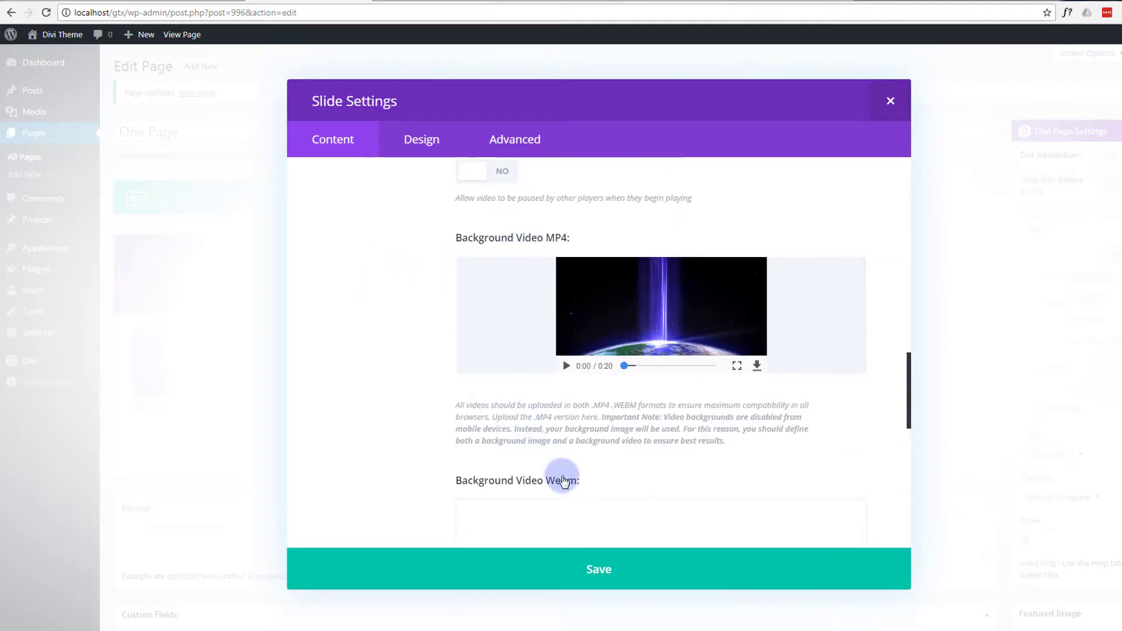
Size the background video 1920 by 1080 and save the Future Proofing slide.
scroll(down, 3)
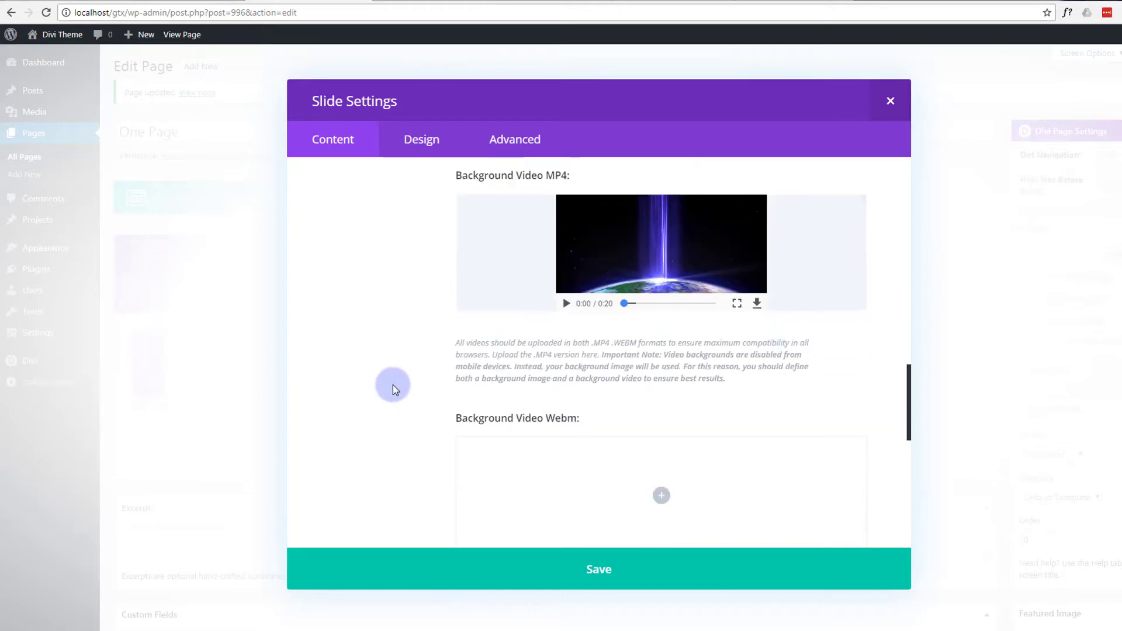
mouse_move(580, 177)
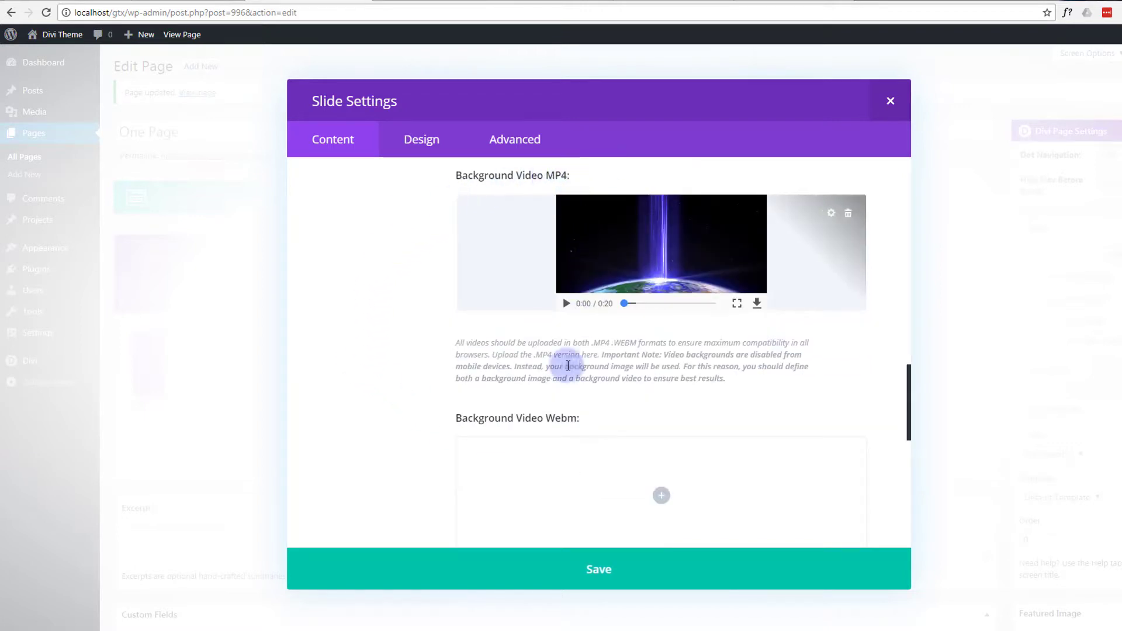
scroll(down, 3)
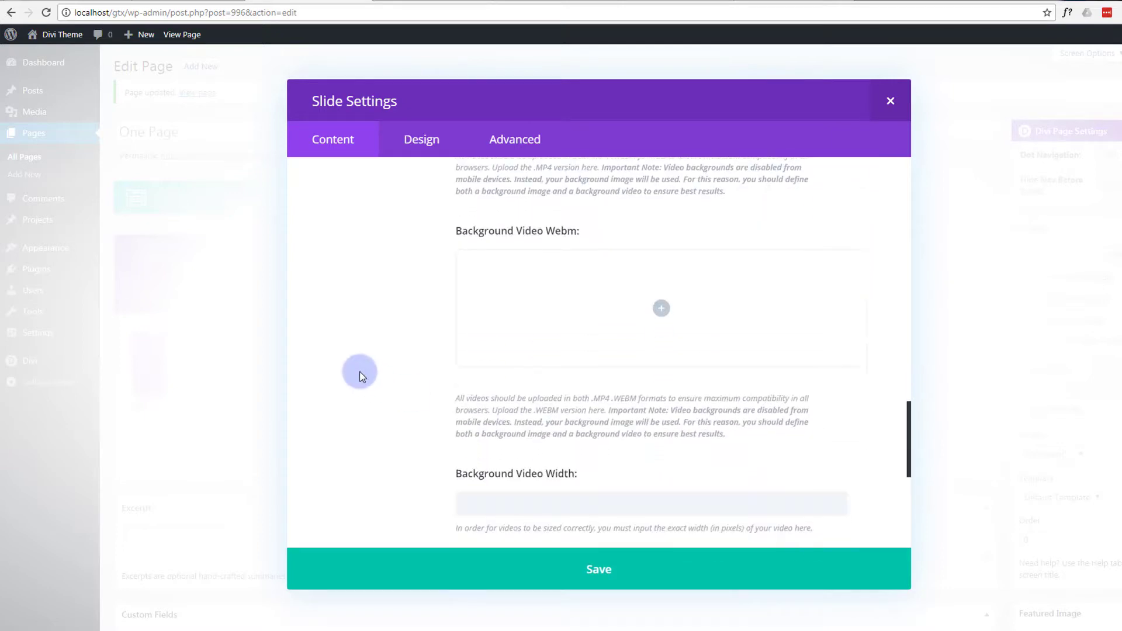
scroll(down, 3)
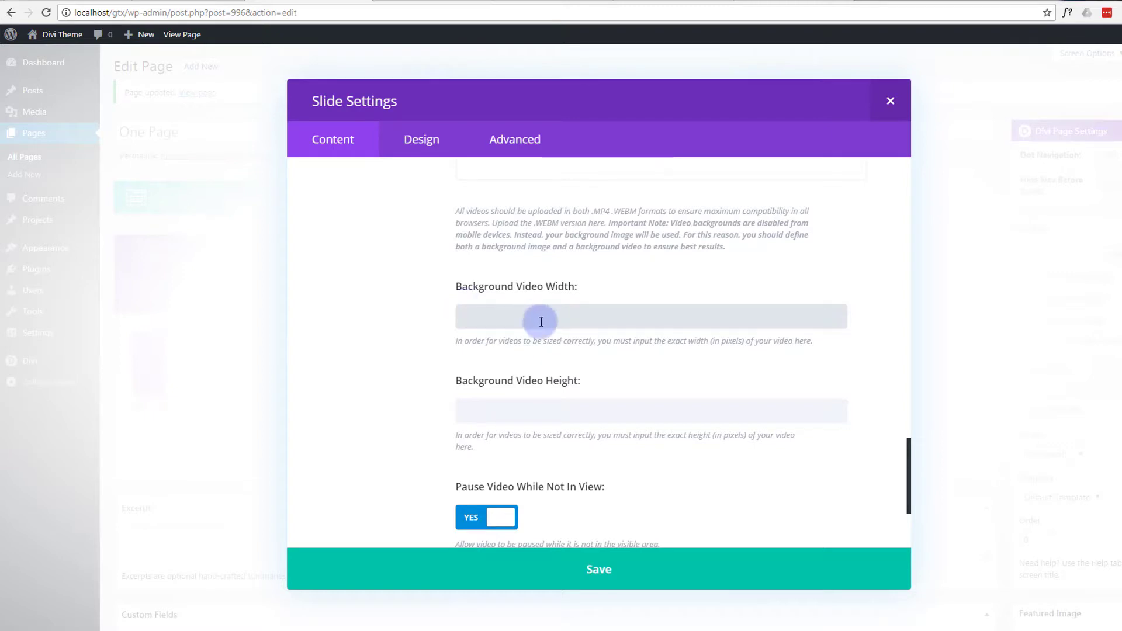
text(1920)
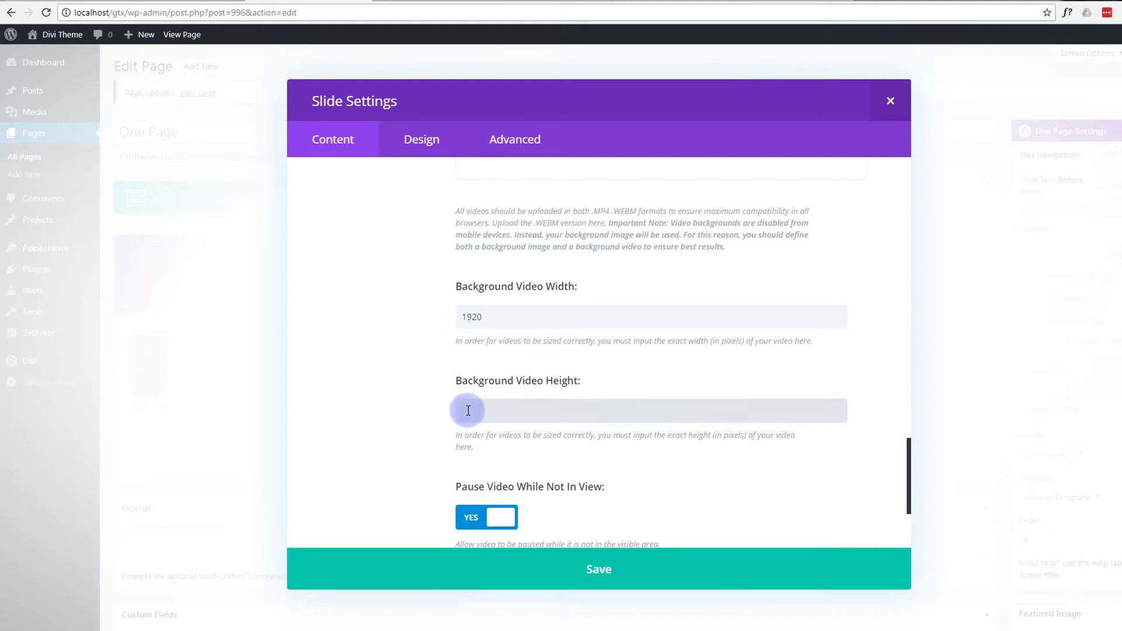
text(1080)
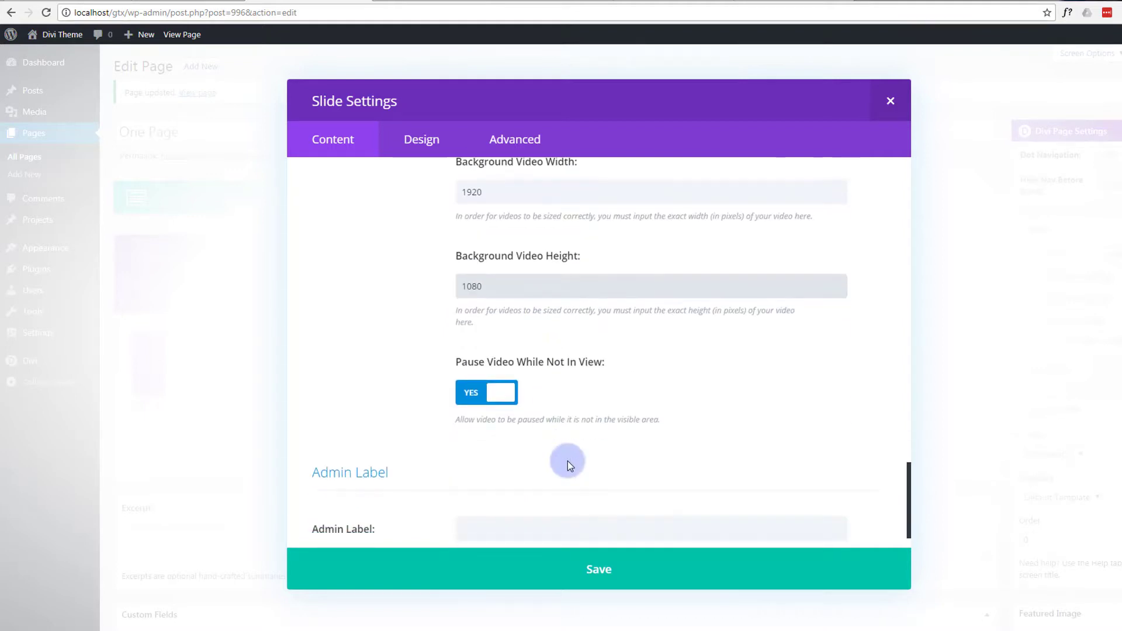
mouse_move(432, 422)
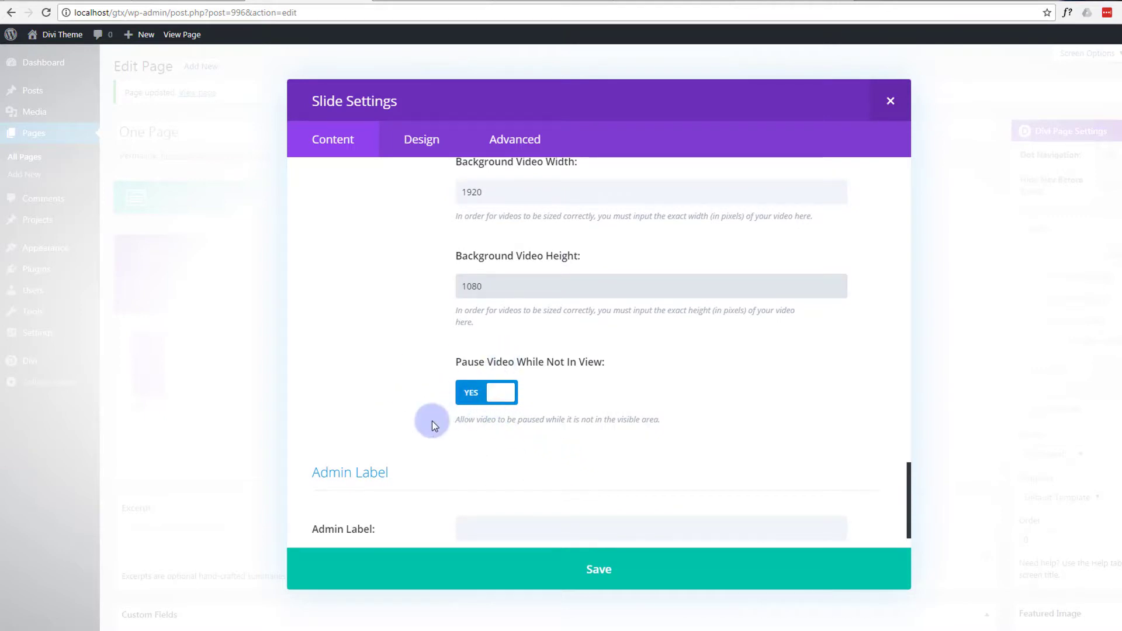
scroll(down, 3)
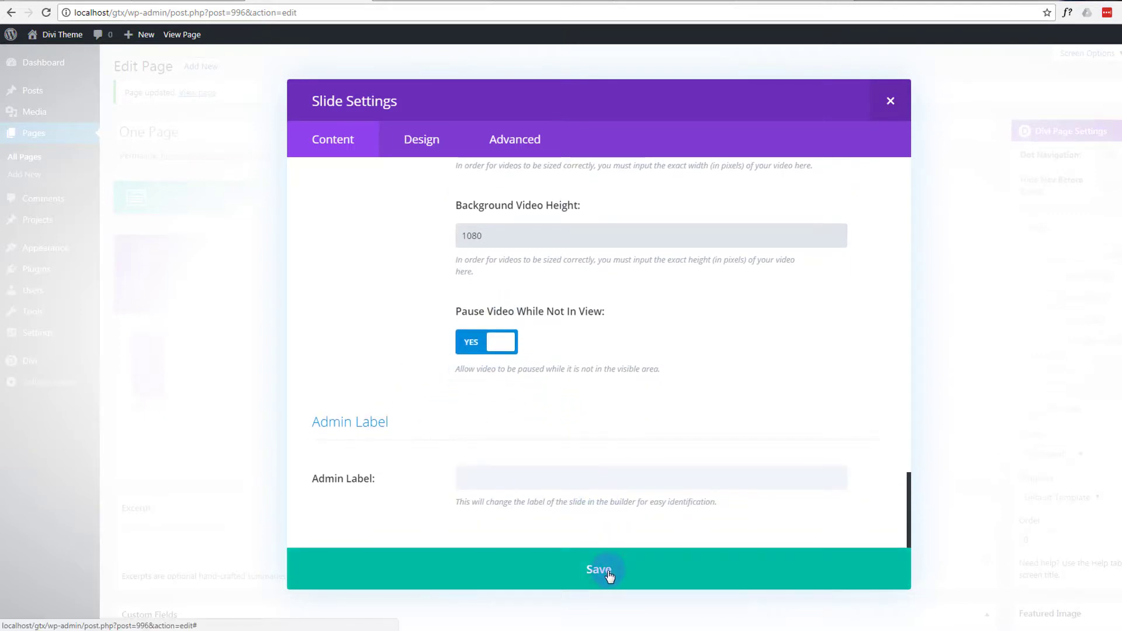
click(607, 569)
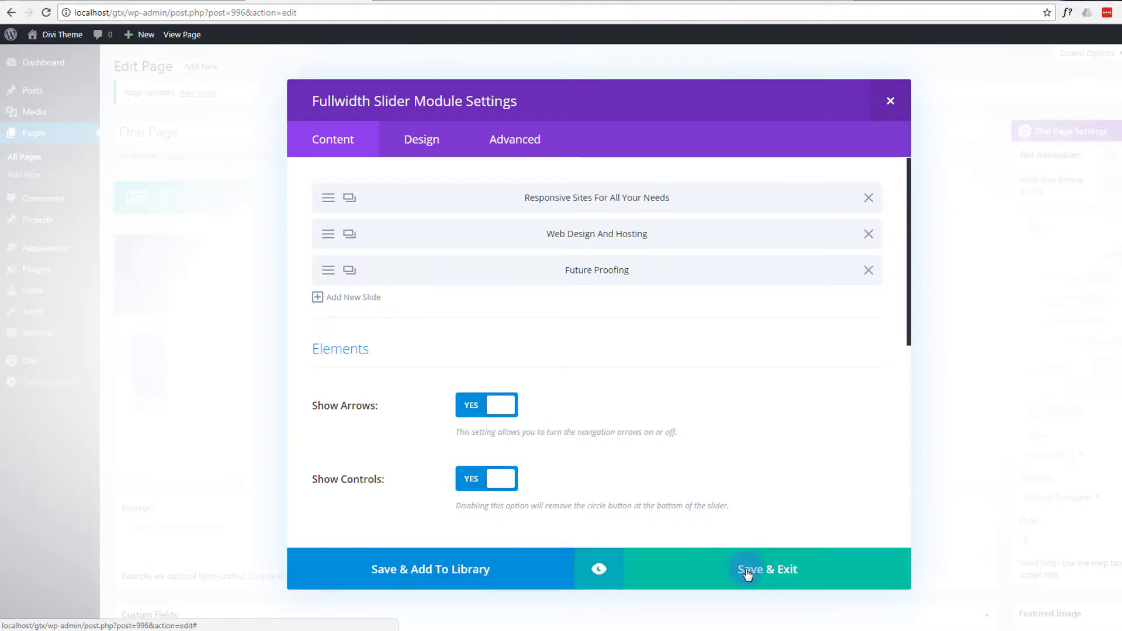
Save and exit the slider module, then preview the page showing the city night slide.
click(767, 569)
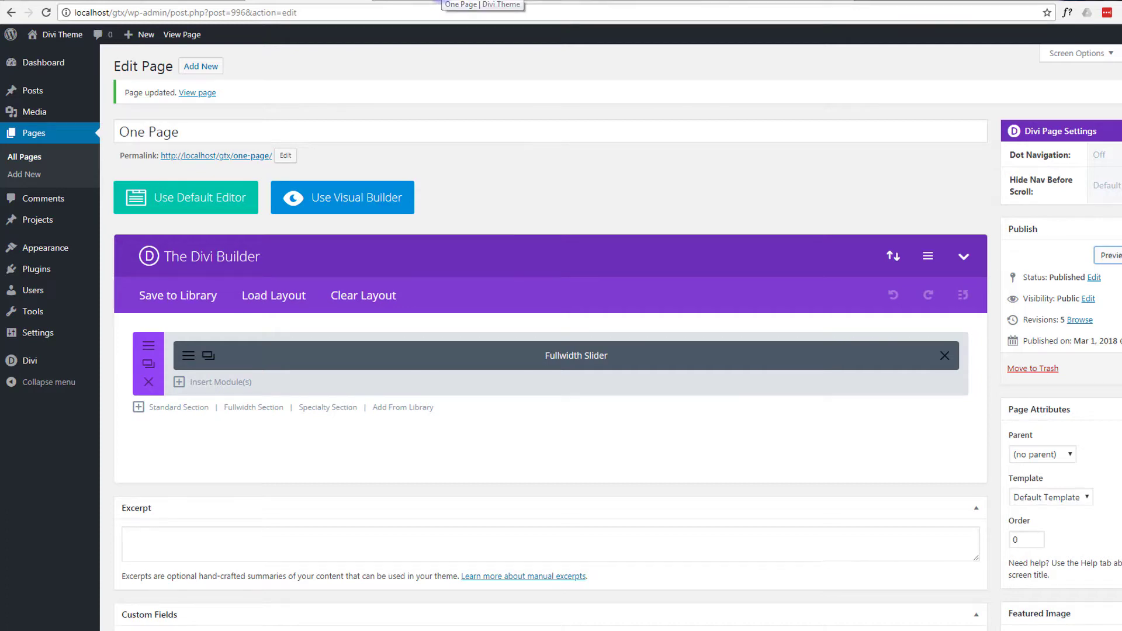
click(198, 92)
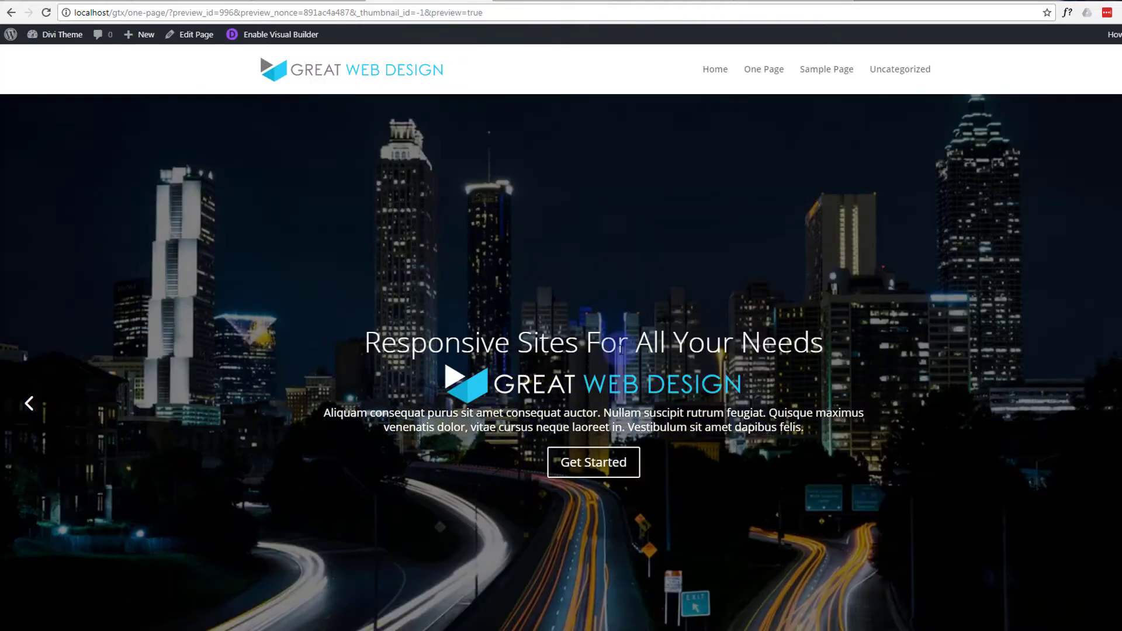